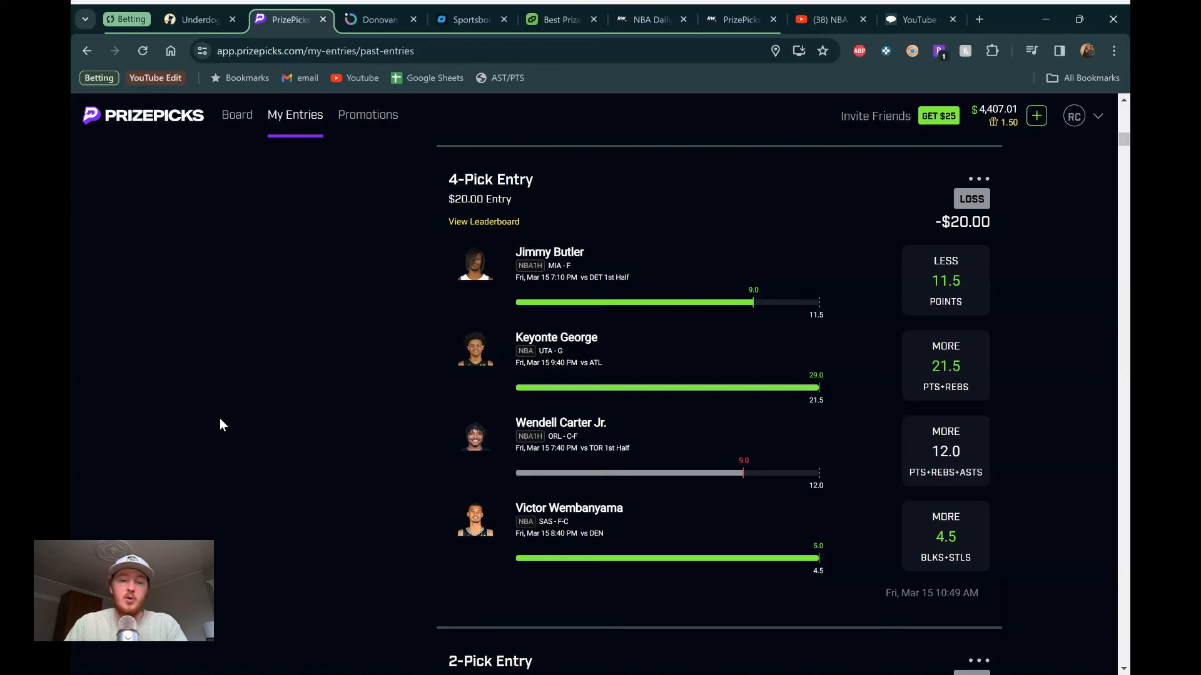
pyautogui.moveTo(290, 383)
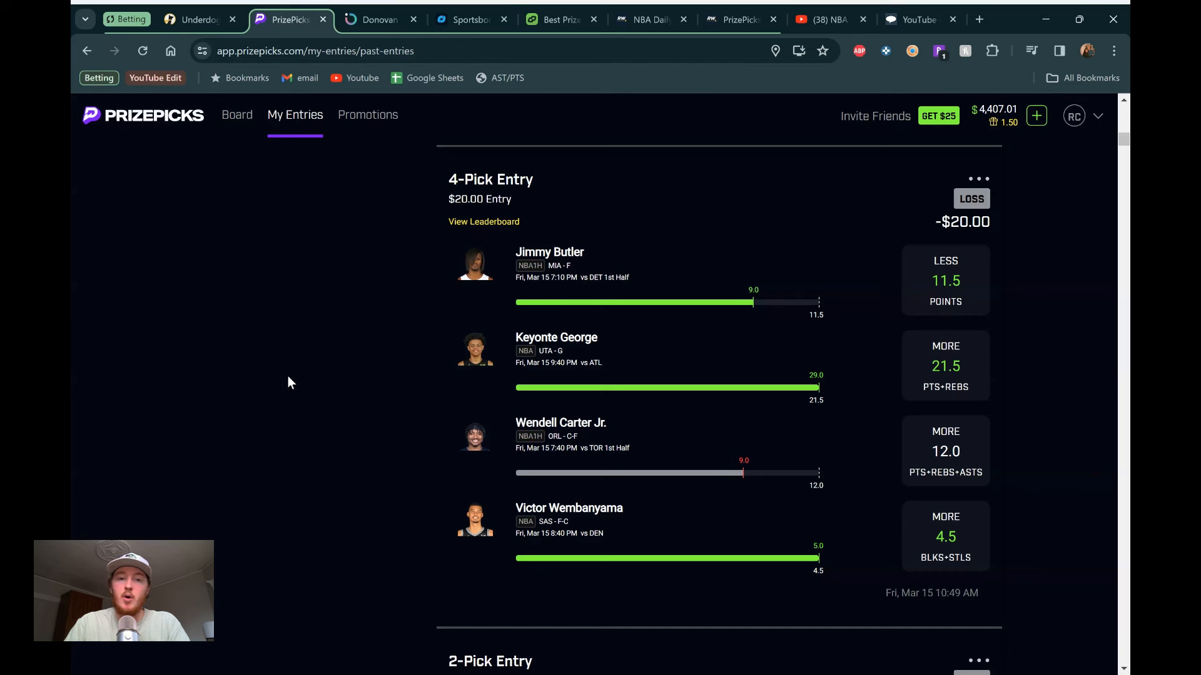
pyautogui.moveTo(634, 217)
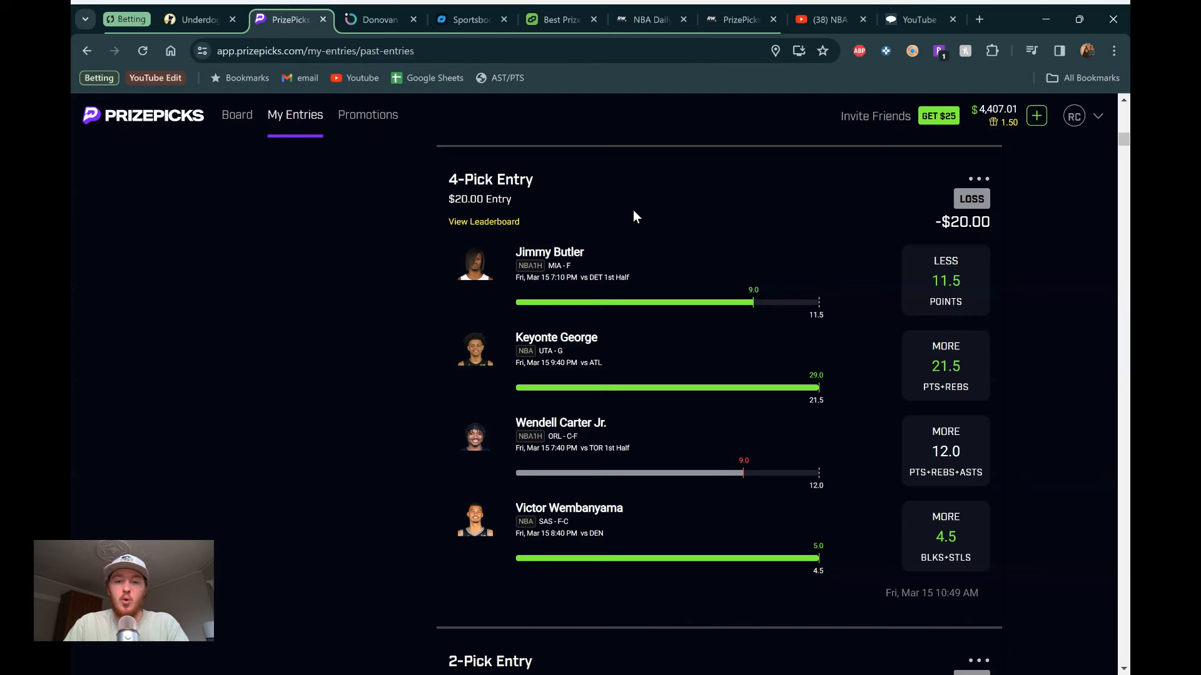
pyautogui.moveTo(365, 267)
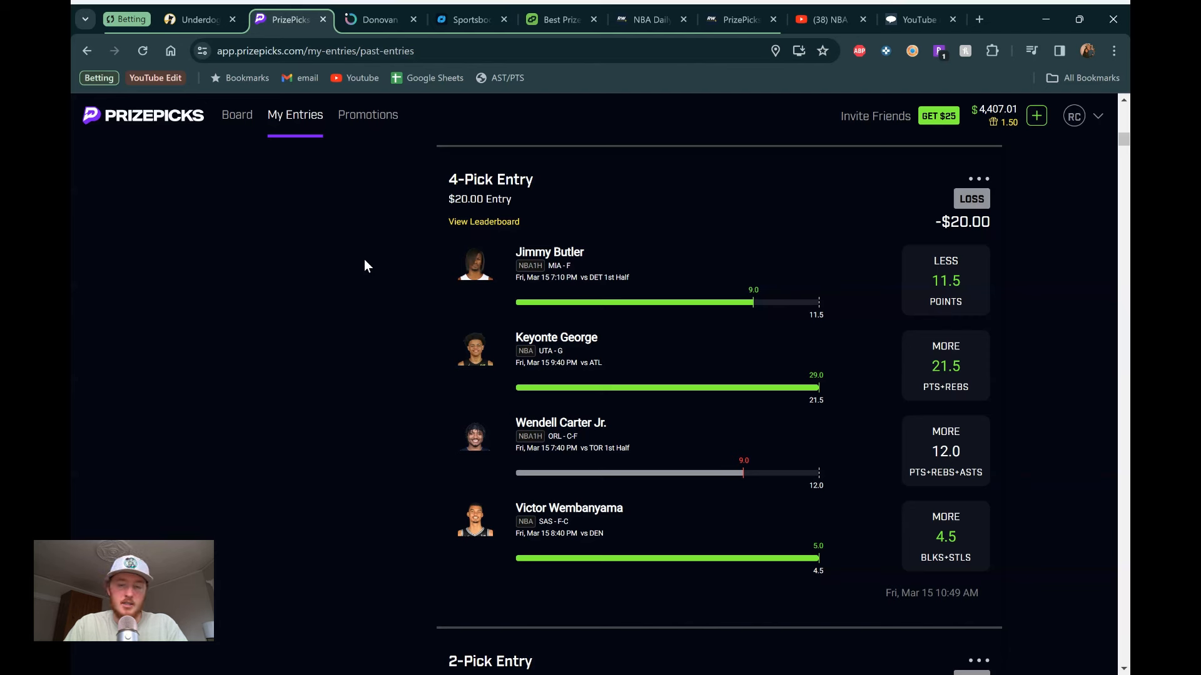
pyautogui.moveTo(586, 266)
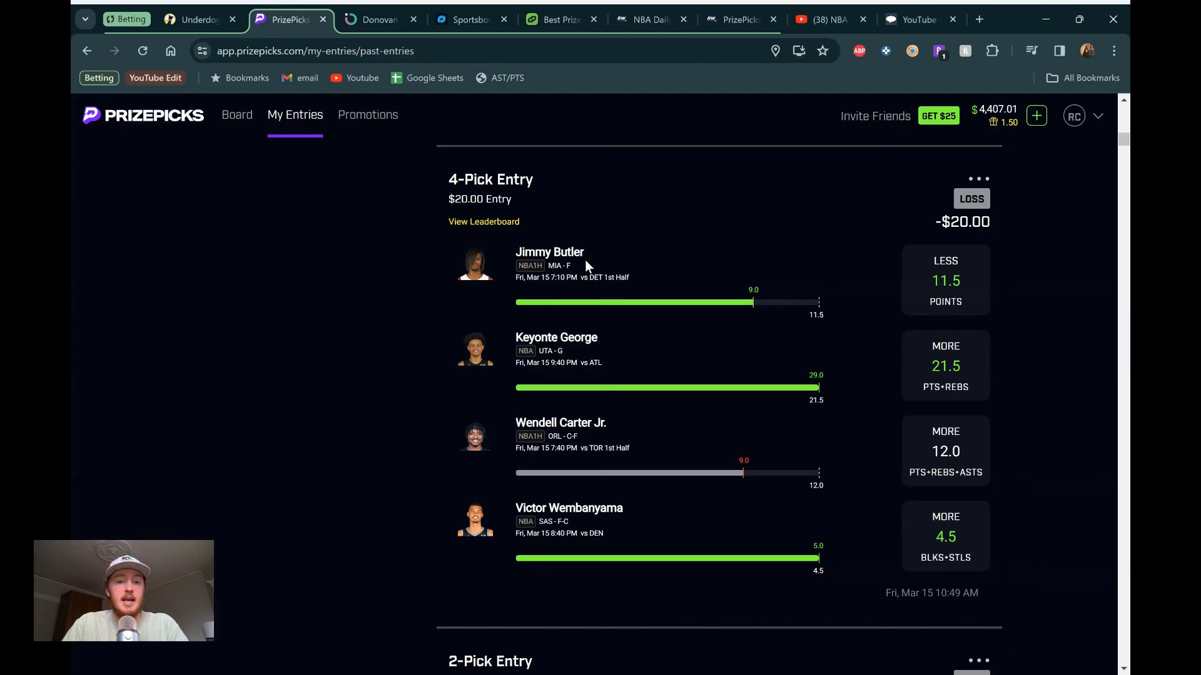
pyautogui.moveTo(532, 355)
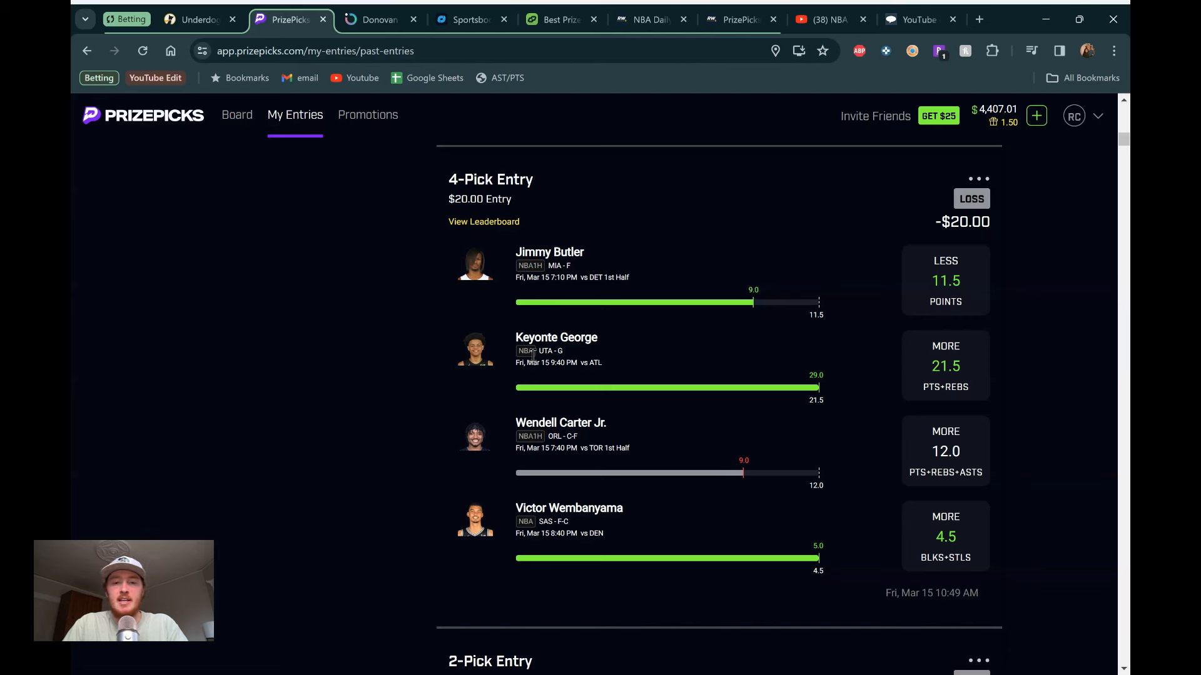
pyautogui.moveTo(461, 444)
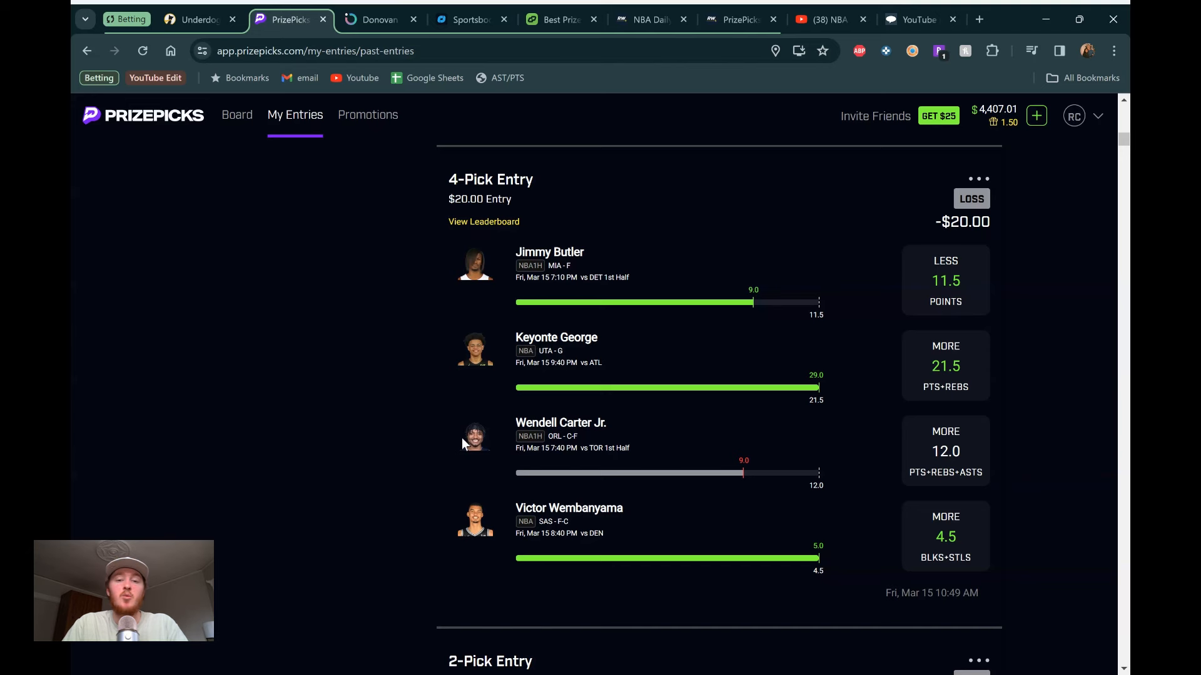
# Step: Open the PrizePicks board filtered to NBA player projections
pyautogui.scroll(-3)
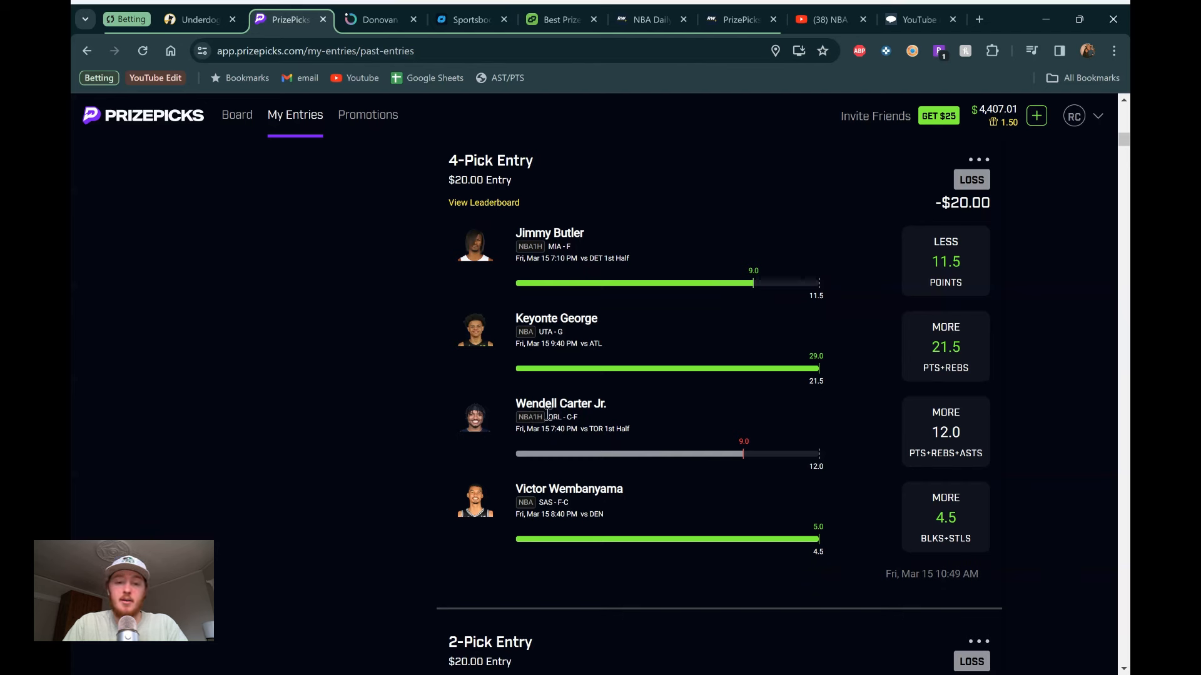
pyautogui.moveTo(768, 529)
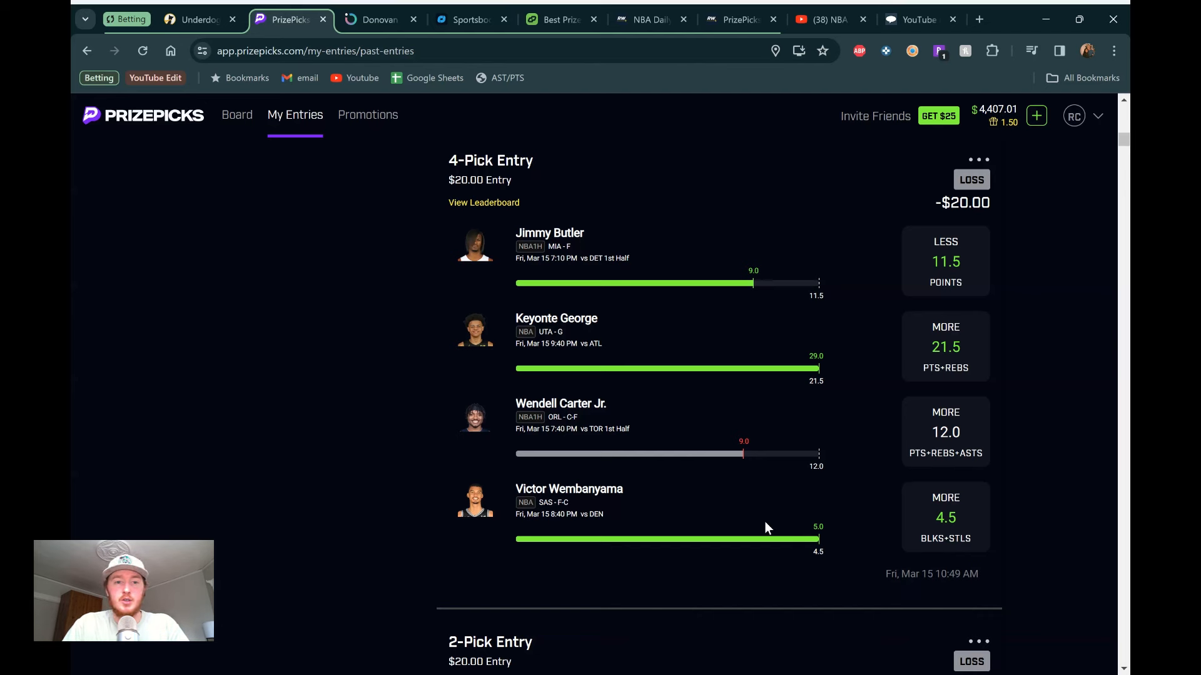
pyautogui.moveTo(310, 242)
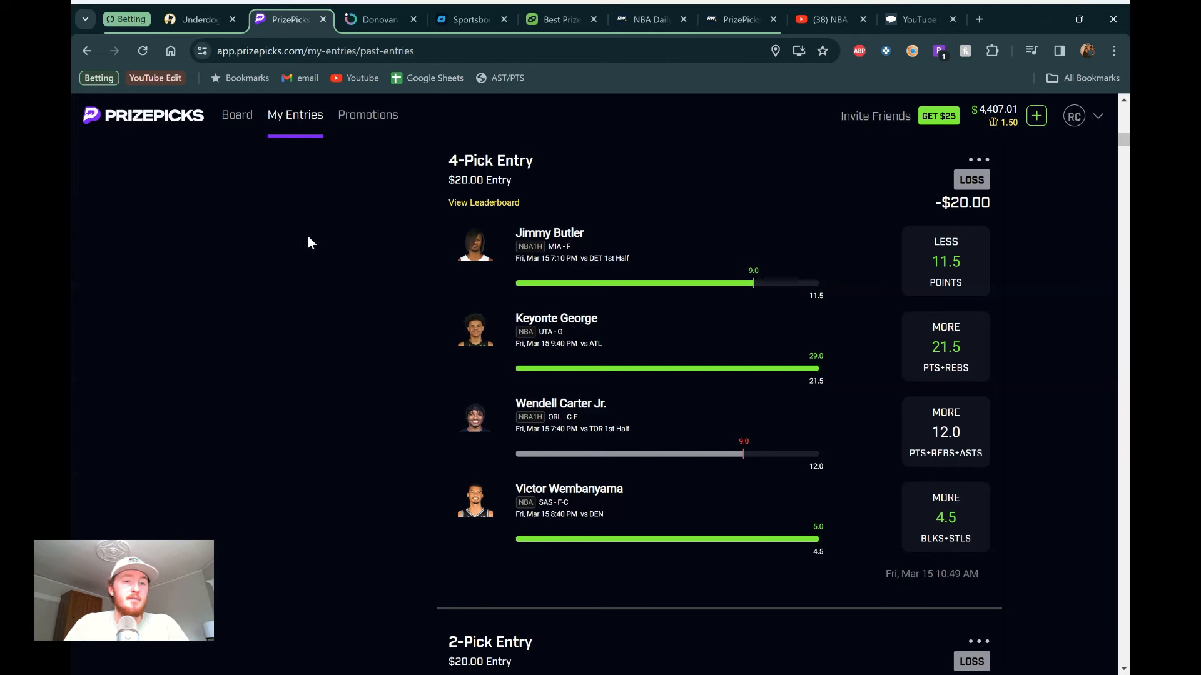
pyautogui.click(236, 115)
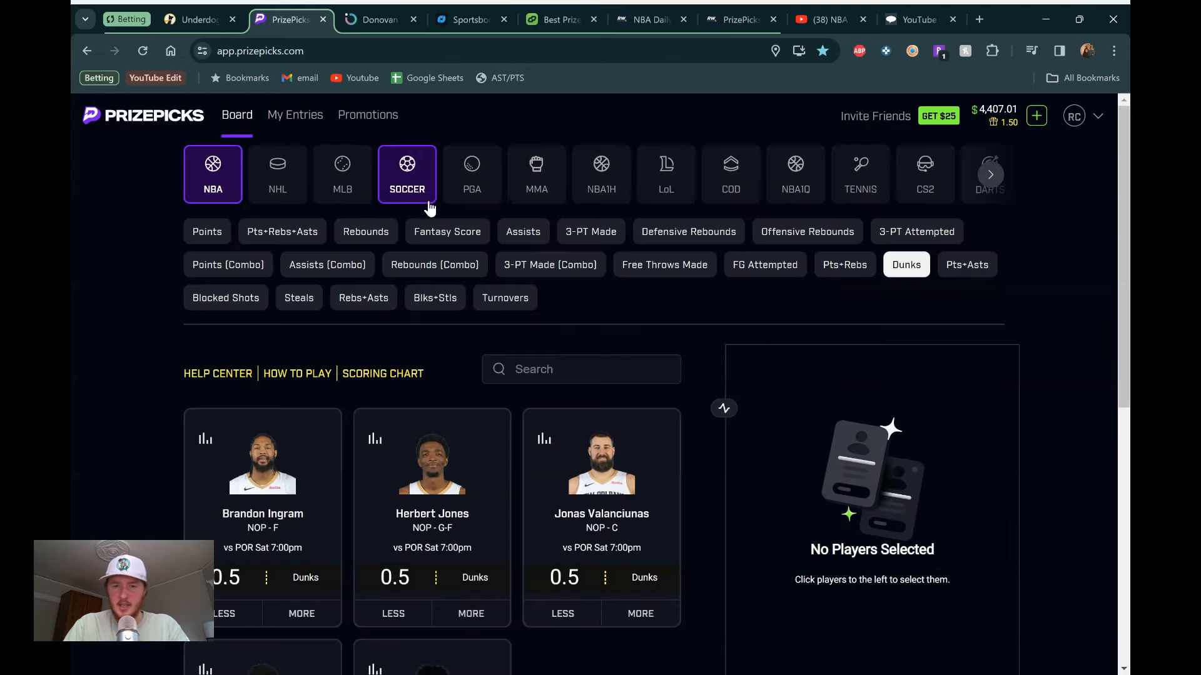
pyautogui.click(212, 168)
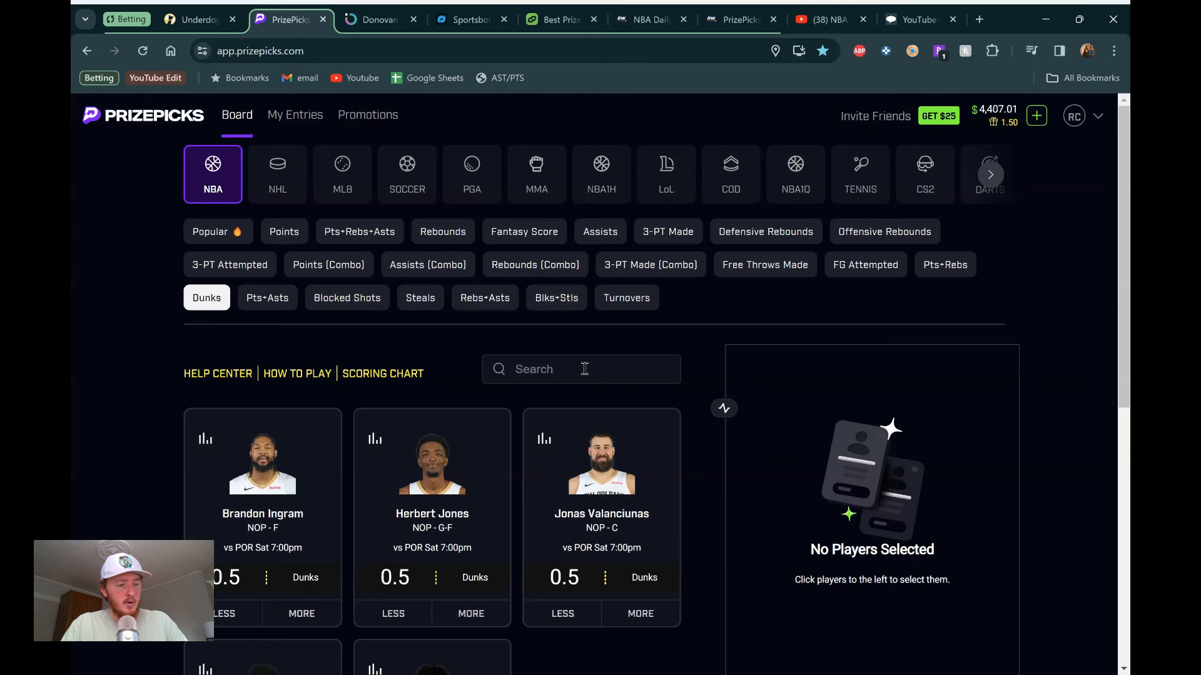
# Step: Search 'allen' to view Jarrett Allen's lines, then clear the search
pyautogui.click(580, 369)
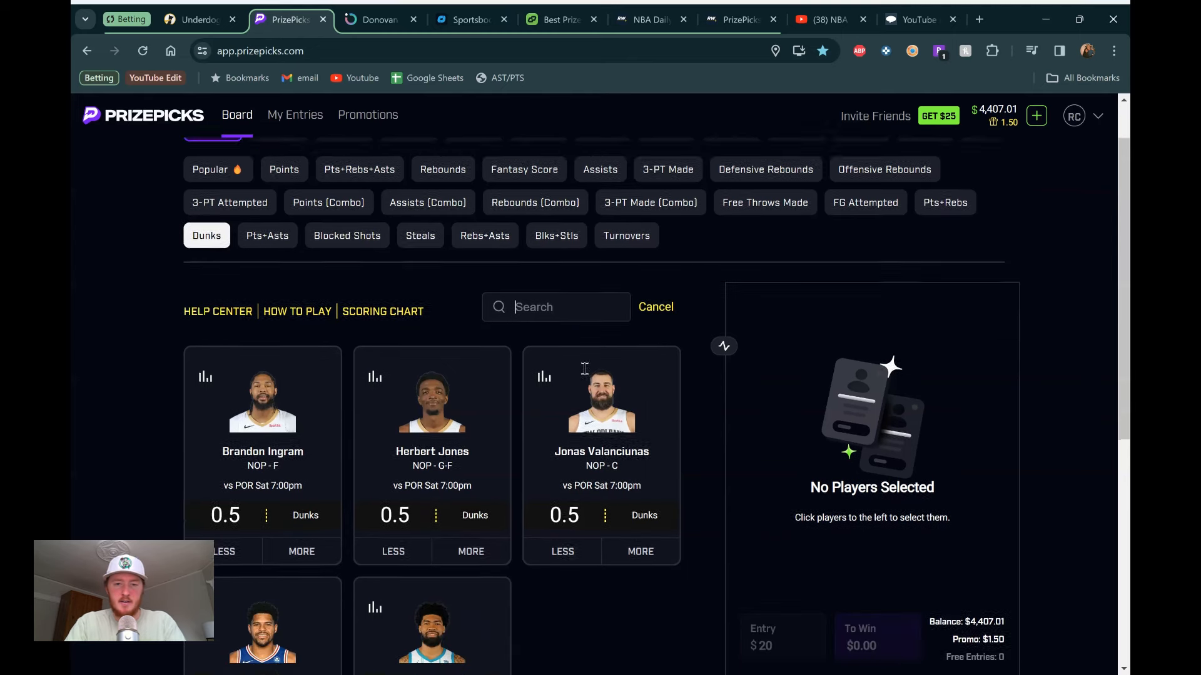
pyautogui.write('allen')
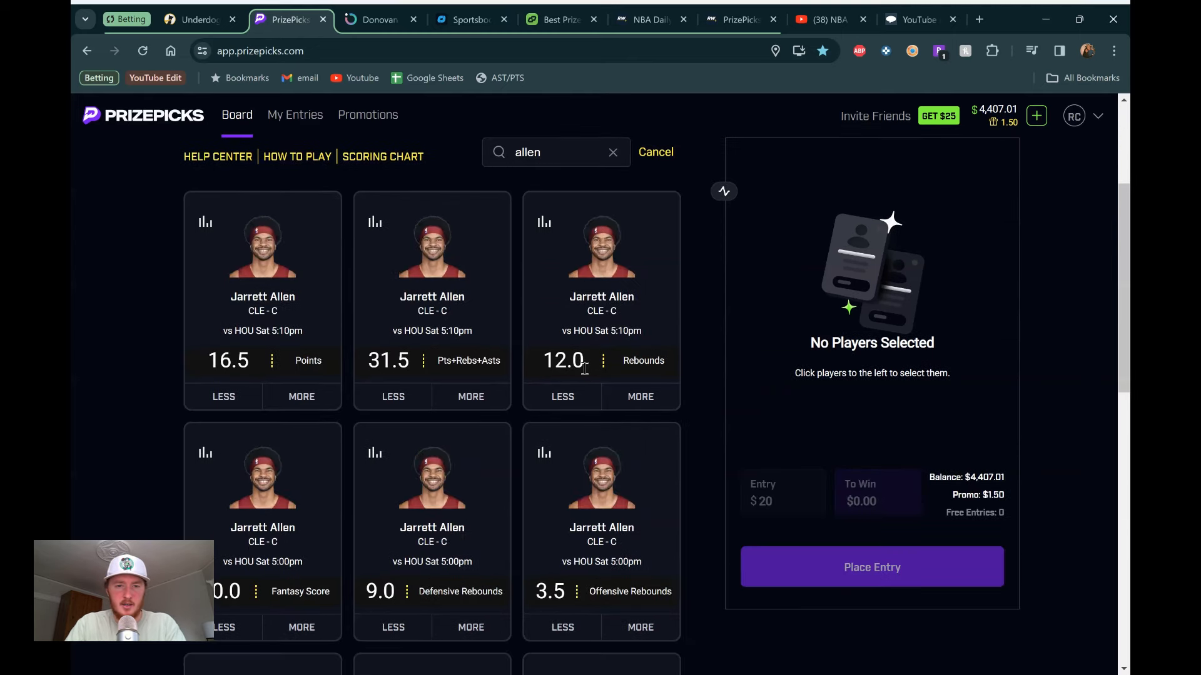
pyautogui.scroll(-3)
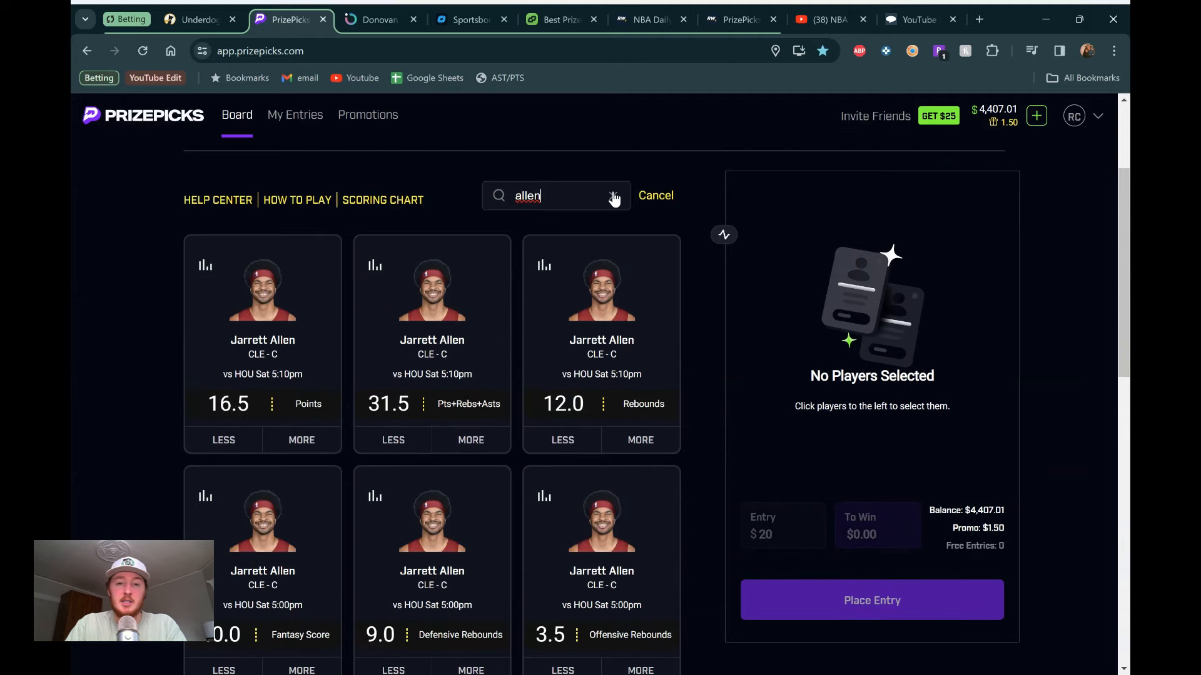
pyautogui.click(614, 195)
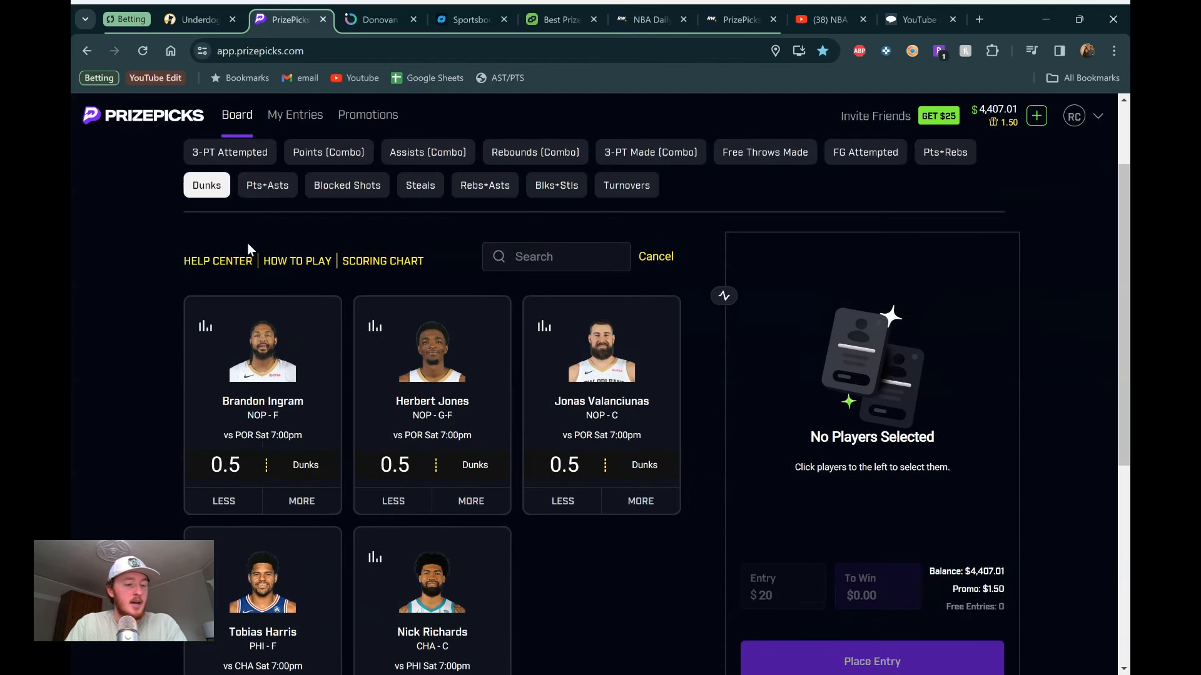
pyautogui.moveTo(158, 277)
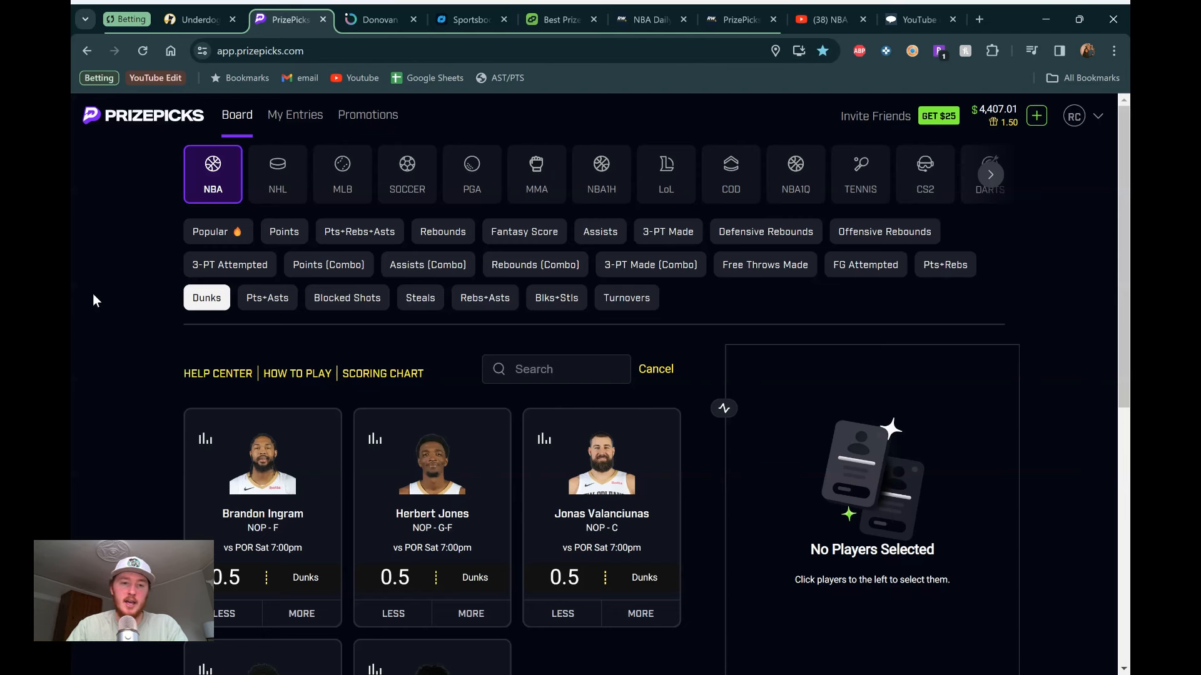
pyautogui.click(284, 231)
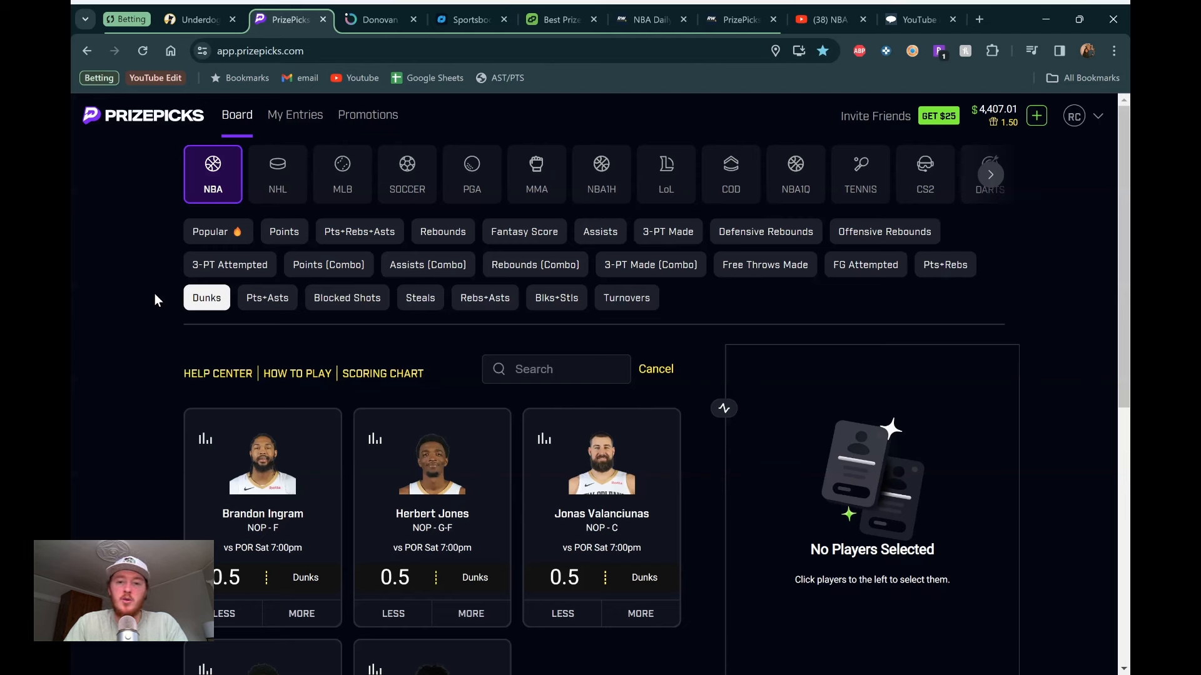
# Step: Search 'mitchell', take Donovan Mitchell over 34.5 Pts+Rebs+Asts, and open his prop research
pyautogui.click(217, 232)
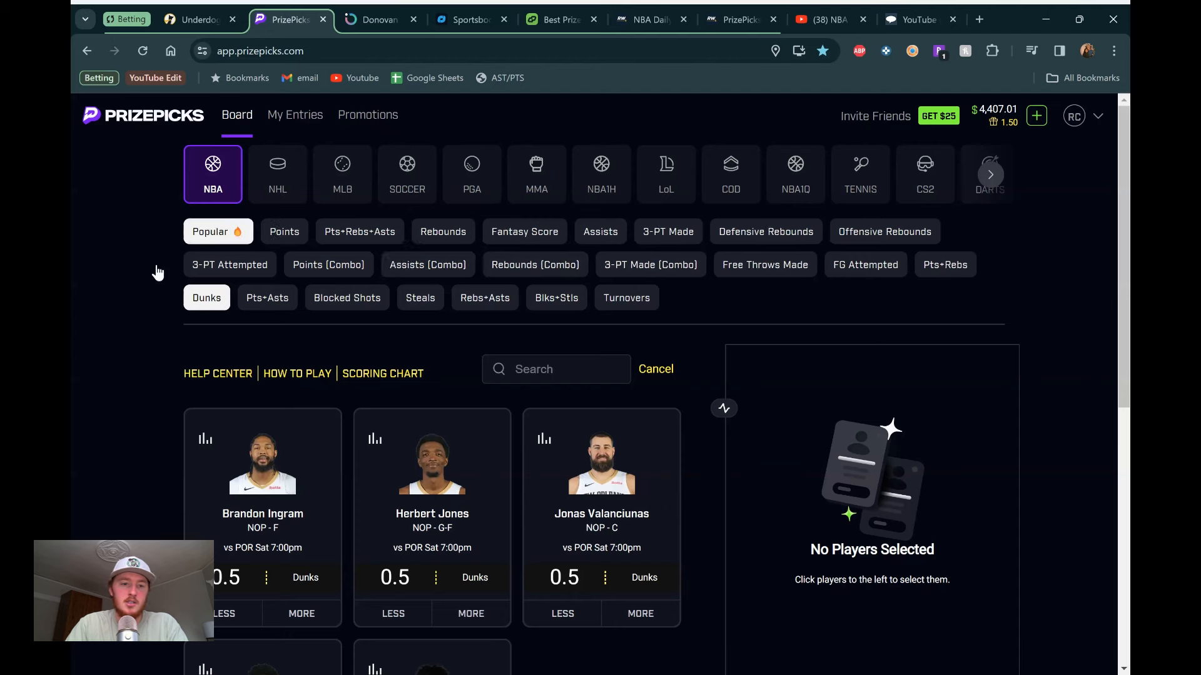
pyautogui.moveTo(120, 372)
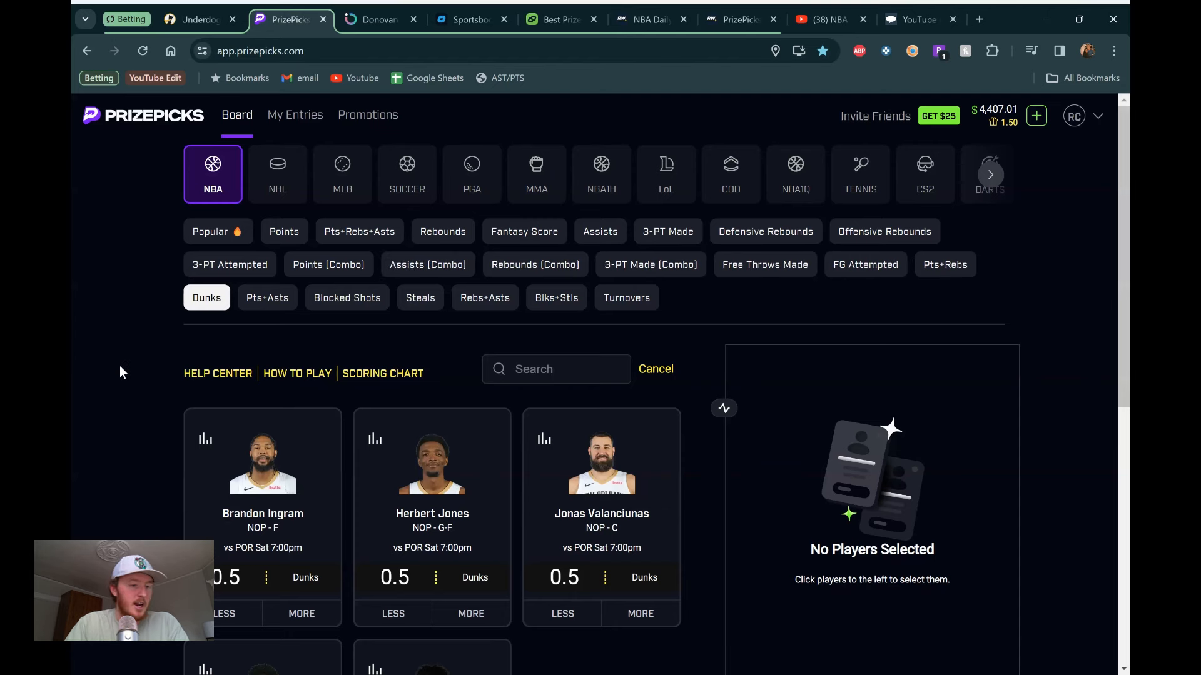
pyautogui.scroll(-3)
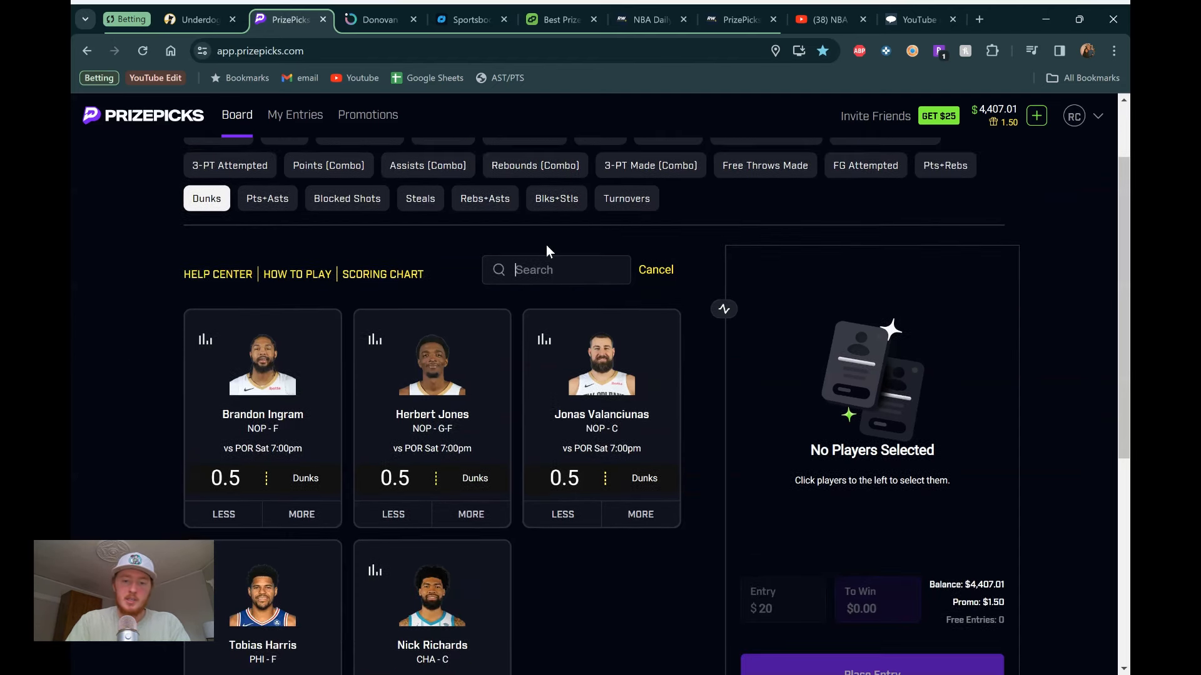
pyautogui.write('mitchell')
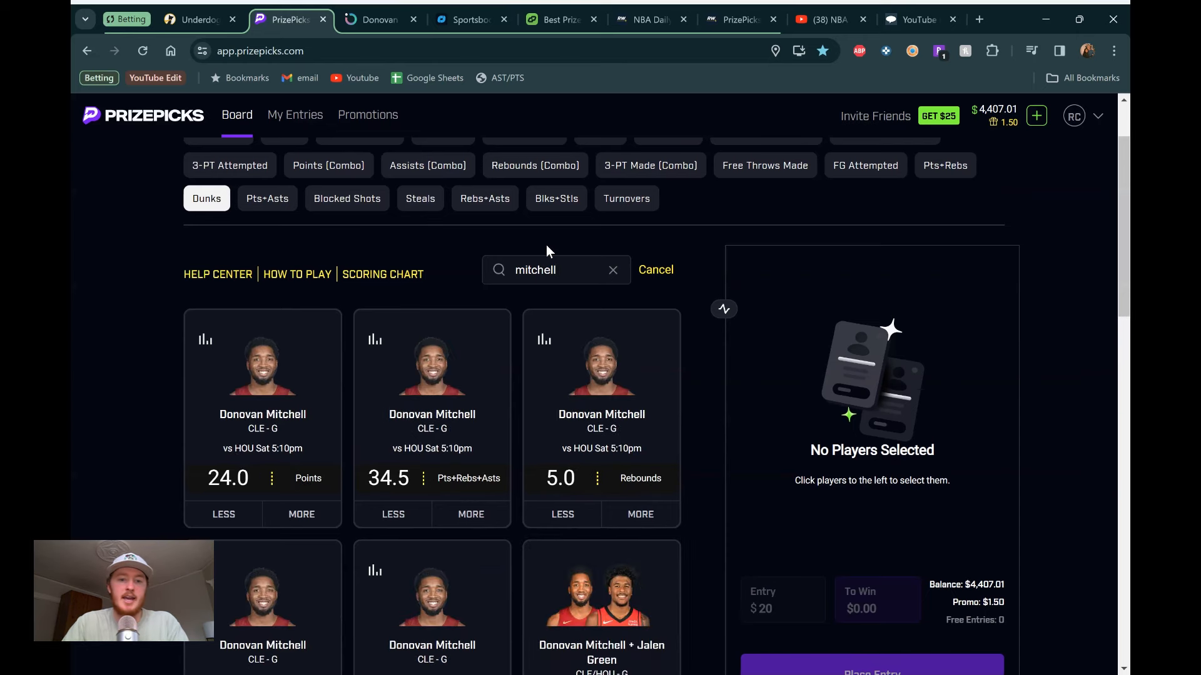
pyautogui.scroll(3)
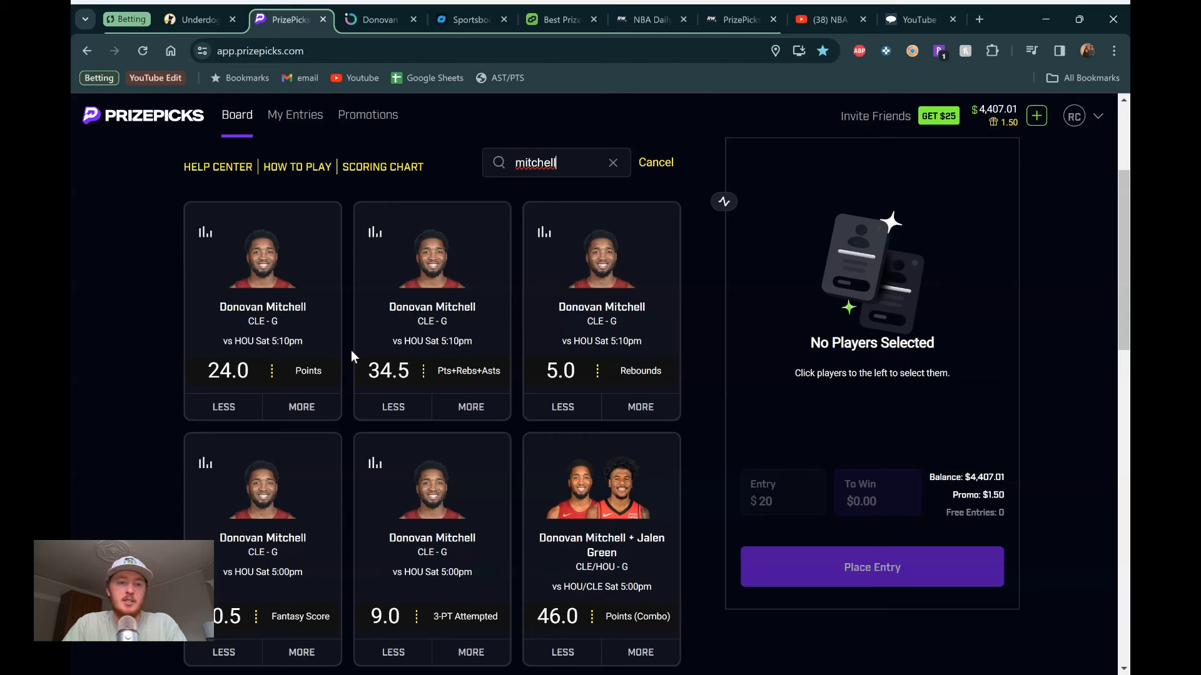
pyautogui.scroll(-3)
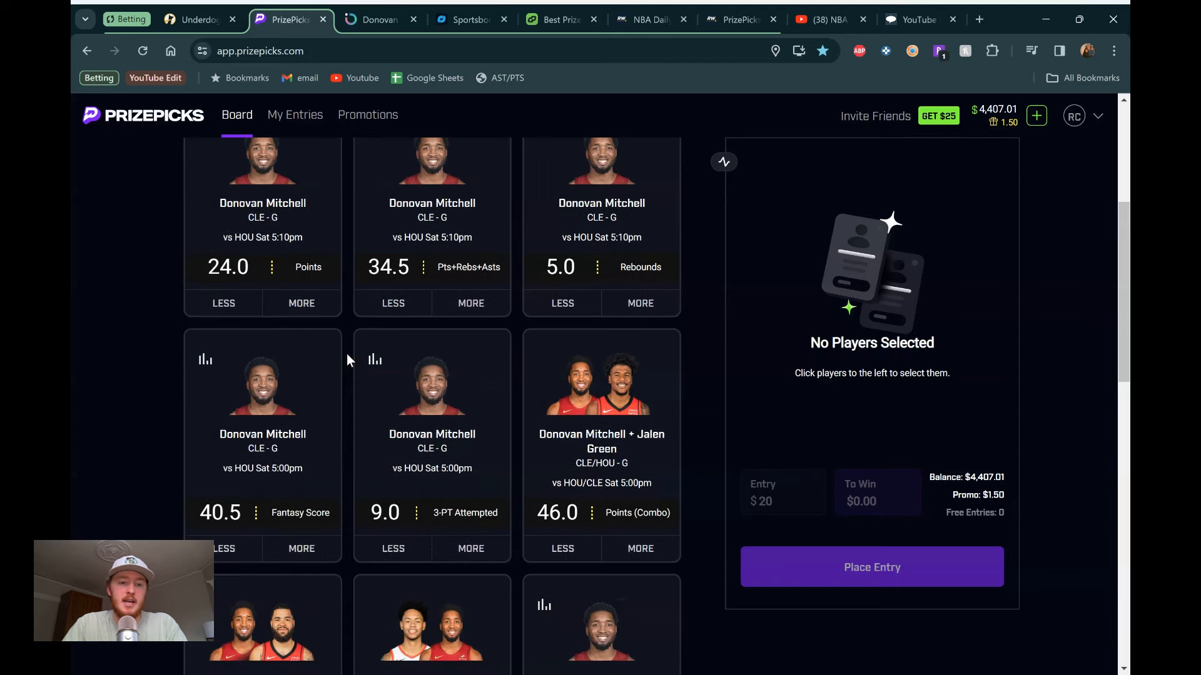
pyautogui.scroll(-3)
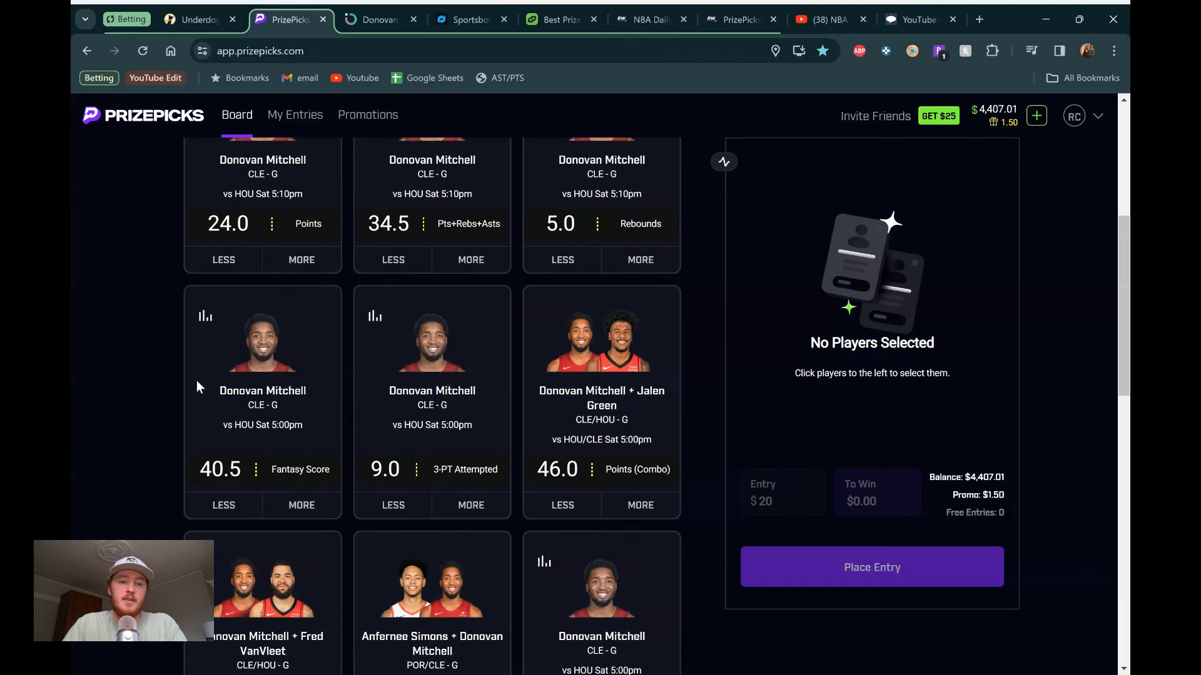
pyautogui.scroll(3)
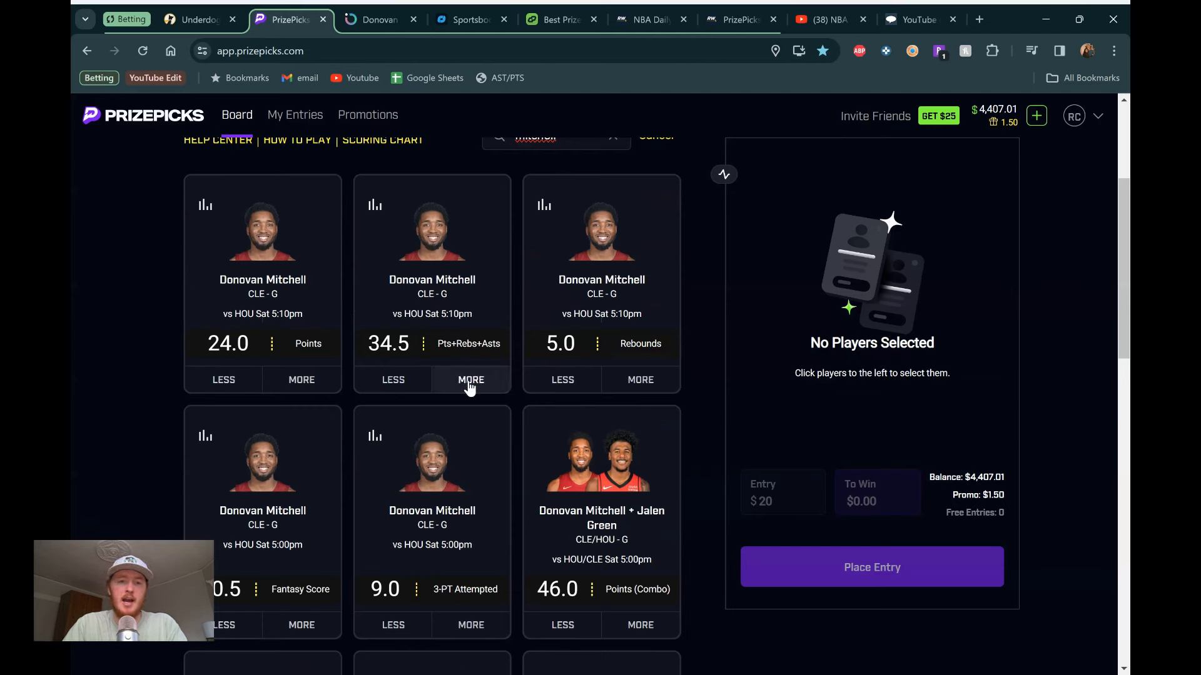
pyautogui.click(470, 380)
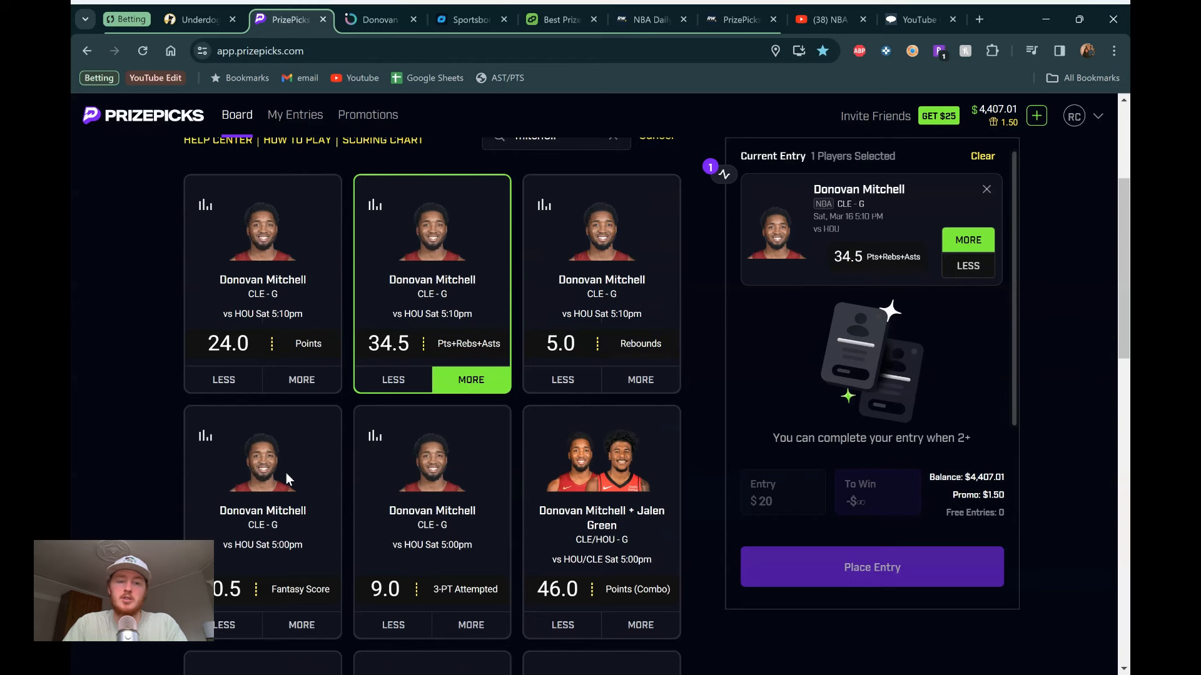
pyautogui.moveTo(321, 409)
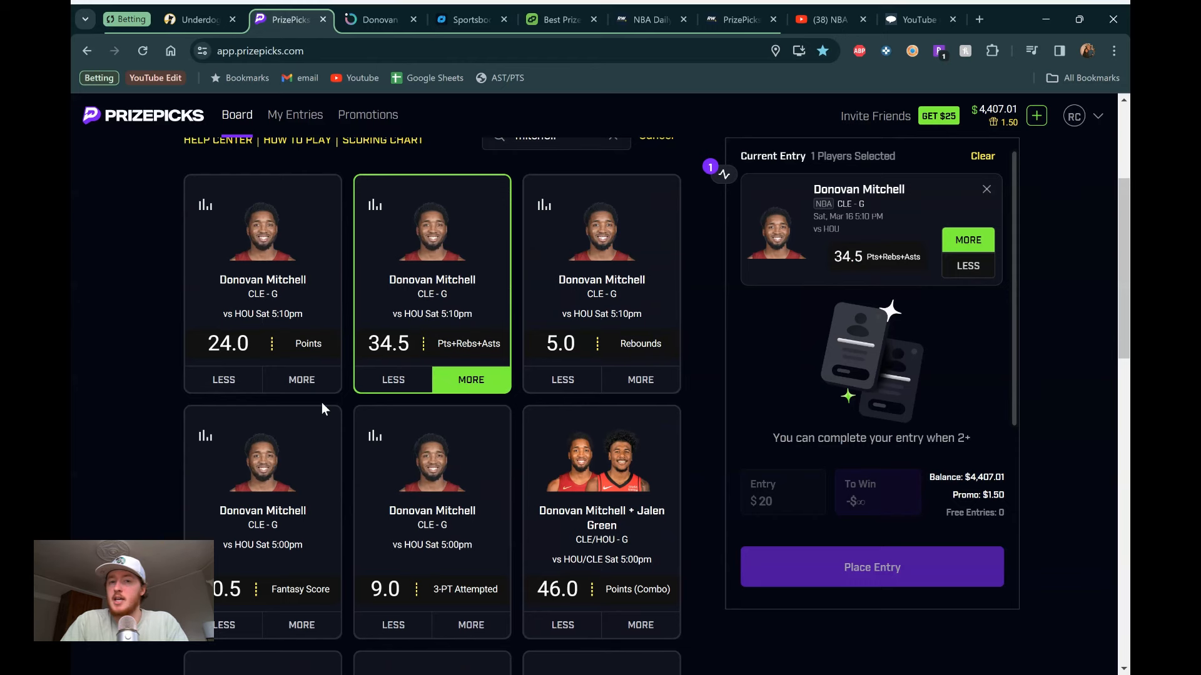
pyautogui.scroll(3)
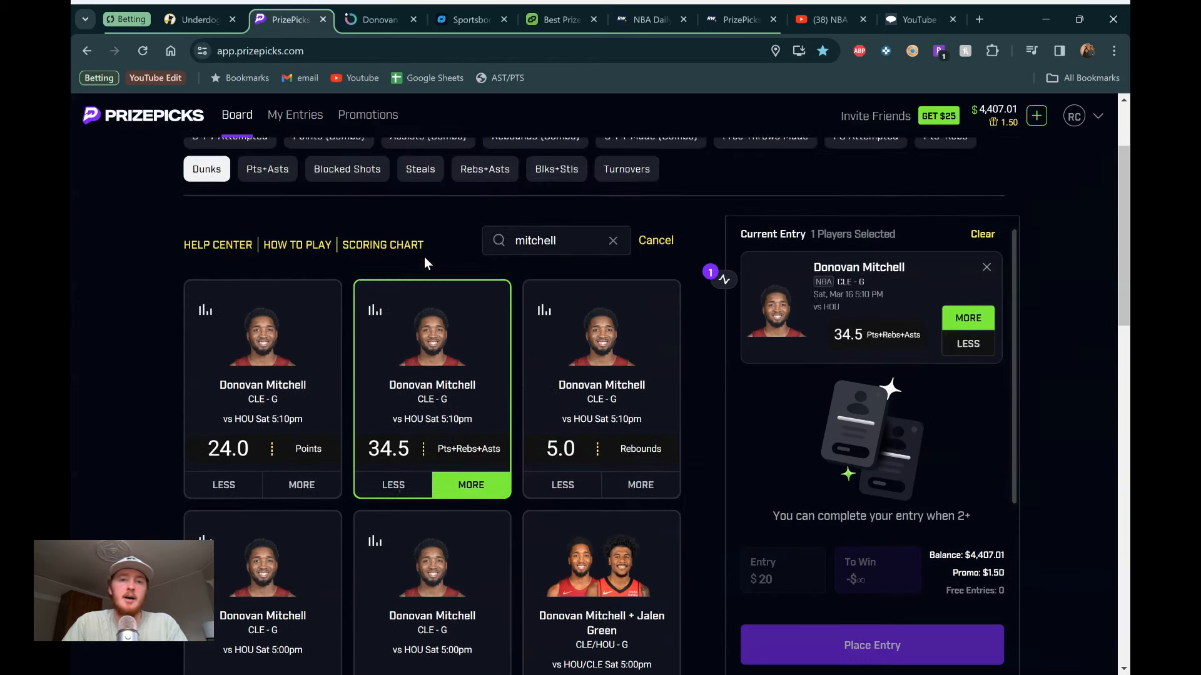
pyautogui.click(379, 20)
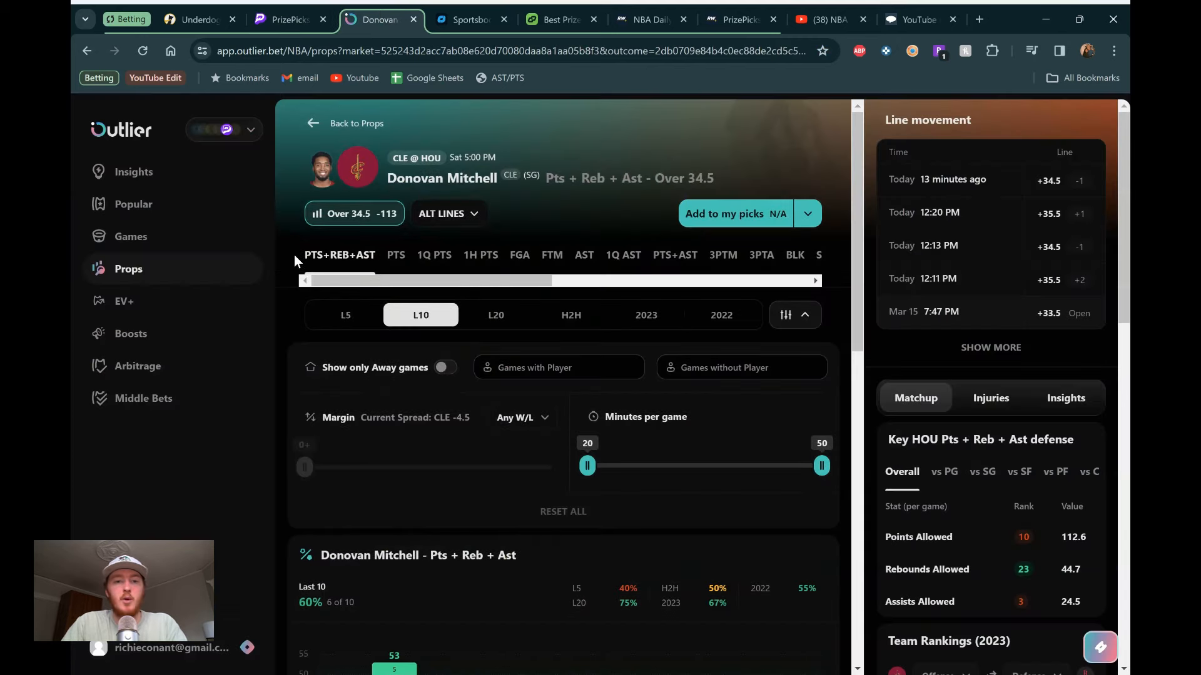
# Step: Scroll through Mitchell's last-10-games Pts + Reb + Ast chart in Outlier
pyautogui.scroll(-3)
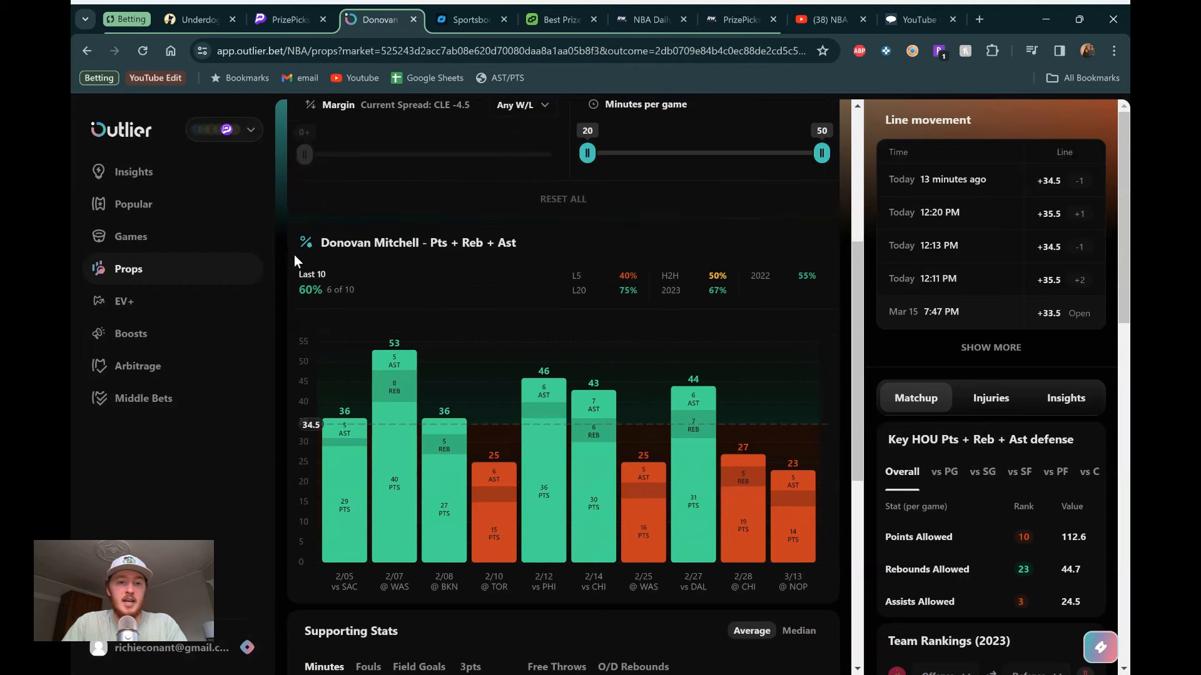
pyautogui.scroll(3)
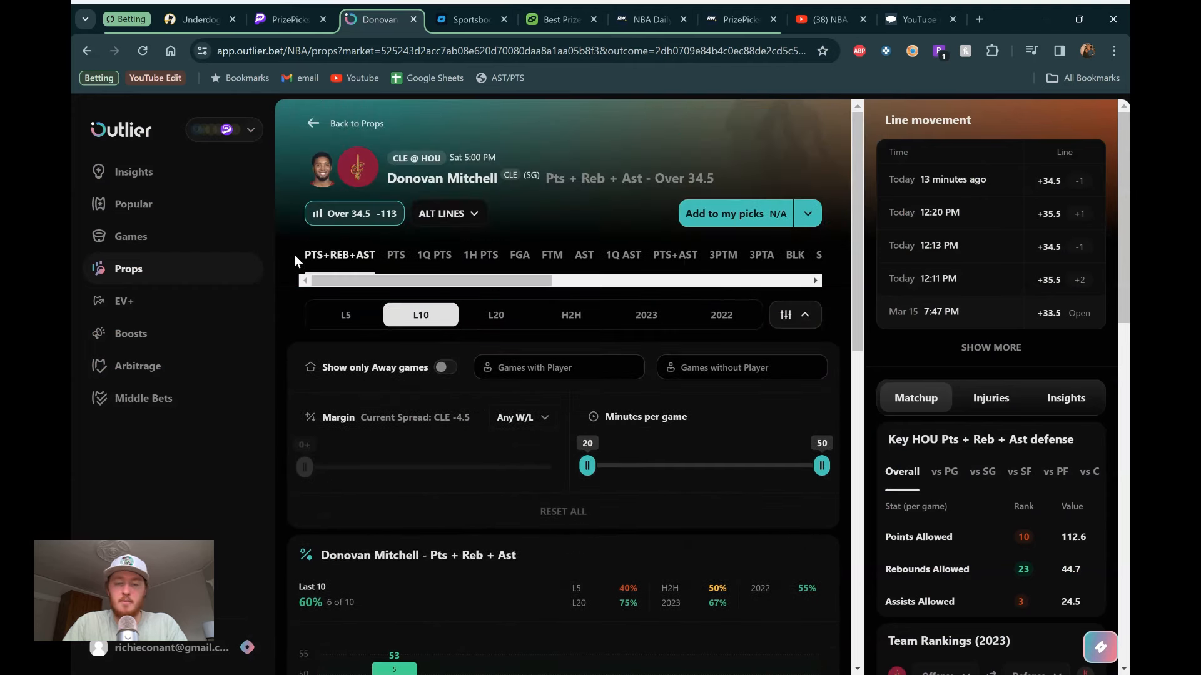
pyautogui.scroll(-3)
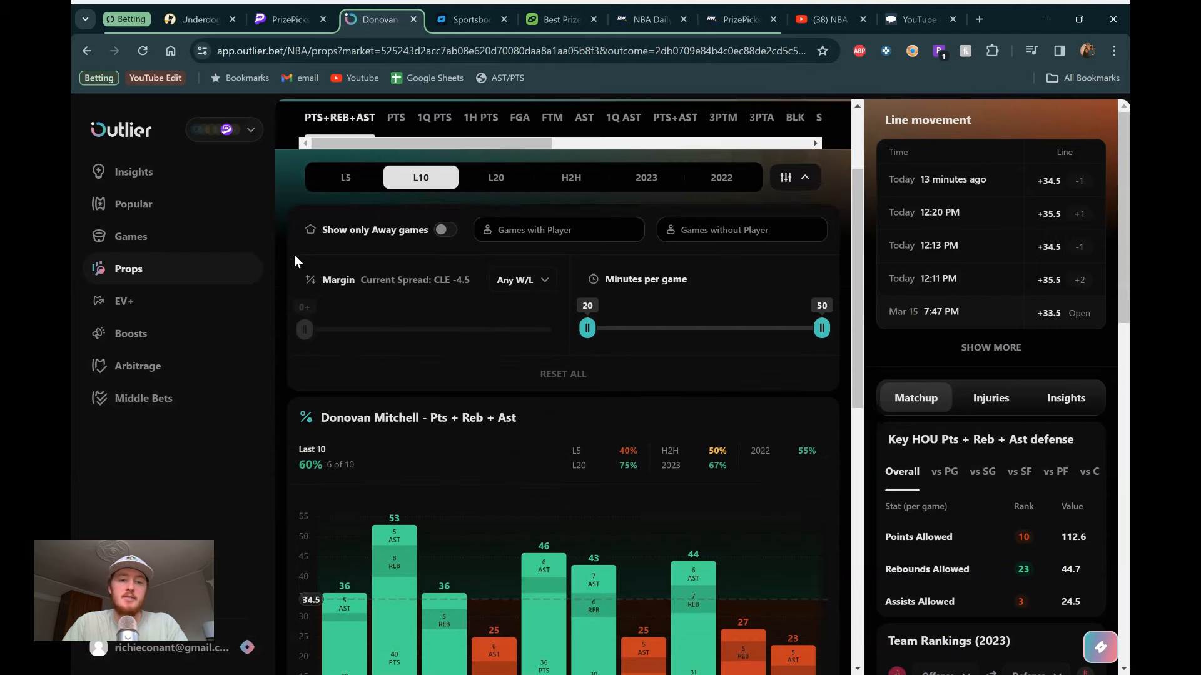
pyautogui.scroll(-3)
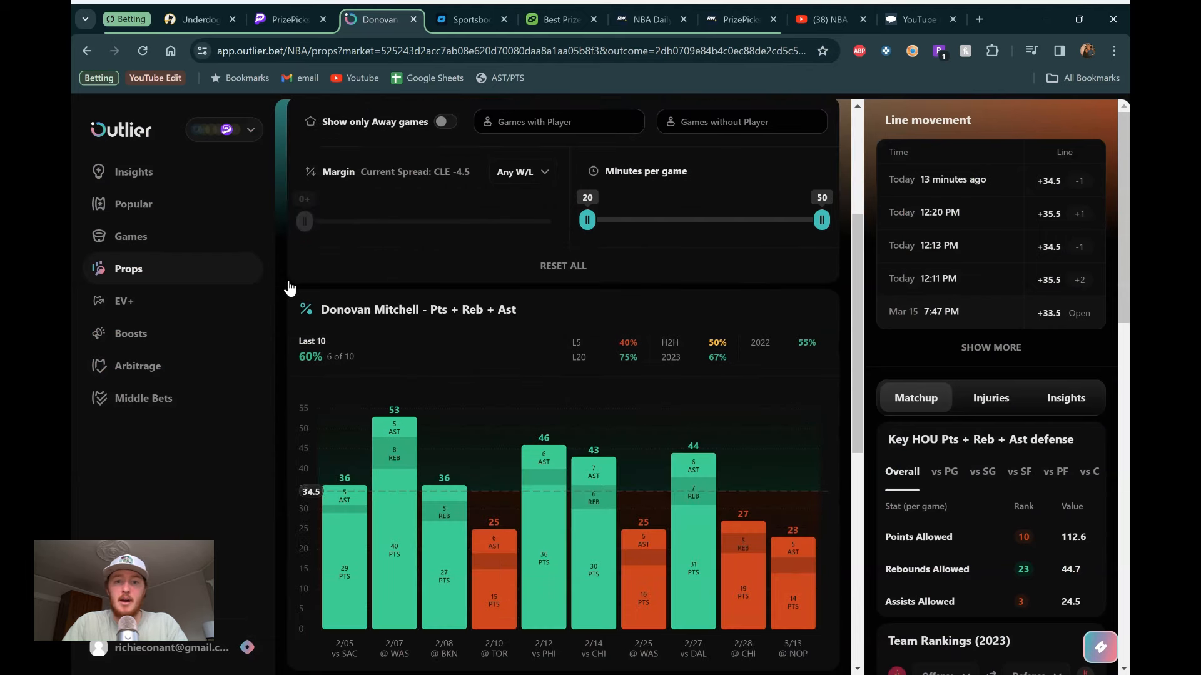
pyautogui.scroll(-3)
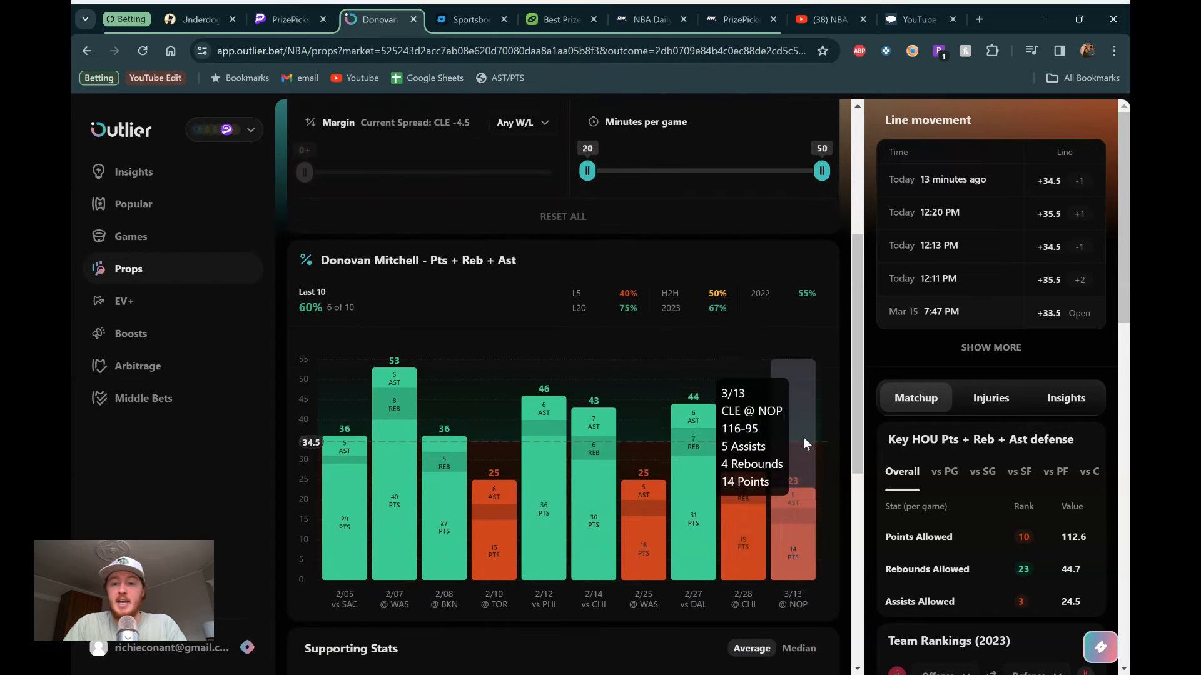
pyautogui.moveTo(569, 350)
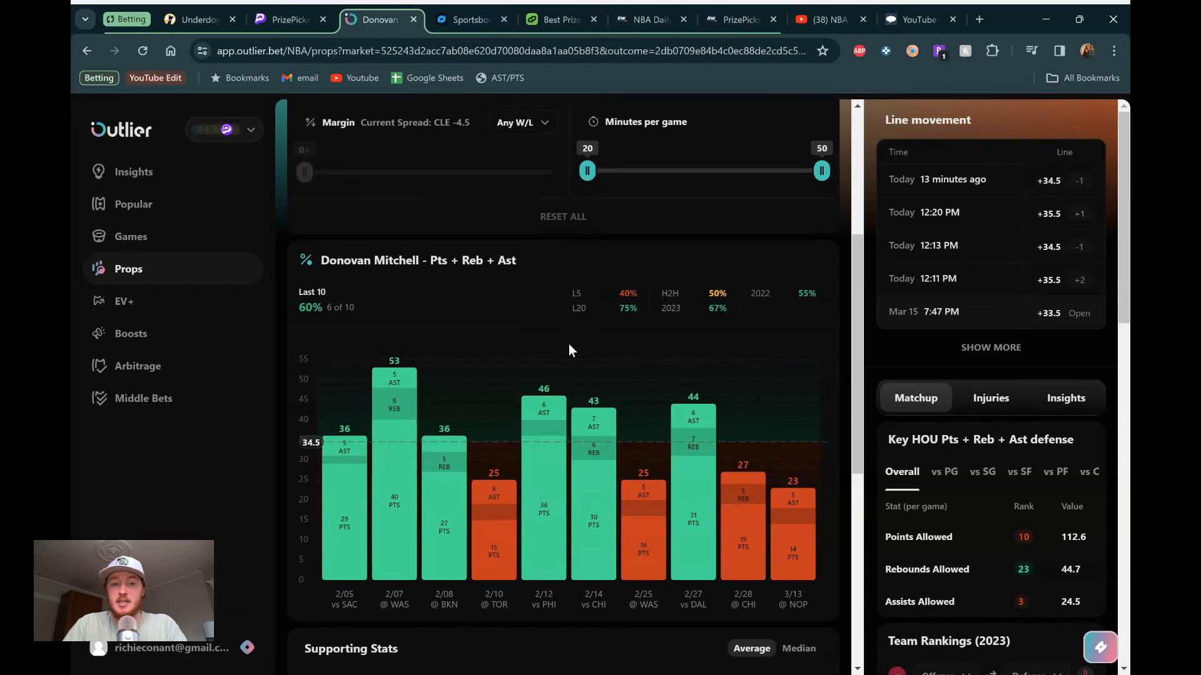
pyautogui.scroll(-3)
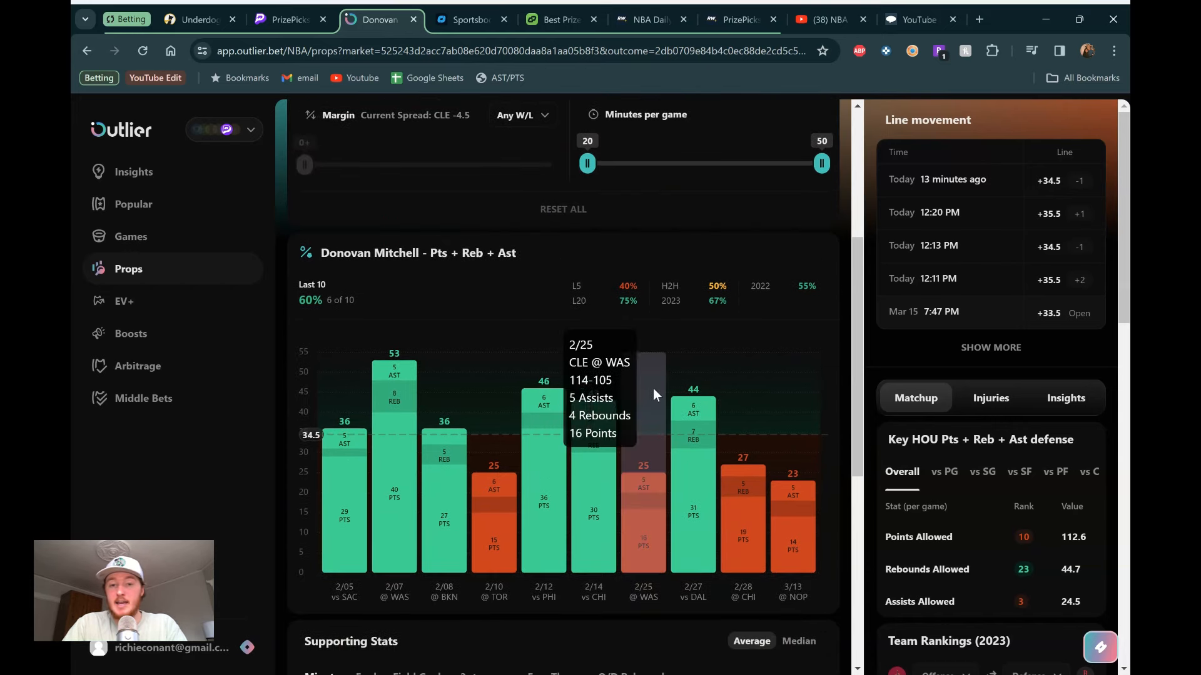
pyautogui.moveTo(742, 397)
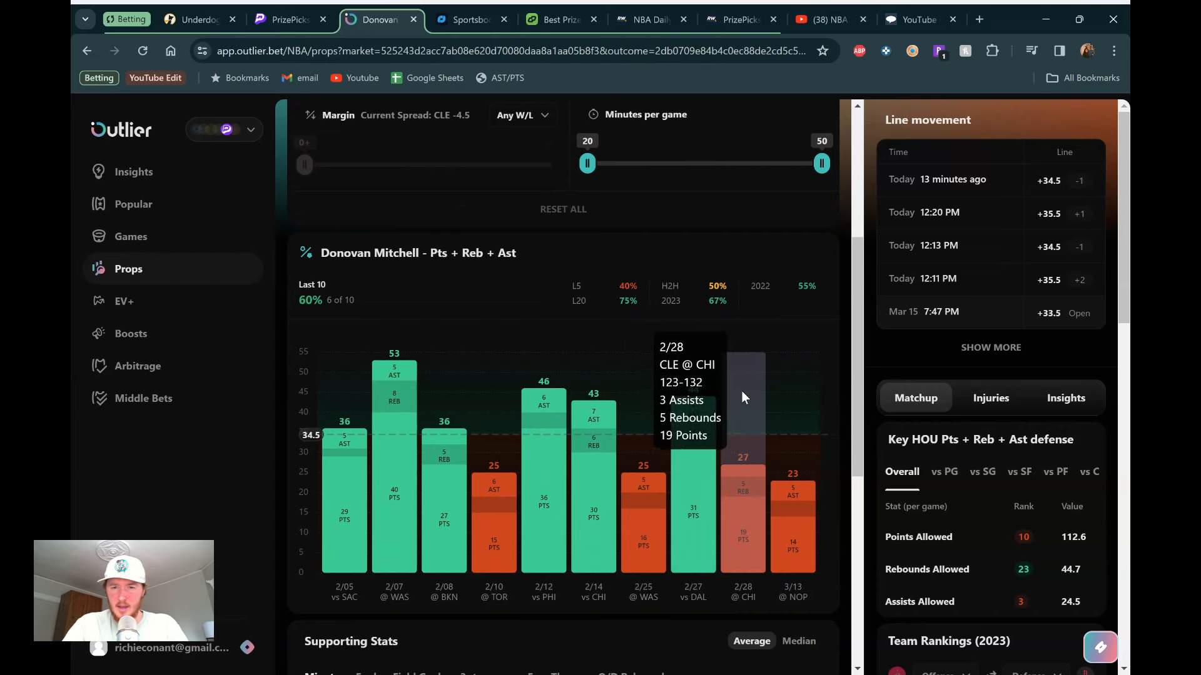
pyautogui.moveTo(739, 393)
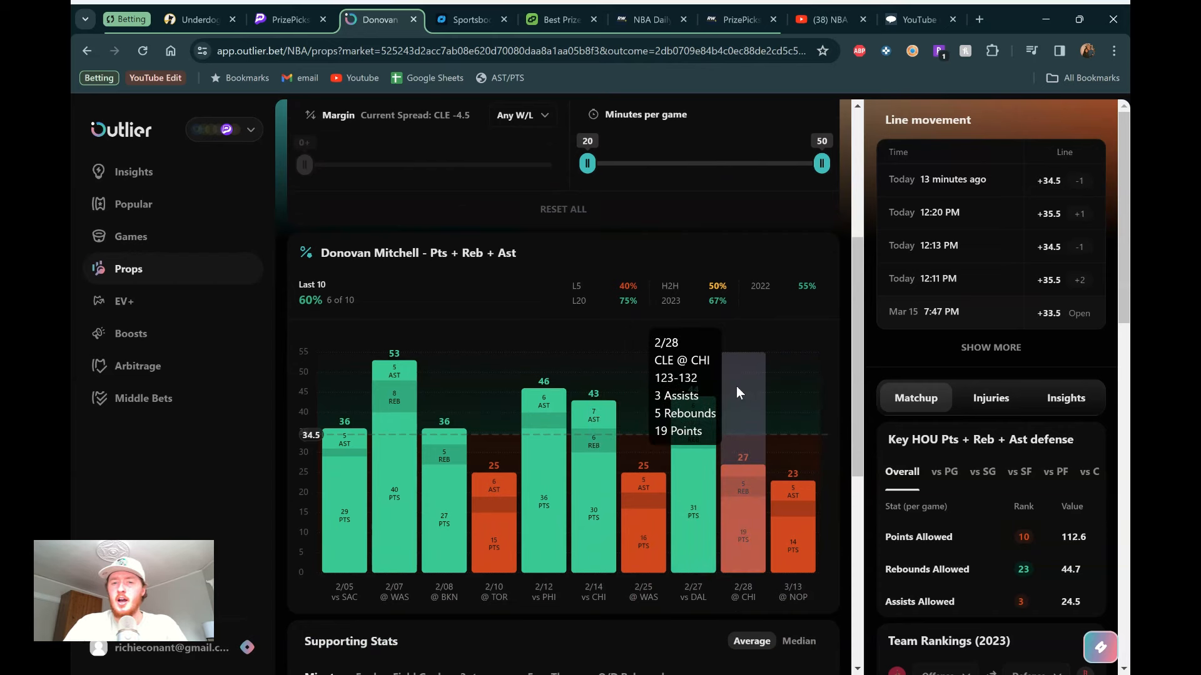
pyautogui.scroll(-3)
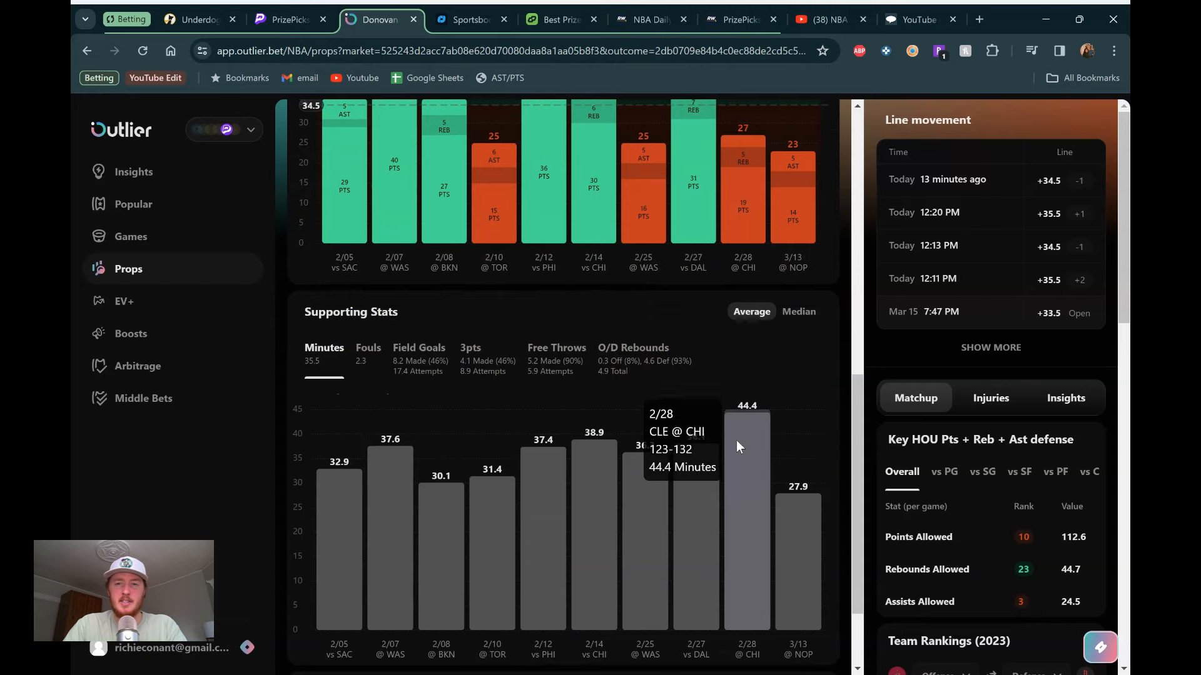
pyautogui.scroll(3)
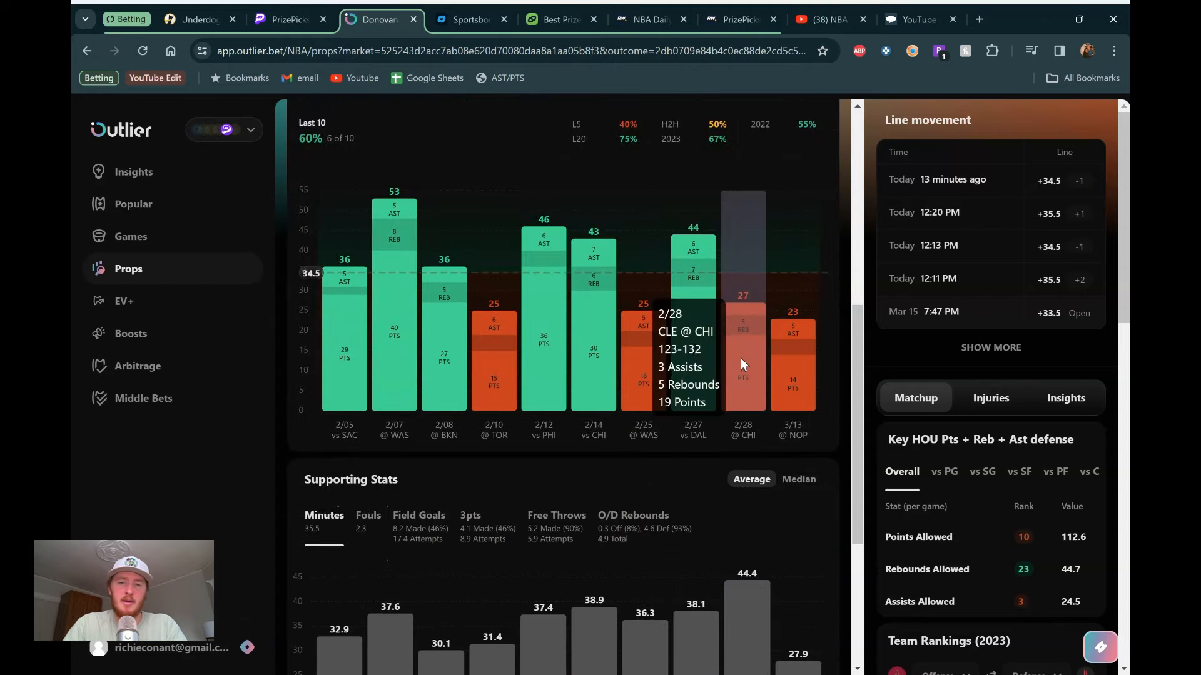
pyautogui.moveTo(793, 318)
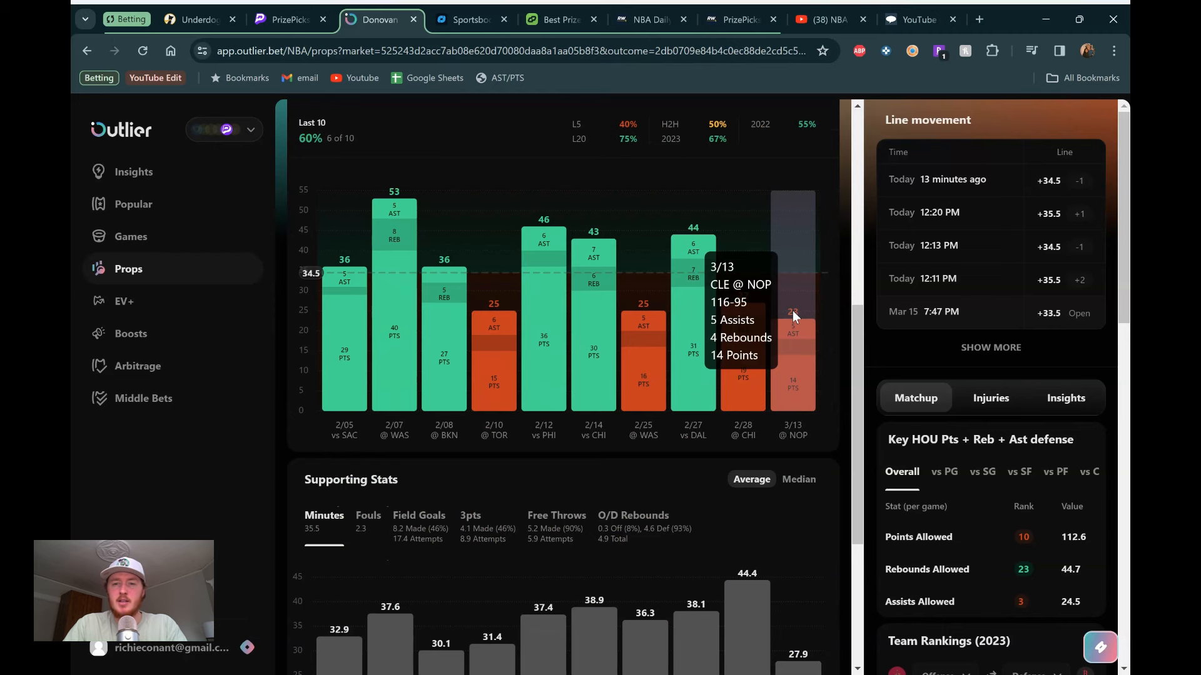
pyautogui.scroll(-3)
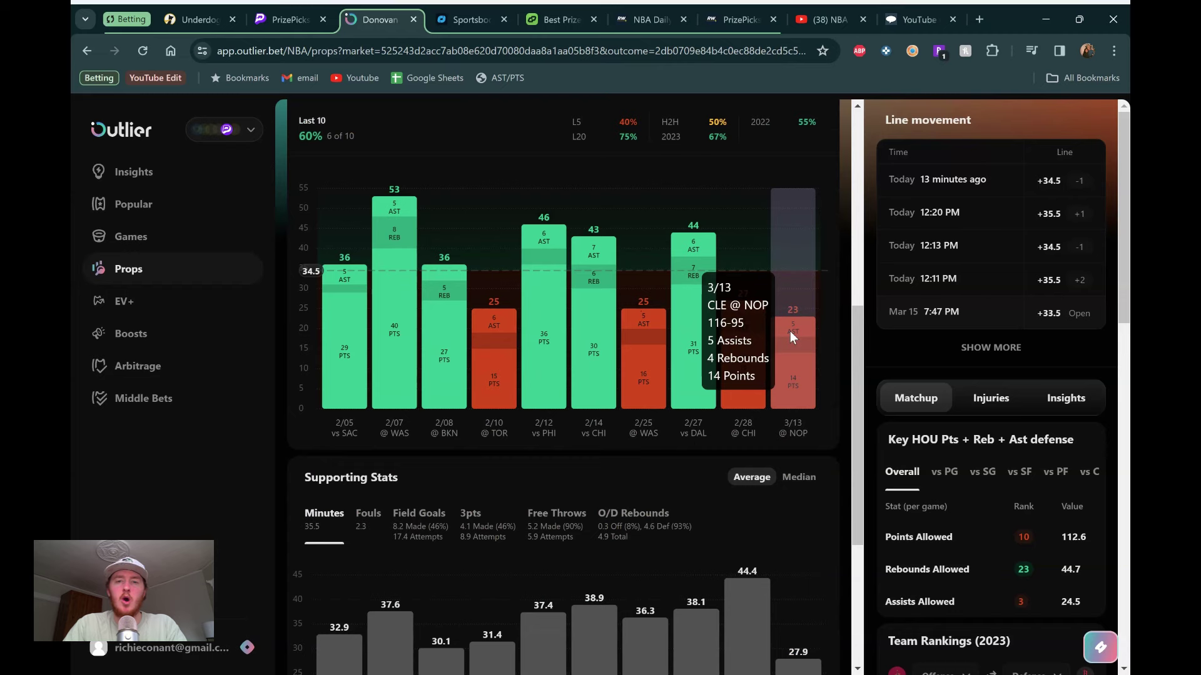
# Step: Switch the chart to the 2023 season, showing 67% over 34.5
pyautogui.click(794, 116)
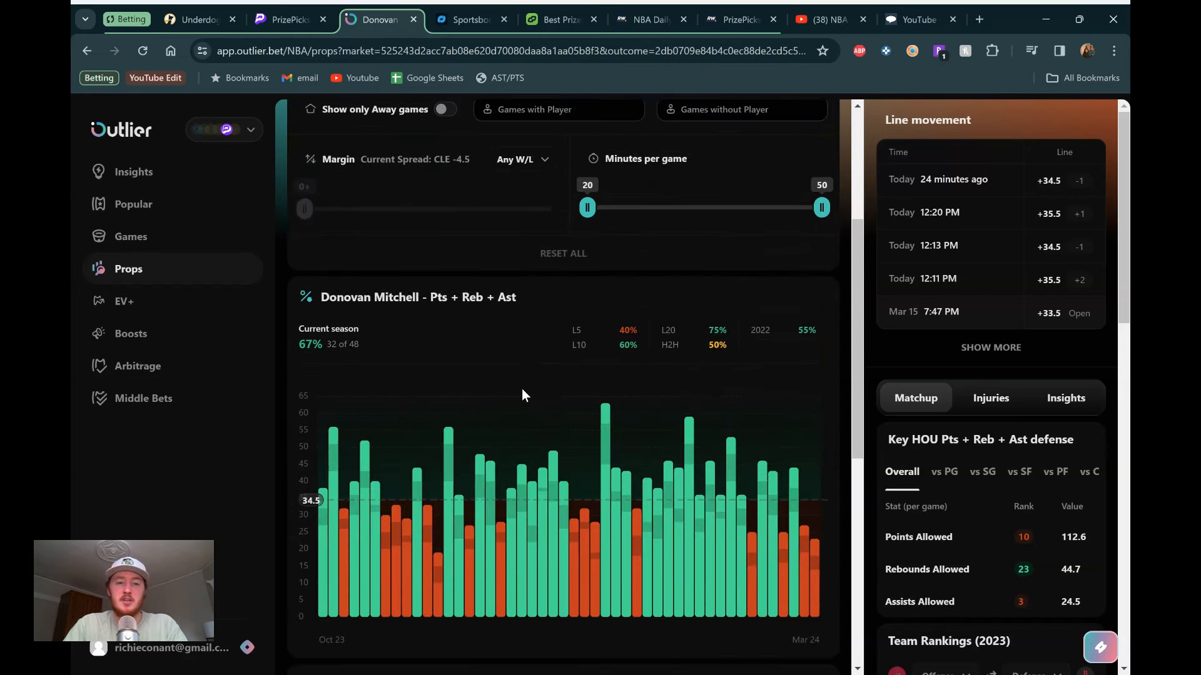
pyautogui.moveTo(605, 413)
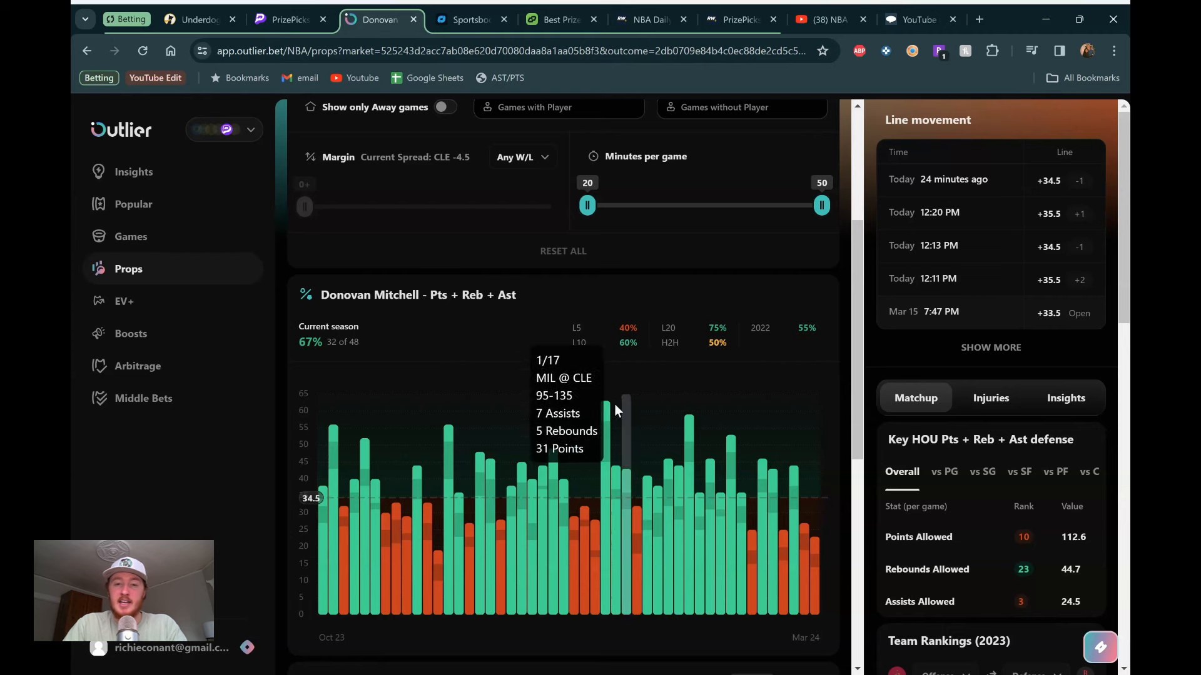
pyautogui.moveTo(656, 397)
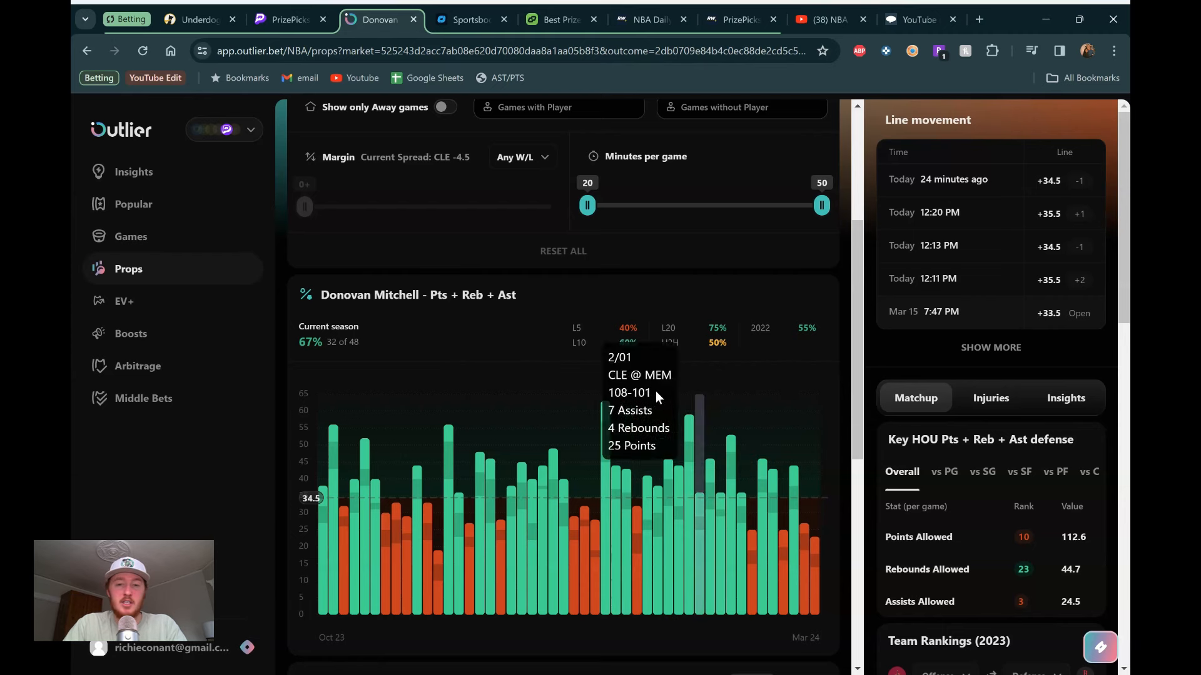
pyautogui.scroll(3)
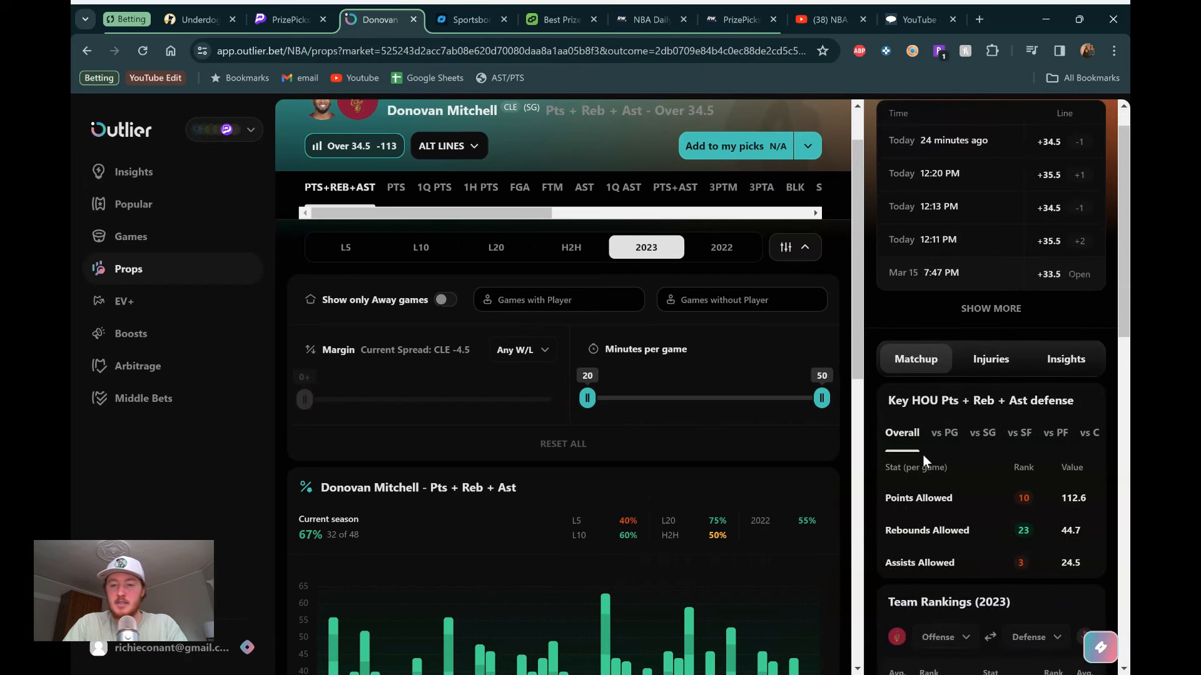
pyautogui.moveTo(897, 491)
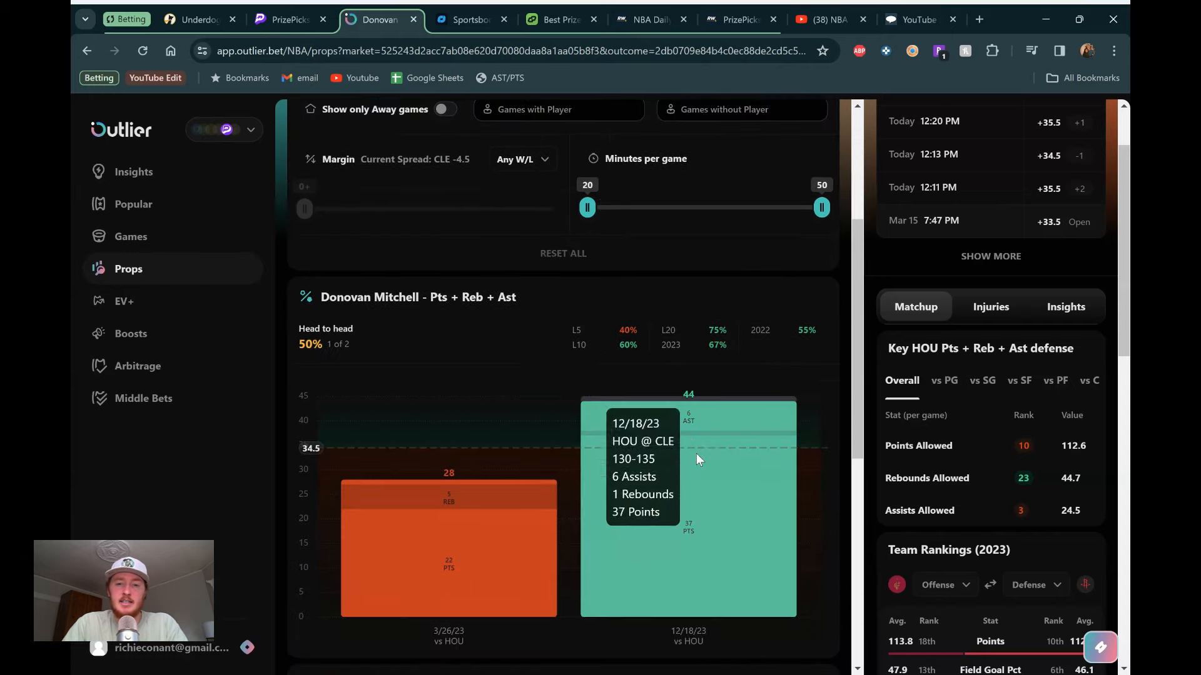
pyautogui.scroll(-3)
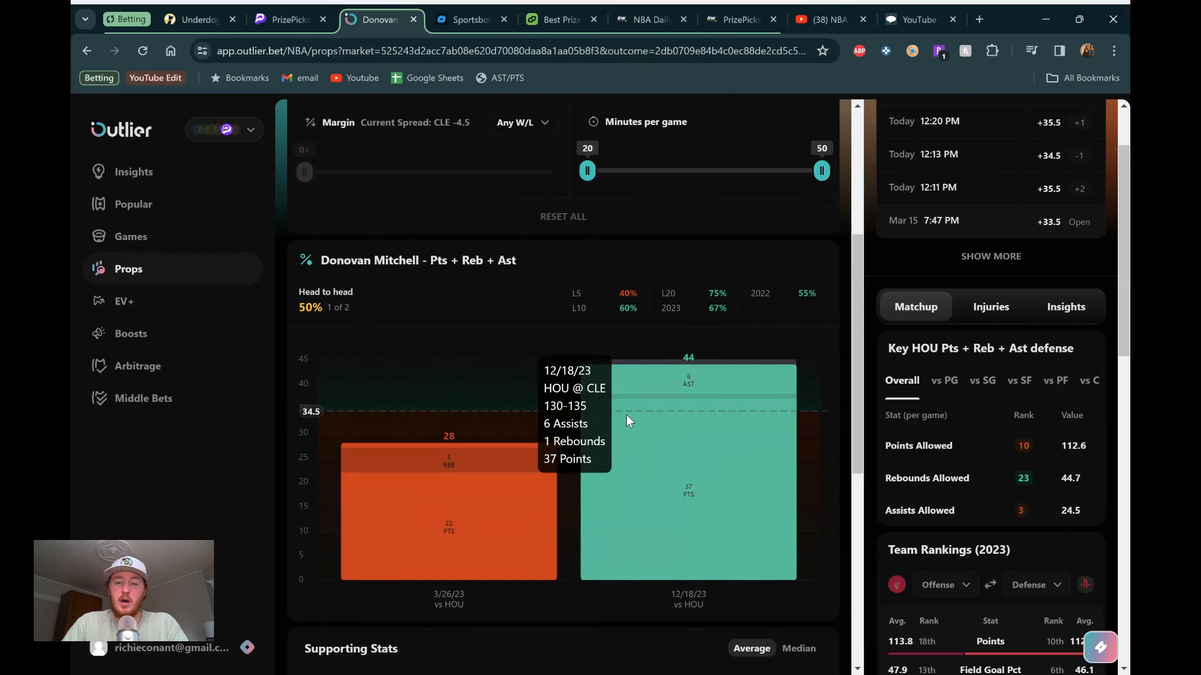
pyautogui.moveTo(692, 416)
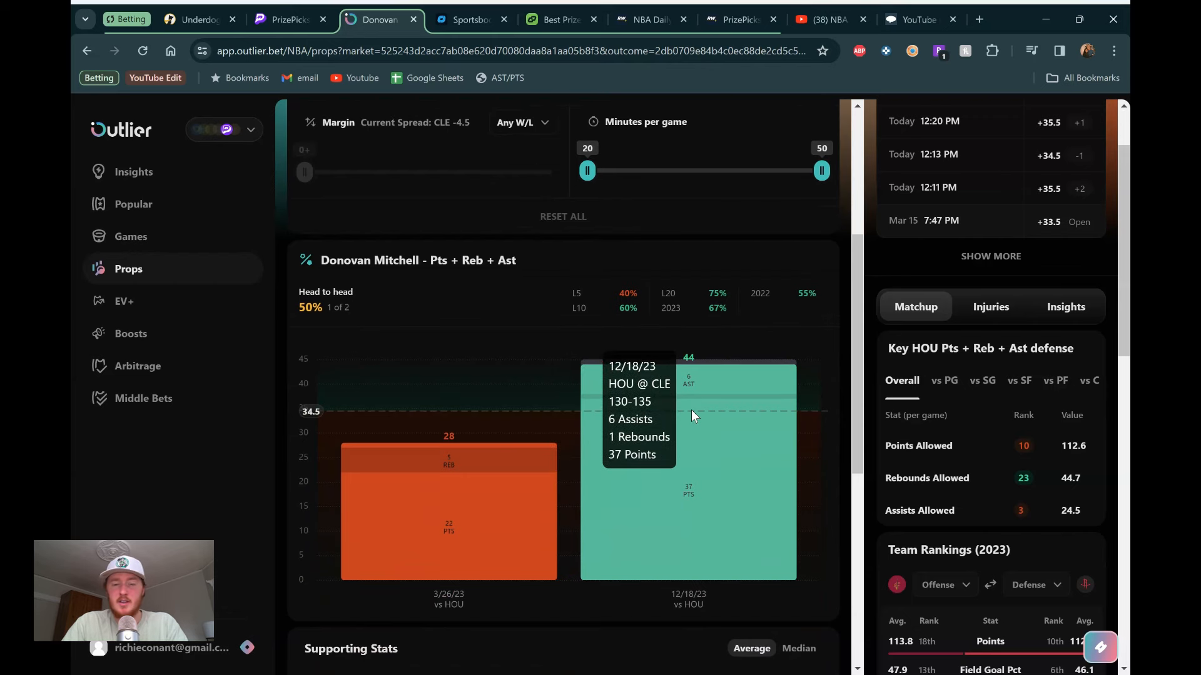
pyautogui.scroll(-3)
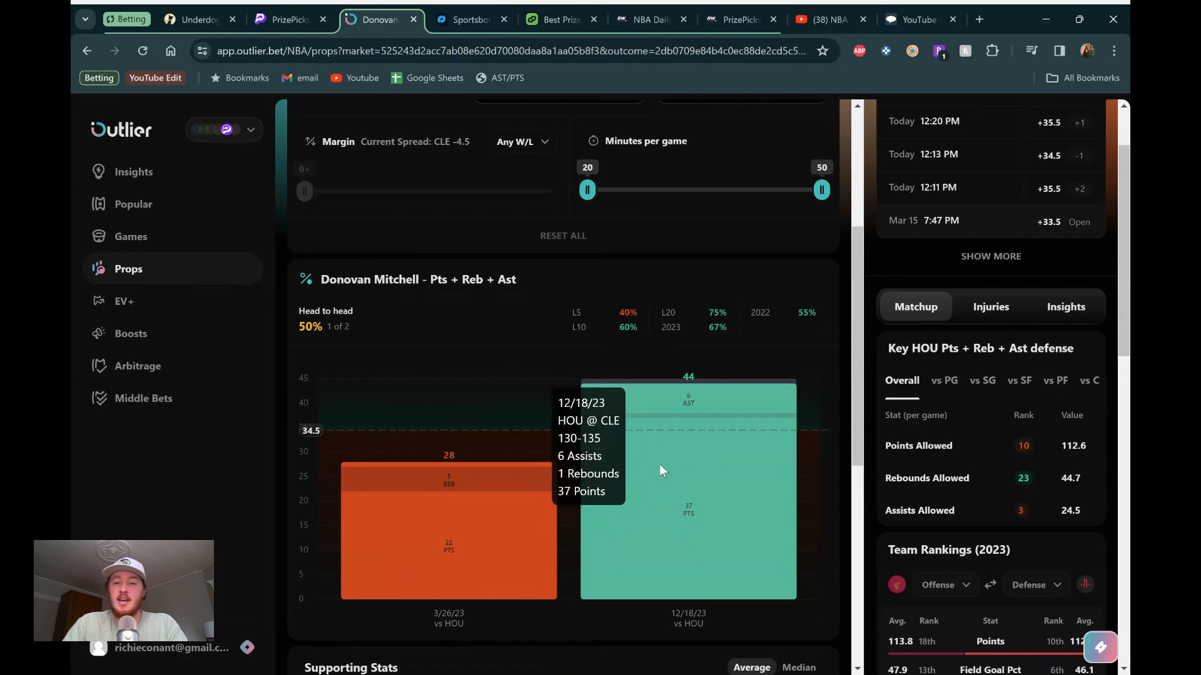
pyautogui.moveTo(644, 443)
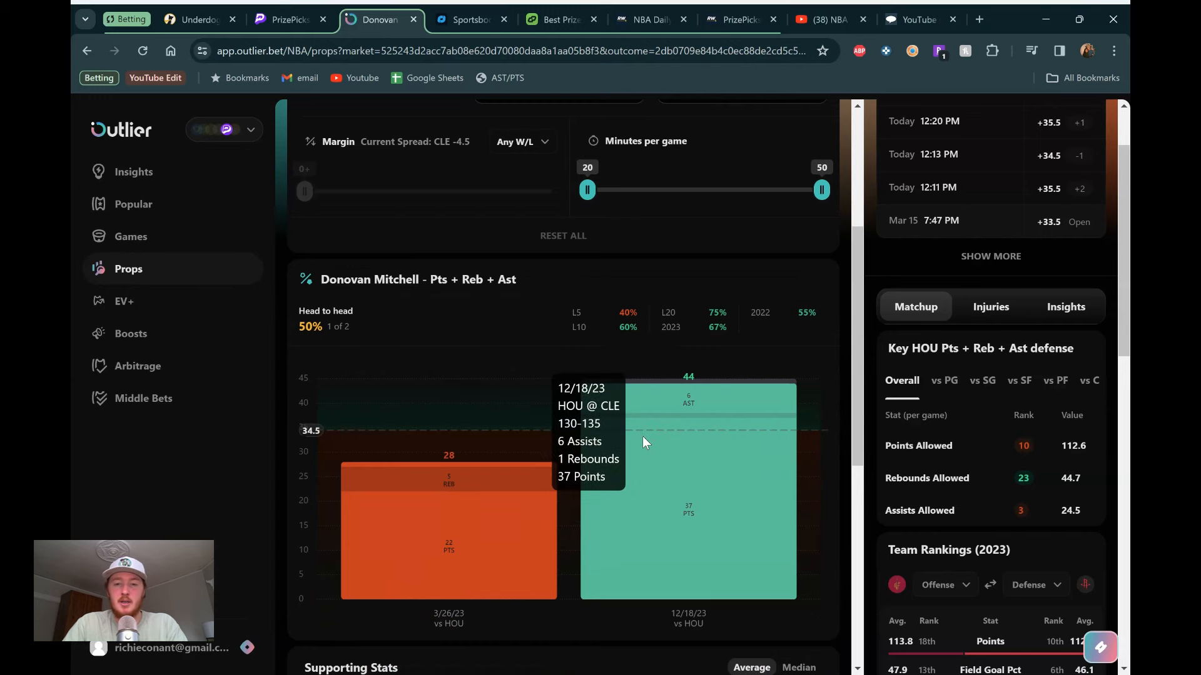
pyautogui.scroll(3)
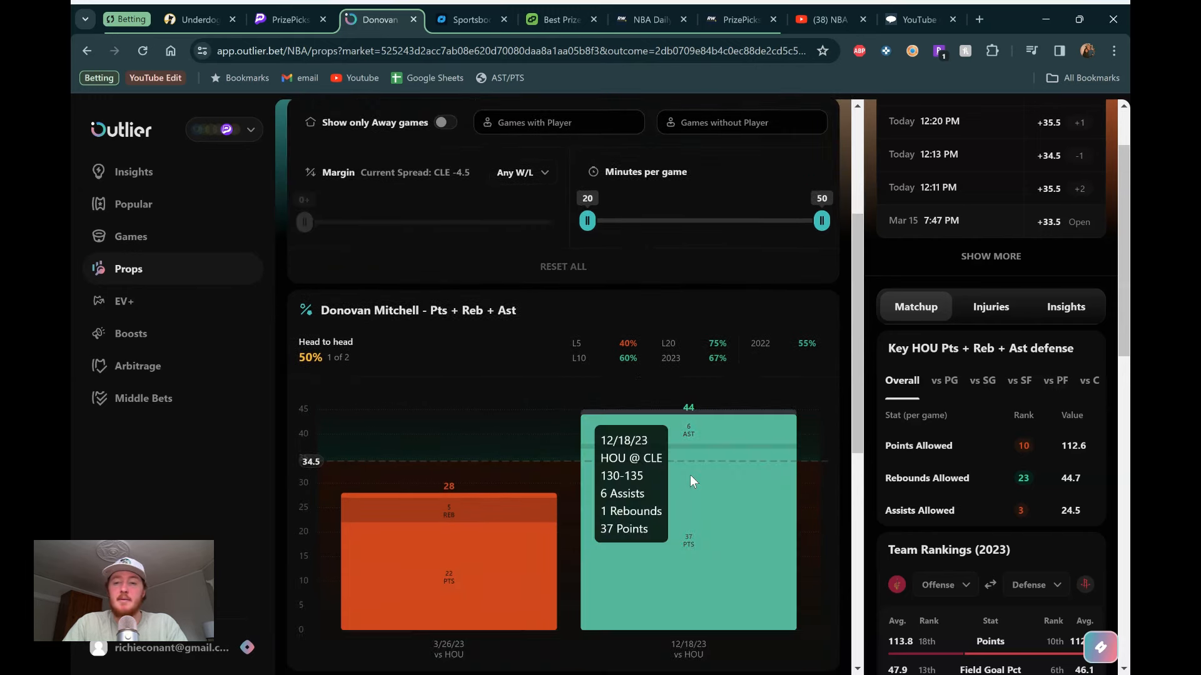
pyautogui.scroll(3)
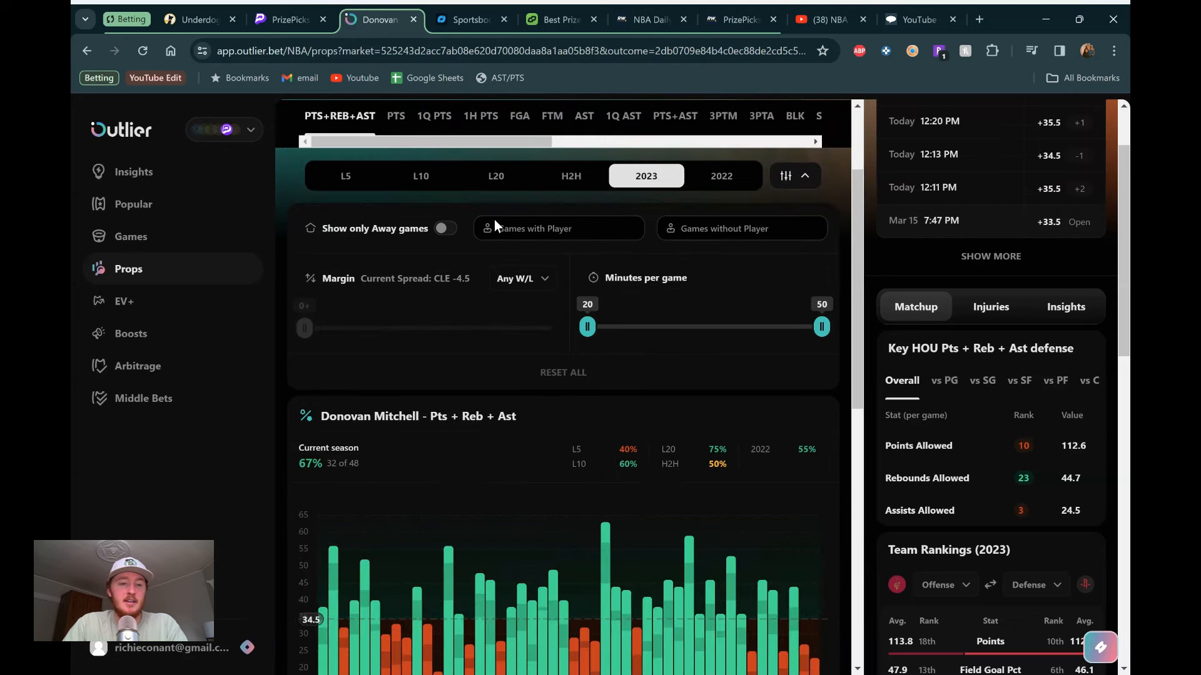
# Step: Show Mitchell's last 20 games and apply the Evan Mobley teammate filter
pyautogui.click(495, 176)
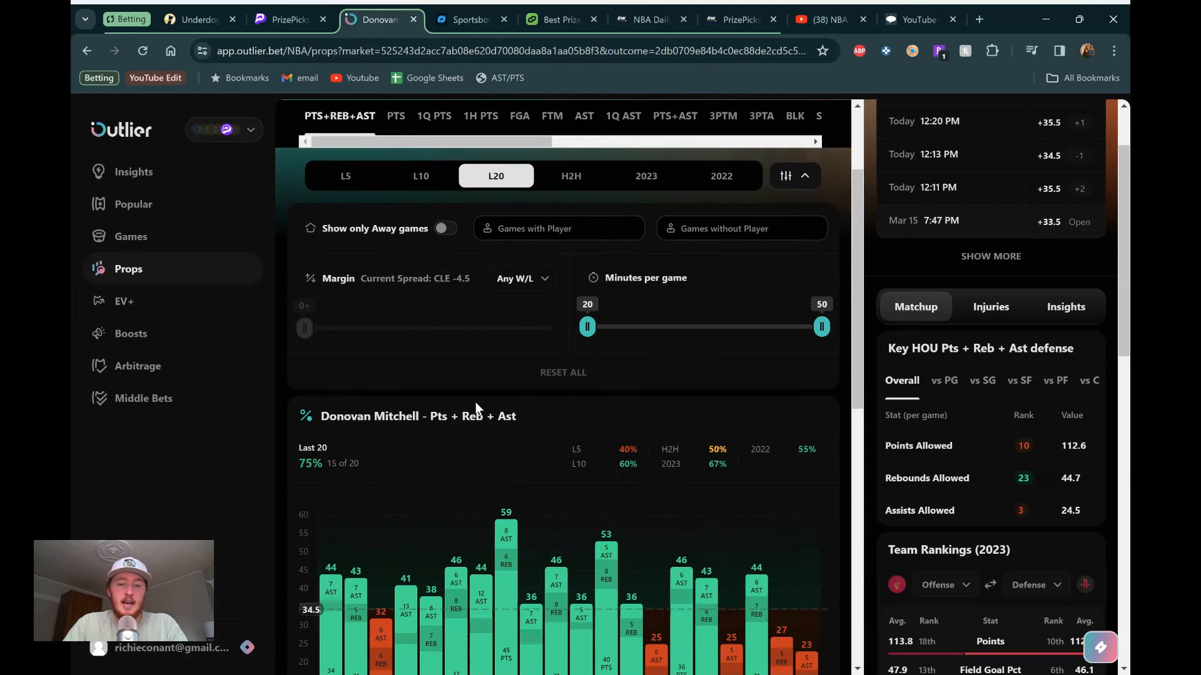
pyautogui.scroll(3)
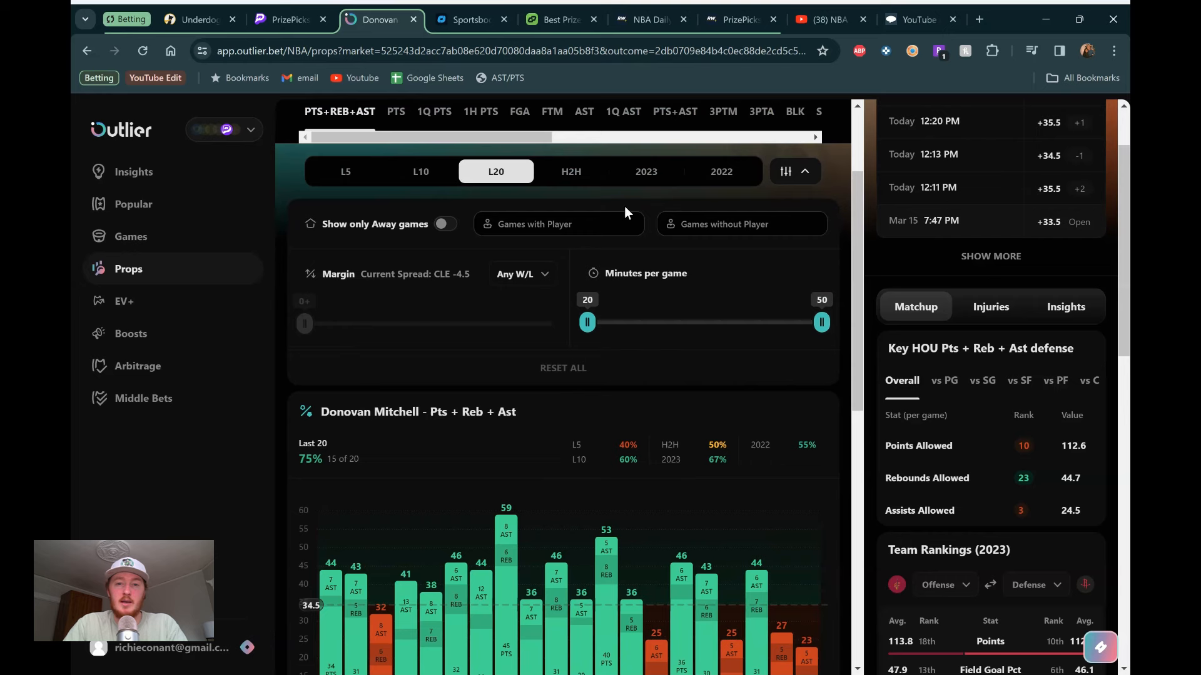
pyautogui.click(645, 171)
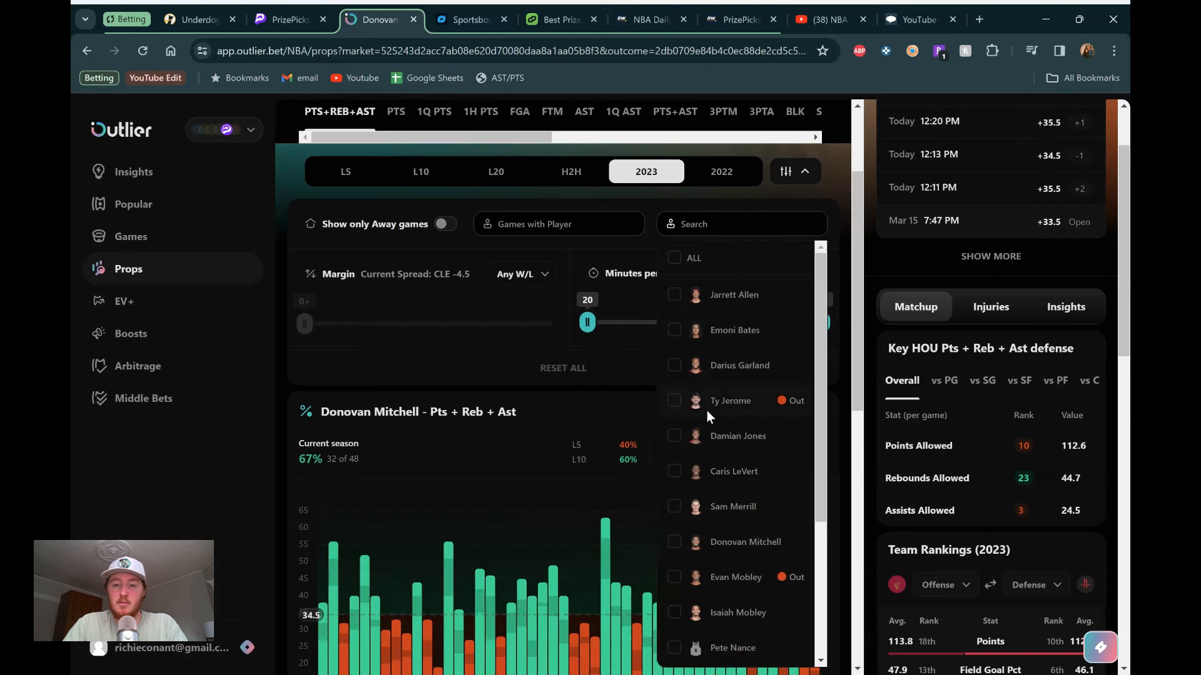
pyautogui.scroll(-3)
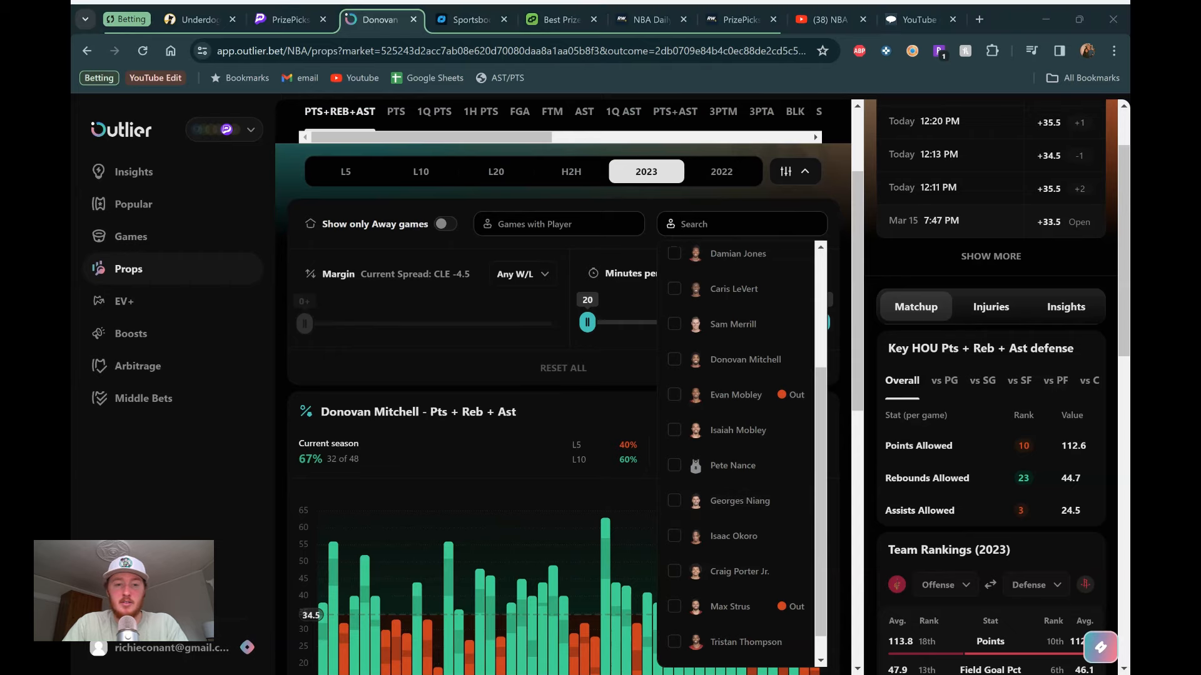
pyautogui.click(674, 394)
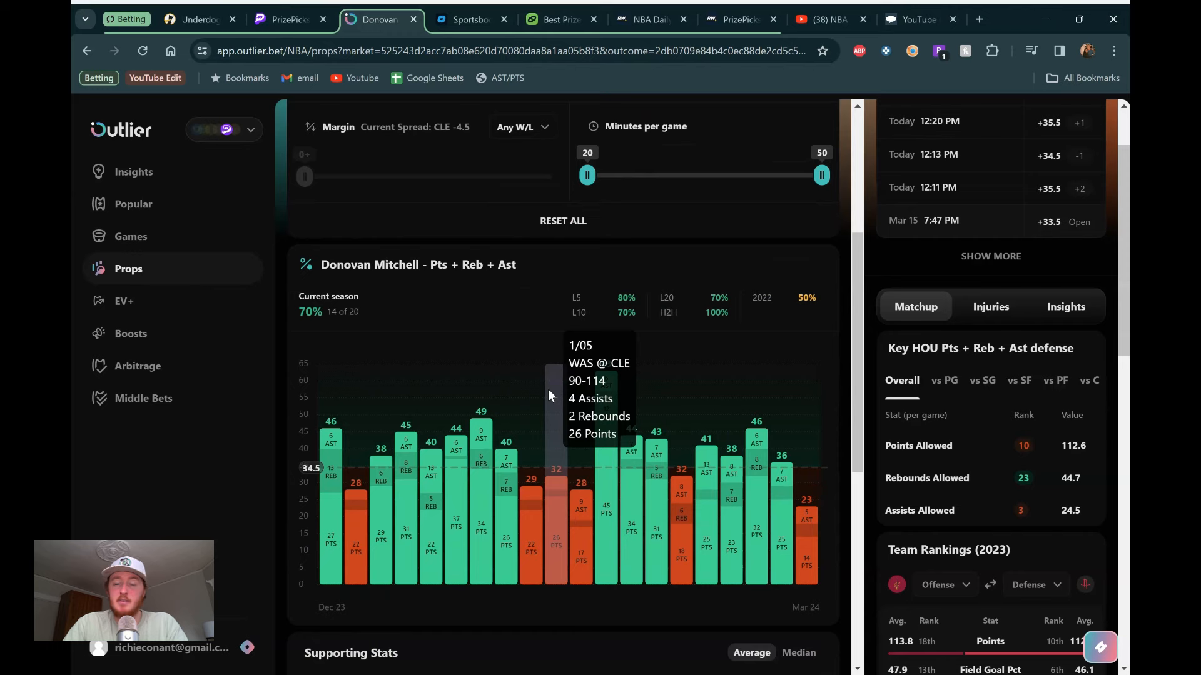
# Step: Review the filtered game log against the 34.5 line, then go to DailyGrind
pyautogui.scroll(-3)
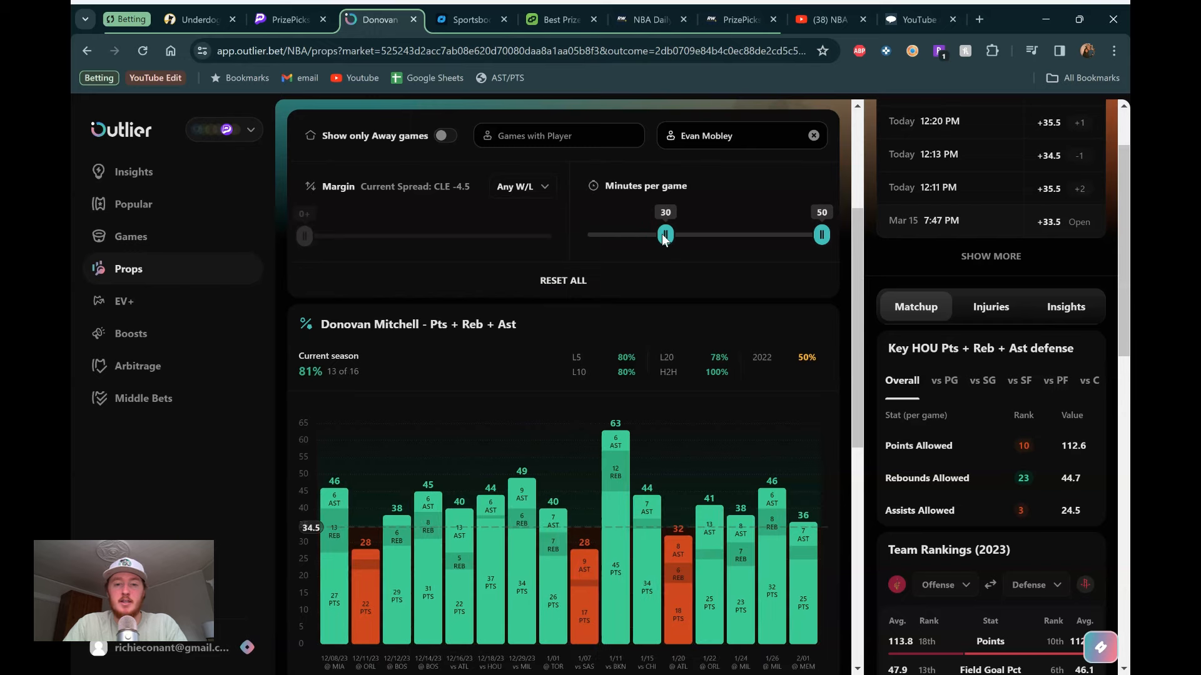
pyautogui.scroll(-3)
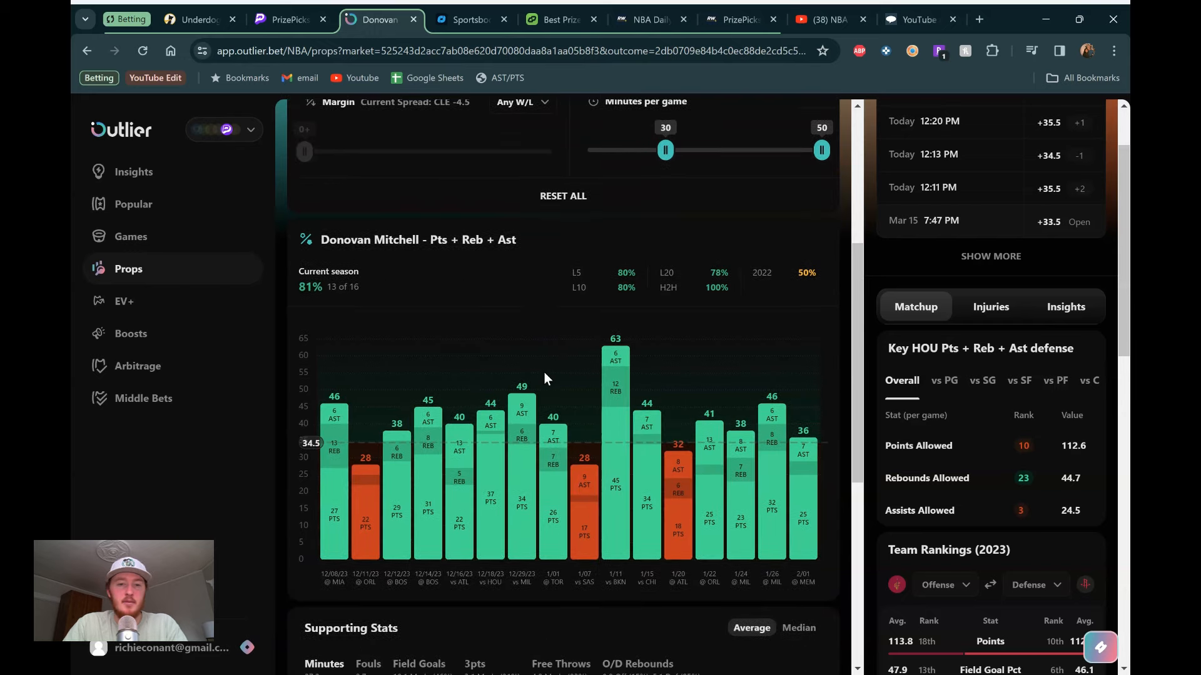
pyautogui.scroll(3)
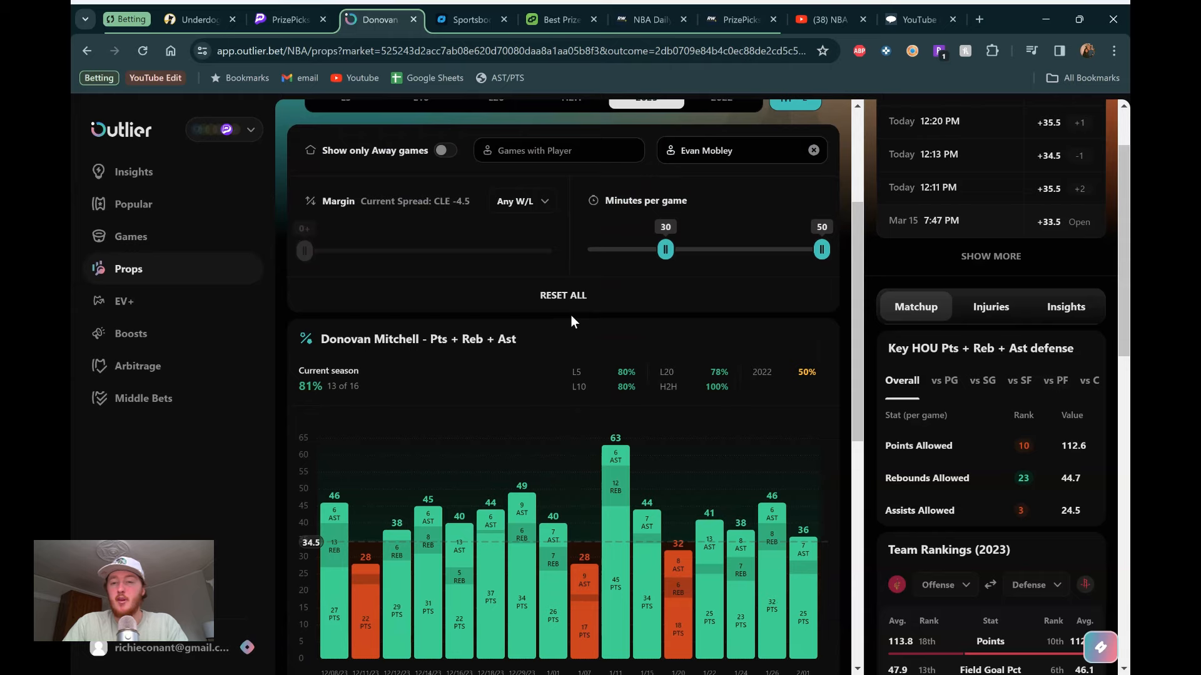
pyautogui.scroll(-3)
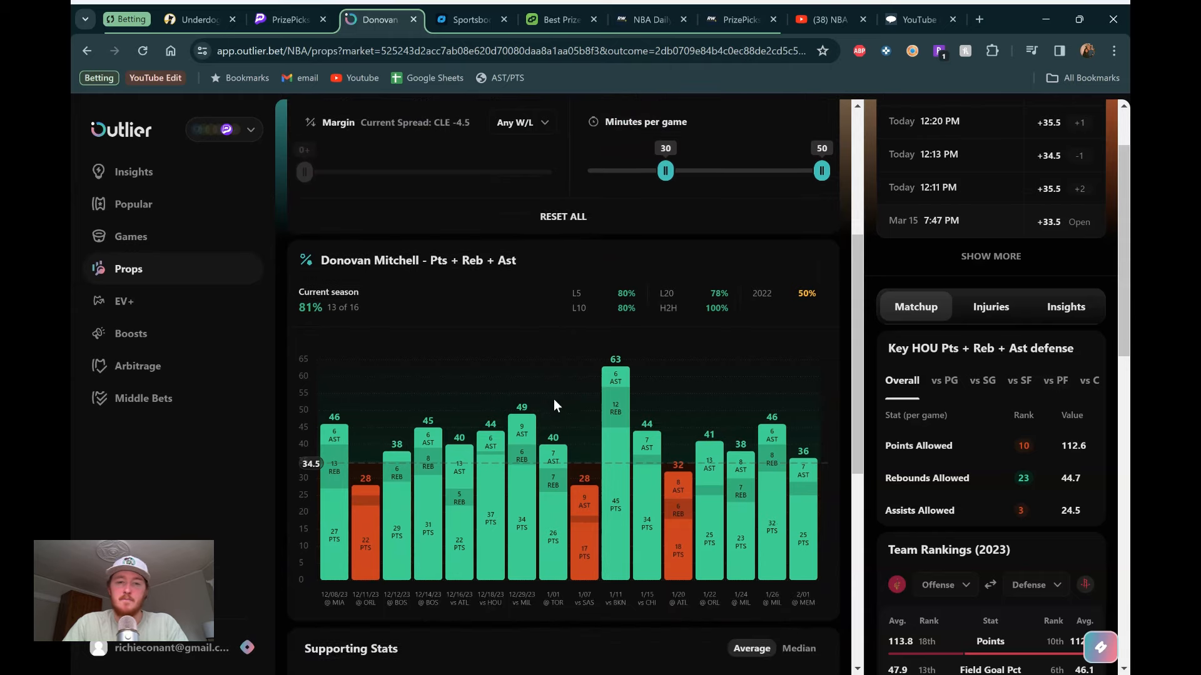
pyautogui.scroll(-3)
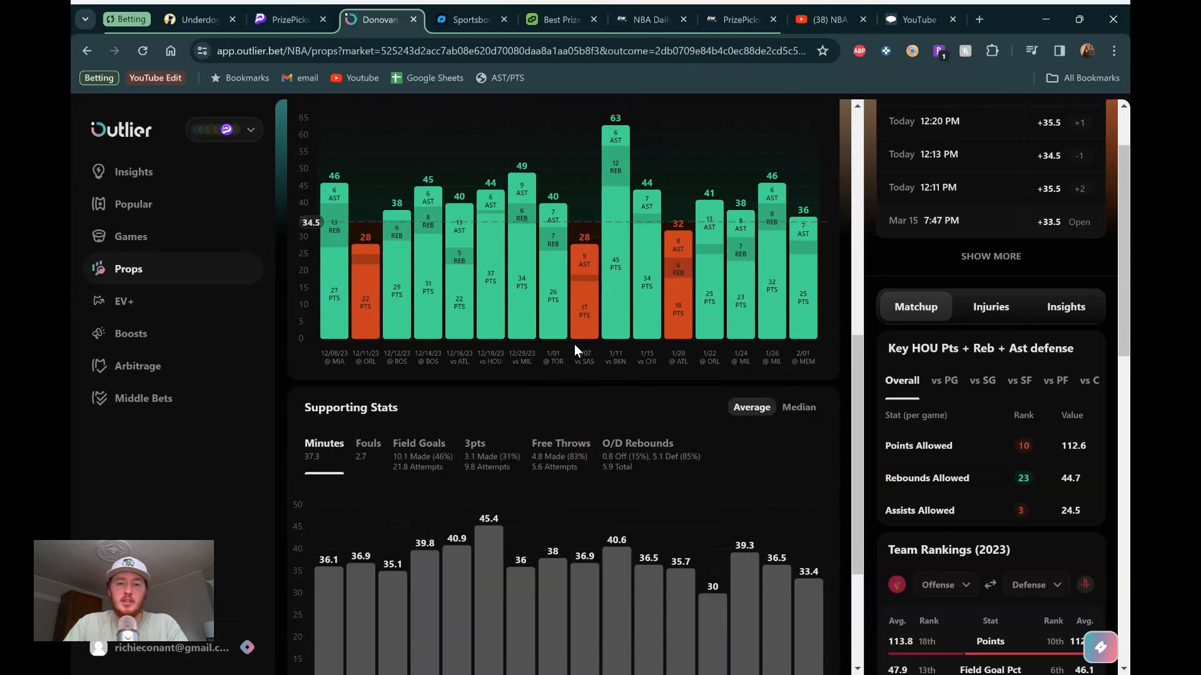
pyautogui.scroll(3)
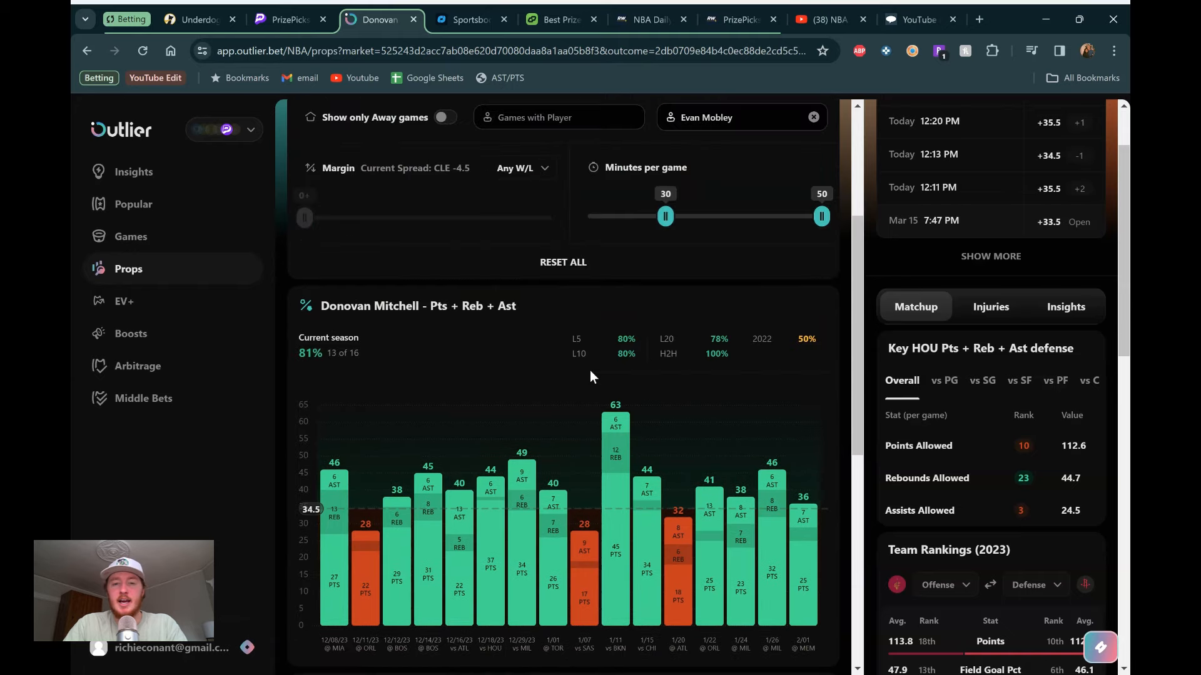
pyautogui.scroll(3)
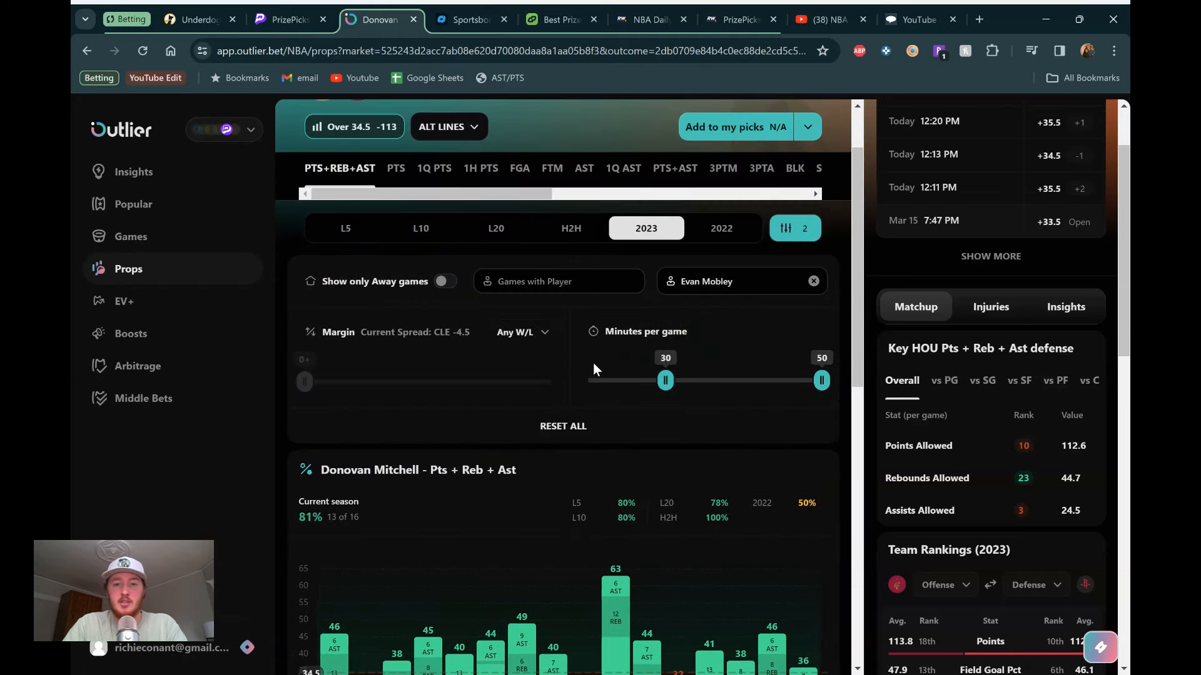
pyautogui.moveTo(584, 235)
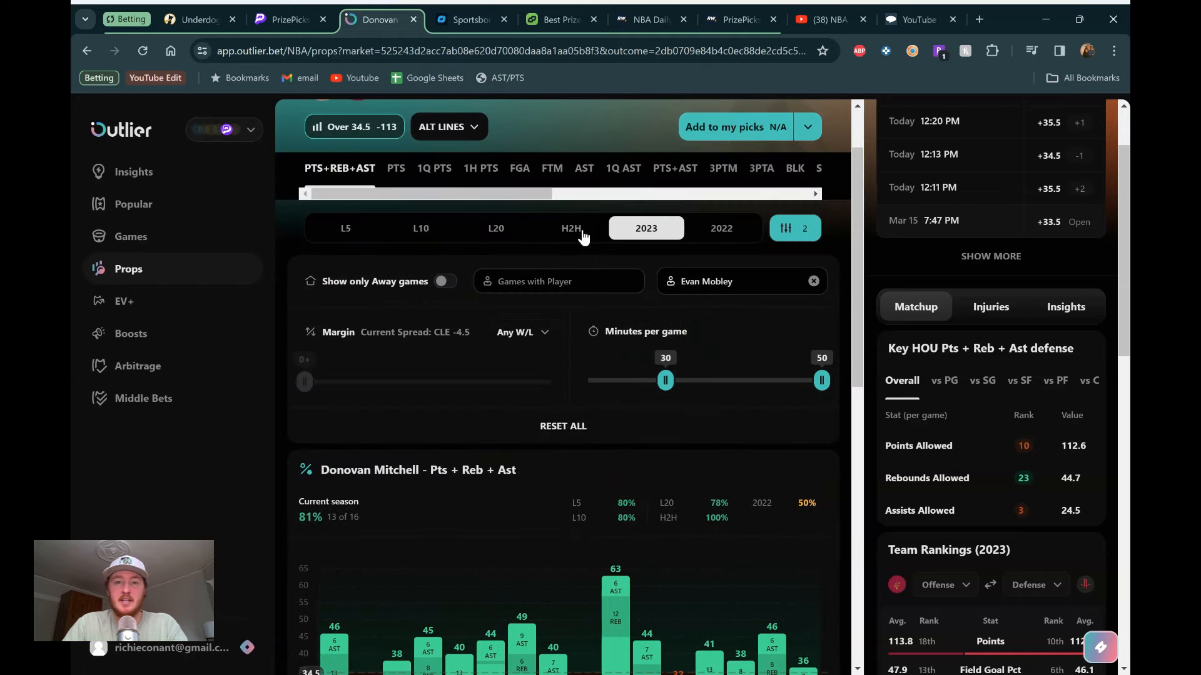
pyautogui.moveTo(570, 107)
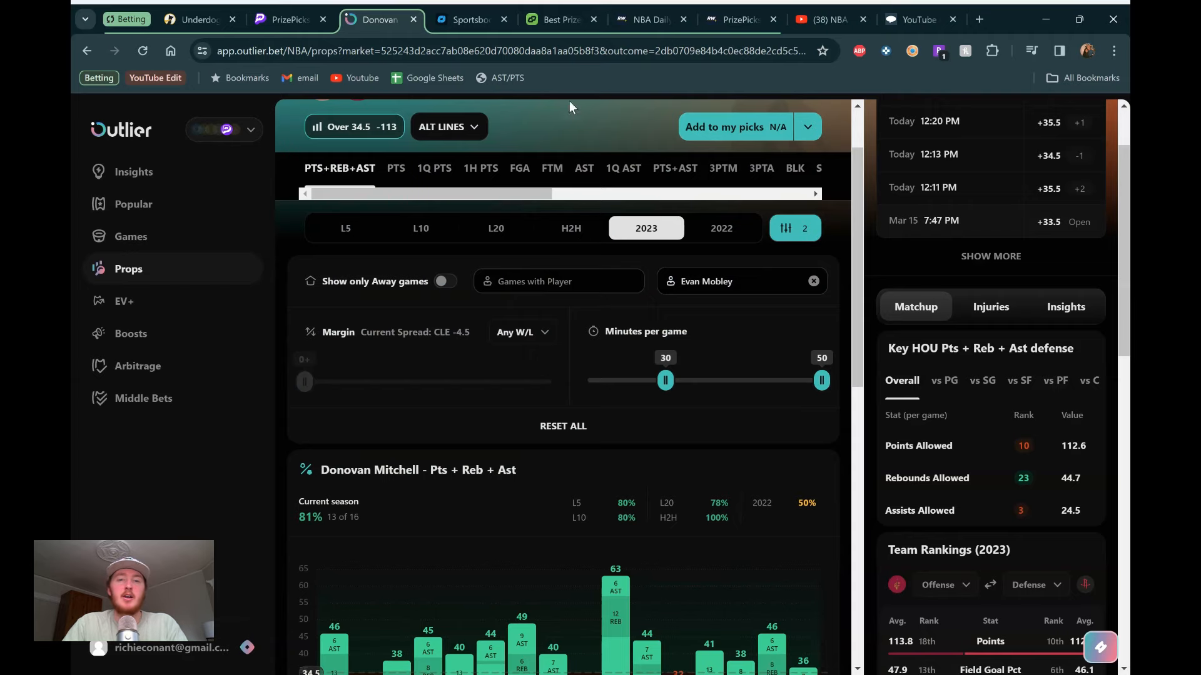
pyautogui.click(559, 19)
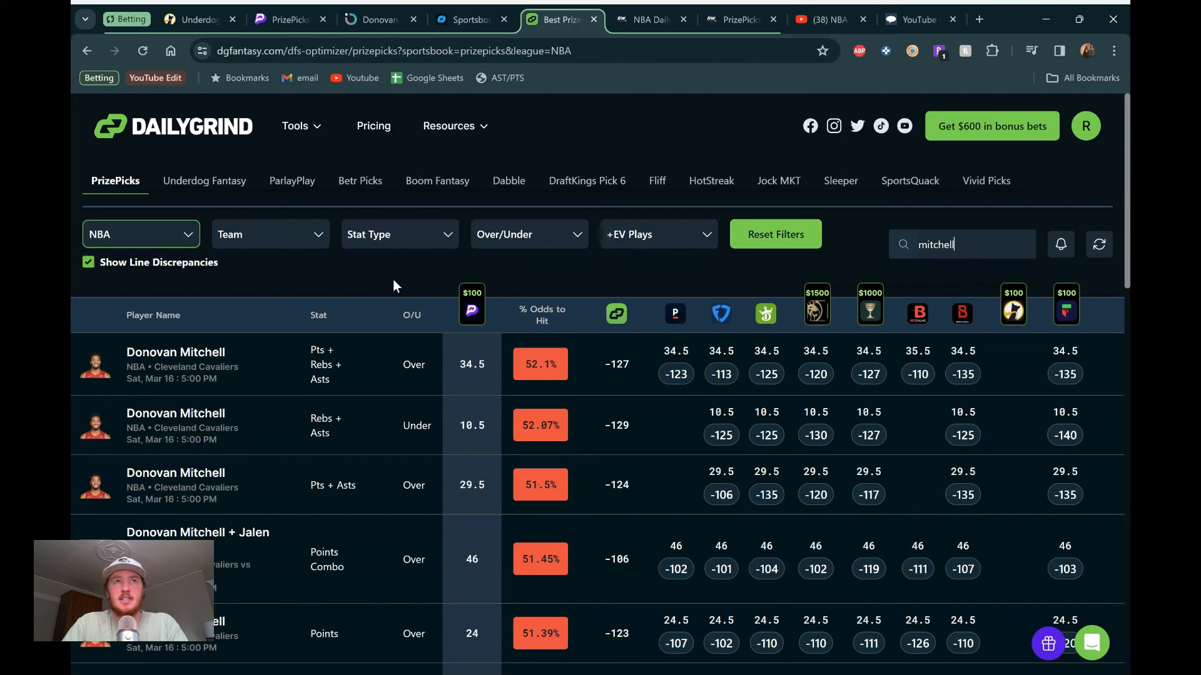
pyautogui.moveTo(319, 11)
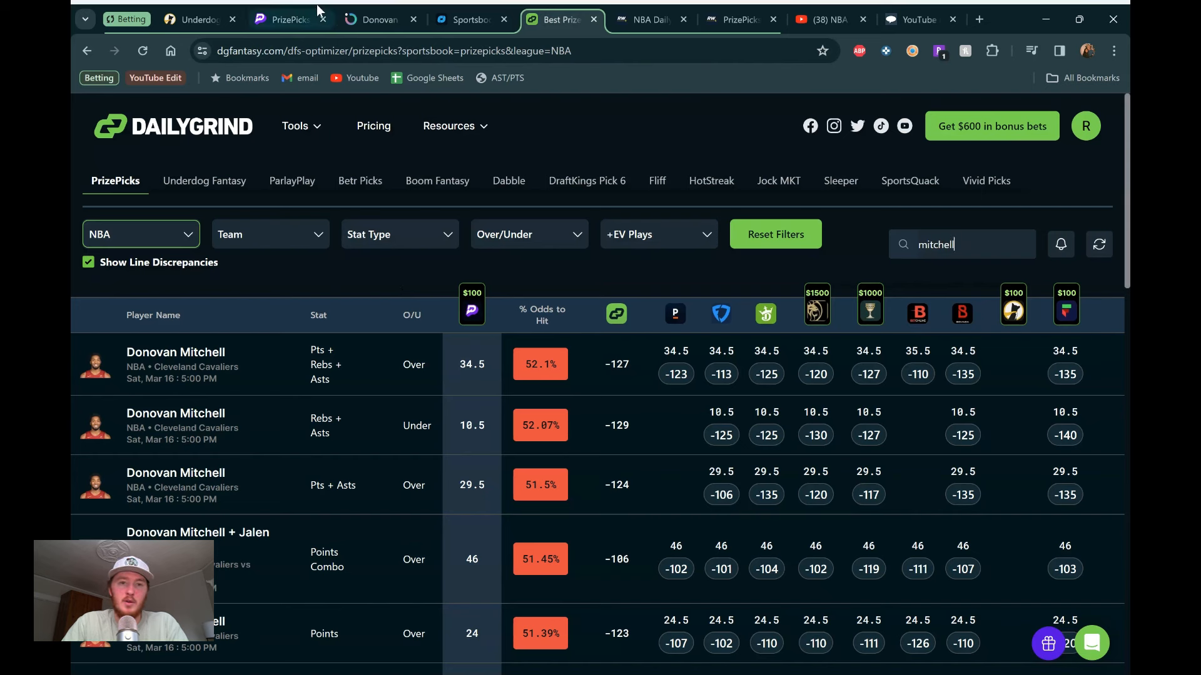
pyautogui.moveTo(557, 154)
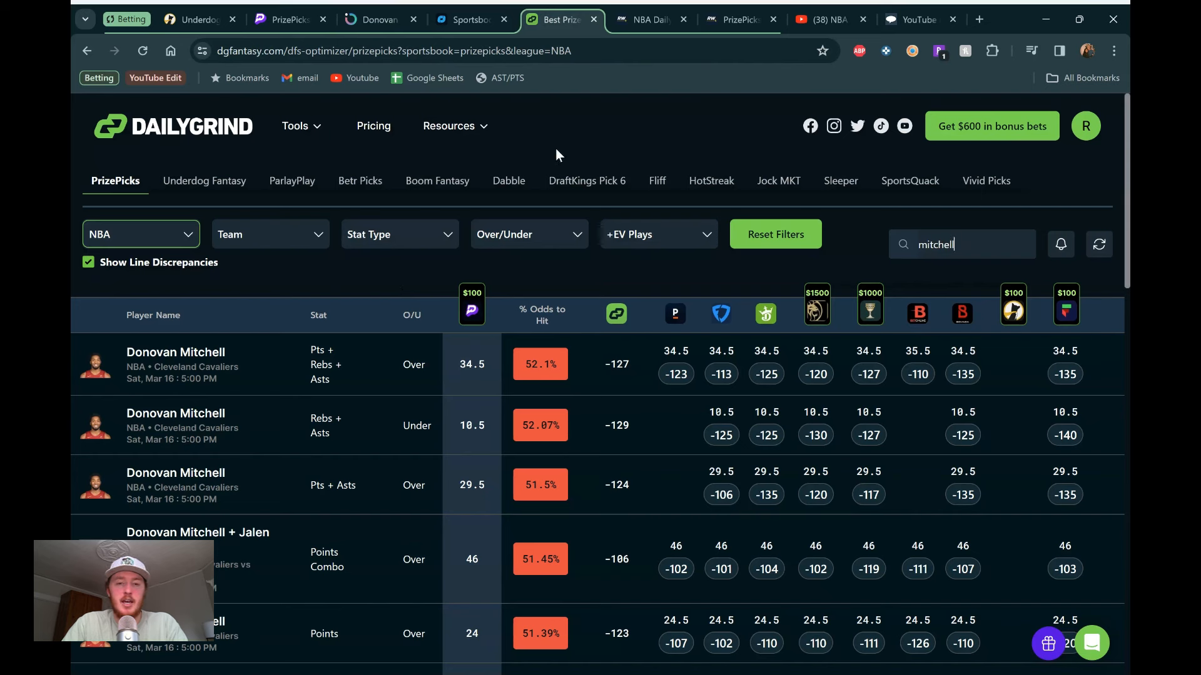
pyautogui.moveTo(398, 290)
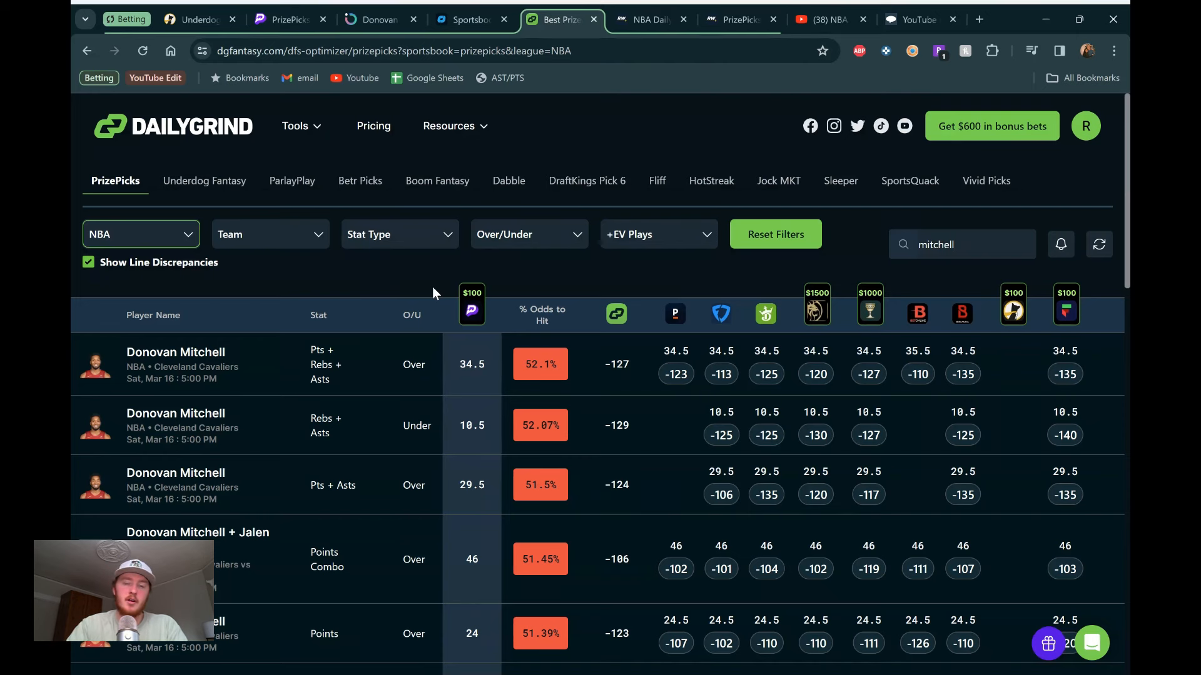
pyautogui.moveTo(666, 287)
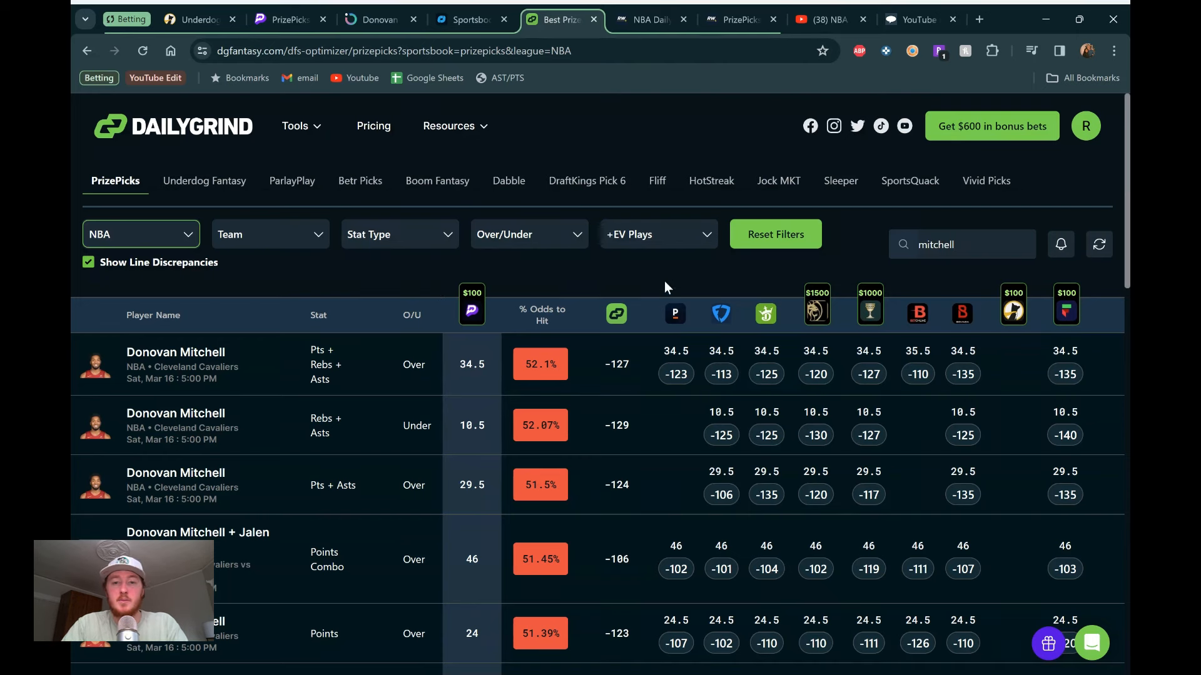
pyautogui.moveTo(718, 277)
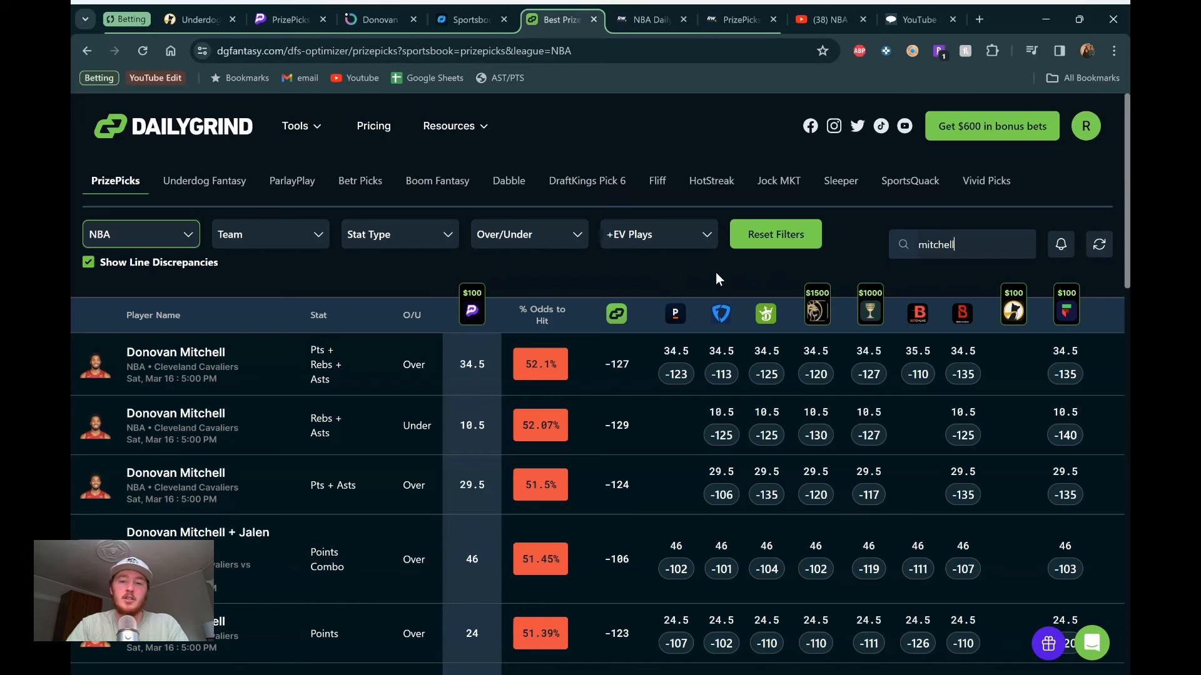
pyautogui.moveTo(915, 327)
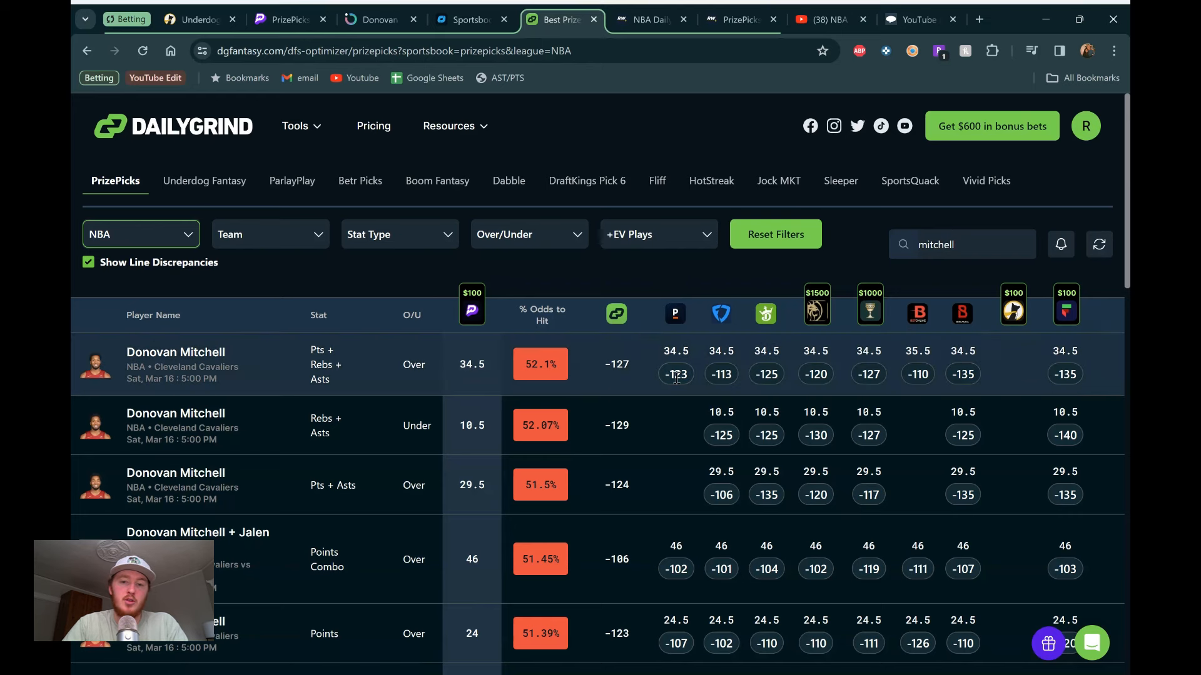
pyautogui.moveTo(765, 325)
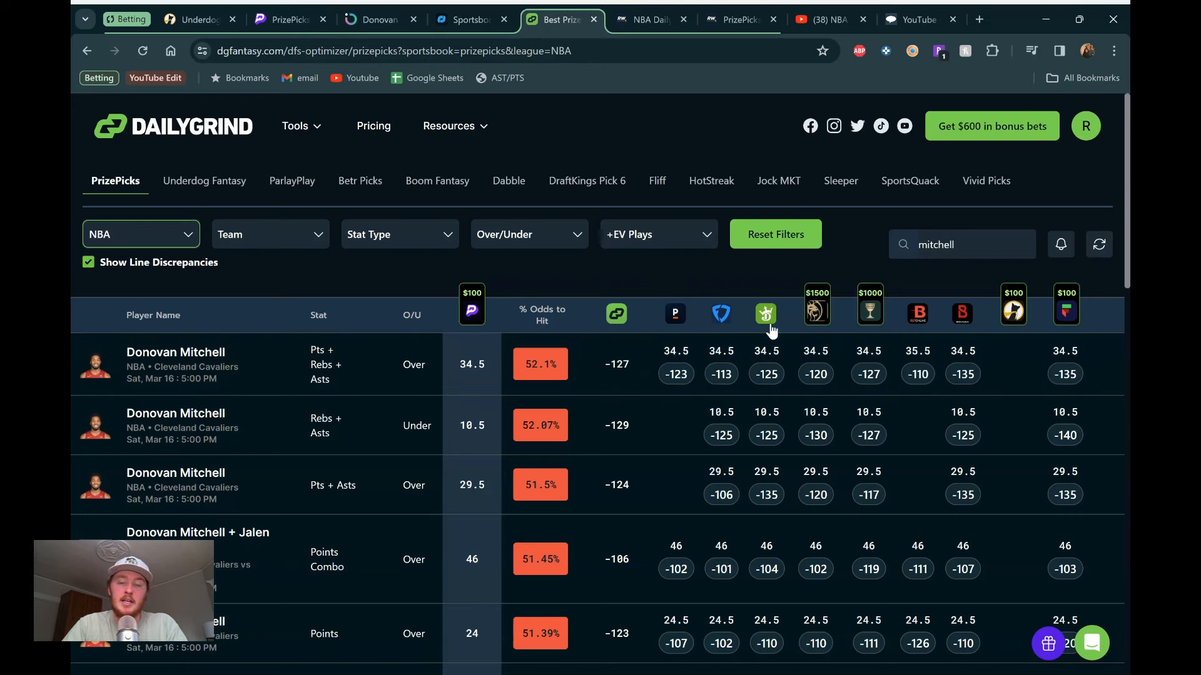
pyautogui.moveTo(611, 279)
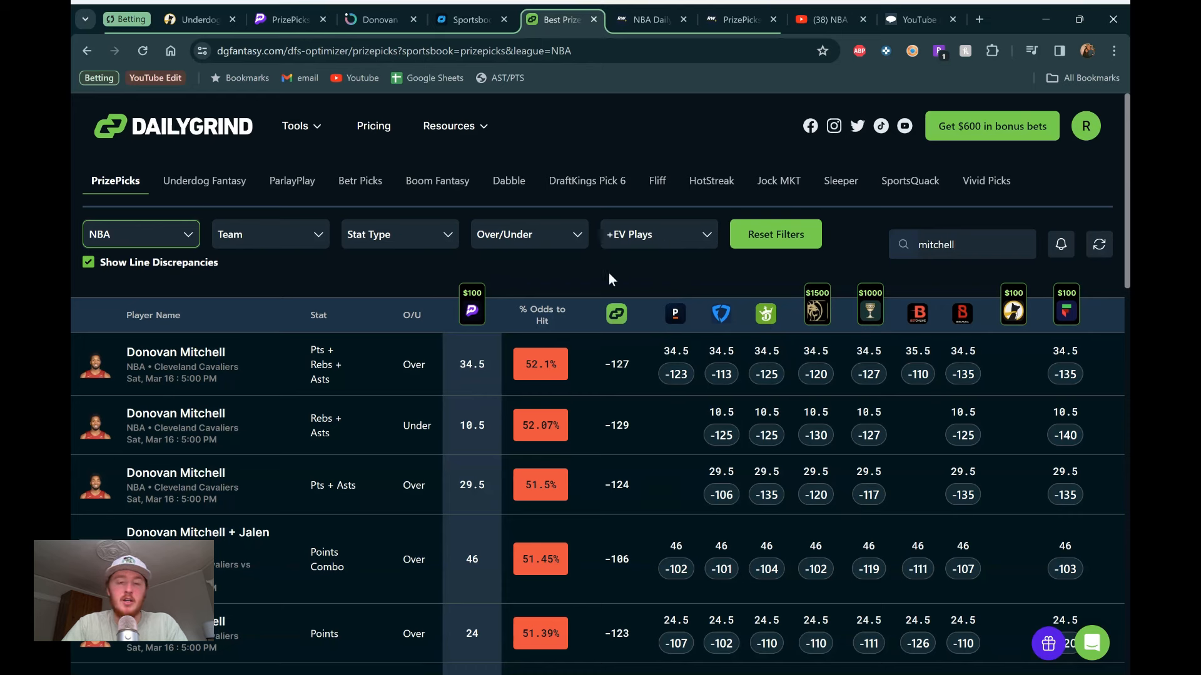
pyautogui.moveTo(589, 280)
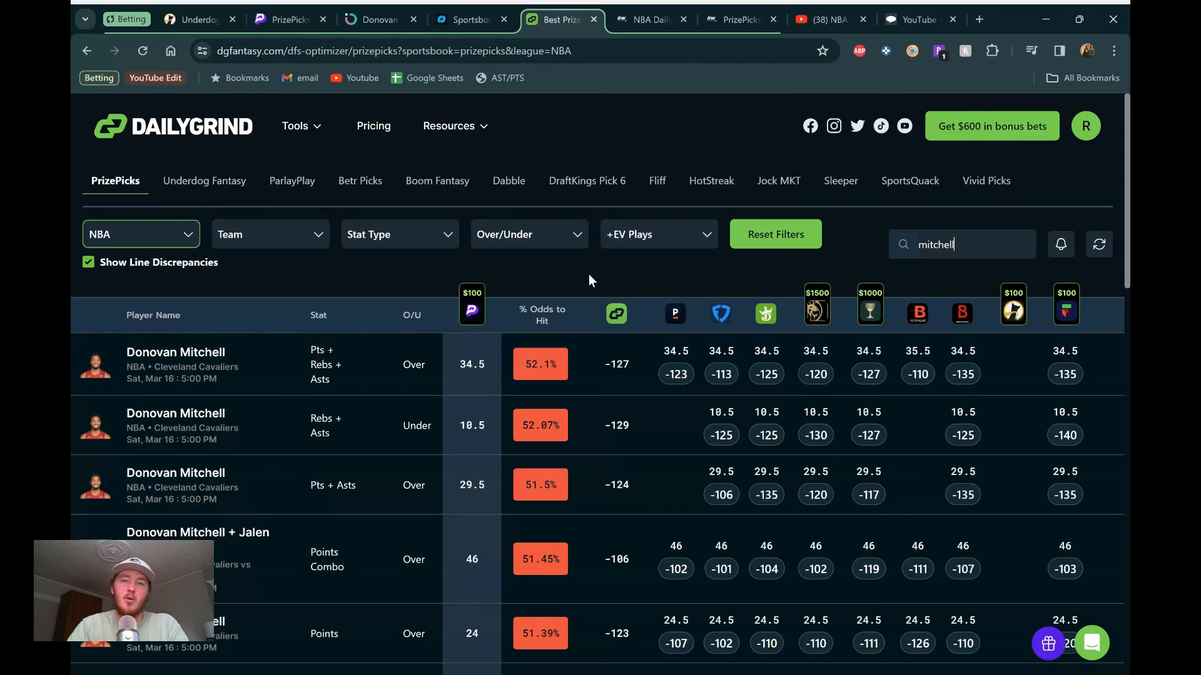
pyautogui.moveTo(426, 280)
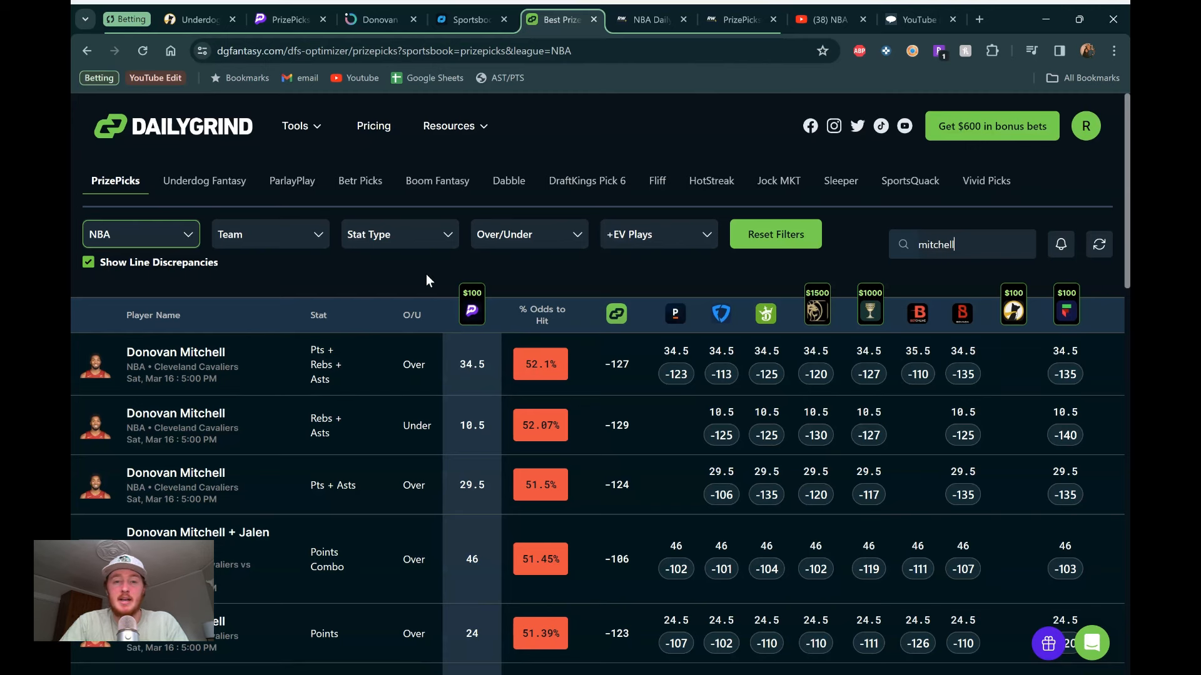
pyautogui.moveTo(439, 351)
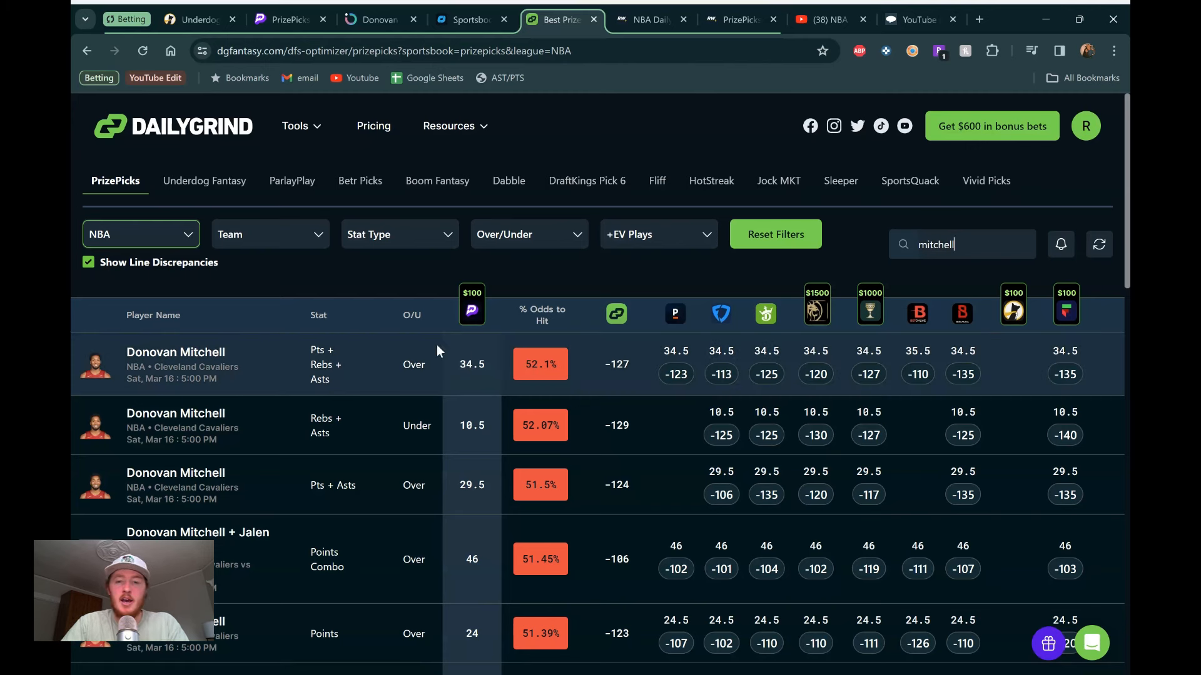
pyautogui.moveTo(541, 337)
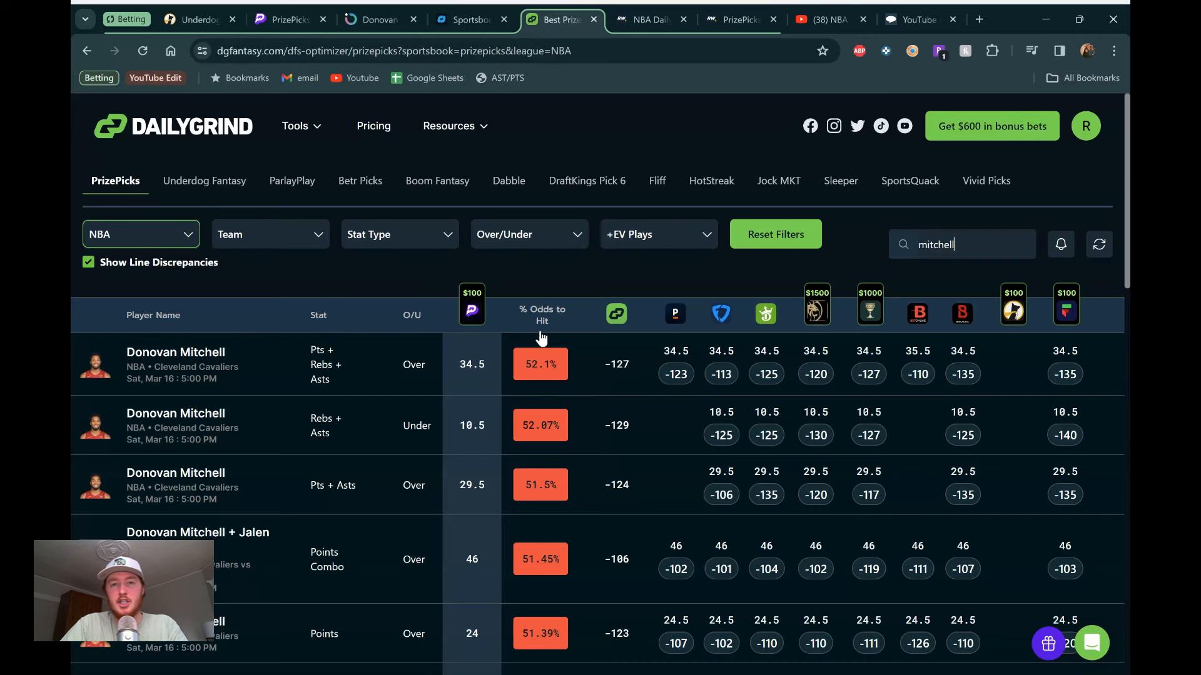
# Step: After checking DailyGrind's odds on Mitchell's over 34.5, switch to RotoWire projections
pyautogui.click(737, 19)
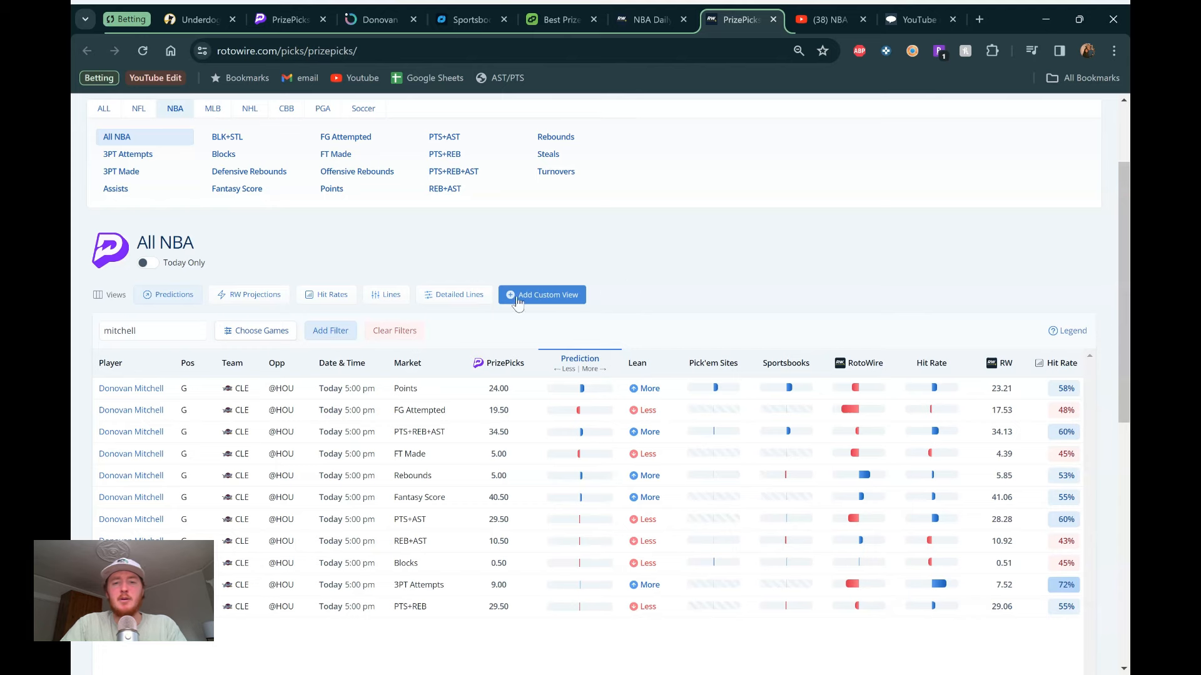
# Step: Scroll RotoWire's eleven Mitchell markets, projecting 34.13 on the 34.5 PTS+REB+AST line
pyautogui.scroll(3)
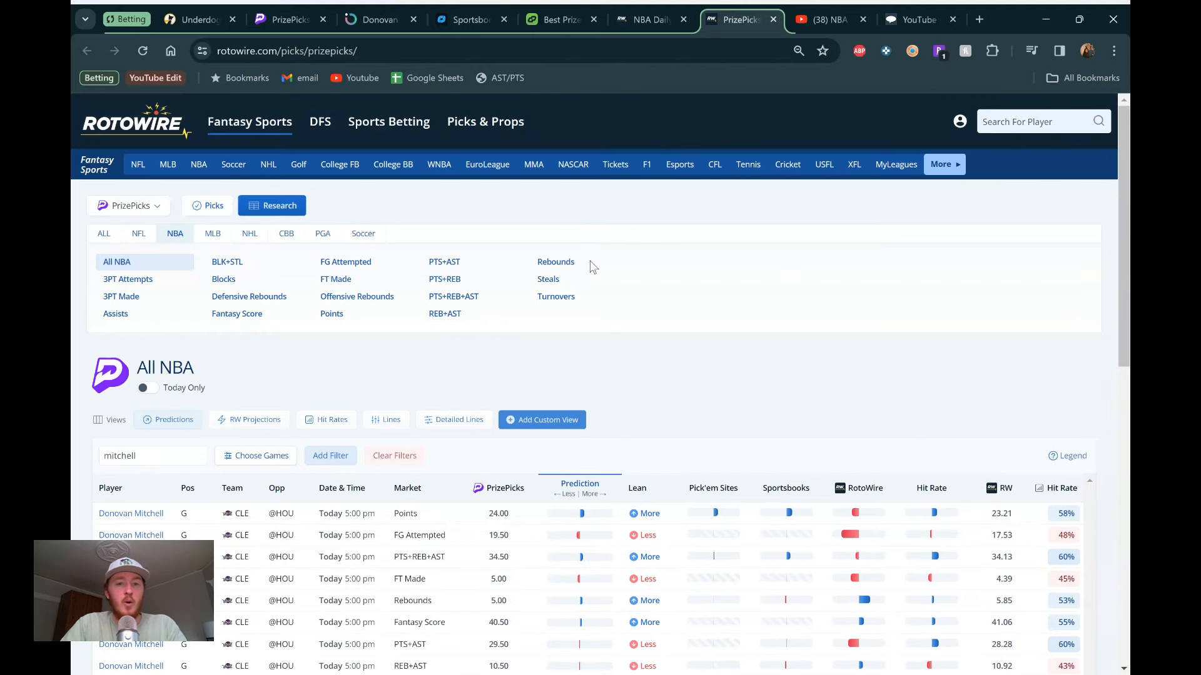
pyautogui.moveTo(606, 346)
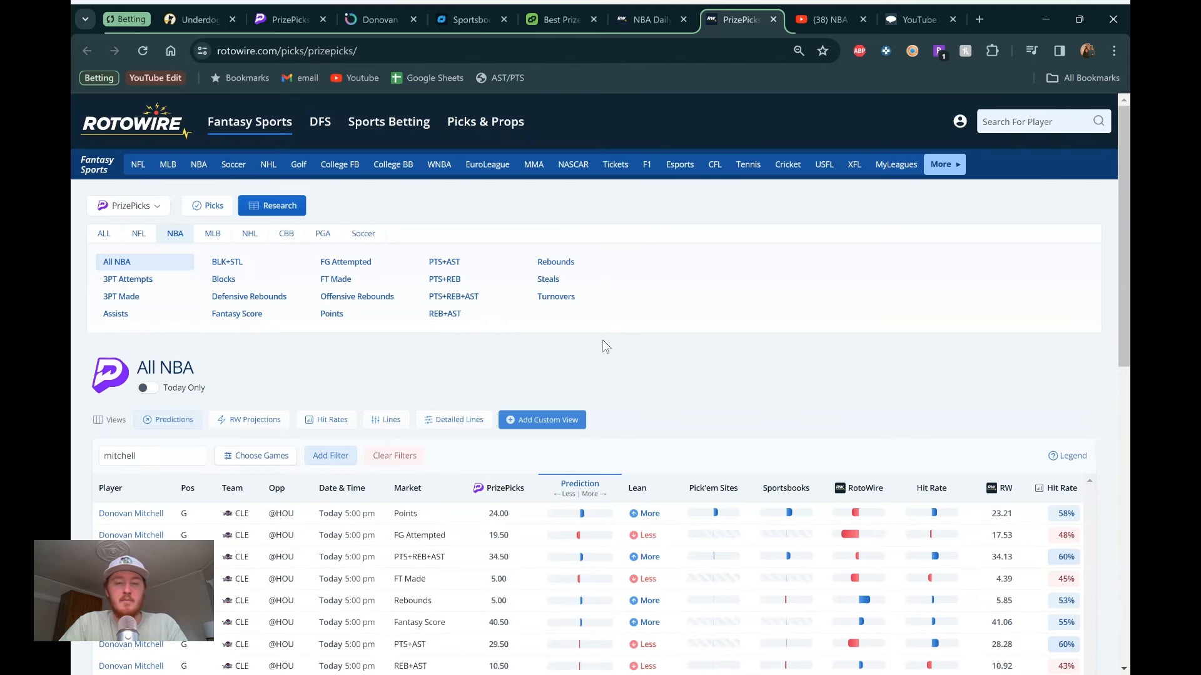
pyautogui.scroll(-3)
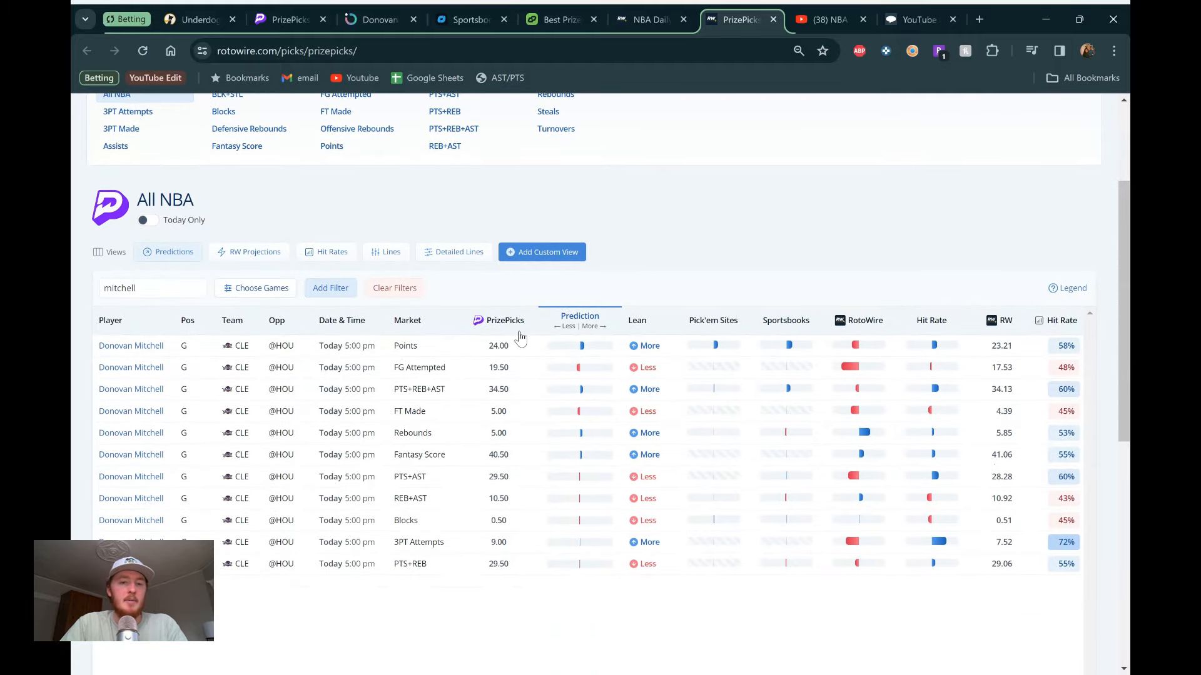
pyautogui.moveTo(869, 395)
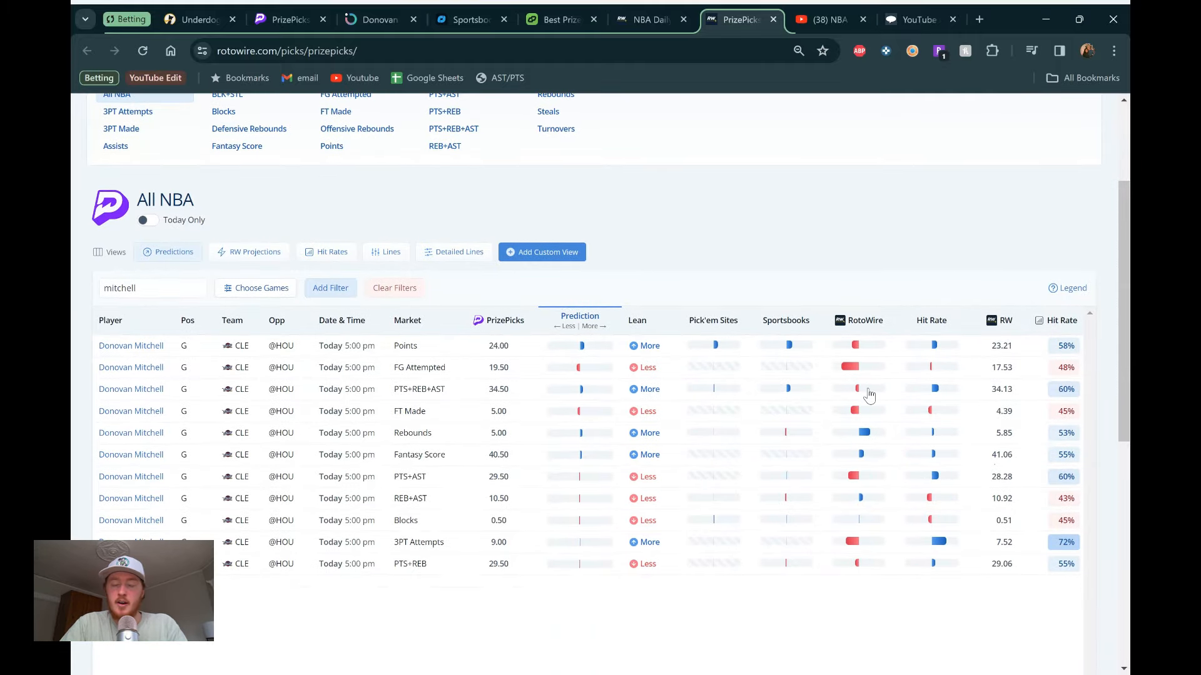
pyautogui.moveTo(788, 419)
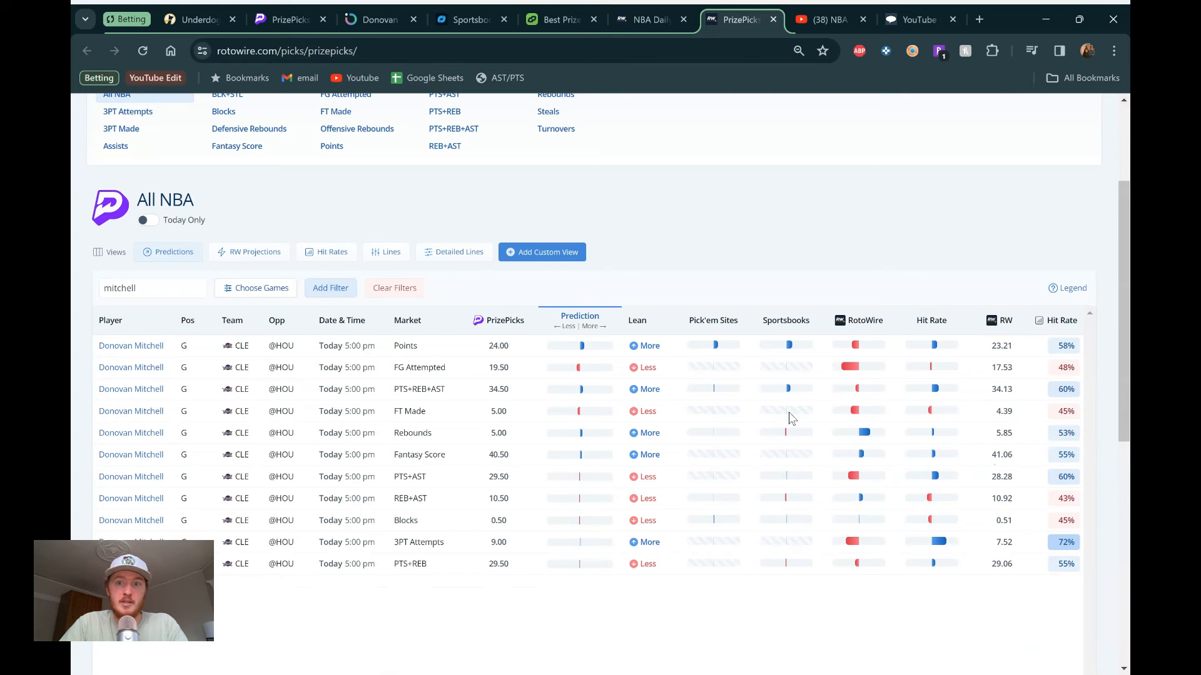
pyautogui.moveTo(989, 395)
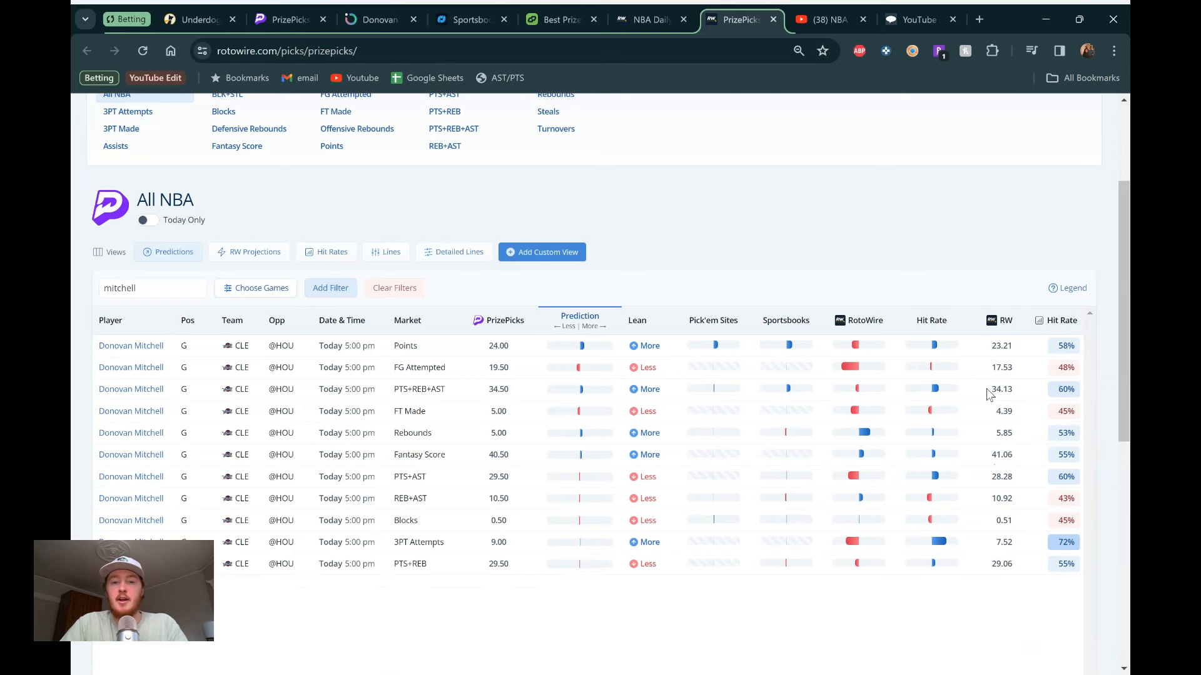
pyautogui.moveTo(631, 235)
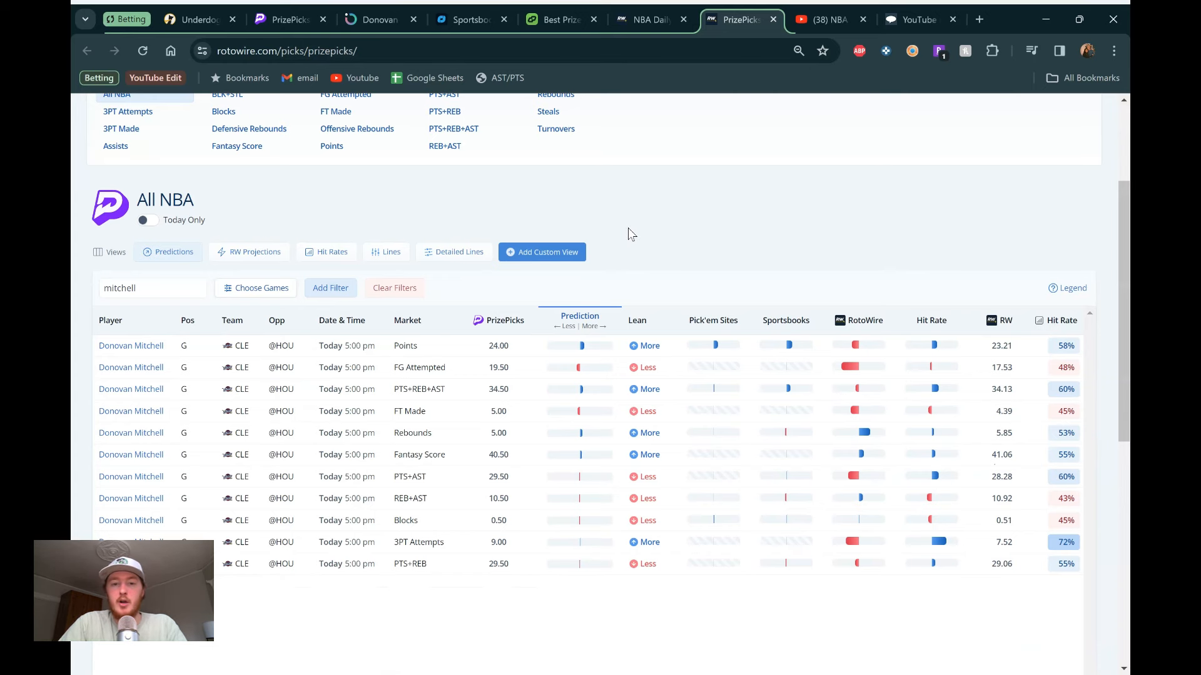
pyautogui.scroll(3)
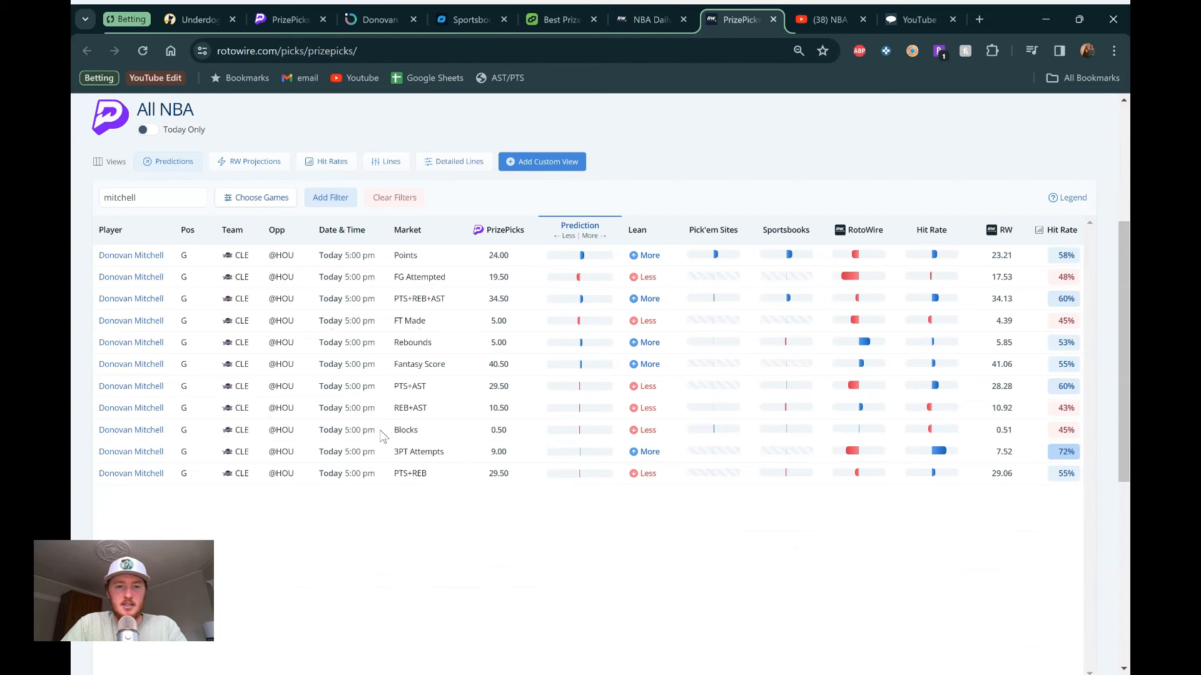
pyautogui.moveTo(829, 368)
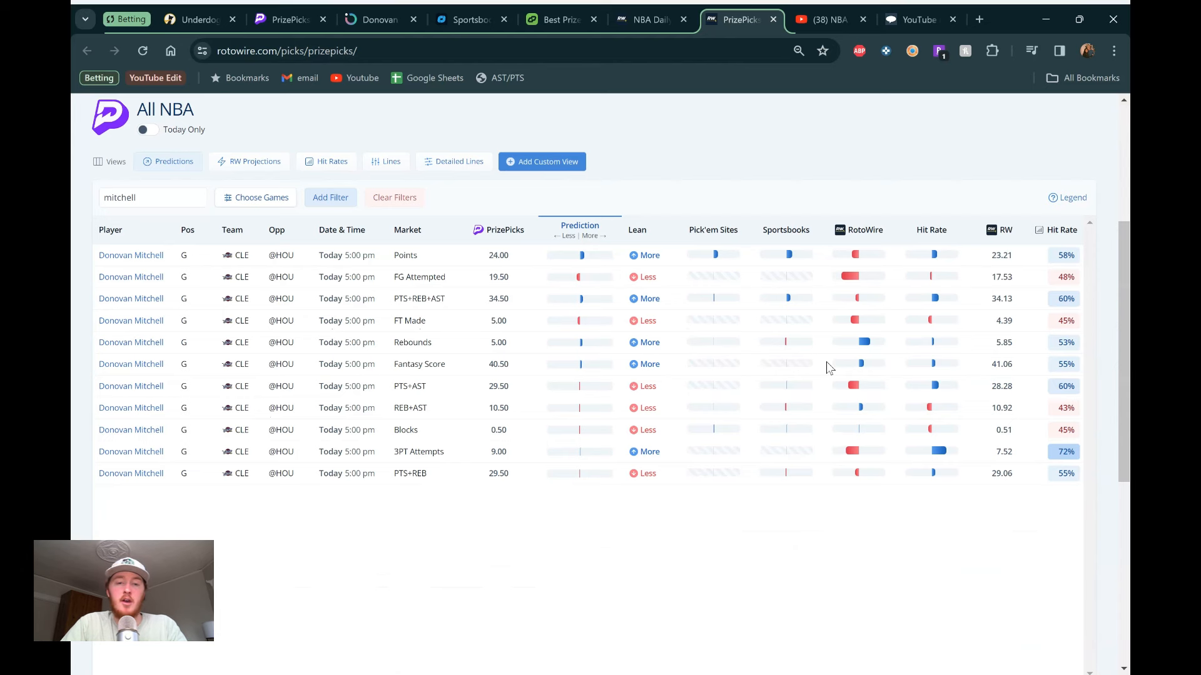
pyautogui.moveTo(863, 349)
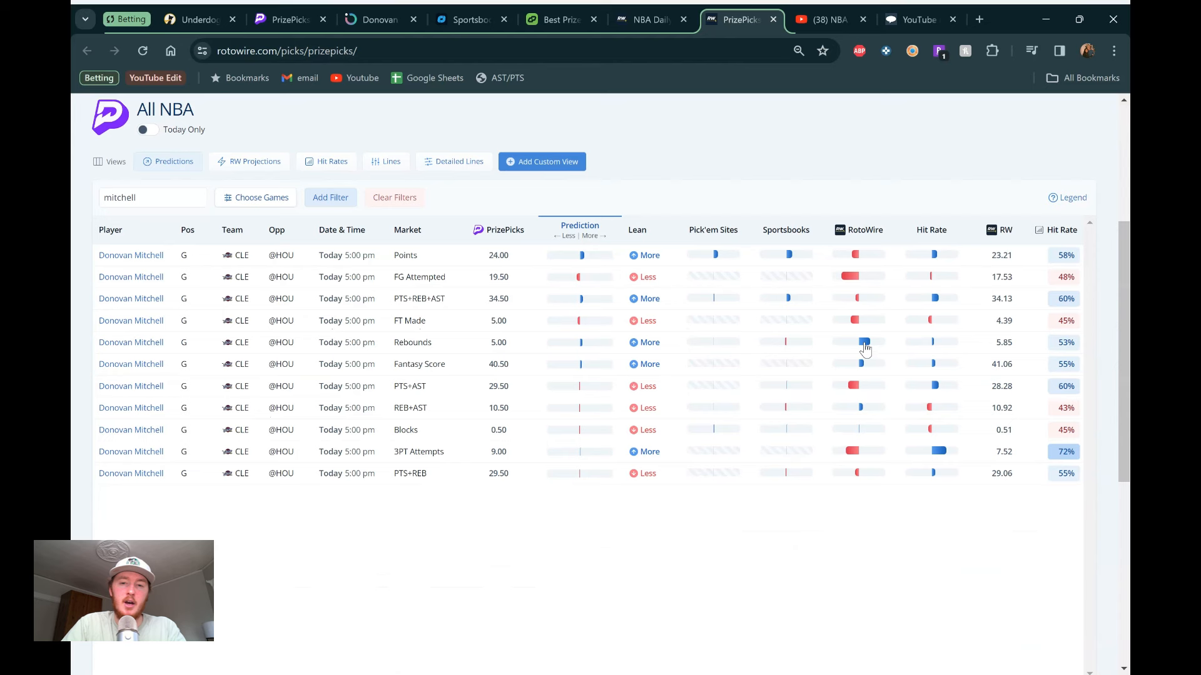
pyautogui.moveTo(667, 165)
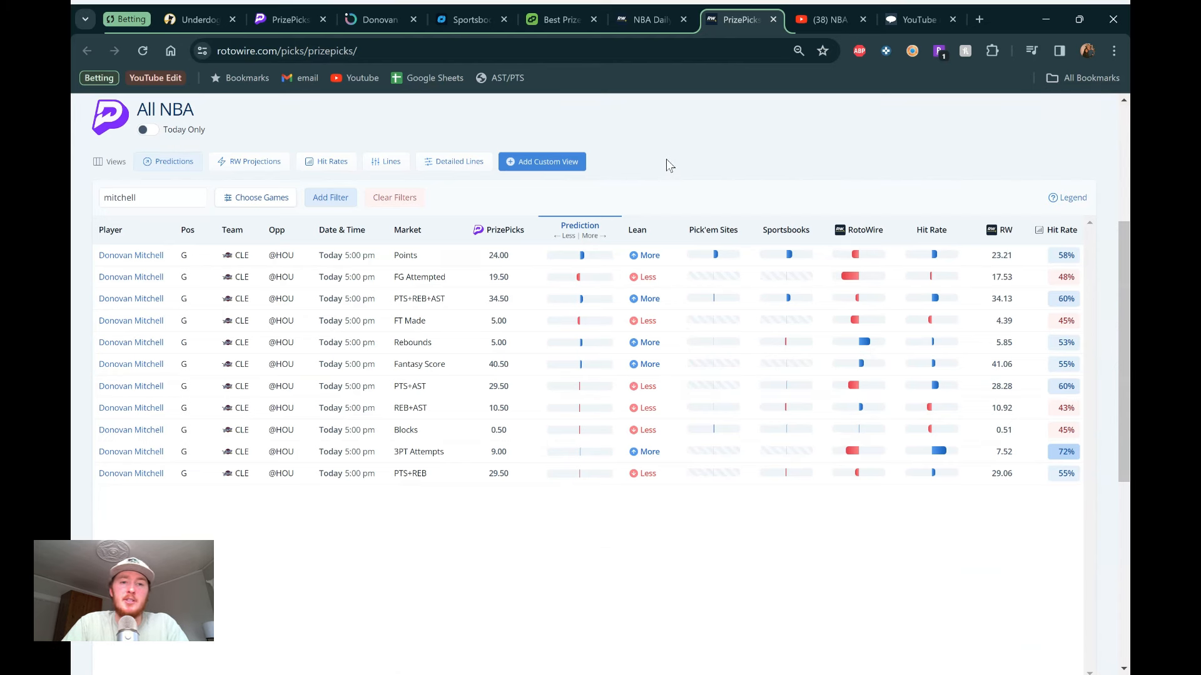
# Step: Return to PrizePicks and clear the 'mitchell' search, keeping his 34.5 More pick
pyautogui.click(290, 19)
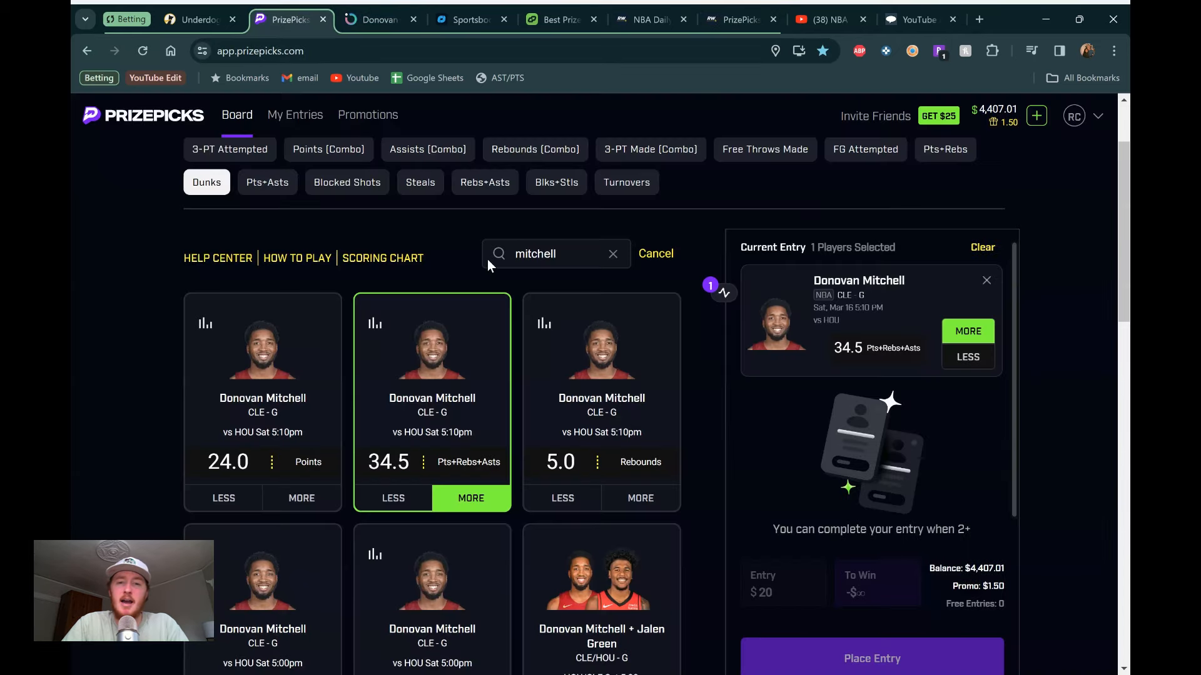
pyautogui.moveTo(462, 270)
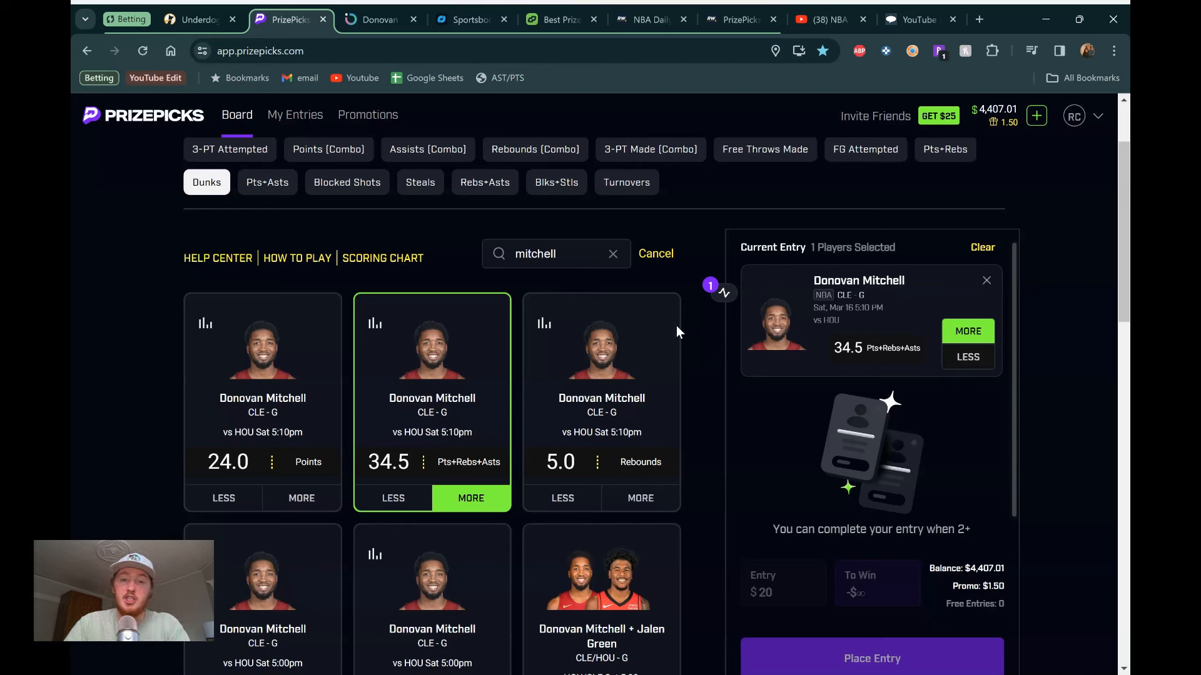
pyautogui.moveTo(614, 260)
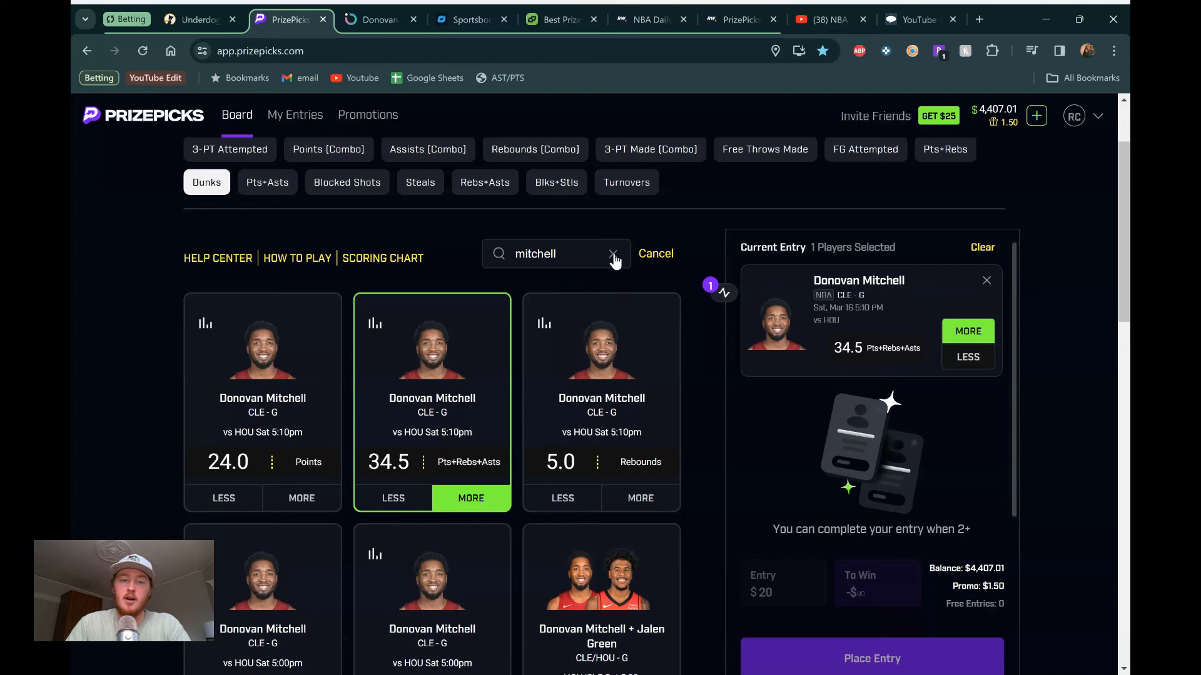
pyautogui.click(613, 253)
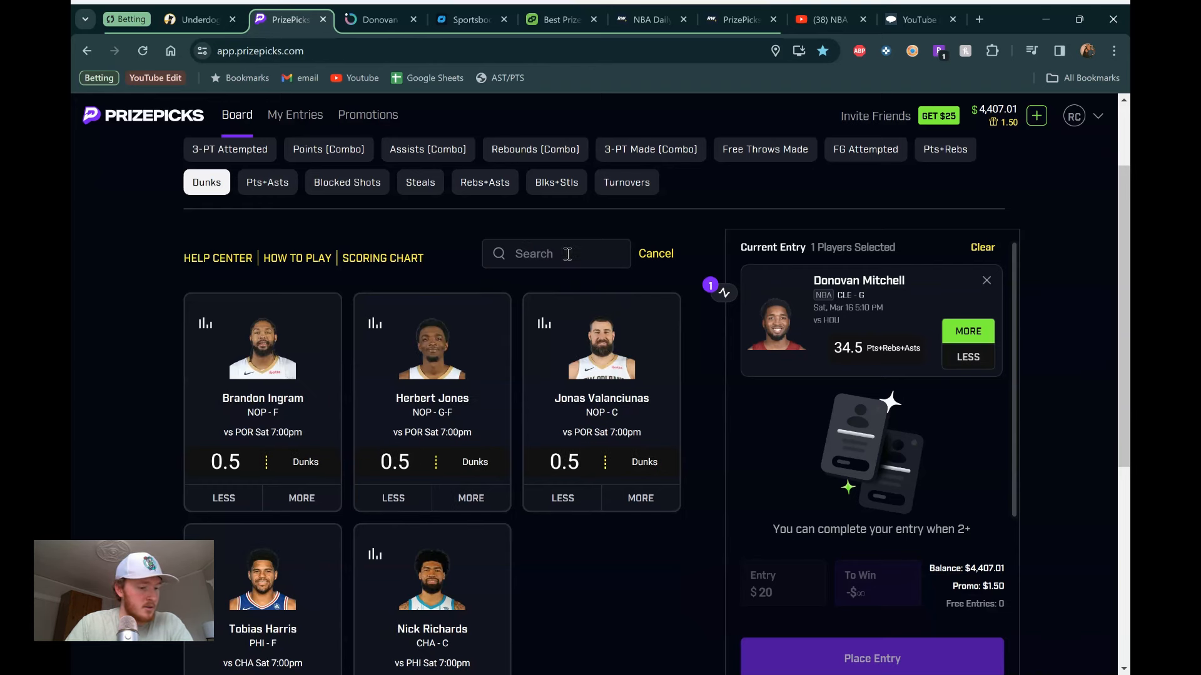
# Step: Search 'donte' and take DiVincenzo over 3.5 3-PT Made, paying $60 on $20
pyautogui.write('d')
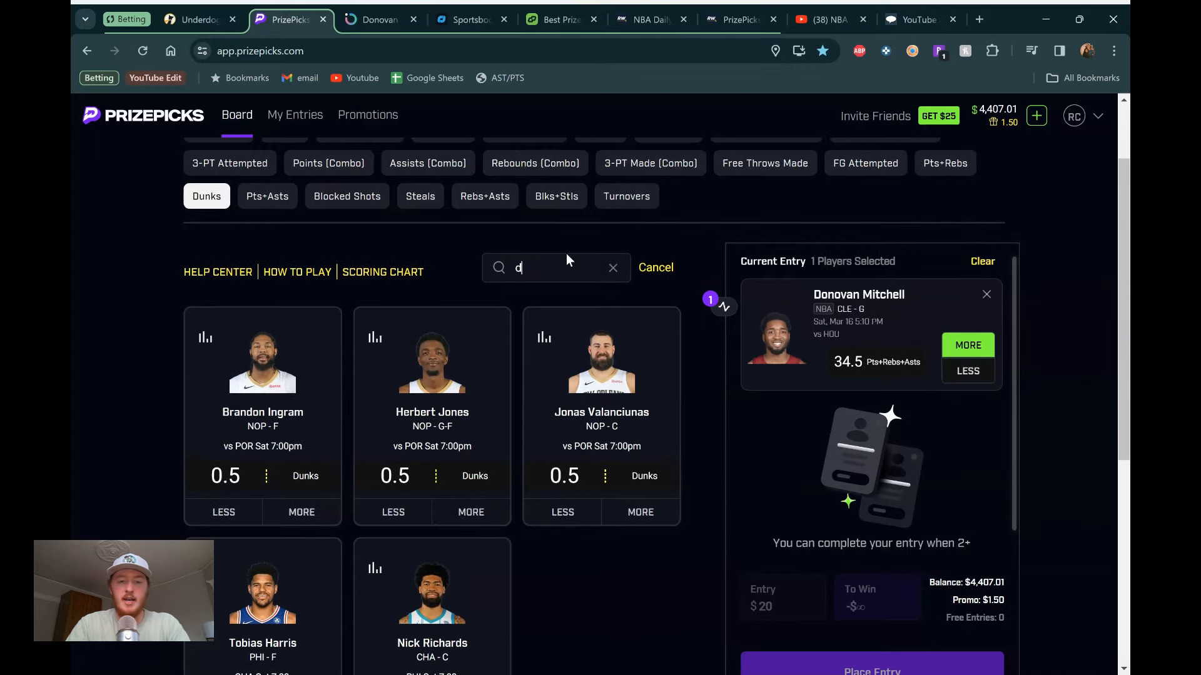
pyautogui.write('onte')
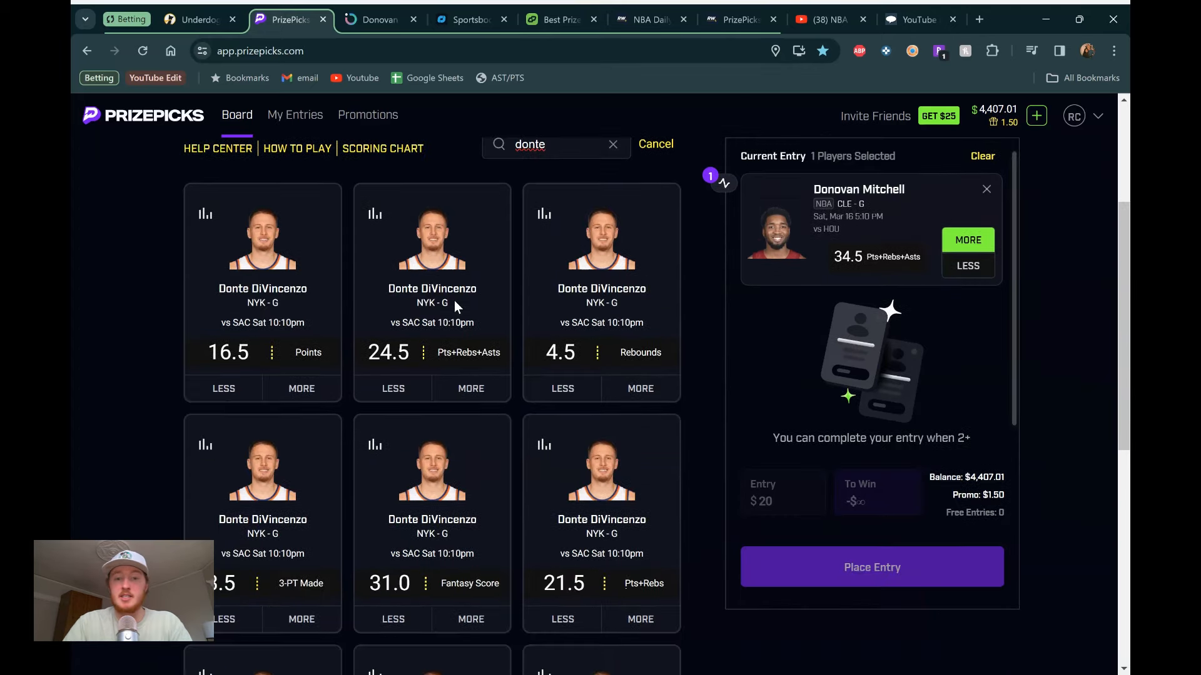
pyautogui.scroll(-3)
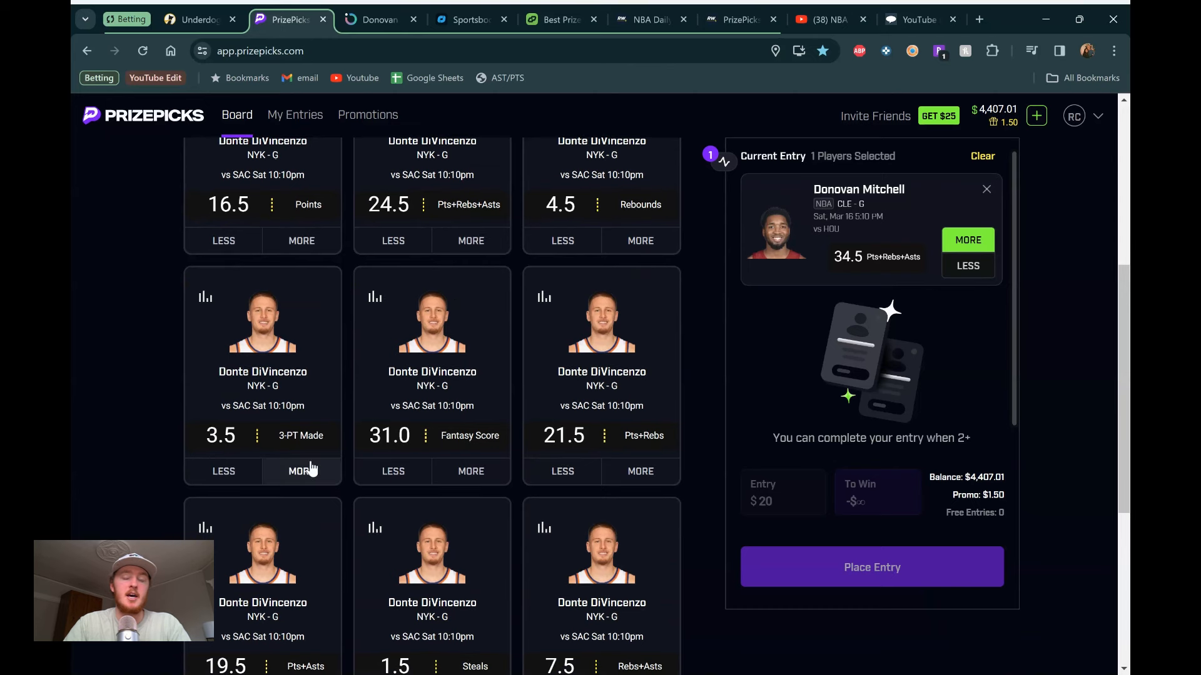
pyautogui.click(301, 471)
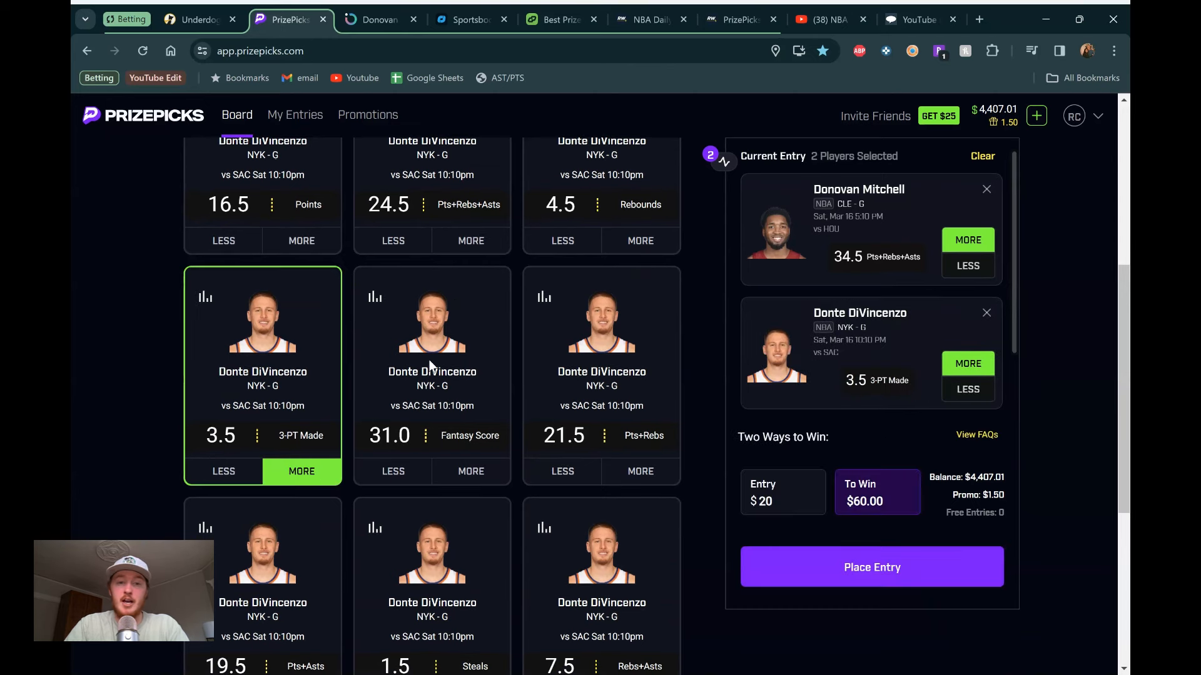
pyautogui.moveTo(639, 345)
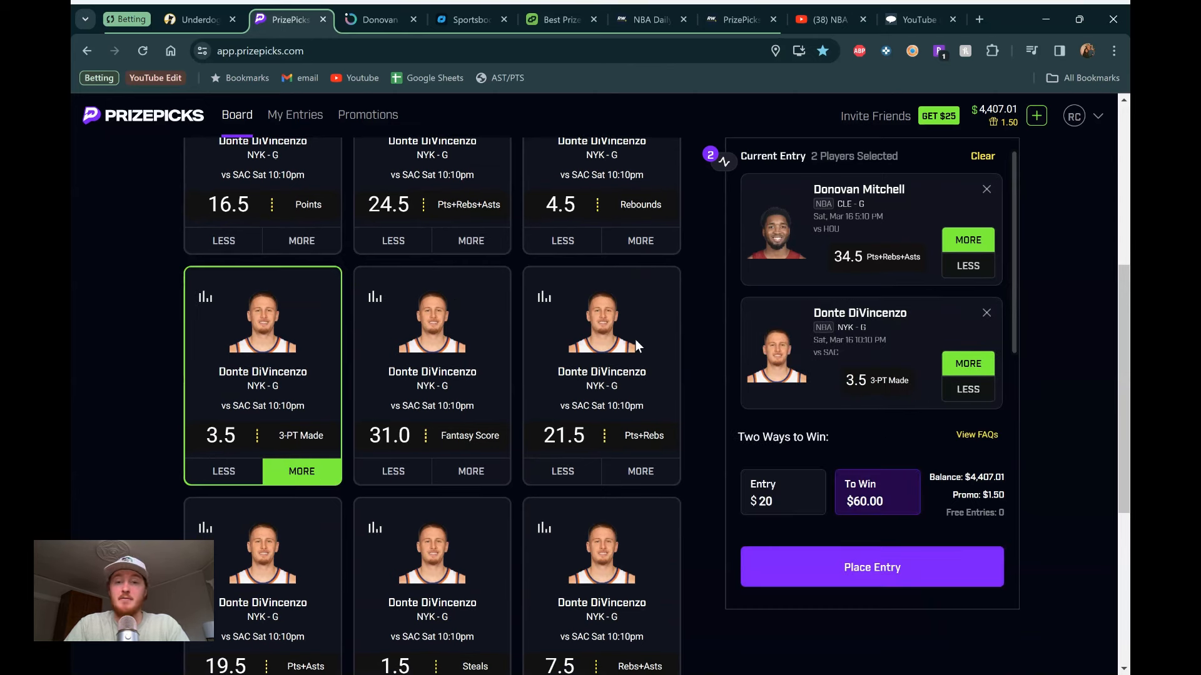
pyautogui.moveTo(676, 325)
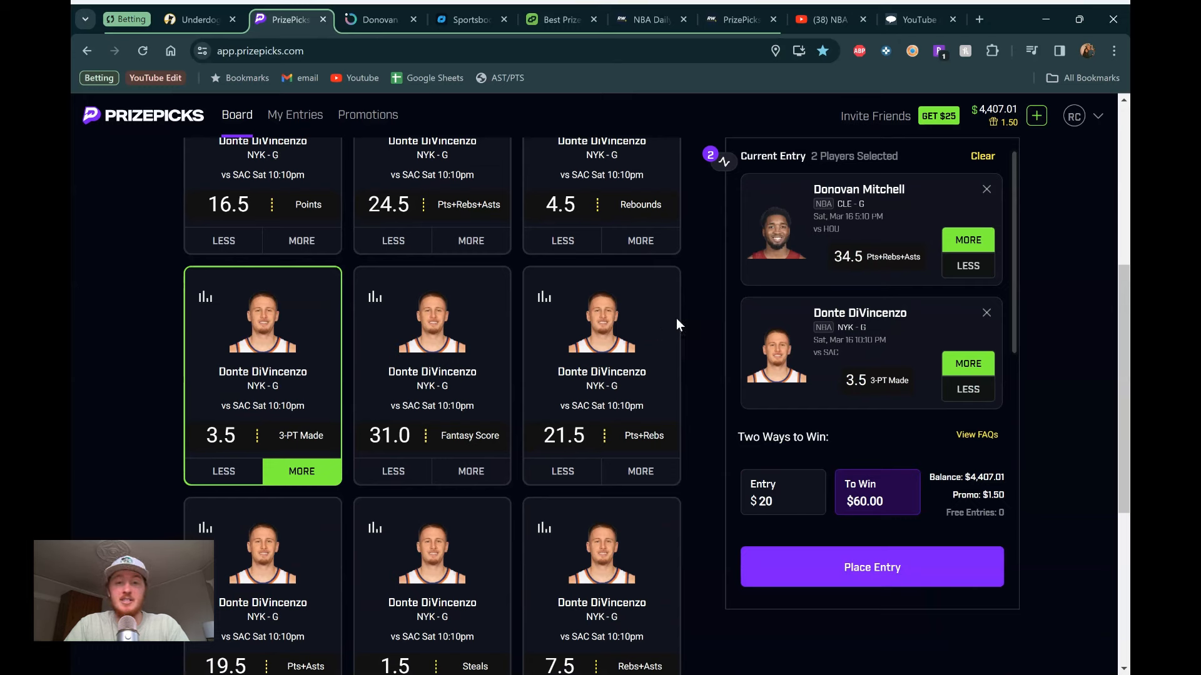
pyautogui.moveTo(699, 317)
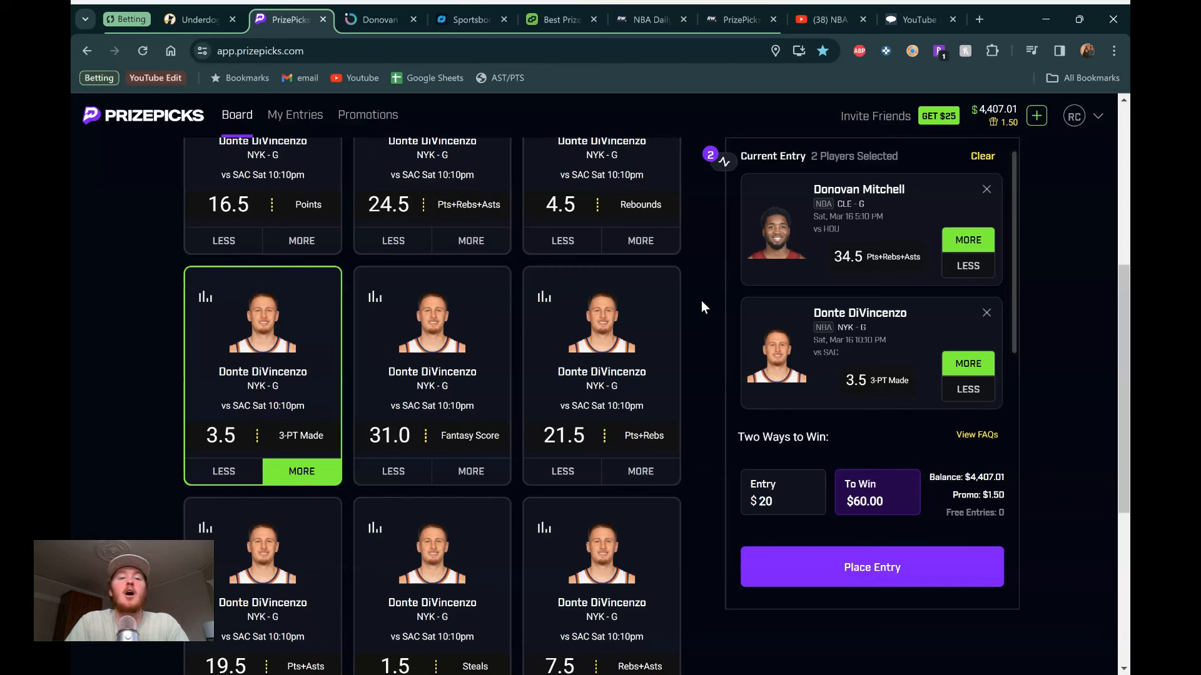
pyautogui.moveTo(547, 147)
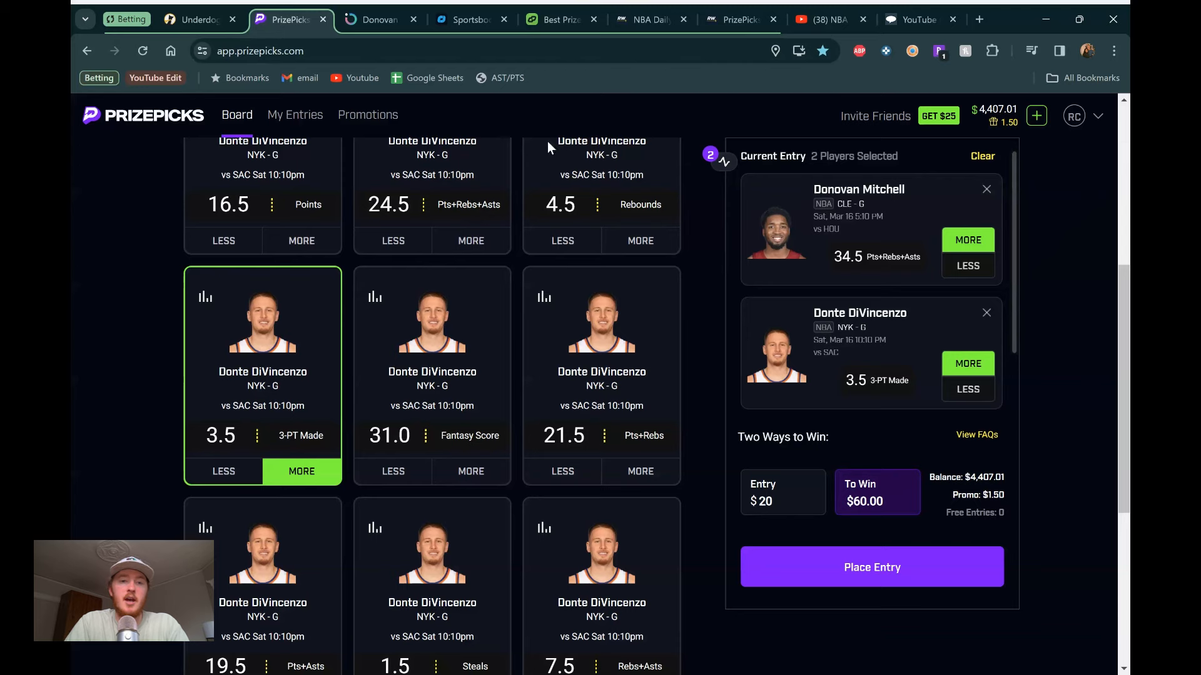
# Step: In Outlier, go back to props and open DiVincenzo's Under 24.5 Pts + Reb + Ast page
pyautogui.click(375, 20)
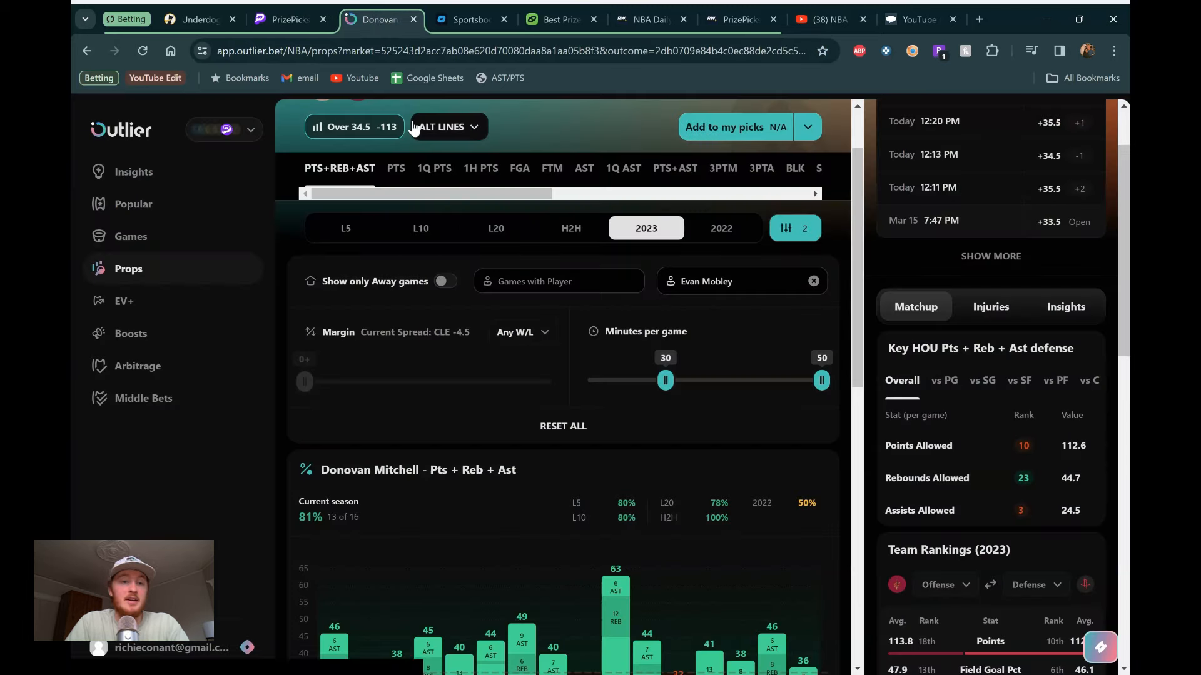
pyautogui.scroll(3)
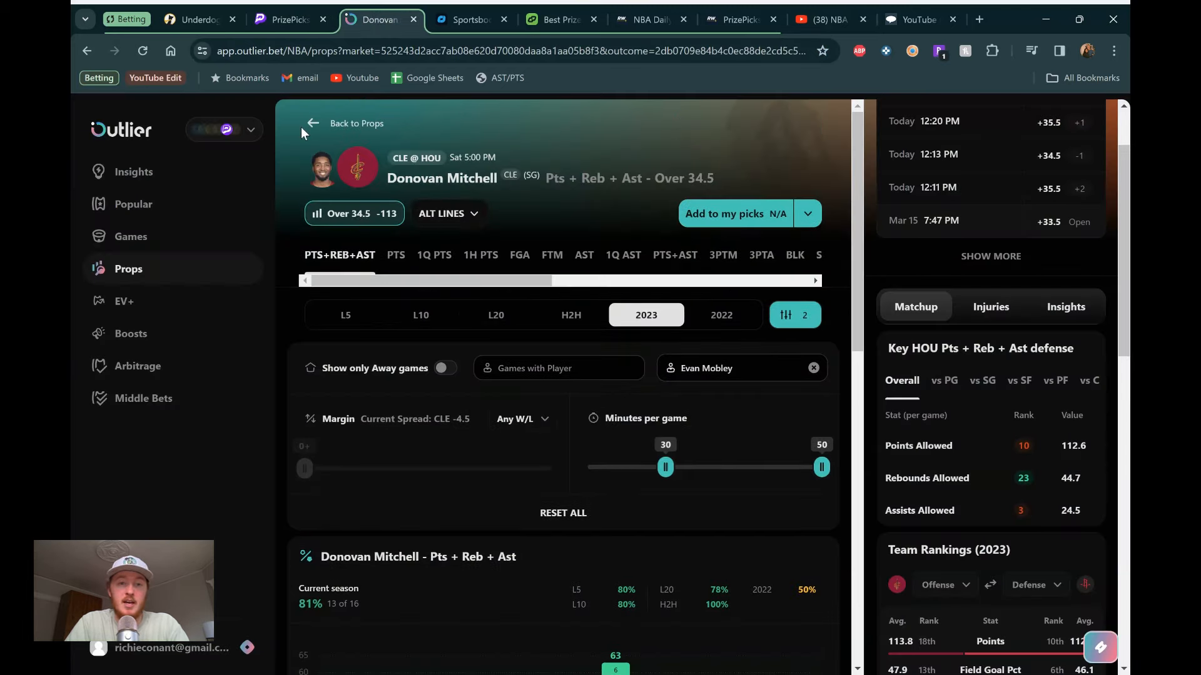
pyautogui.click(347, 123)
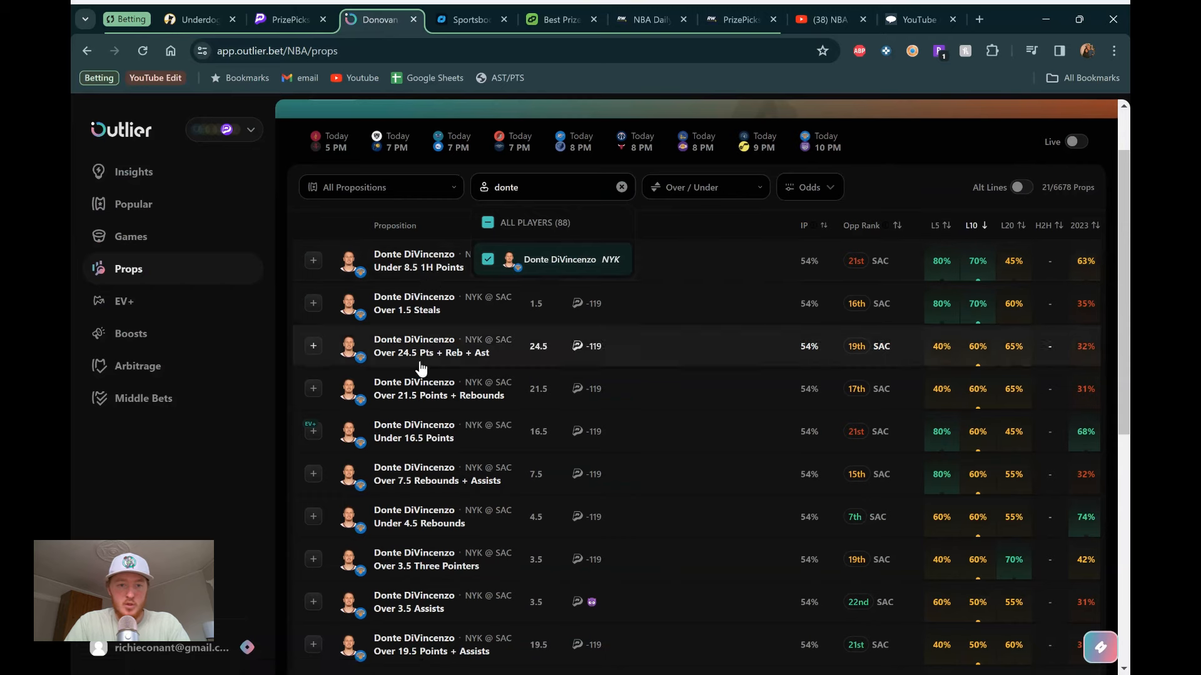
pyautogui.scroll(-3)
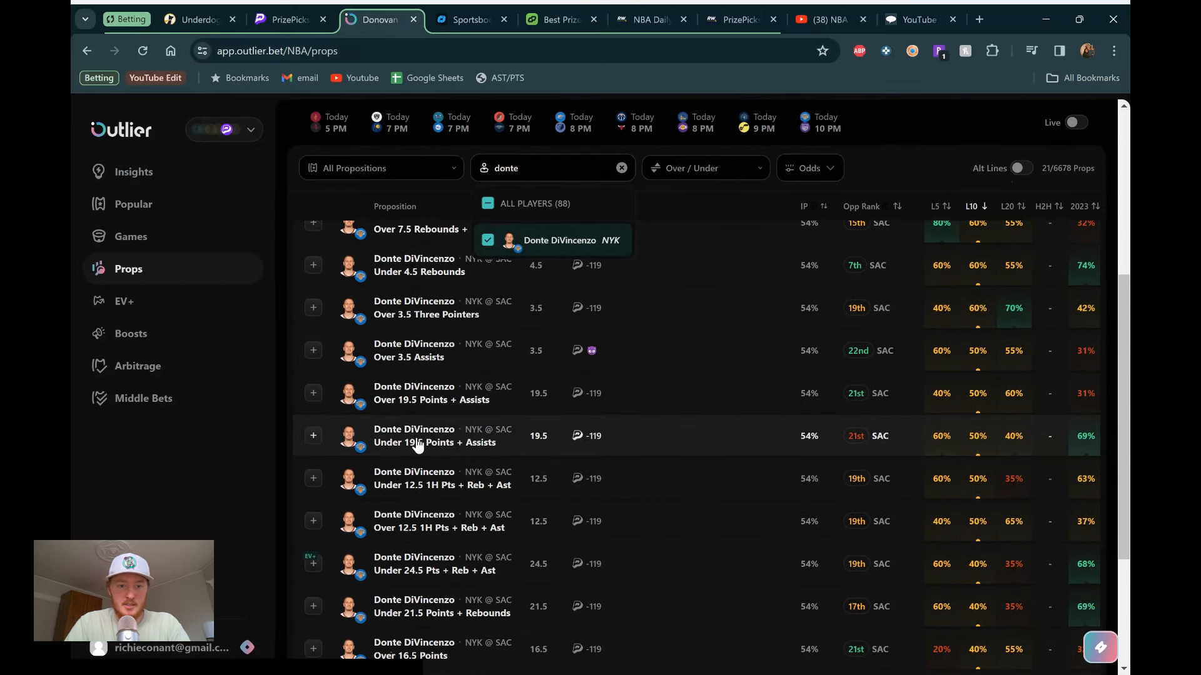
pyautogui.click(442, 570)
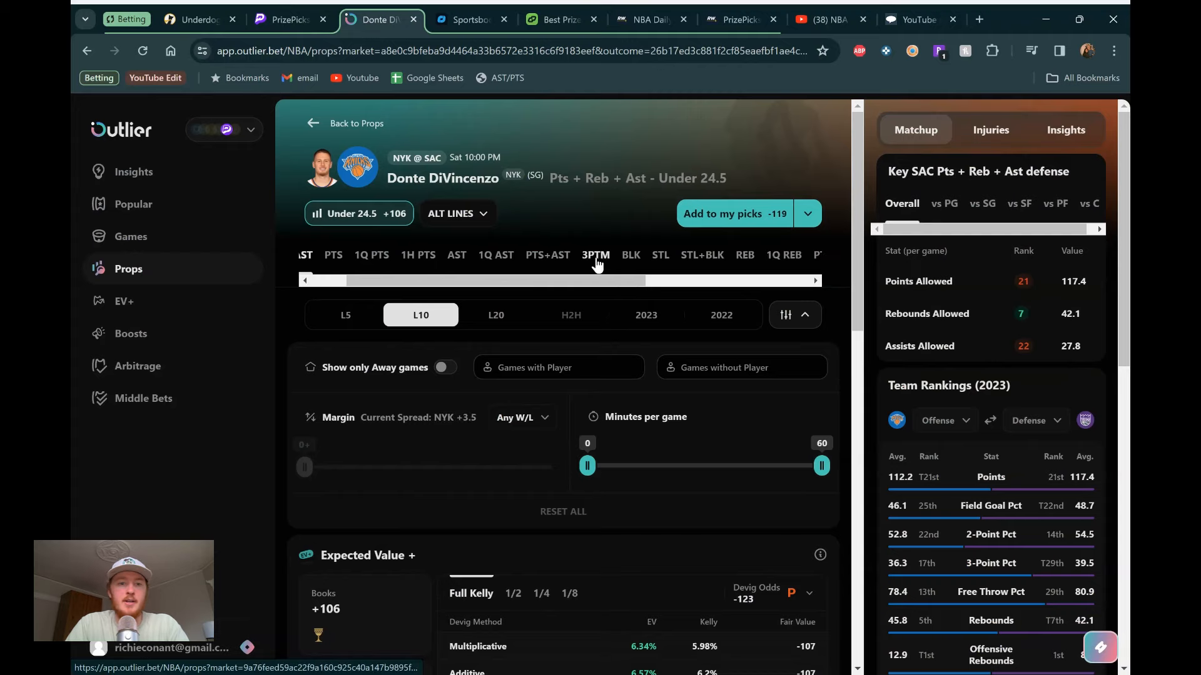
# Step: Switch DiVincenzo's chart to 3PTM and filter to 2023, showing 42% over 3.5
pyautogui.click(594, 254)
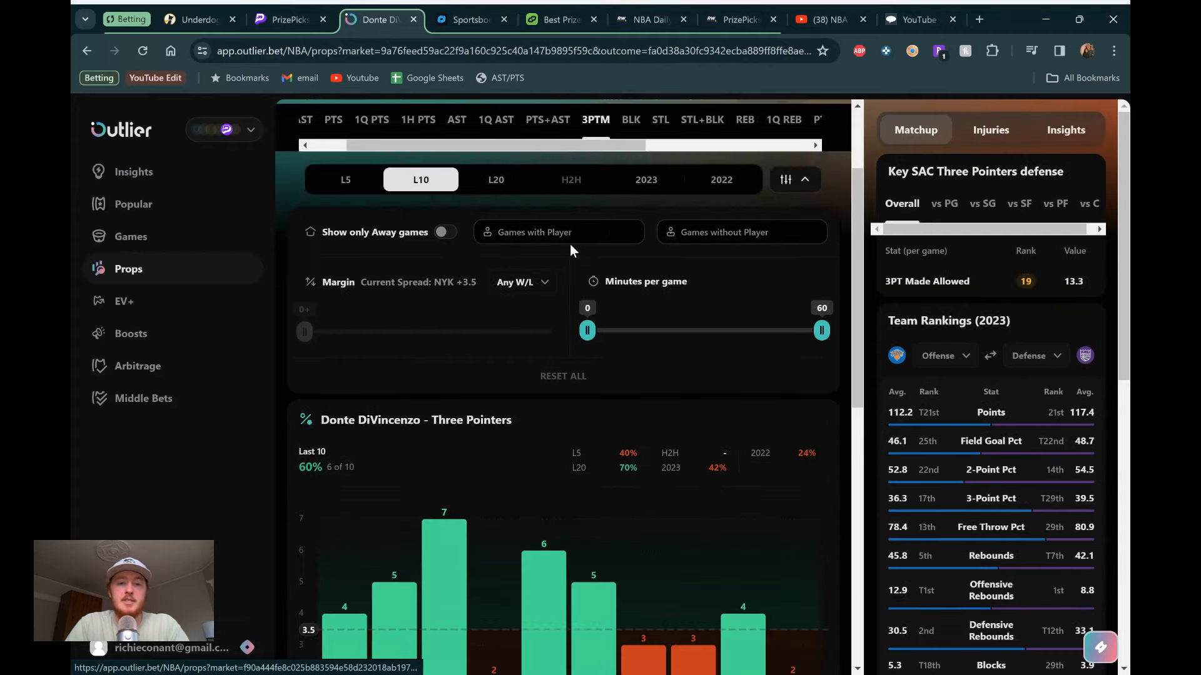
pyautogui.scroll(-3)
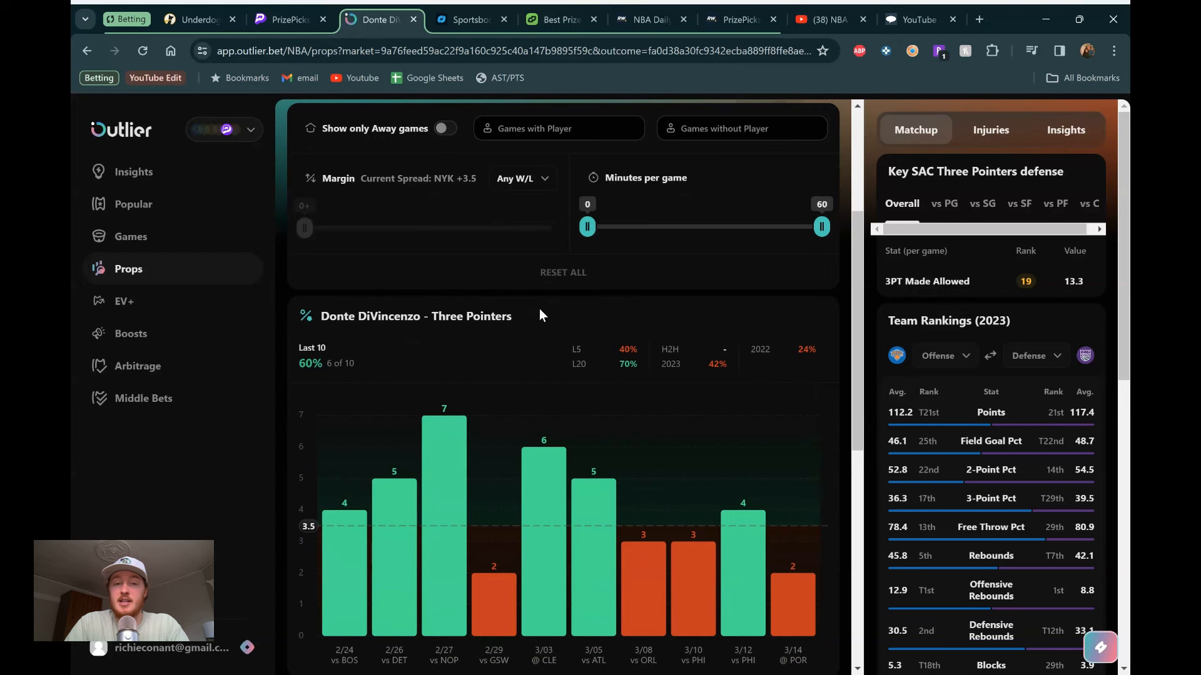
pyautogui.scroll(-3)
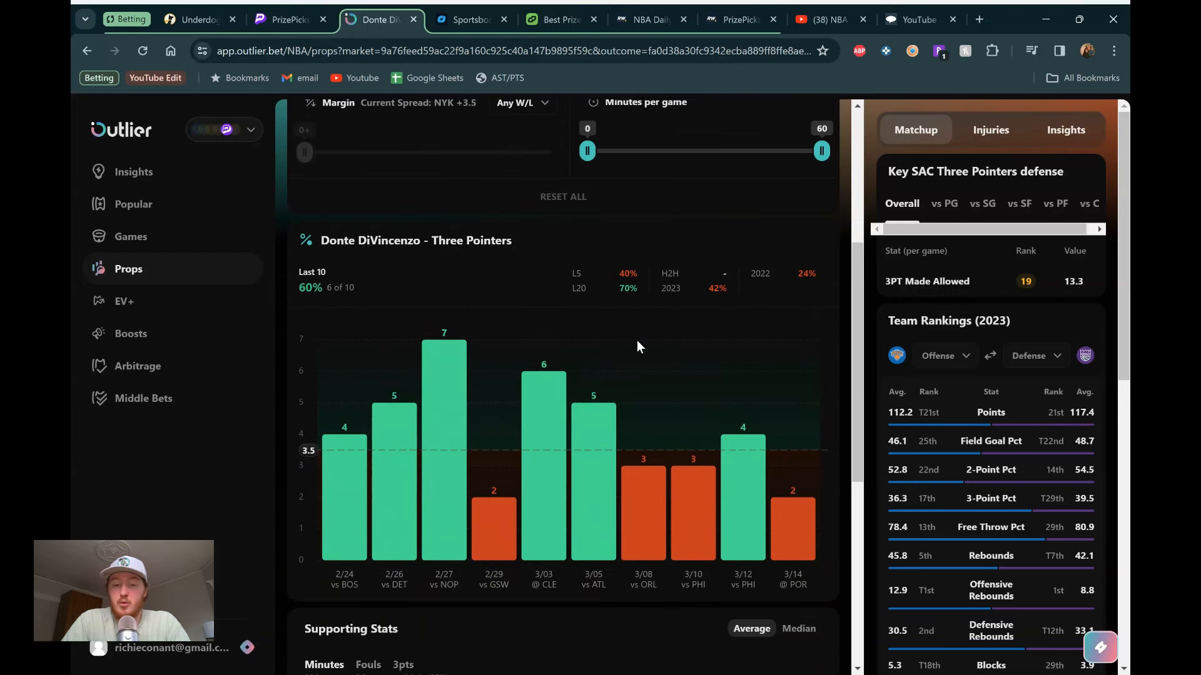
pyautogui.moveTo(621, 339)
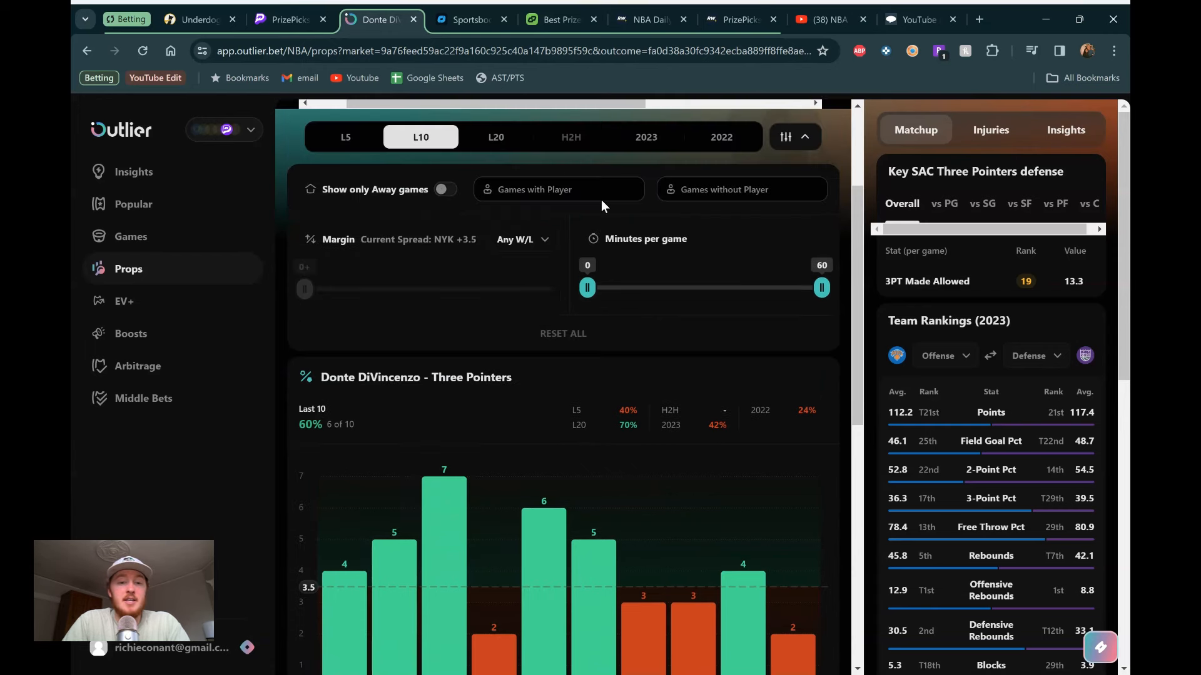
pyautogui.moveTo(649, 150)
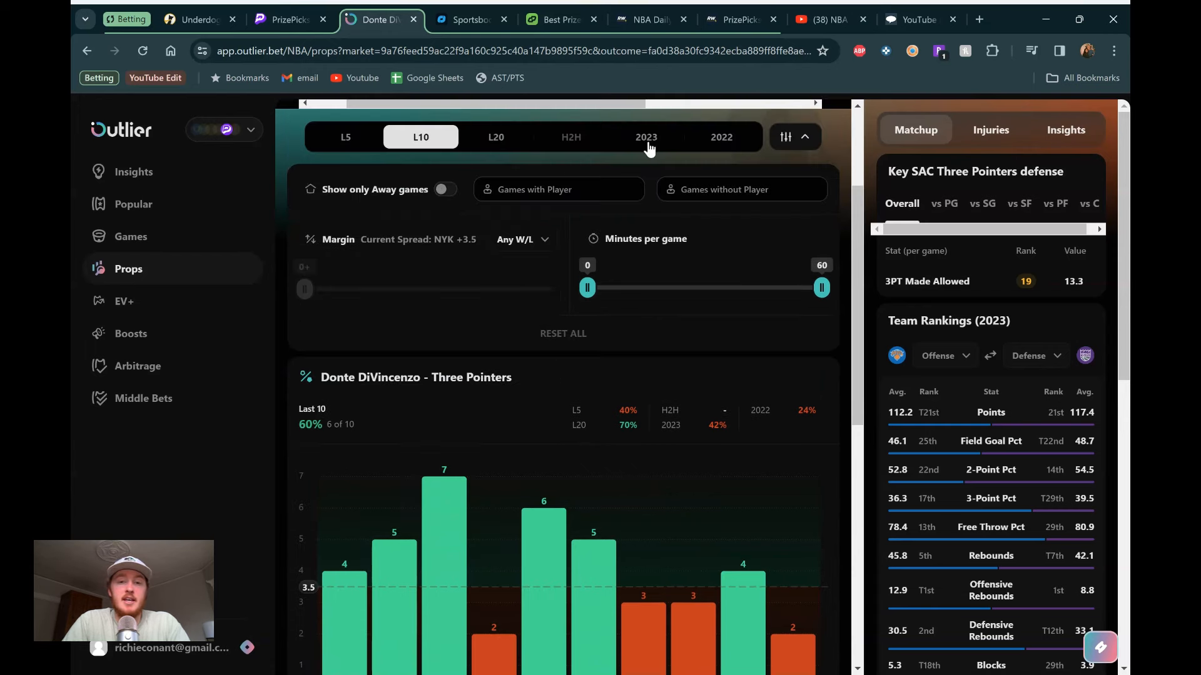
pyautogui.click(645, 137)
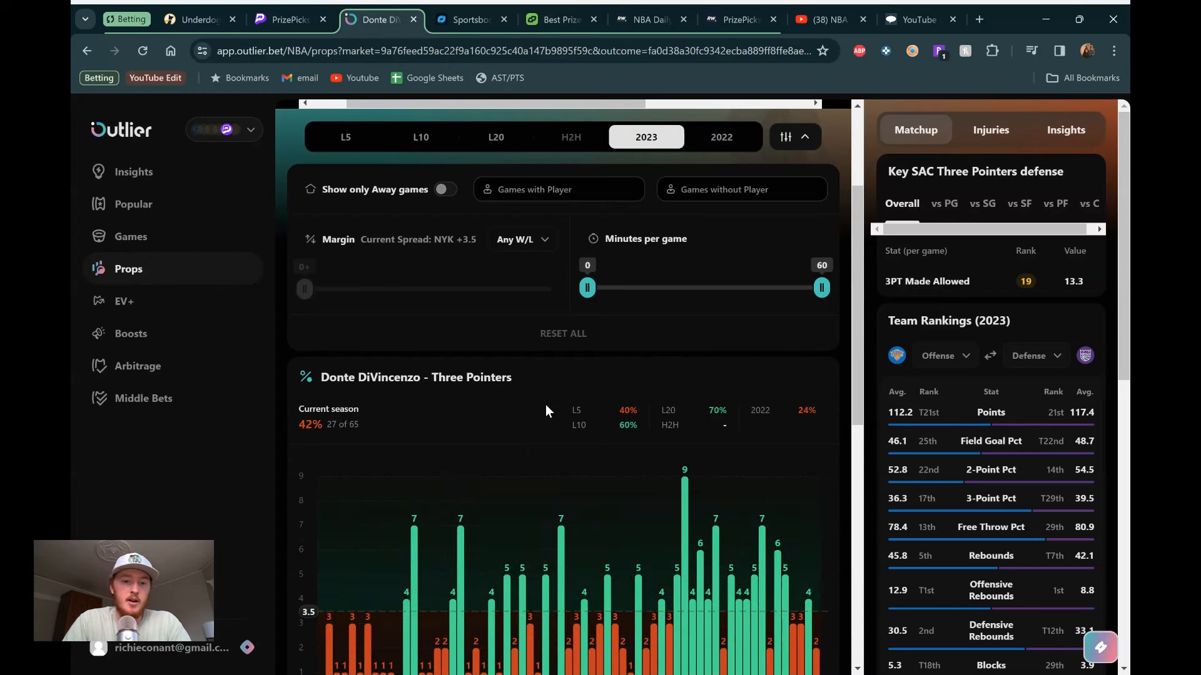
pyautogui.scroll(-3)
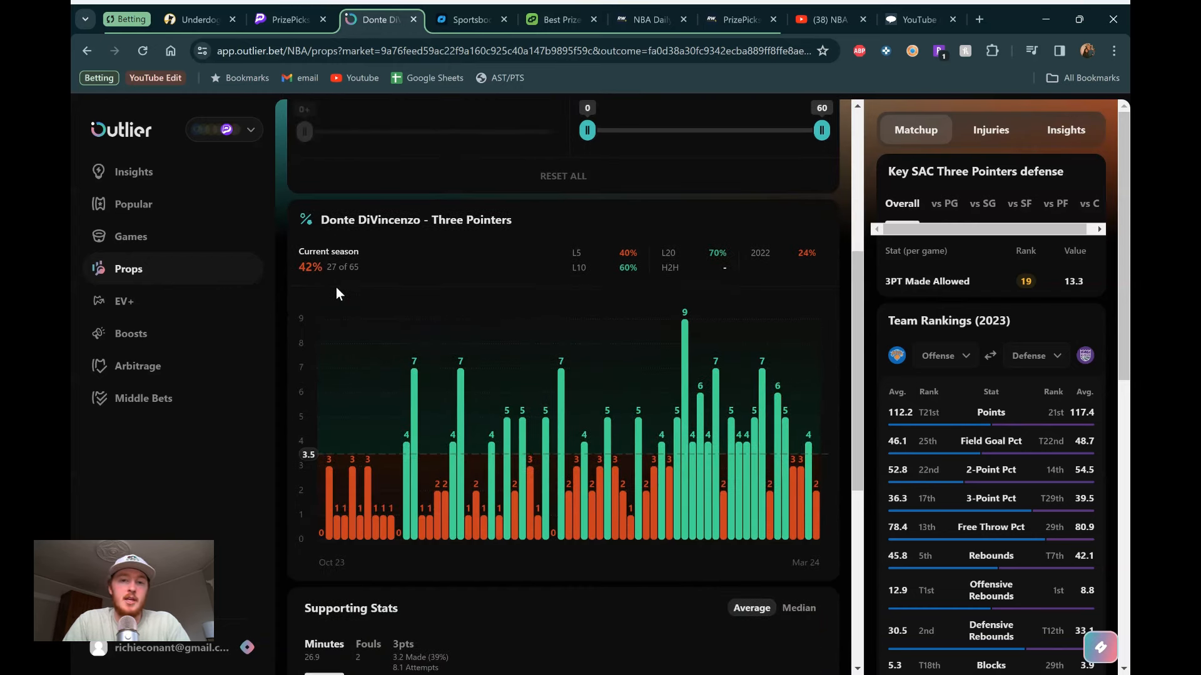
pyautogui.scroll(3)
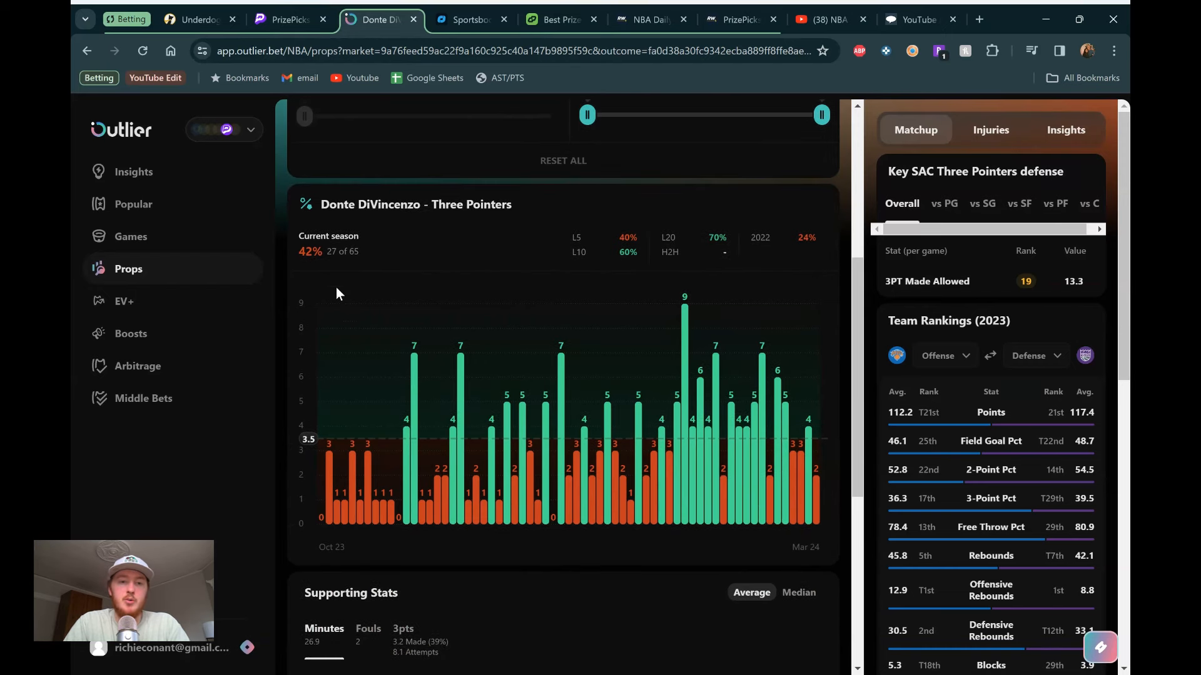
pyautogui.scroll(-3)
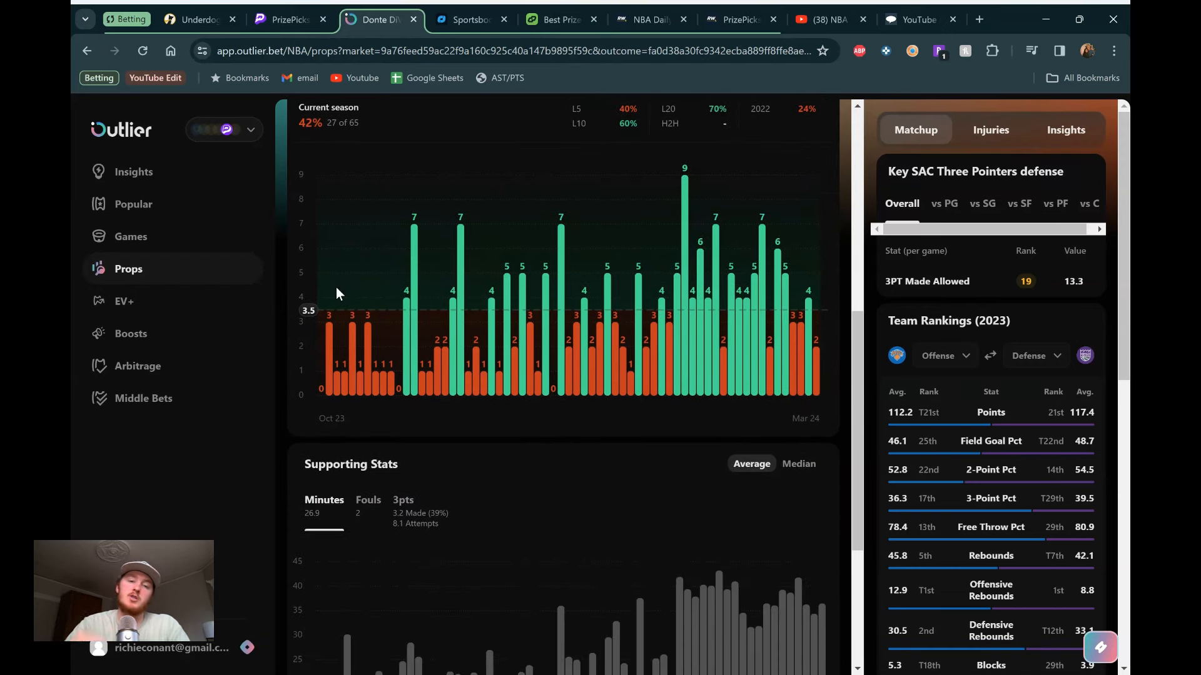
pyautogui.scroll(-3)
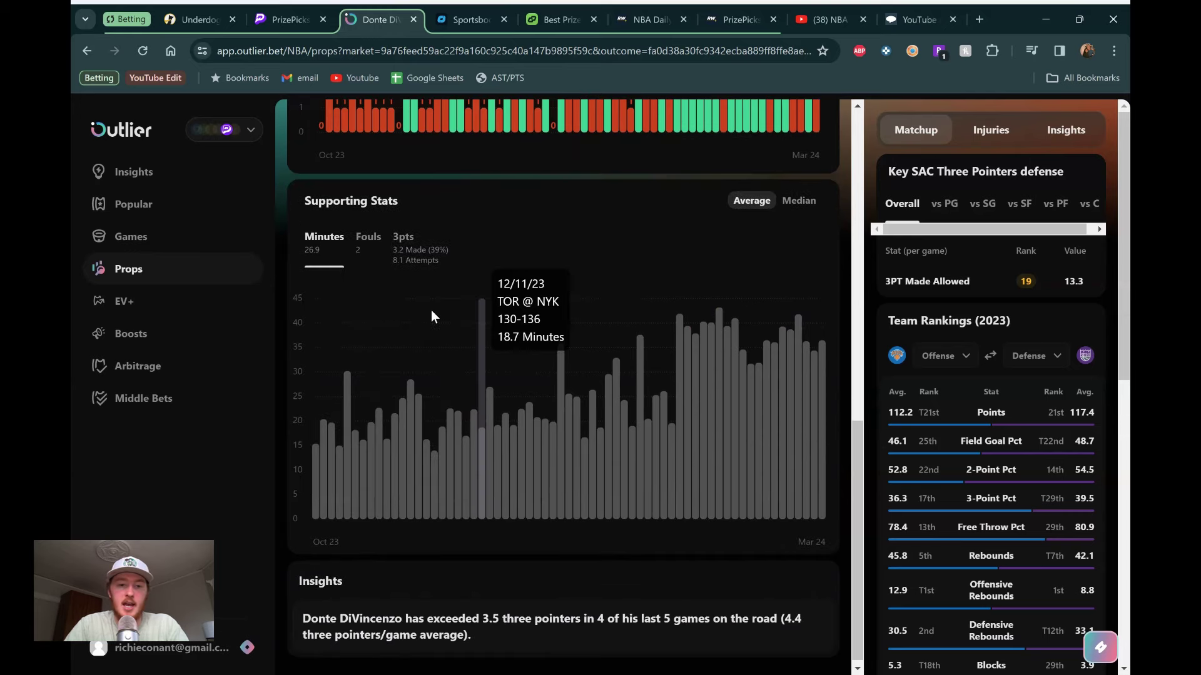
pyautogui.moveTo(645, 342)
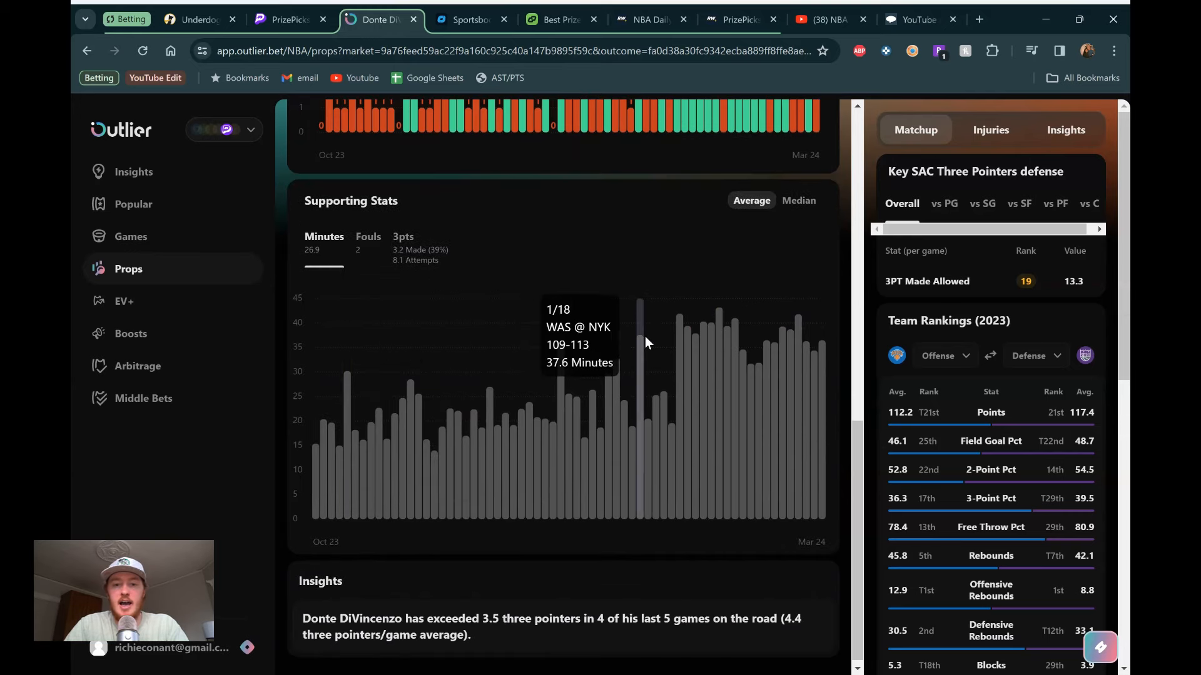
pyautogui.moveTo(677, 338)
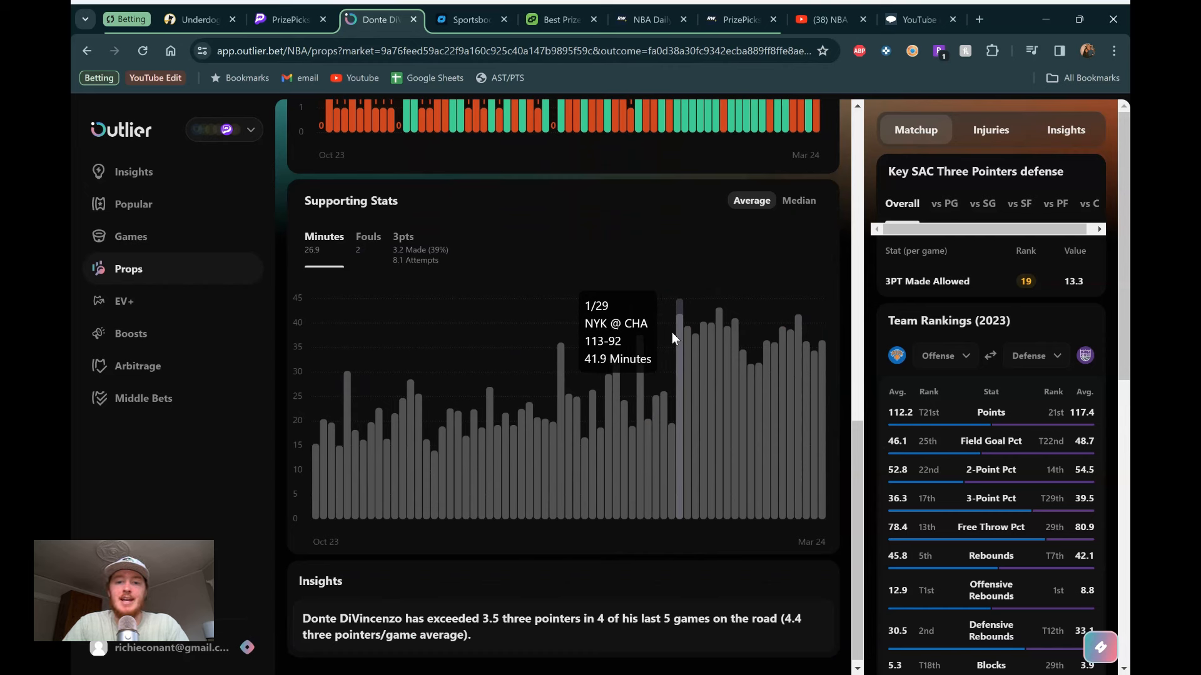
pyautogui.moveTo(718, 331)
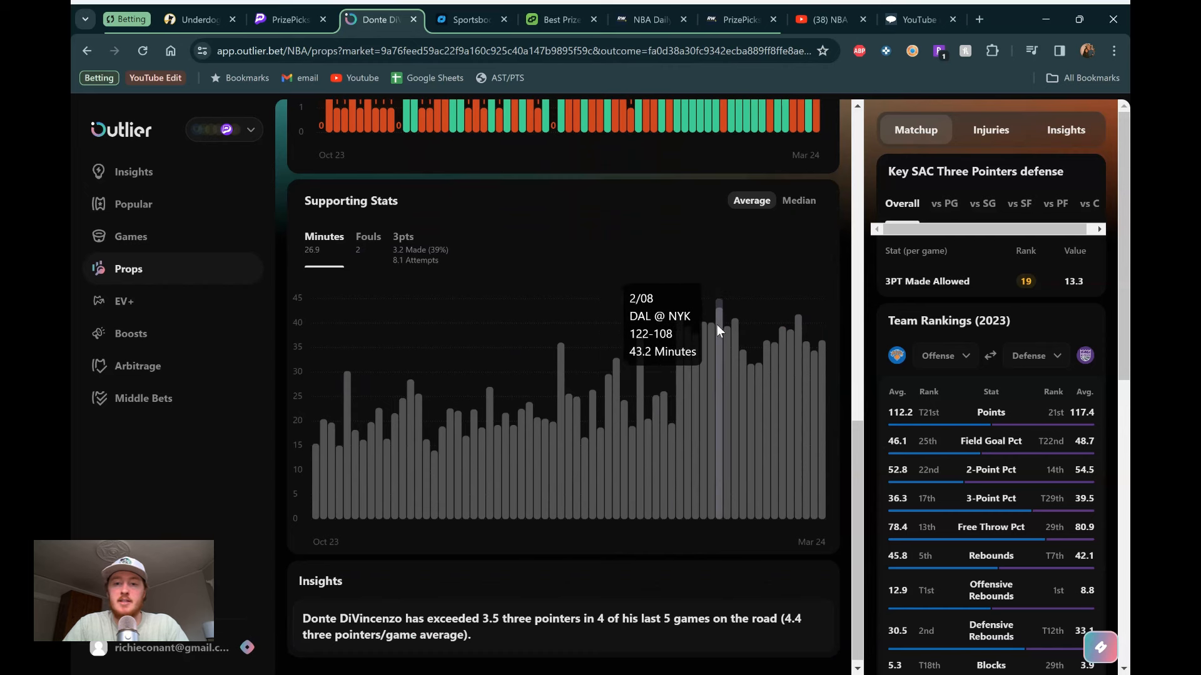
pyautogui.moveTo(749, 331)
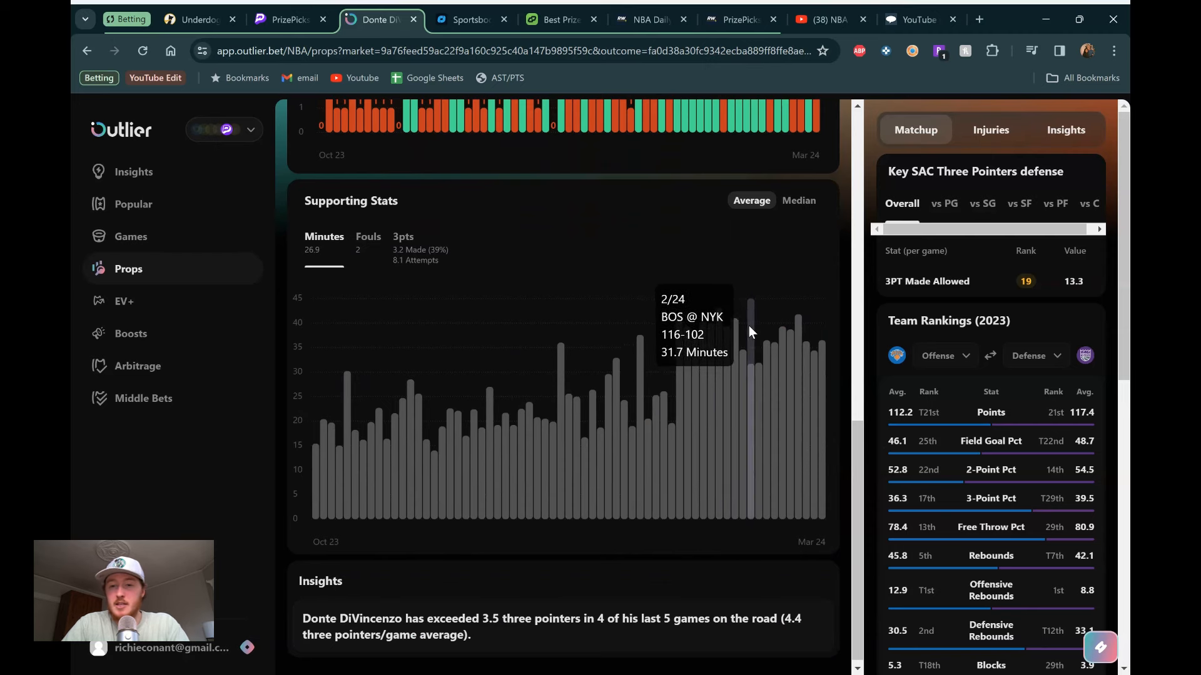
pyautogui.scroll(3)
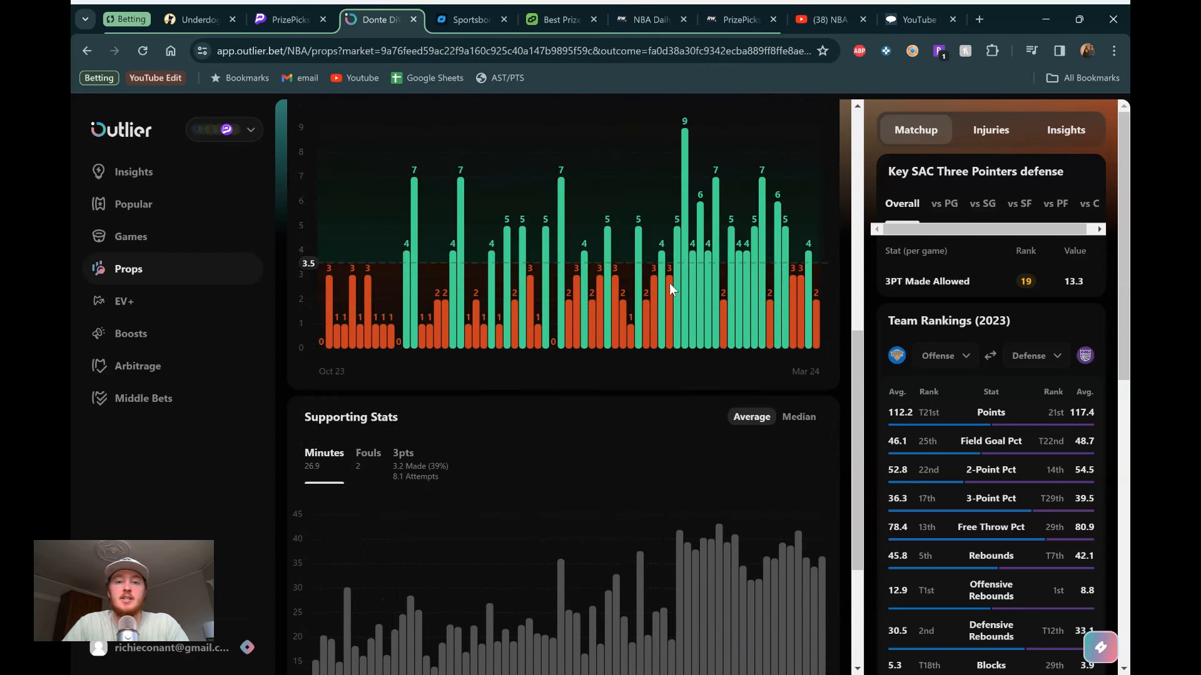
# Step: Show Sacramento's three-pointers-allowed ranking against shooting guards in Outlier's Key SAC defense
pyautogui.scroll(3)
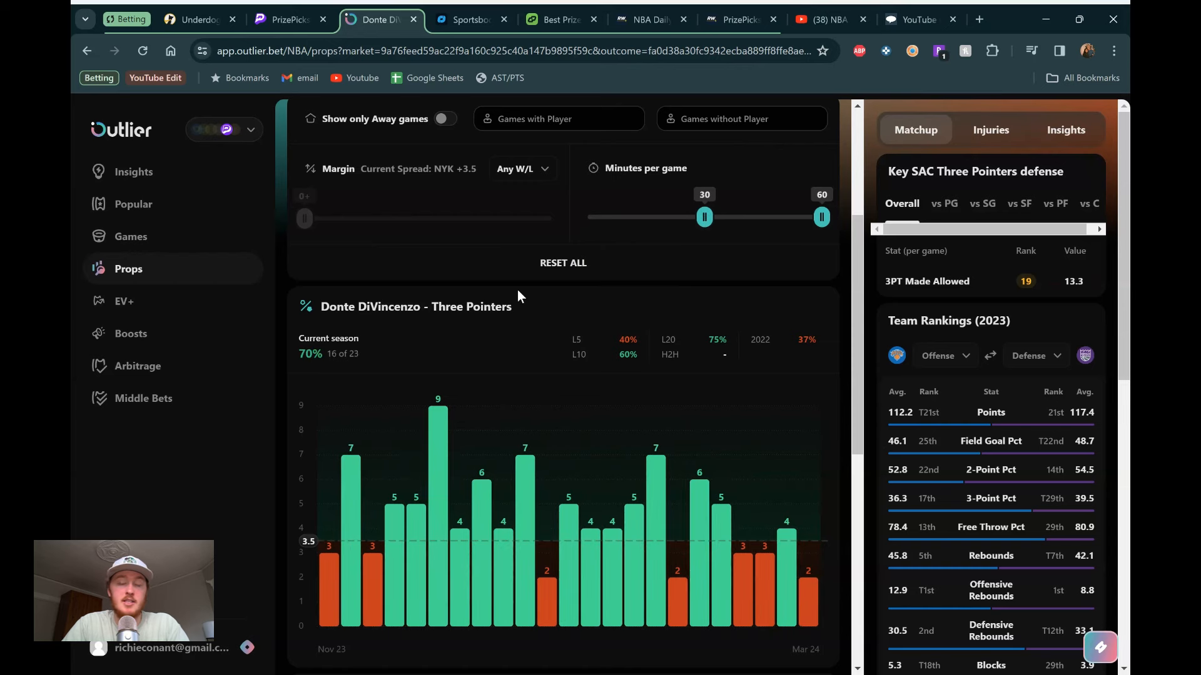
pyautogui.scroll(-3)
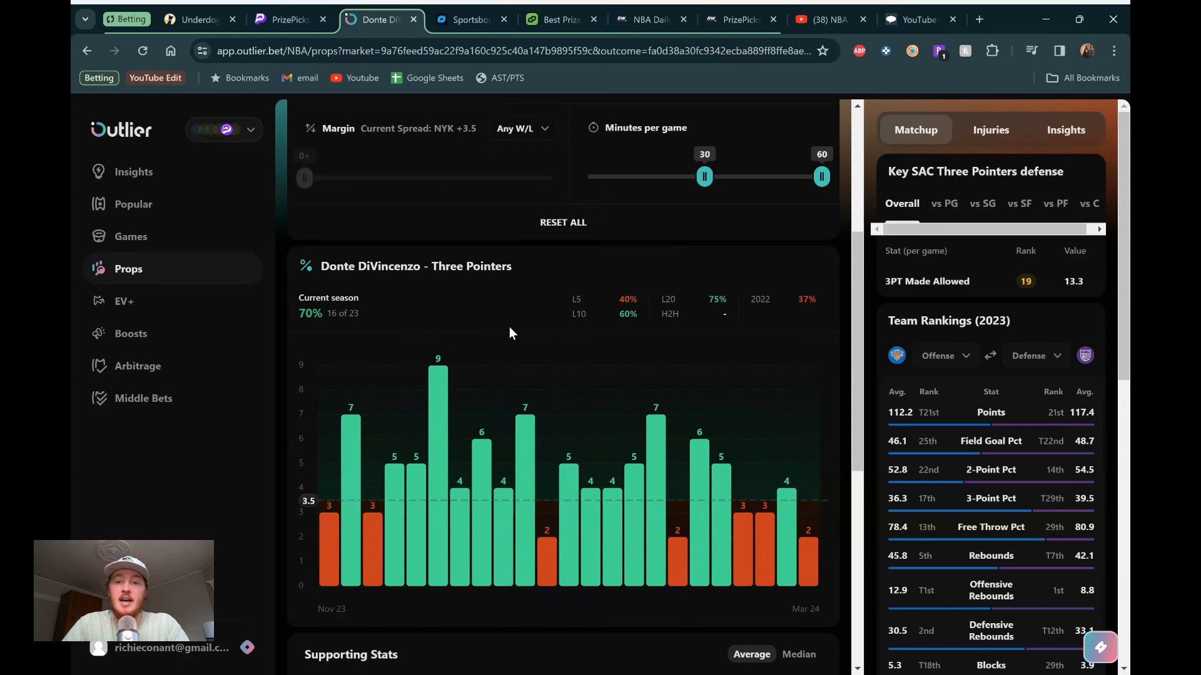
pyautogui.scroll(-3)
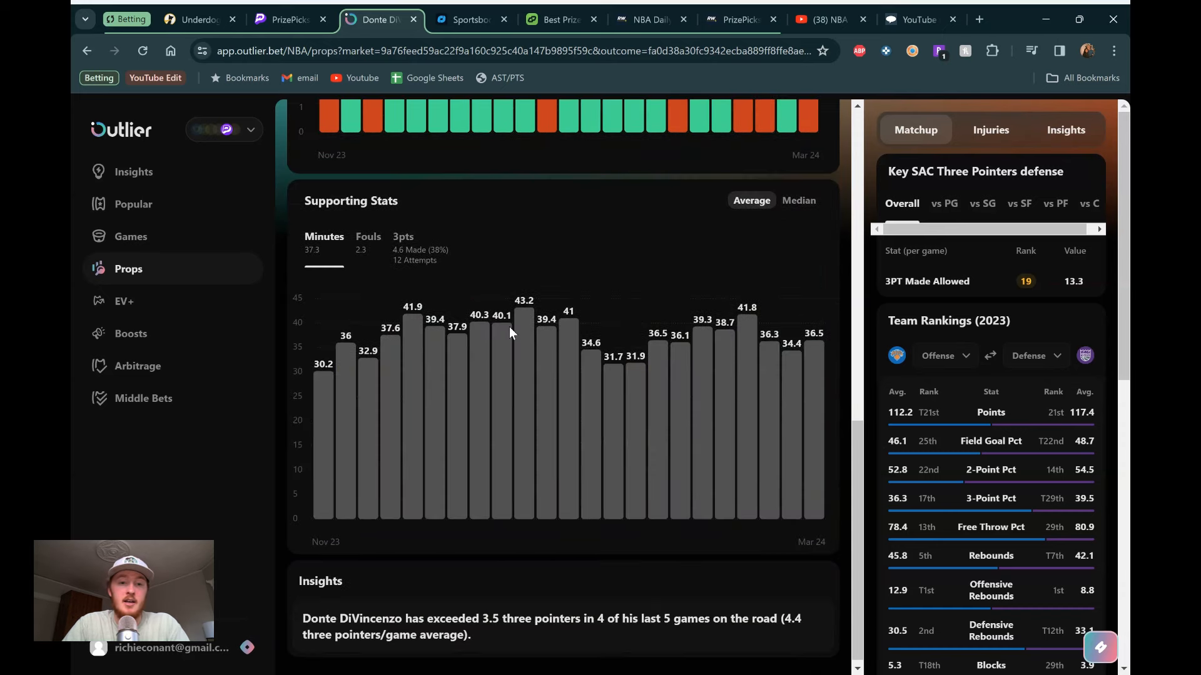
pyautogui.click(403, 236)
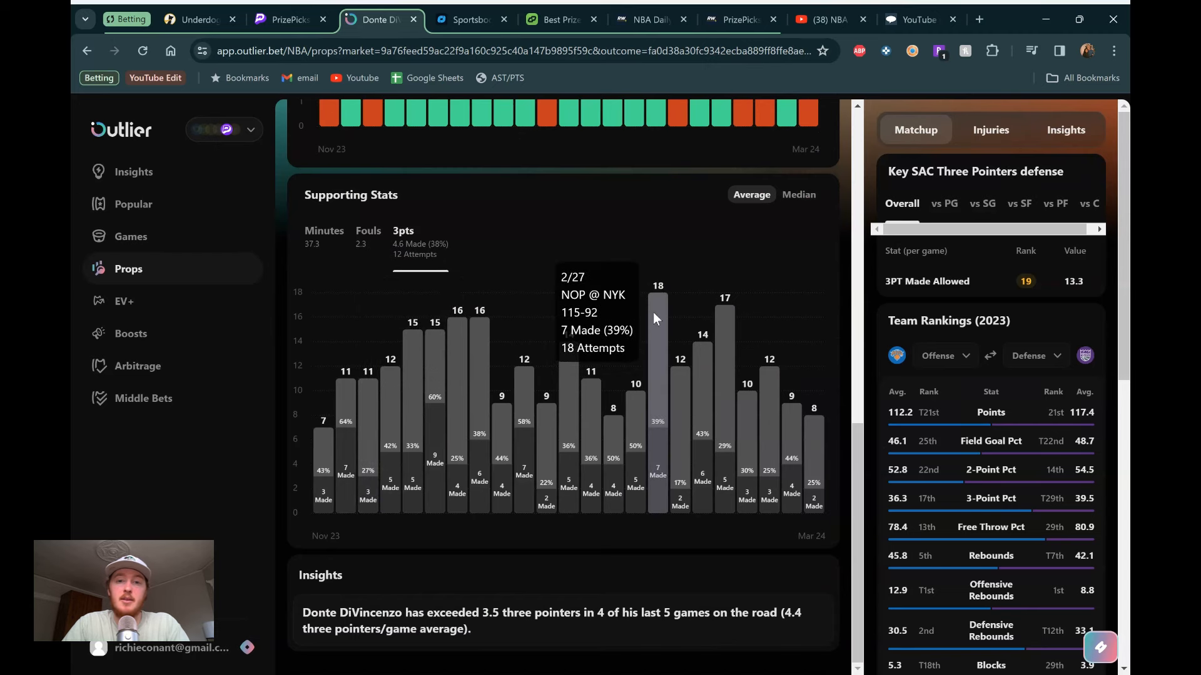
# Step: Review DiVincenzo's 3PTM charts (70% over 3.5 in 30-plus-minute games), then bring up DailyGrind
pyautogui.scroll(3)
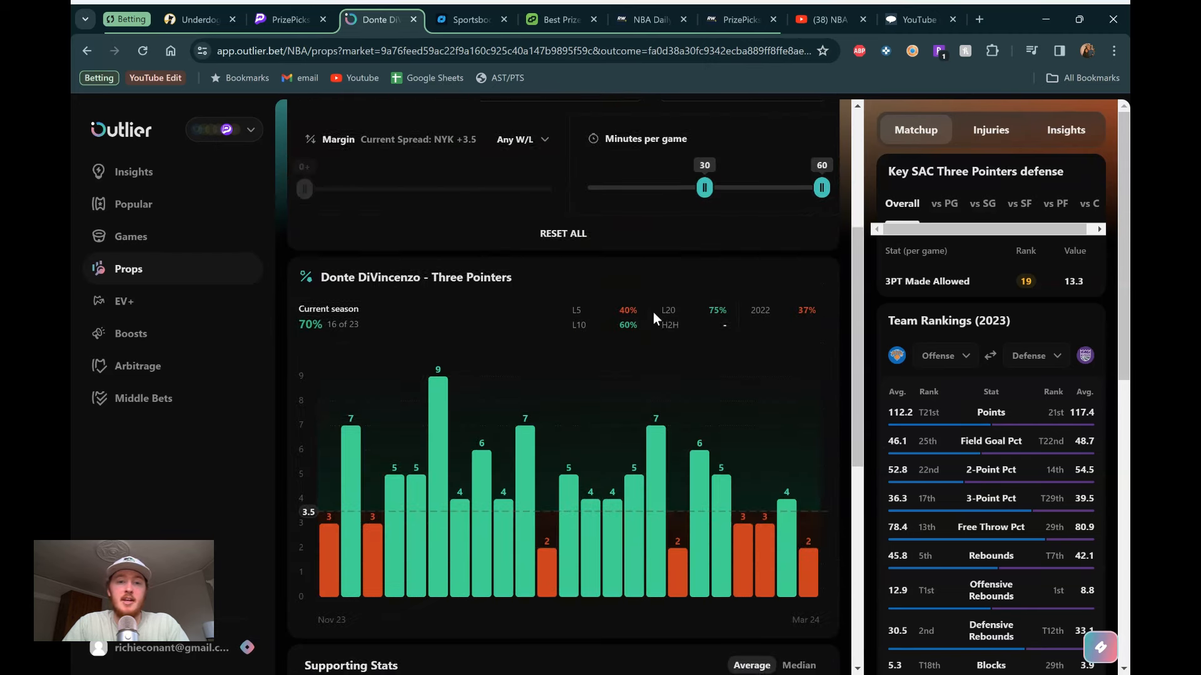
pyautogui.scroll(3)
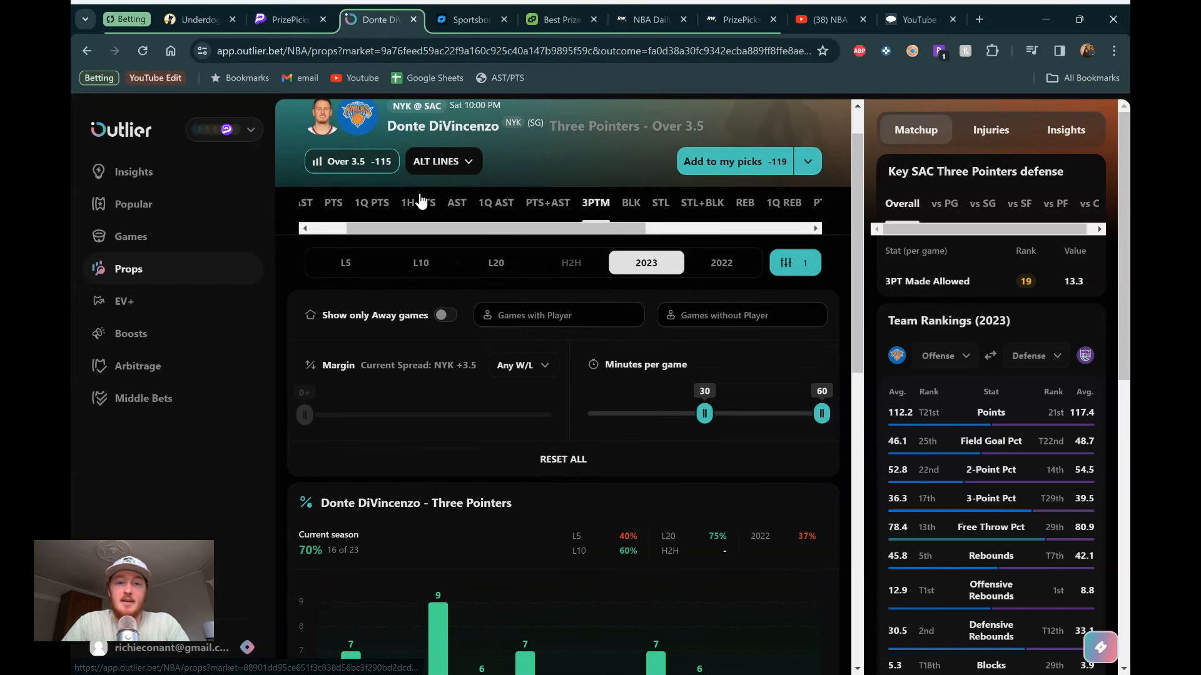
pyautogui.moveTo(536, 256)
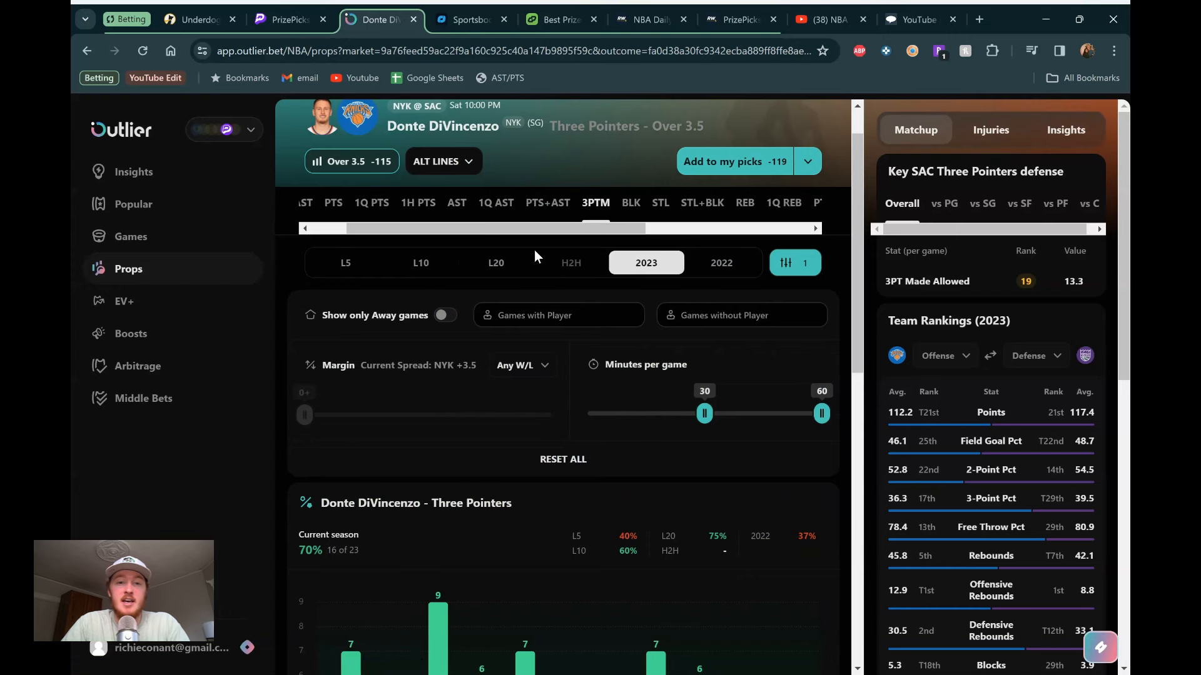
pyautogui.scroll(-3)
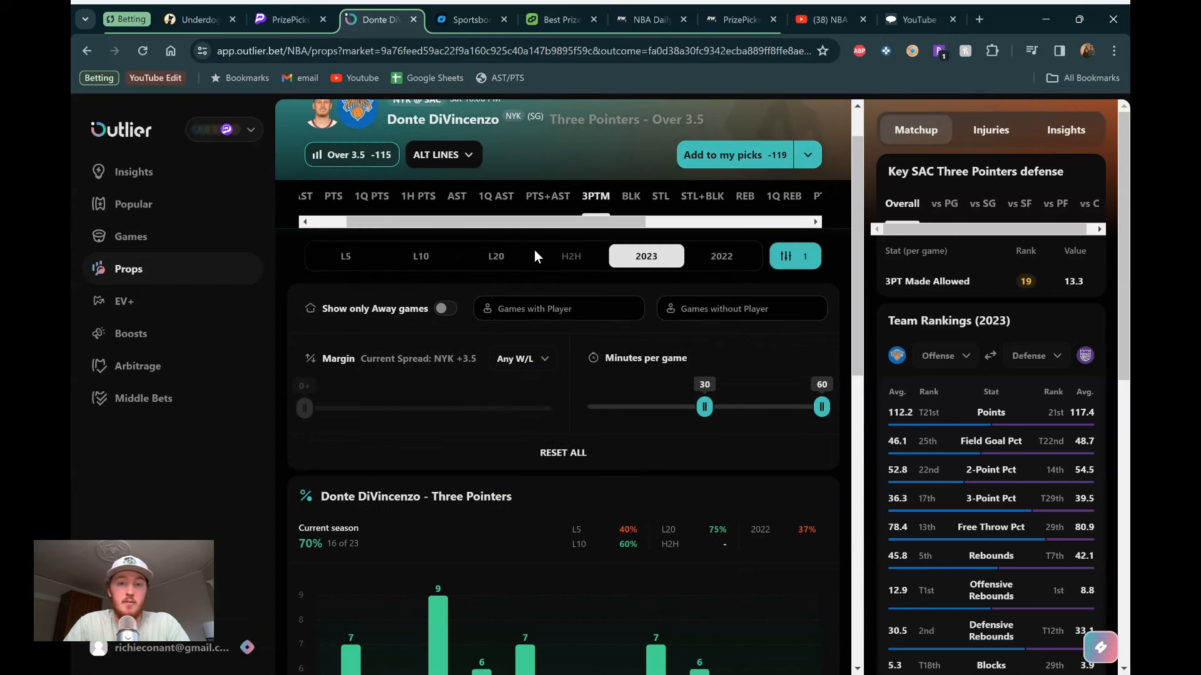
pyautogui.scroll(-3)
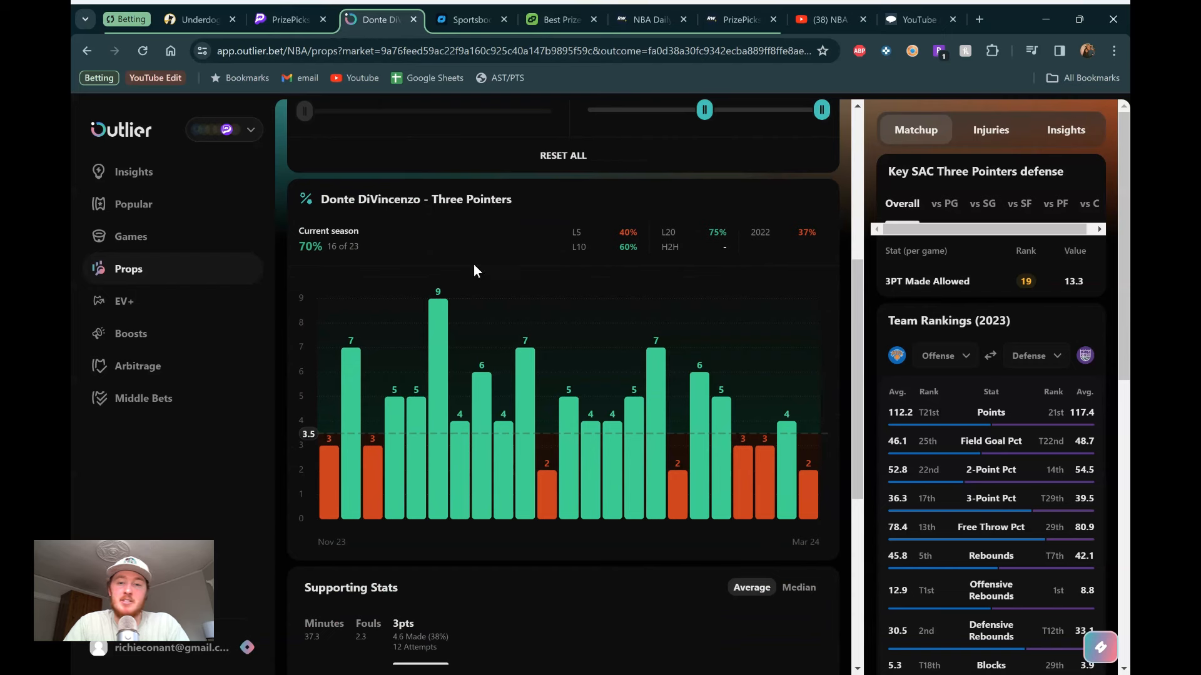
pyautogui.moveTo(544, 279)
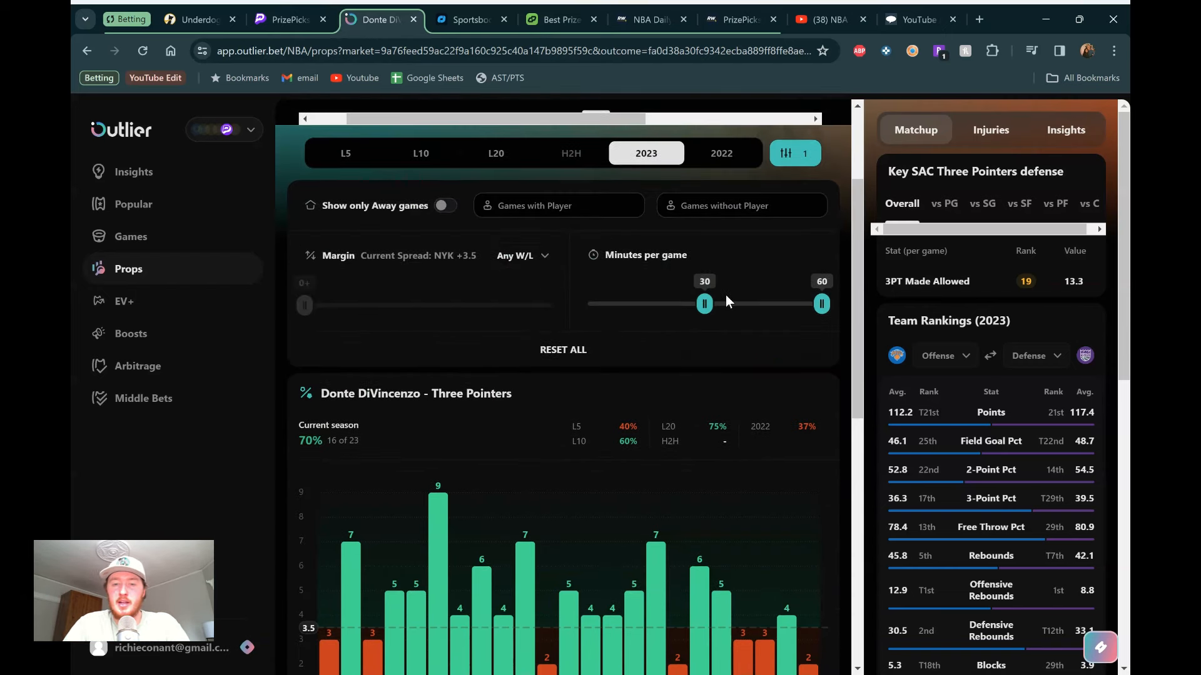
pyautogui.scroll(-3)
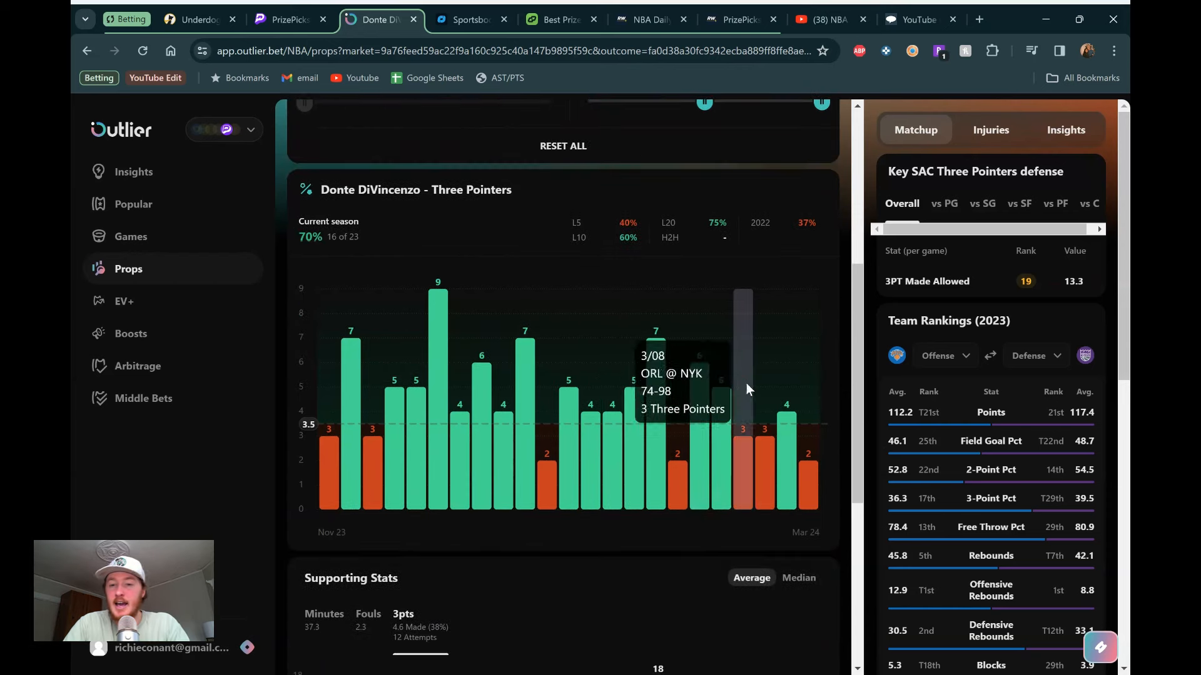
pyautogui.scroll(-3)
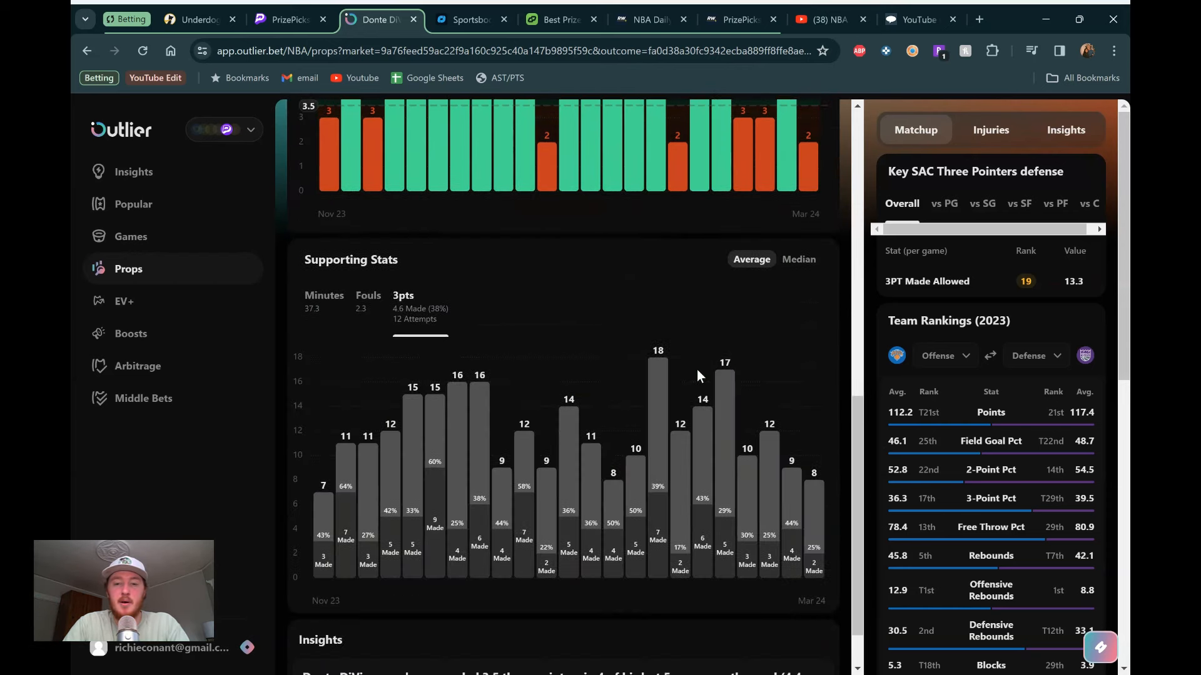
pyautogui.moveTo(770, 409)
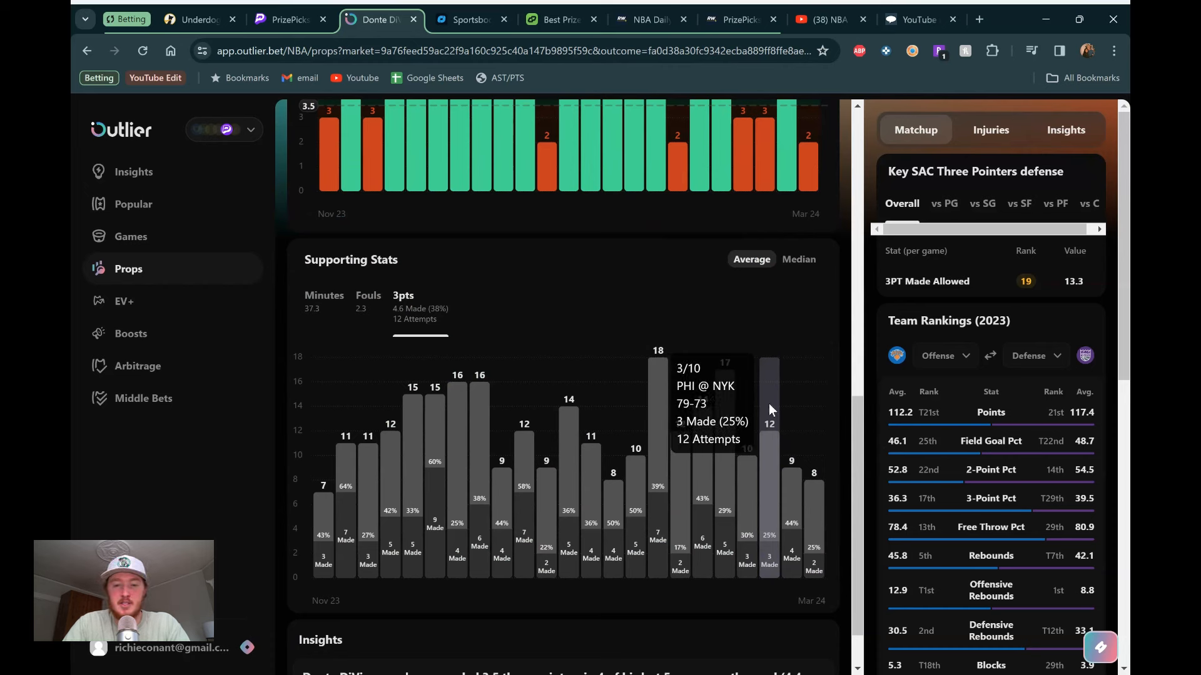
pyautogui.moveTo(746, 409)
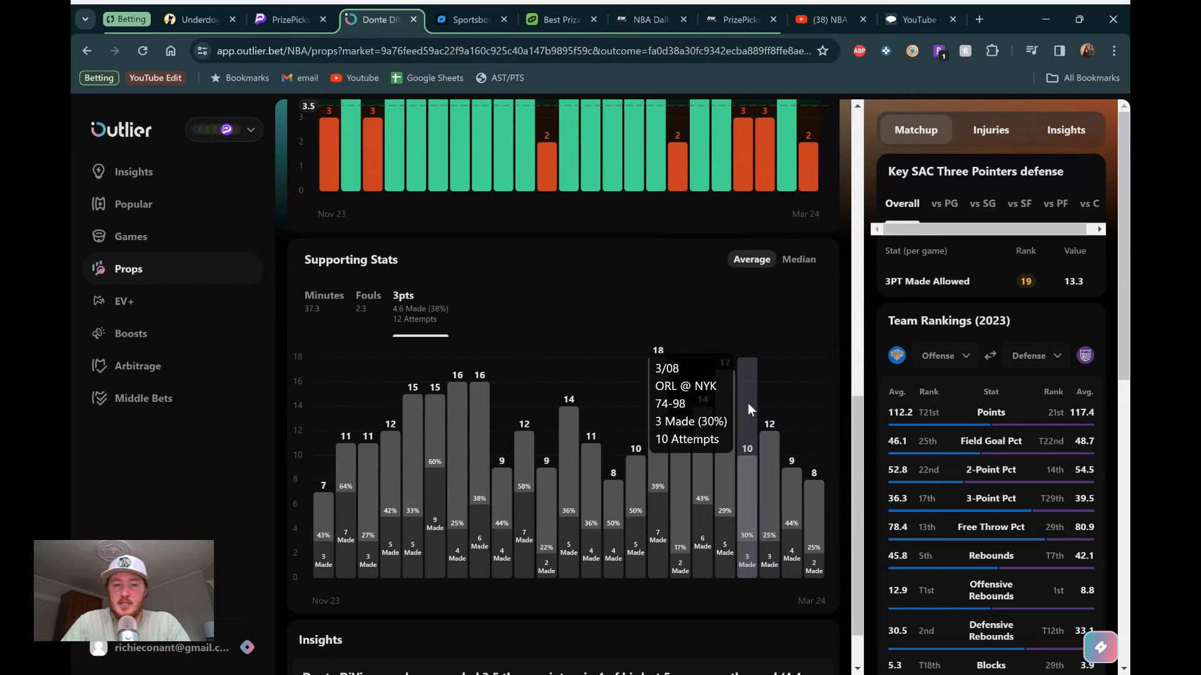
pyautogui.moveTo(547, 314)
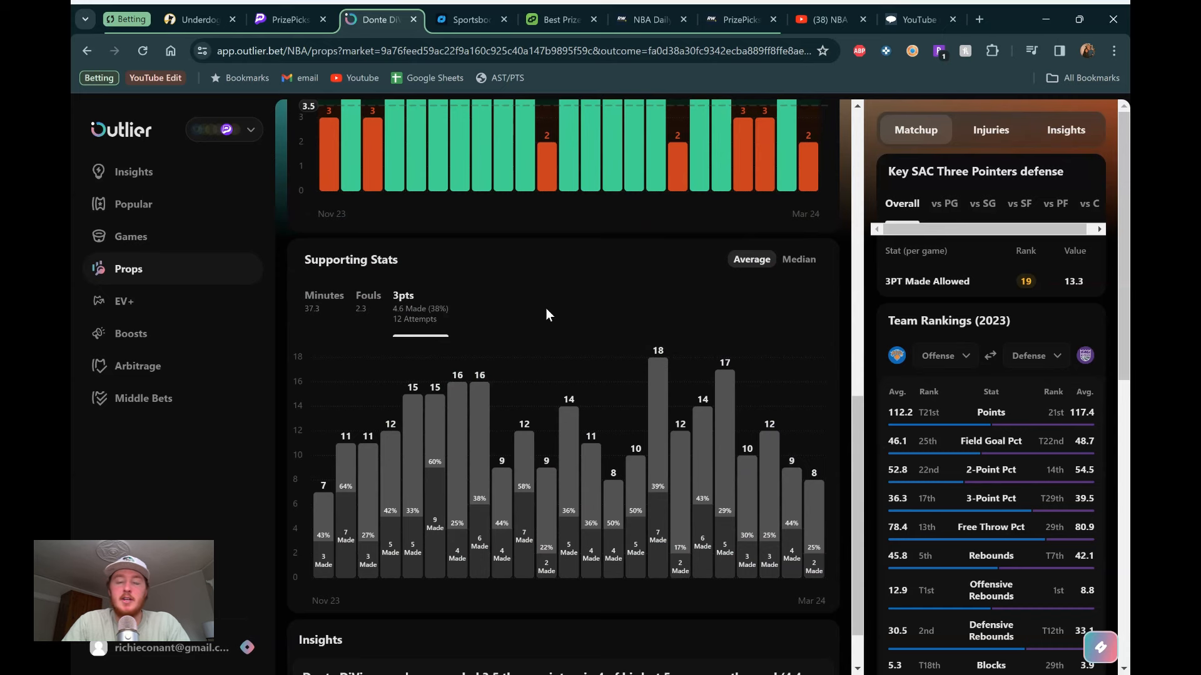
pyautogui.scroll(-3)
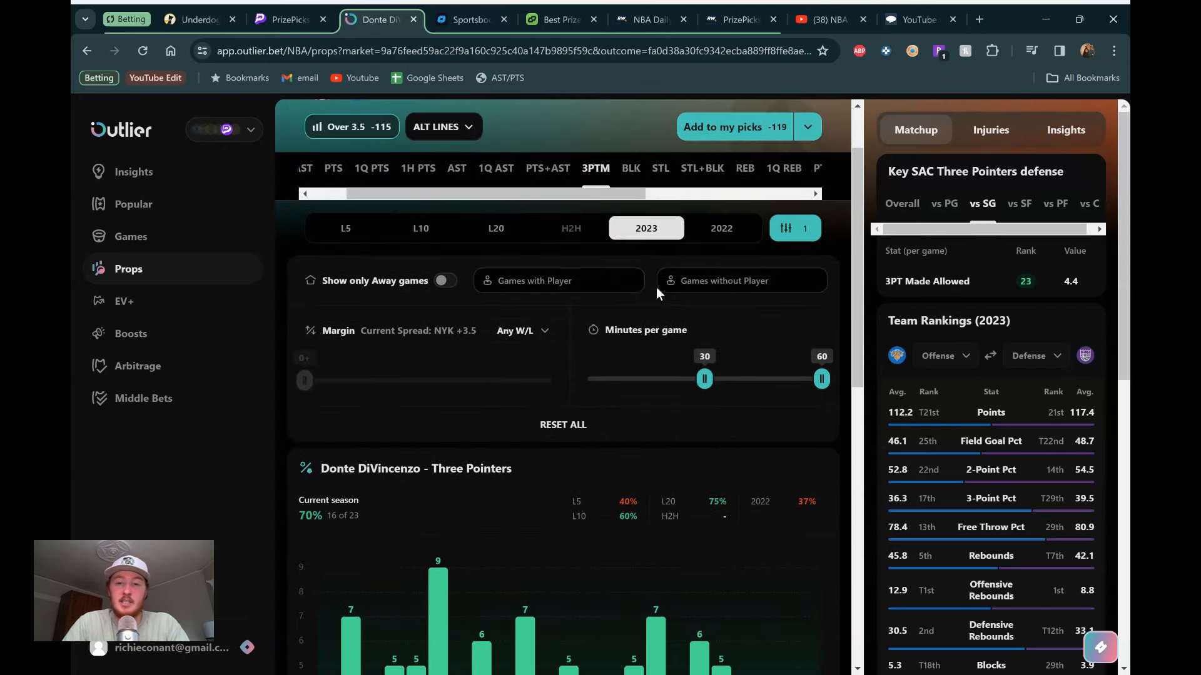
pyautogui.scroll(-3)
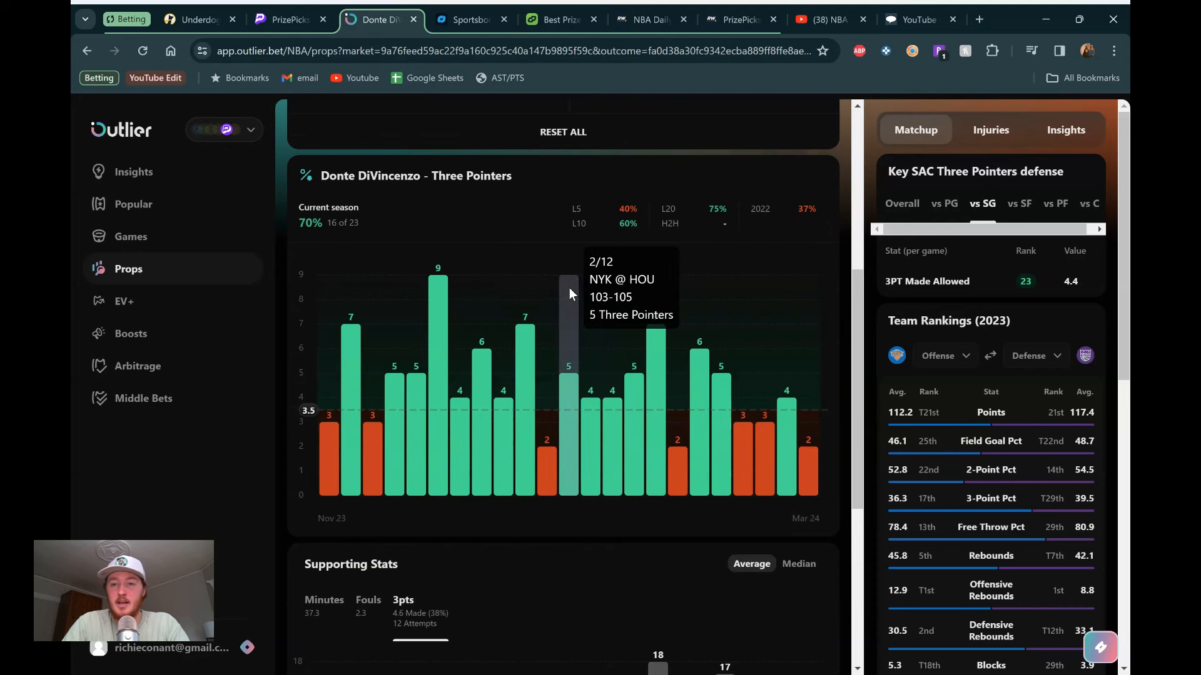
pyautogui.moveTo(561, 19)
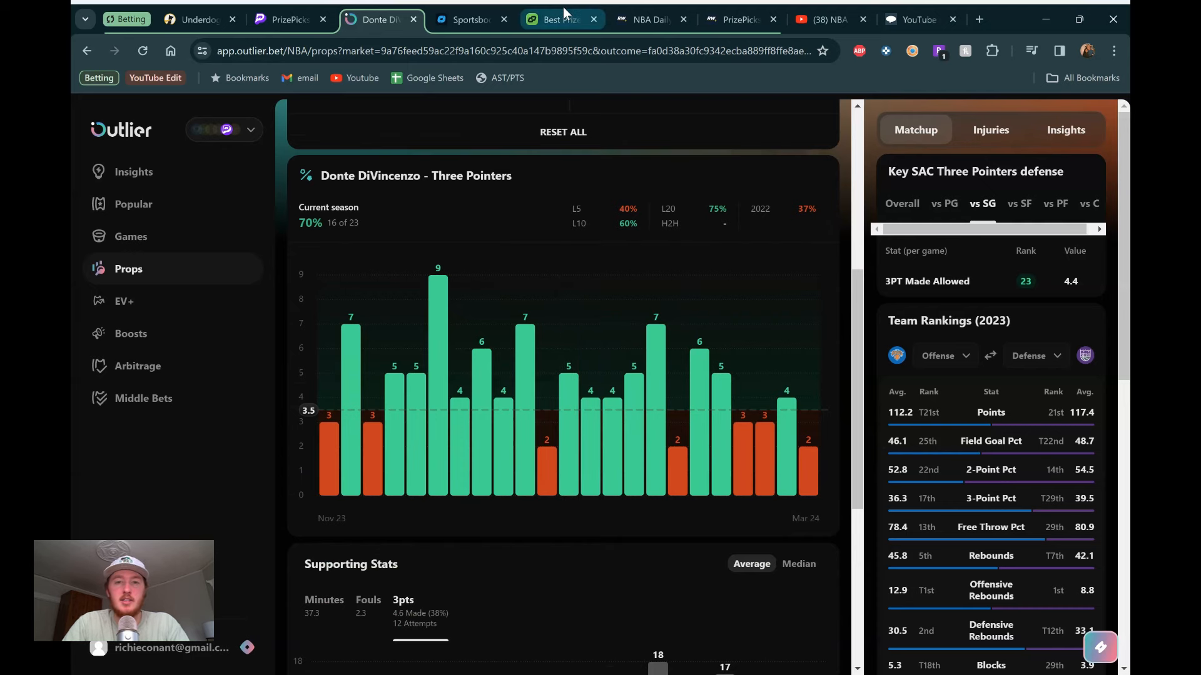
pyautogui.click(556, 20)
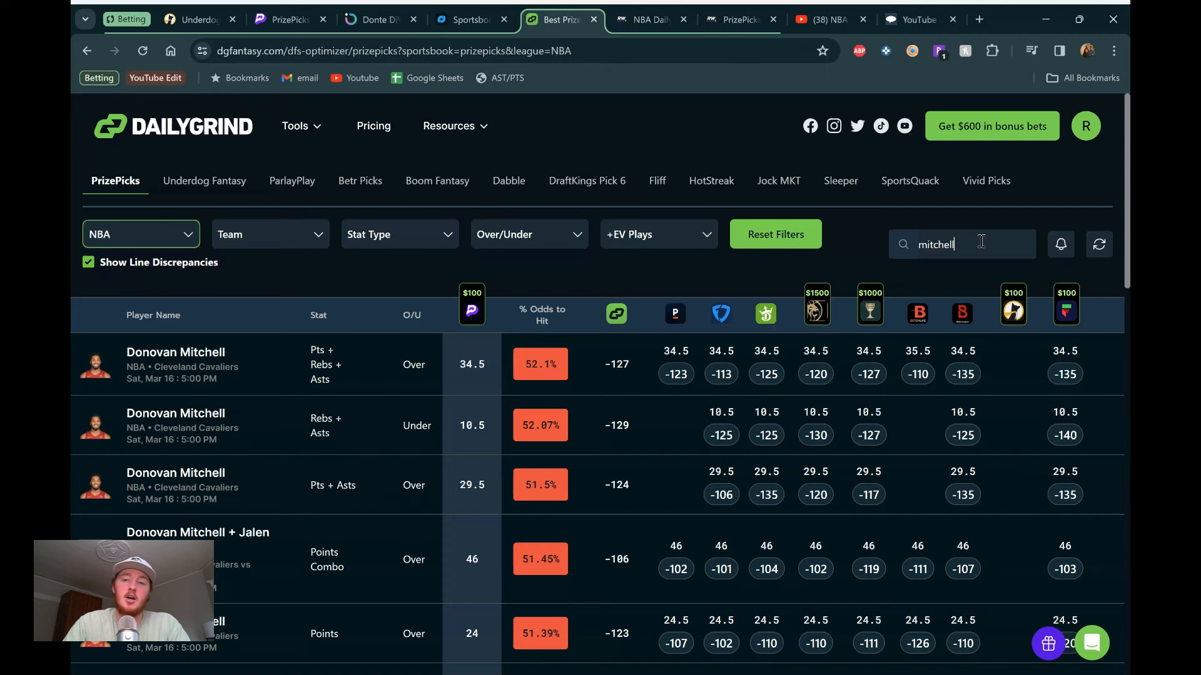
# Step: Search DailyGrind for 'kevin', then 'donte', rating DiVincenzo's over 3.5 threes at 51.43%
pyautogui.press('ctrl+a')
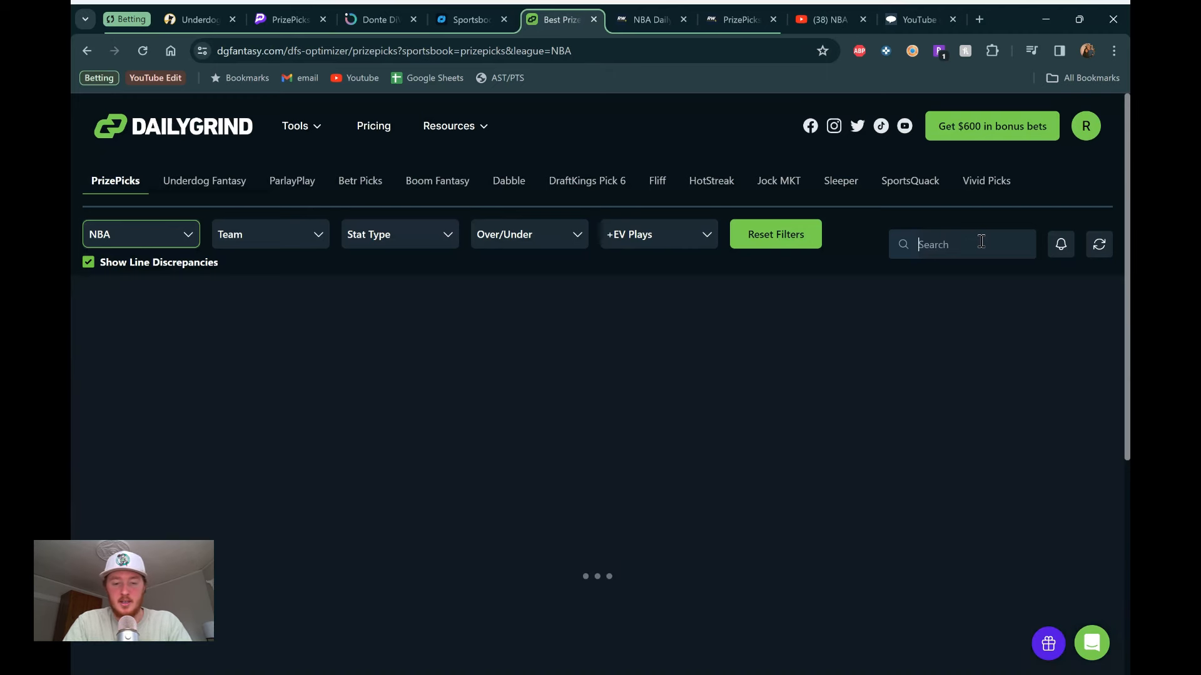
pyautogui.write('kevin')
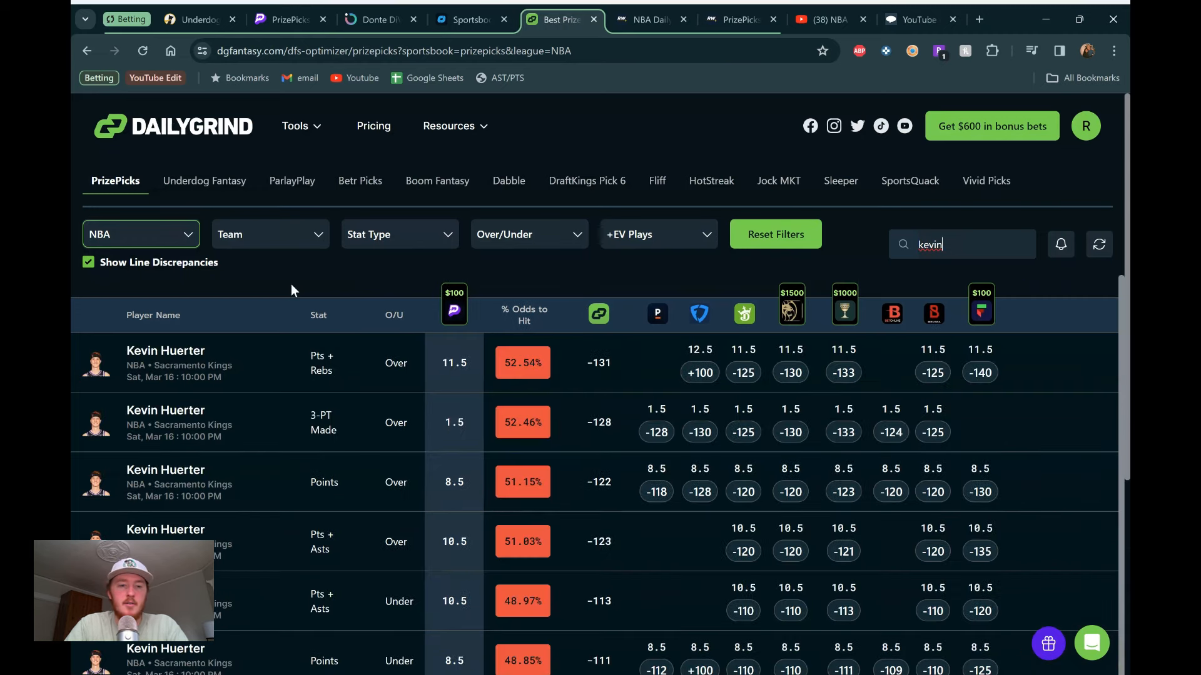
pyautogui.moveTo(297, 360)
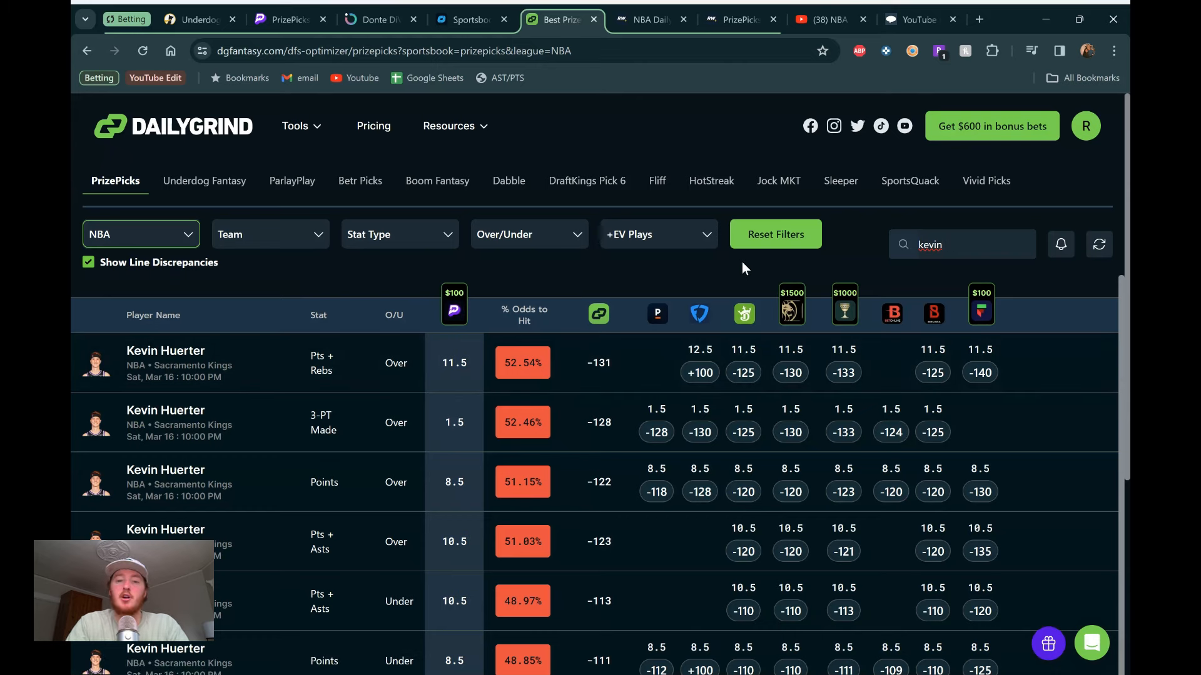
pyautogui.moveTo(351, 363)
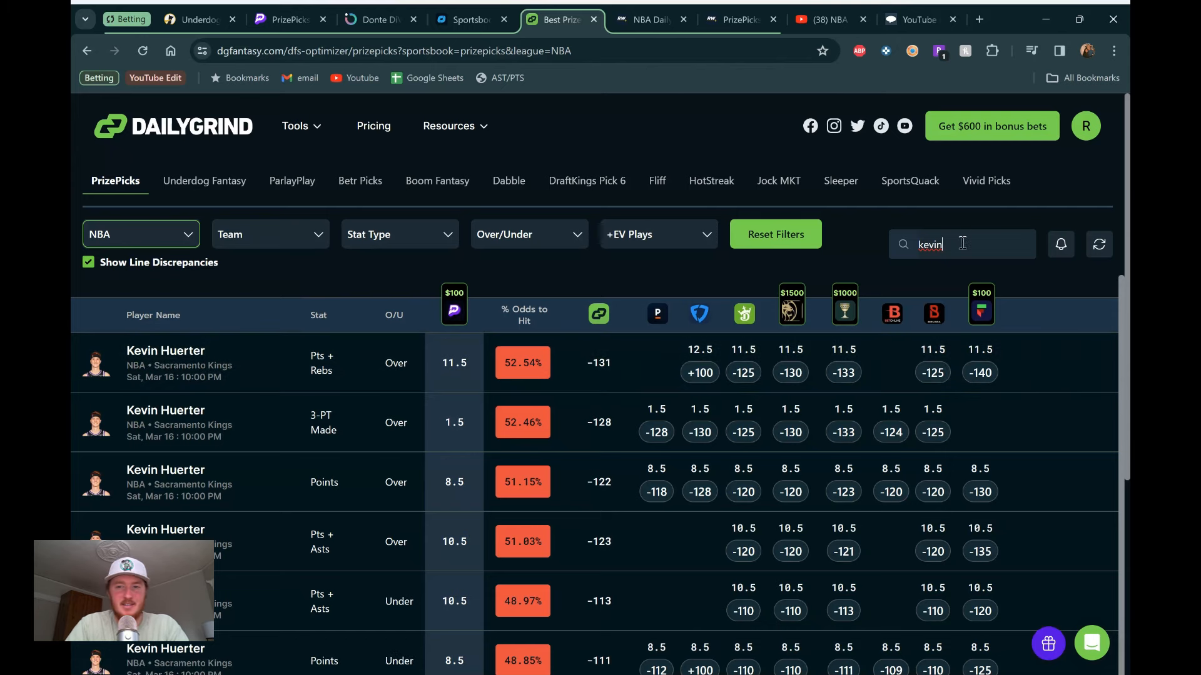
pyautogui.write('donte')
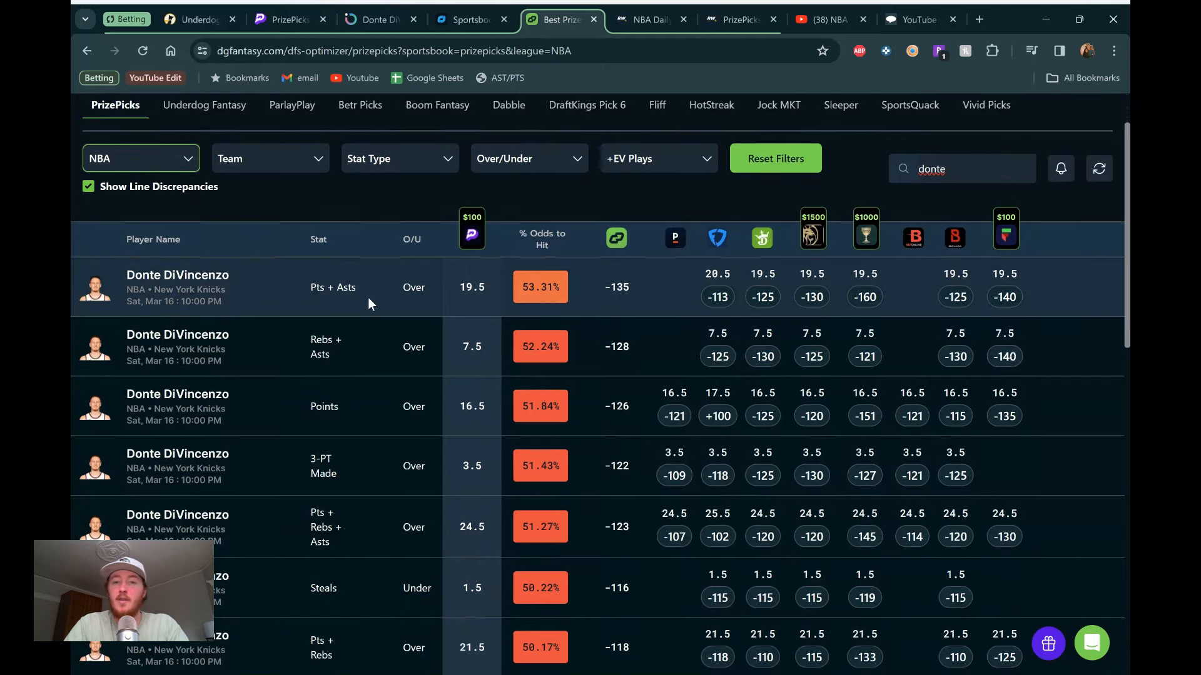
pyautogui.moveTo(675, 280)
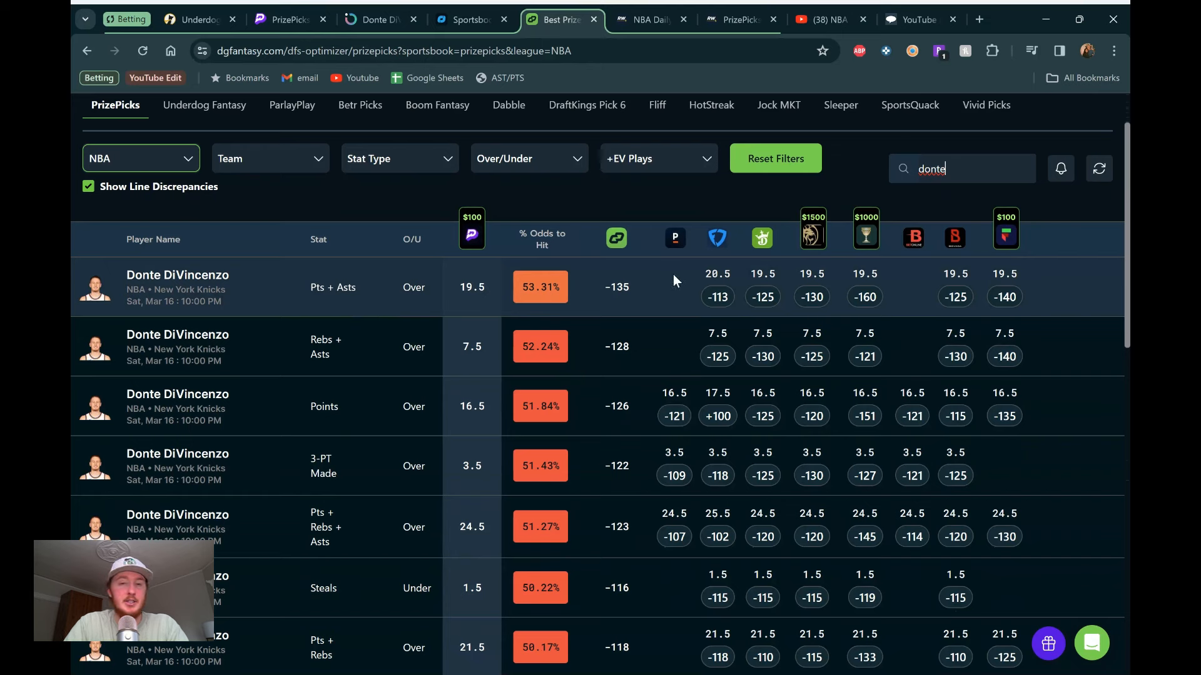
pyautogui.moveTo(559, 286)
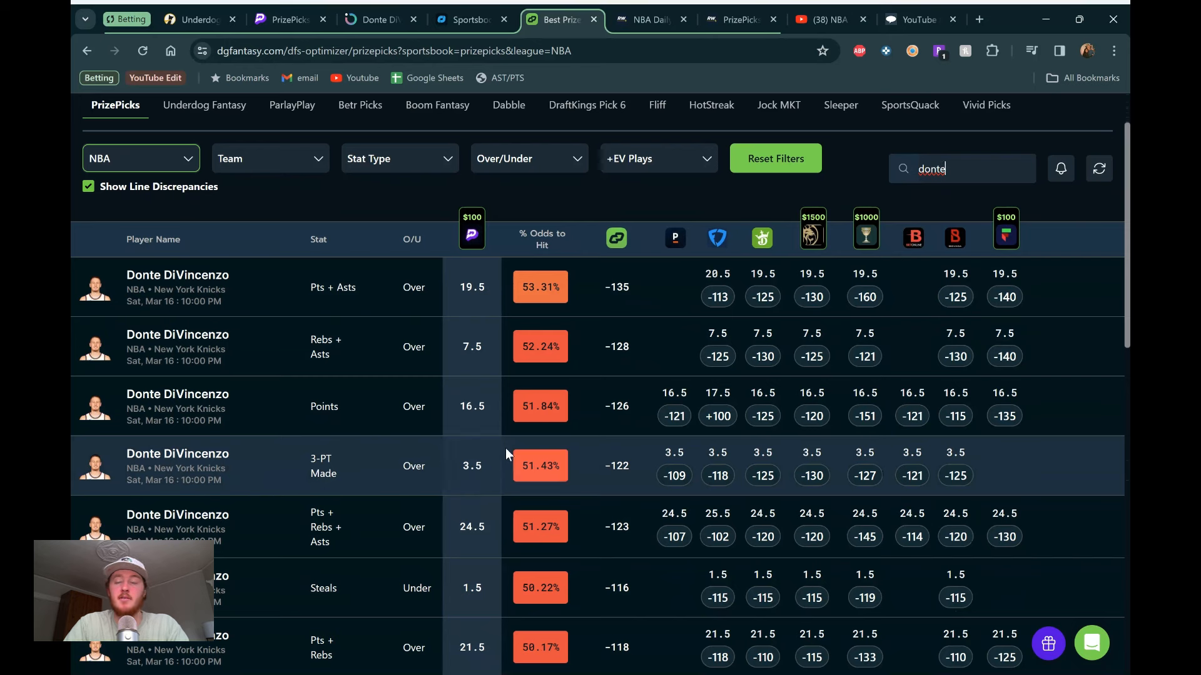
pyautogui.moveTo(540, 450)
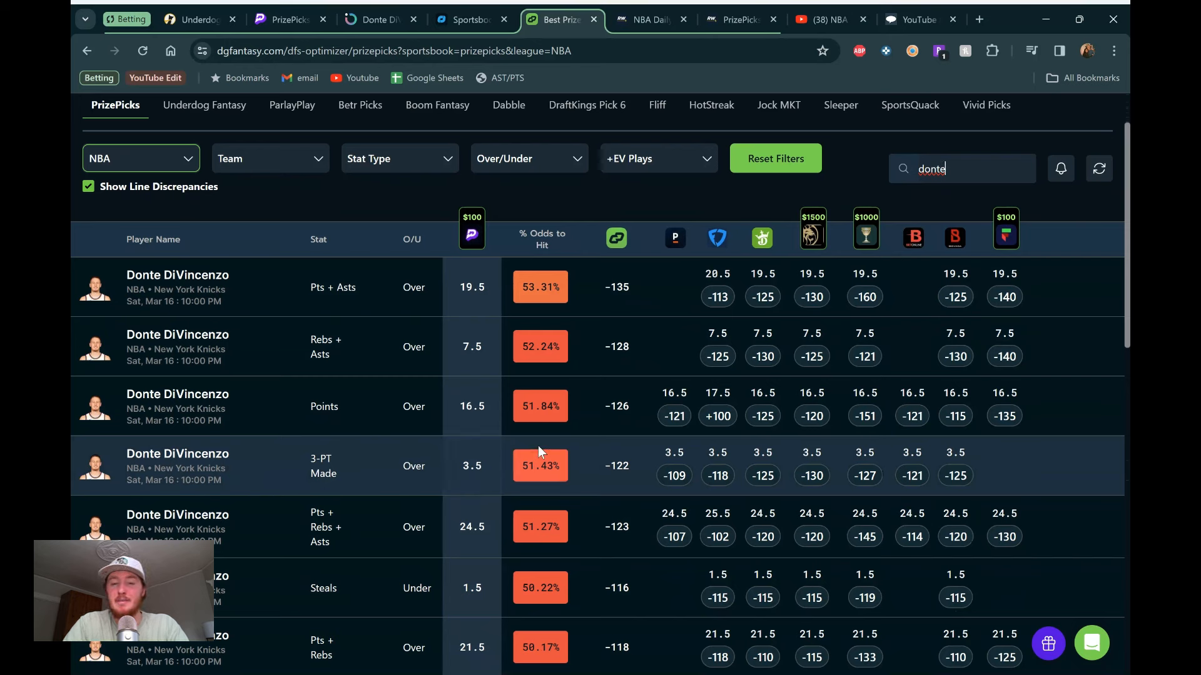
pyautogui.moveTo(683, 280)
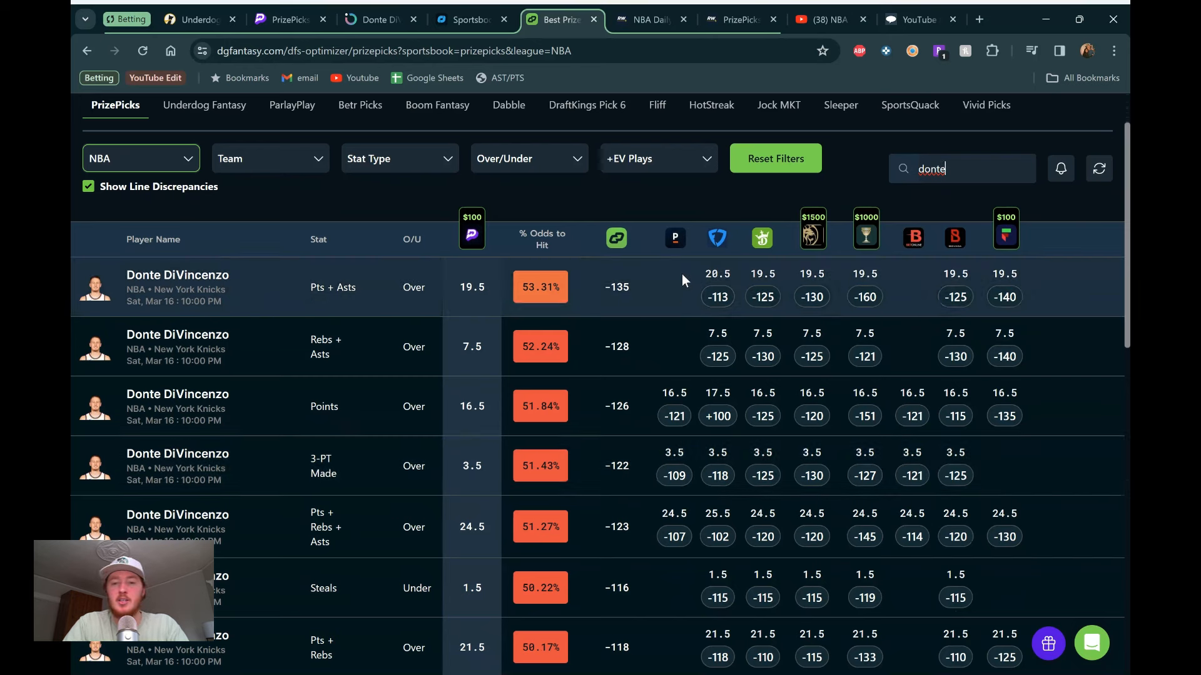
pyautogui.moveTo(670, 251)
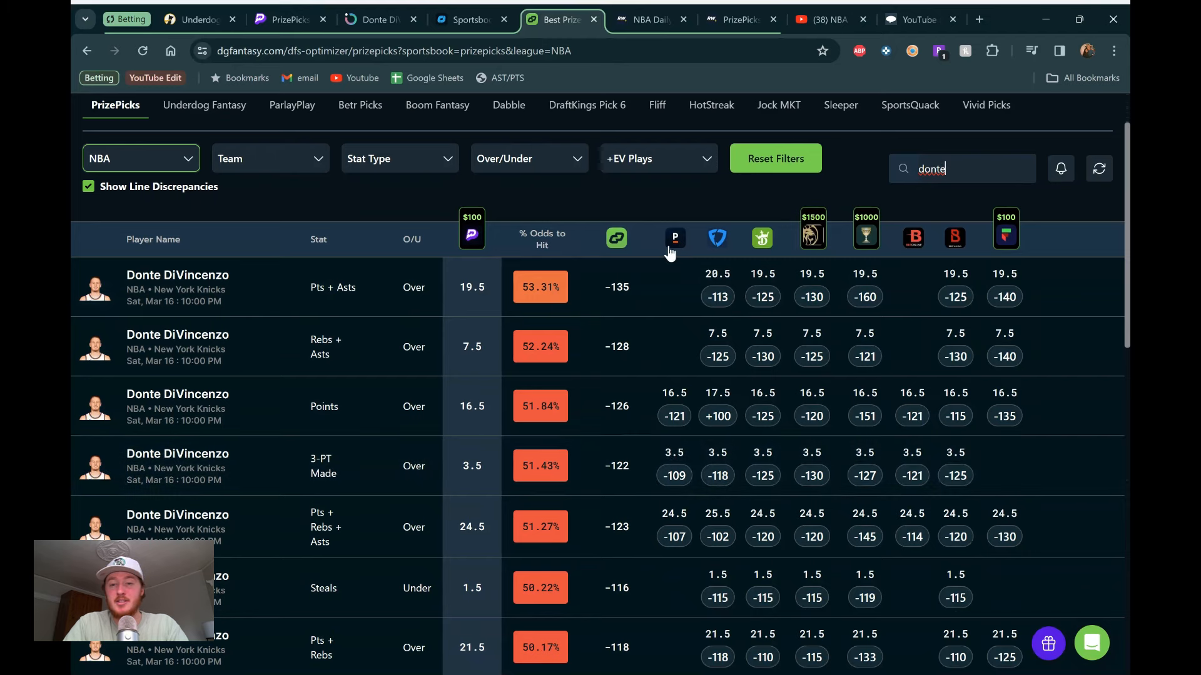
pyautogui.moveTo(763, 471)
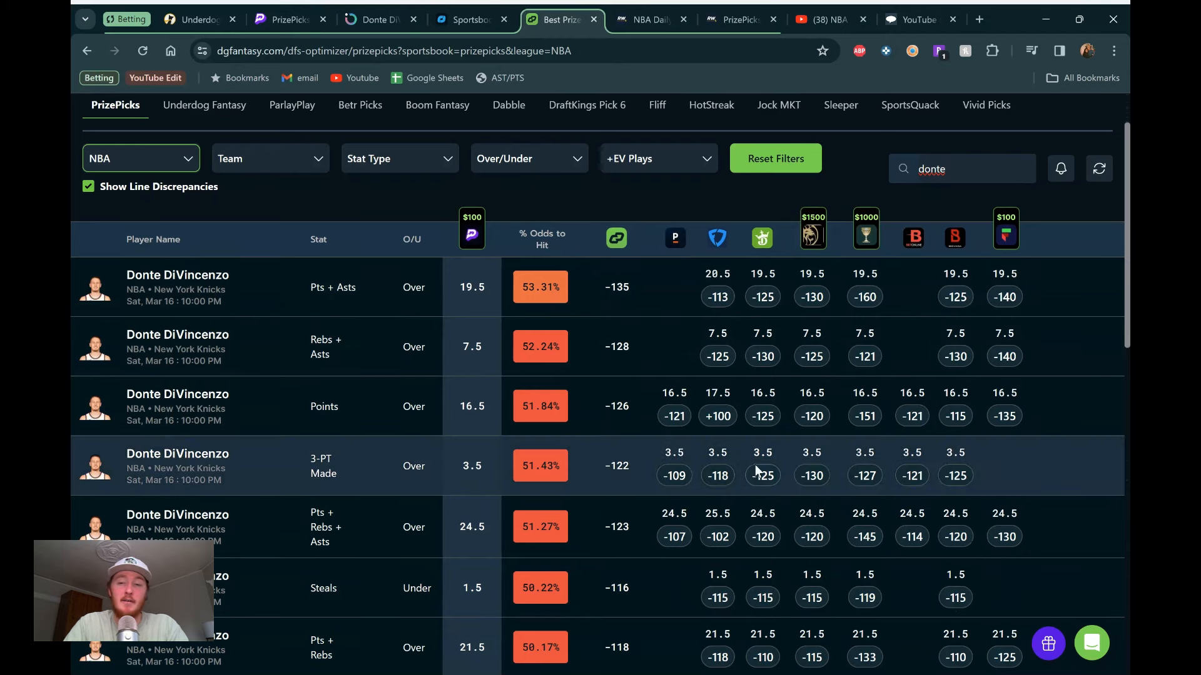
pyautogui.moveTo(665, 245)
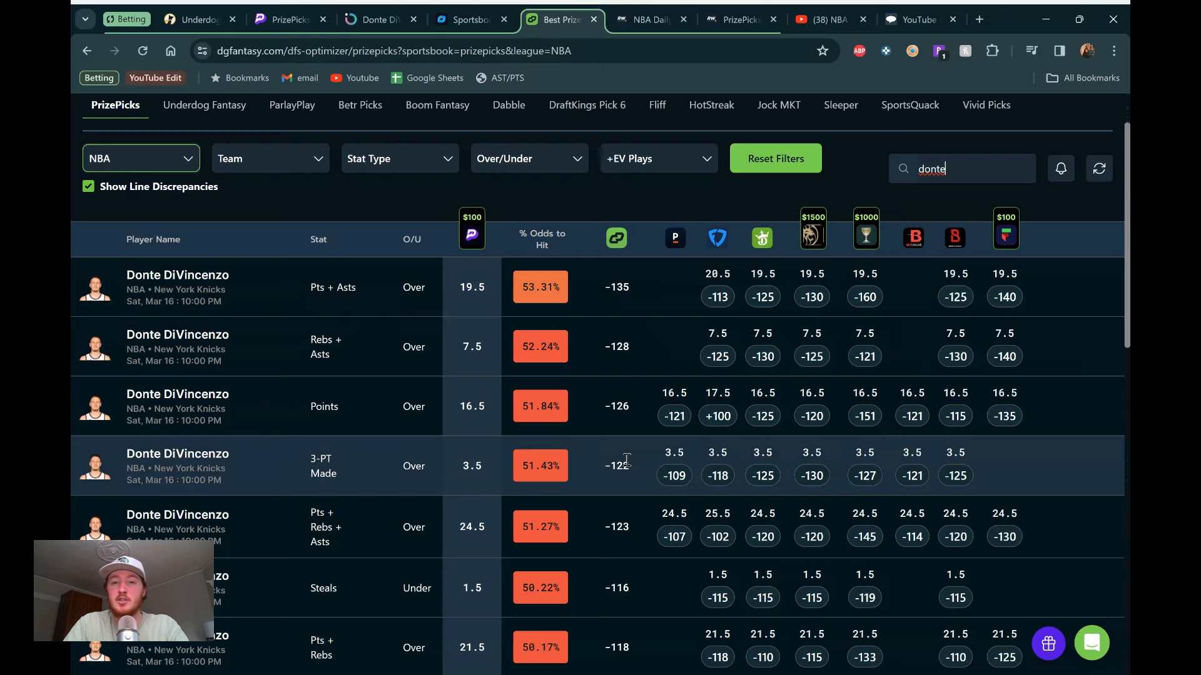
pyautogui.moveTo(597, 472)
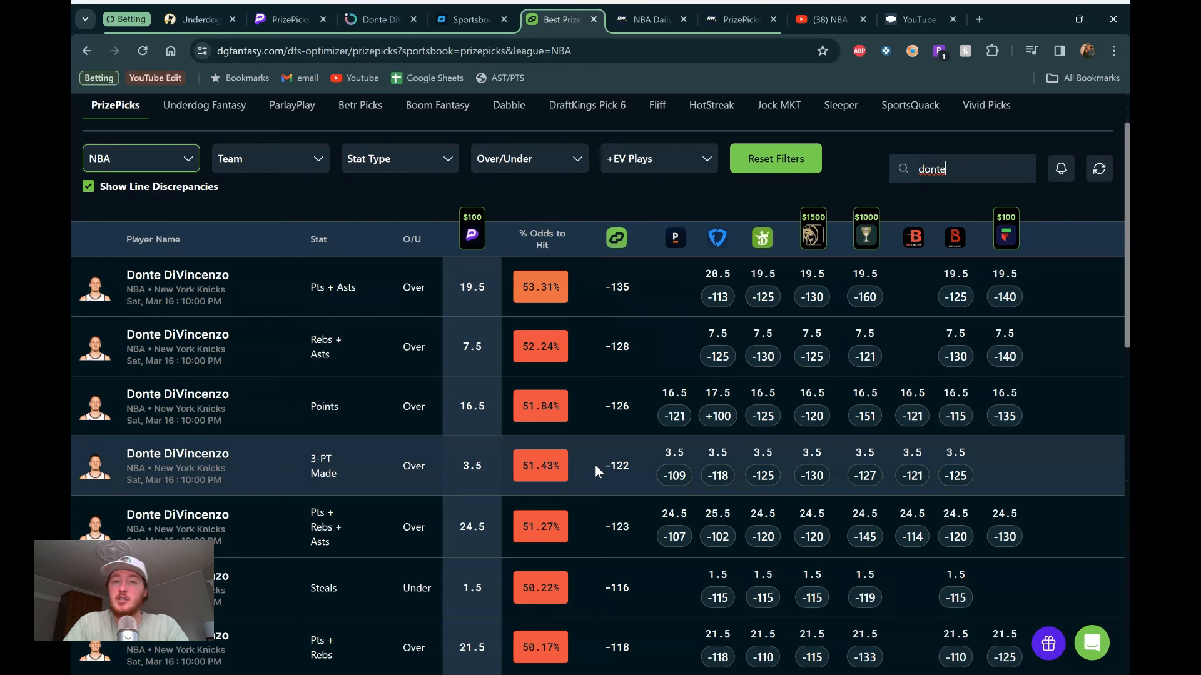
pyautogui.moveTo(333, 473)
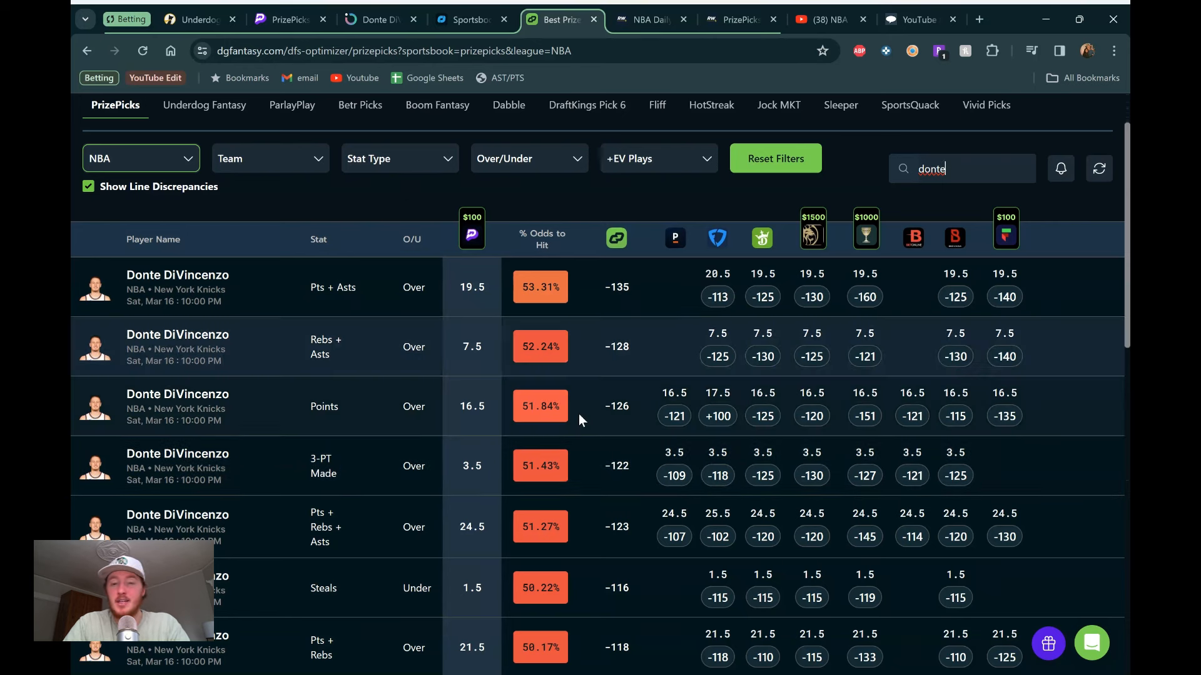
pyautogui.moveTo(739, 19)
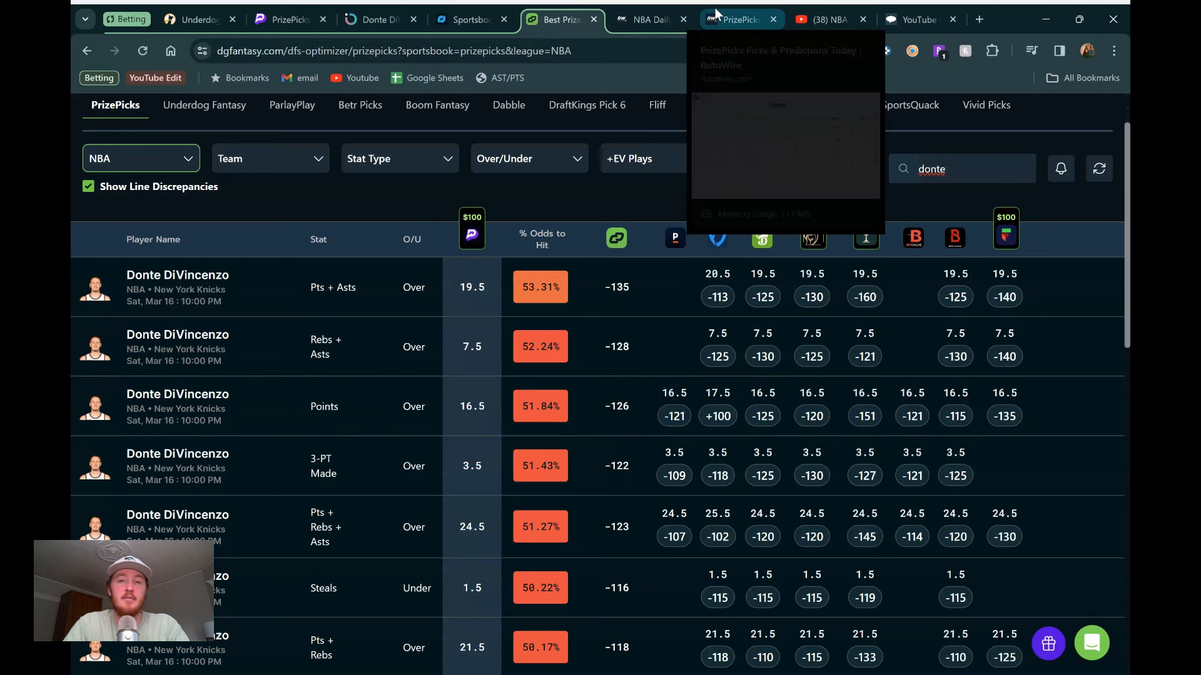
# Step: Check RotoWire's DiVincenzo projection: 3.50 on his 3.5 made threes, 60% hit rate
pyautogui.click(739, 19)
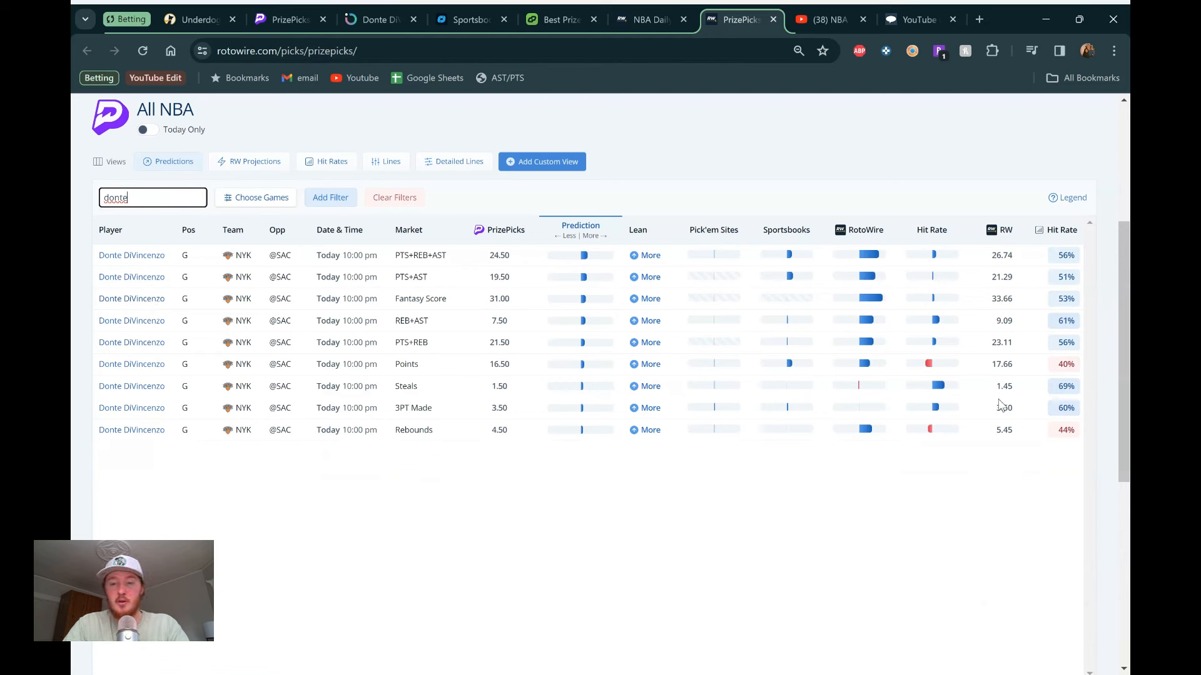
pyautogui.moveTo(693, 127)
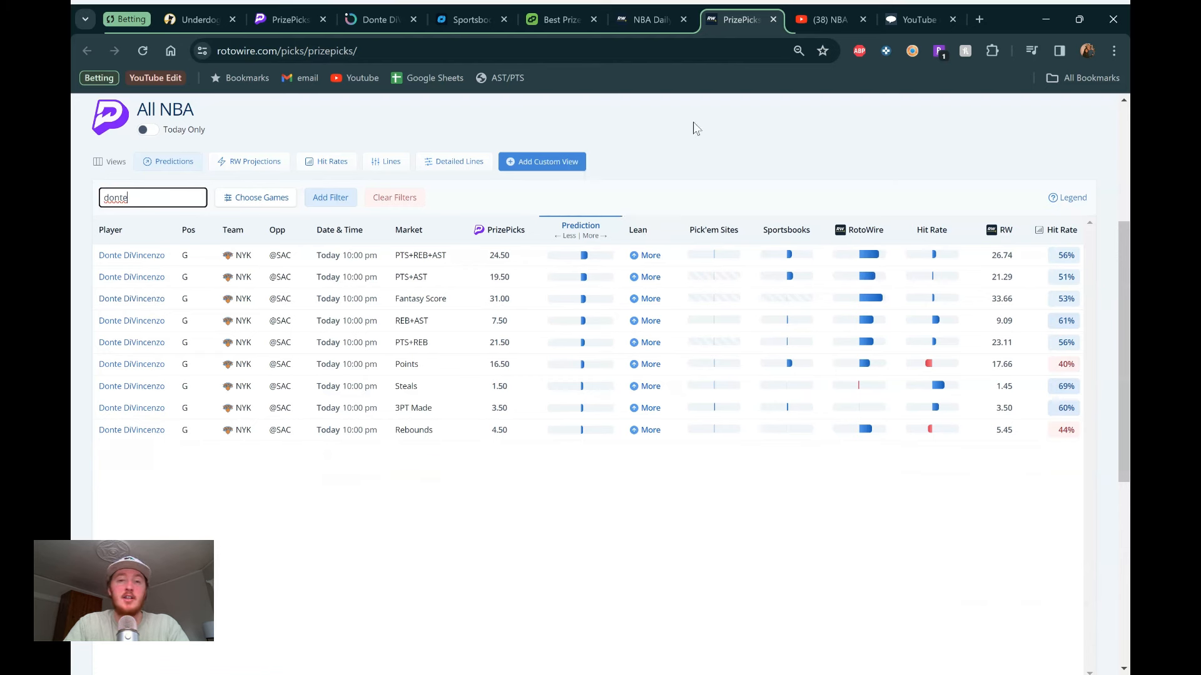
pyautogui.click(562, 19)
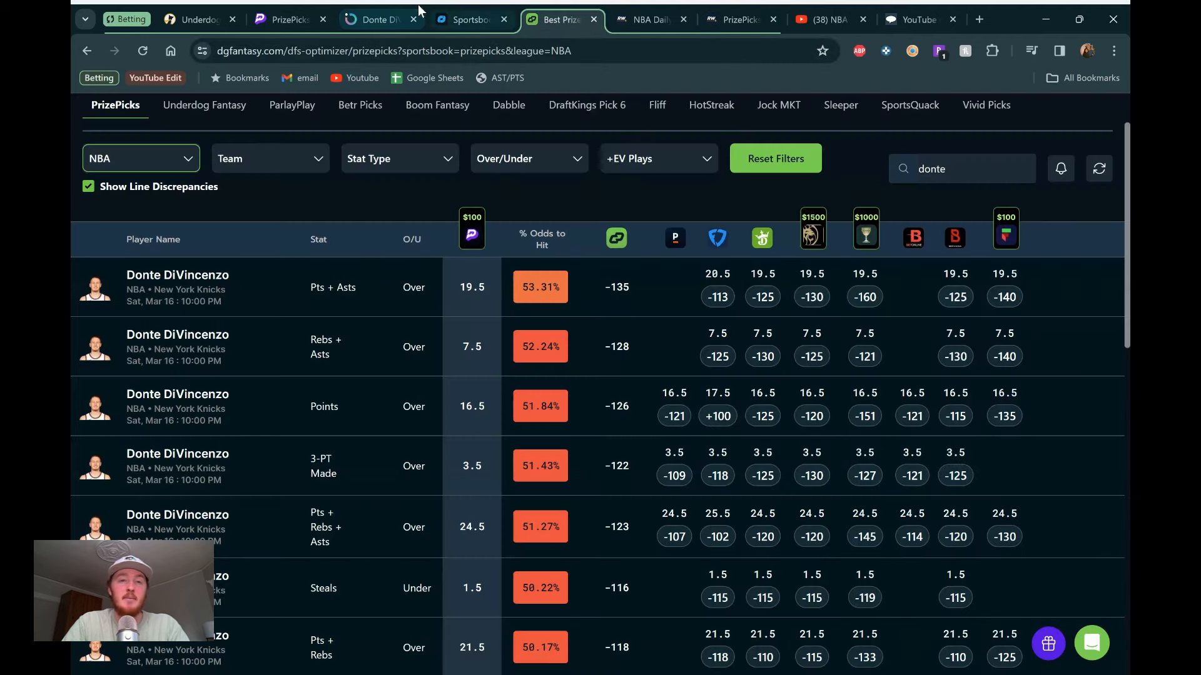
pyautogui.moveTo(380, 19)
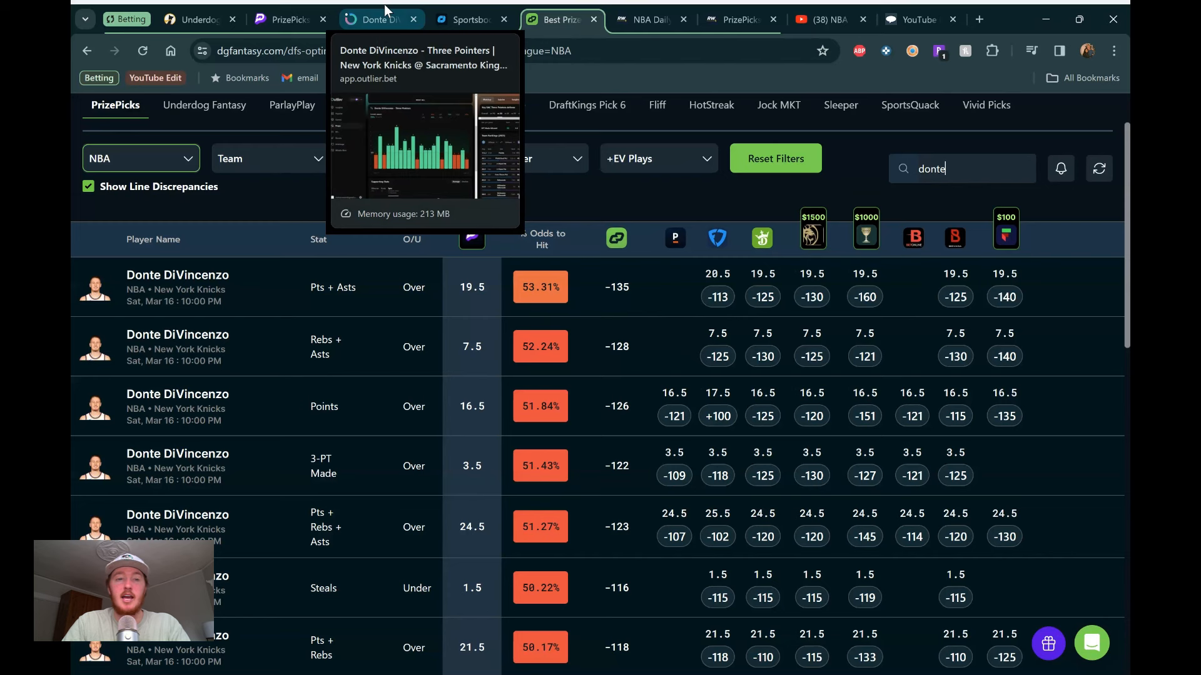
pyautogui.moveTo(383, 17)
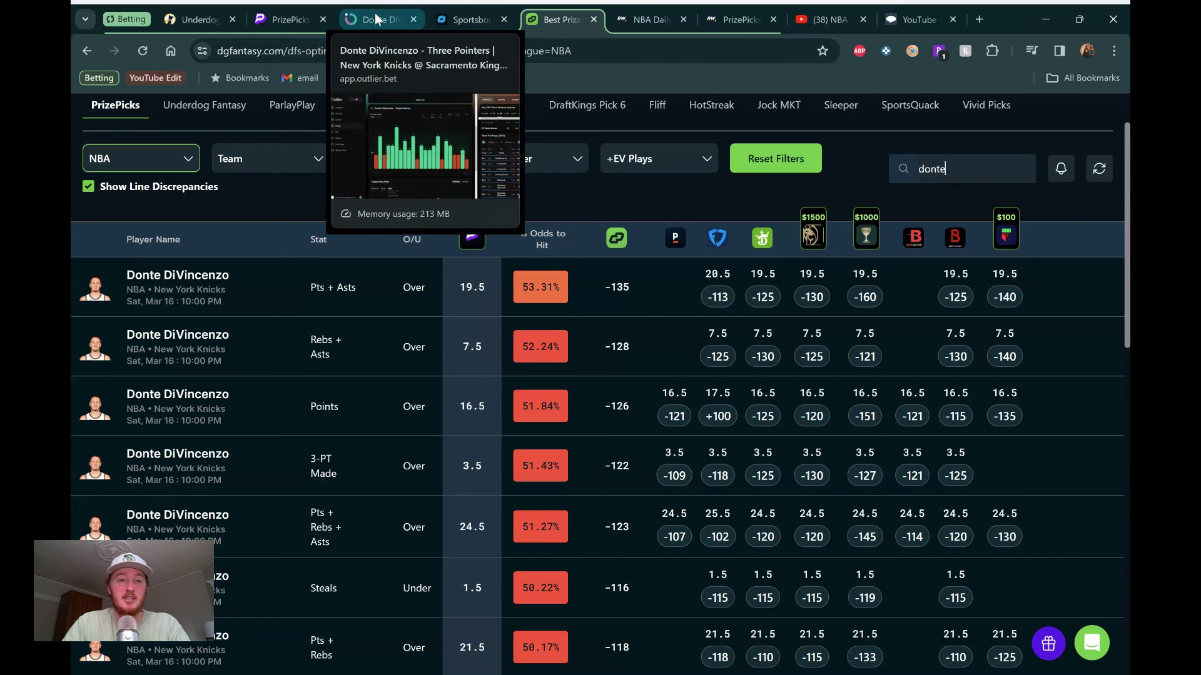
pyautogui.moveTo(382, 17)
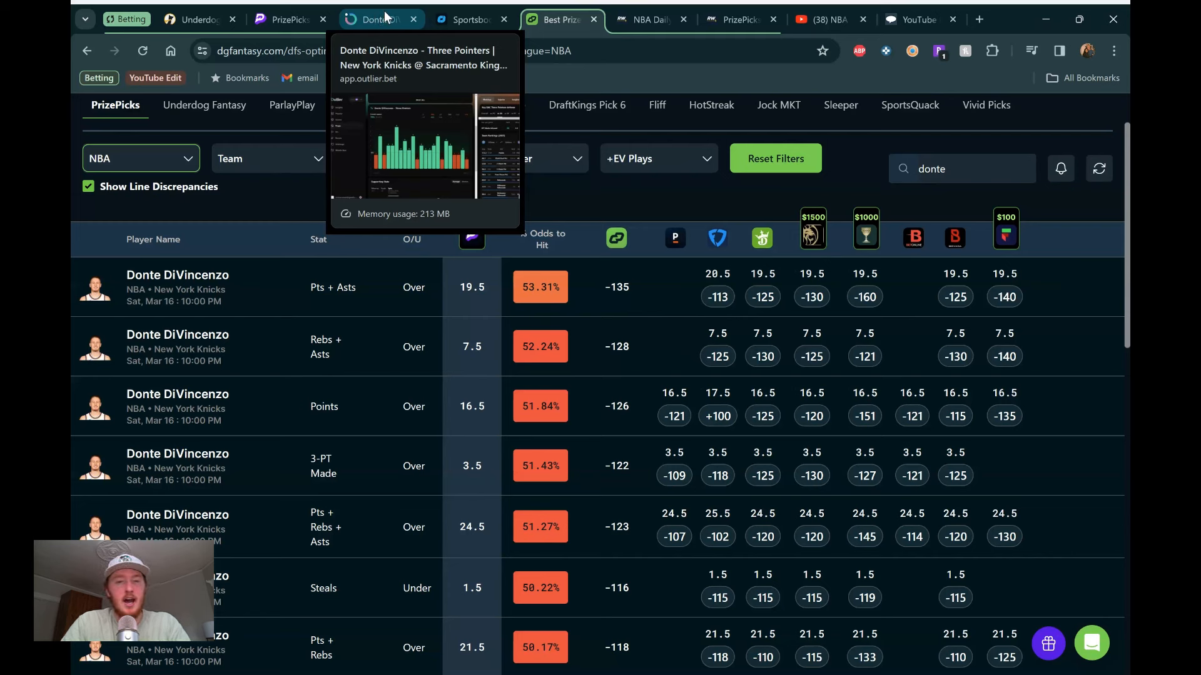
pyautogui.moveTo(289, 18)
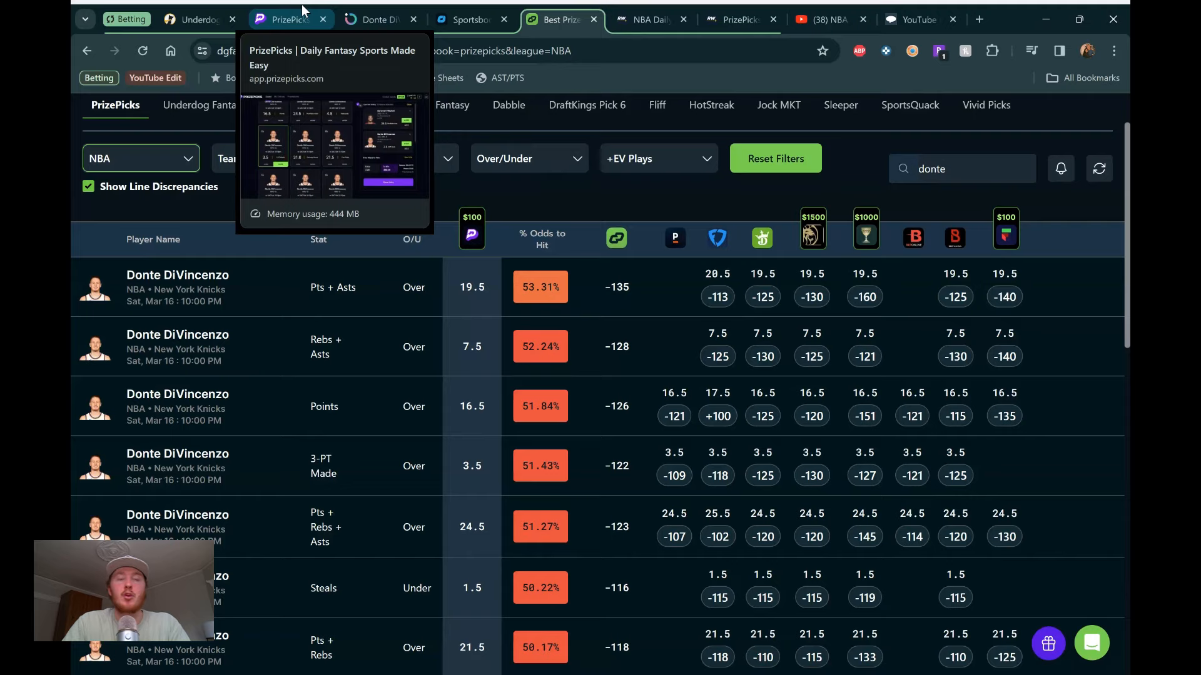
# Step: Return to the PrizePicks board holding Mitchell and DiVincenzo, $20 paying $60
pyautogui.click(289, 19)
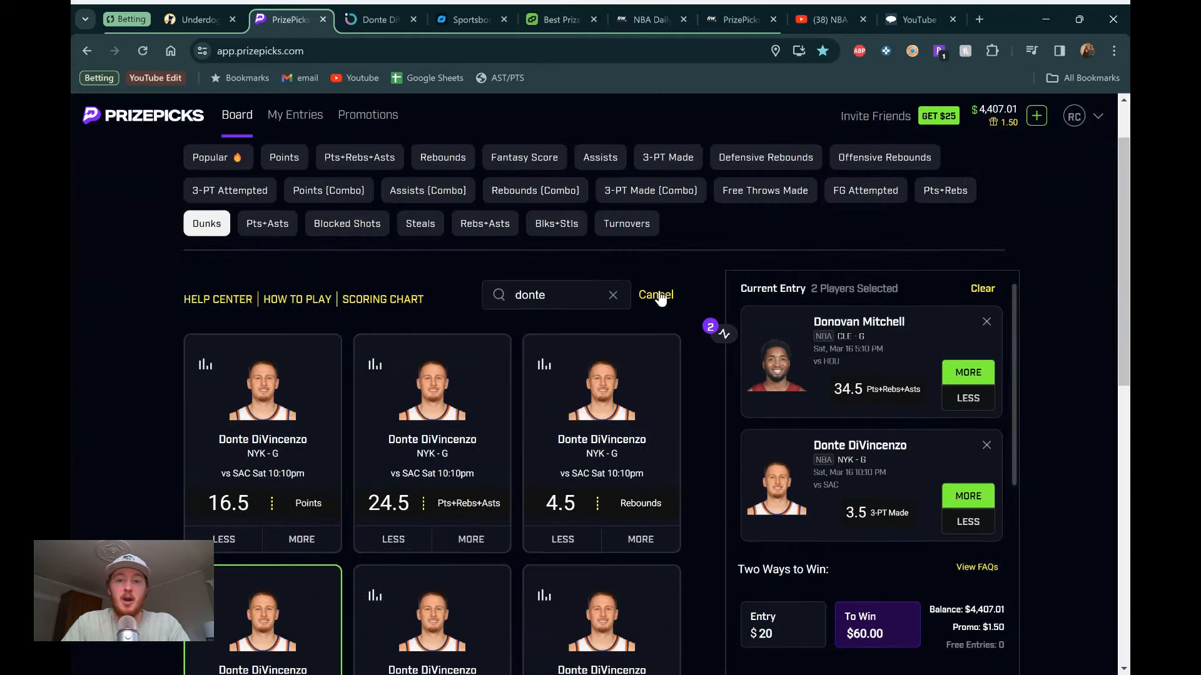
# Step: Search 'jaren' and take LESS on Jaren Jackson Jr.'s 6.5 rebounds, paying $100
pyautogui.click(612, 294)
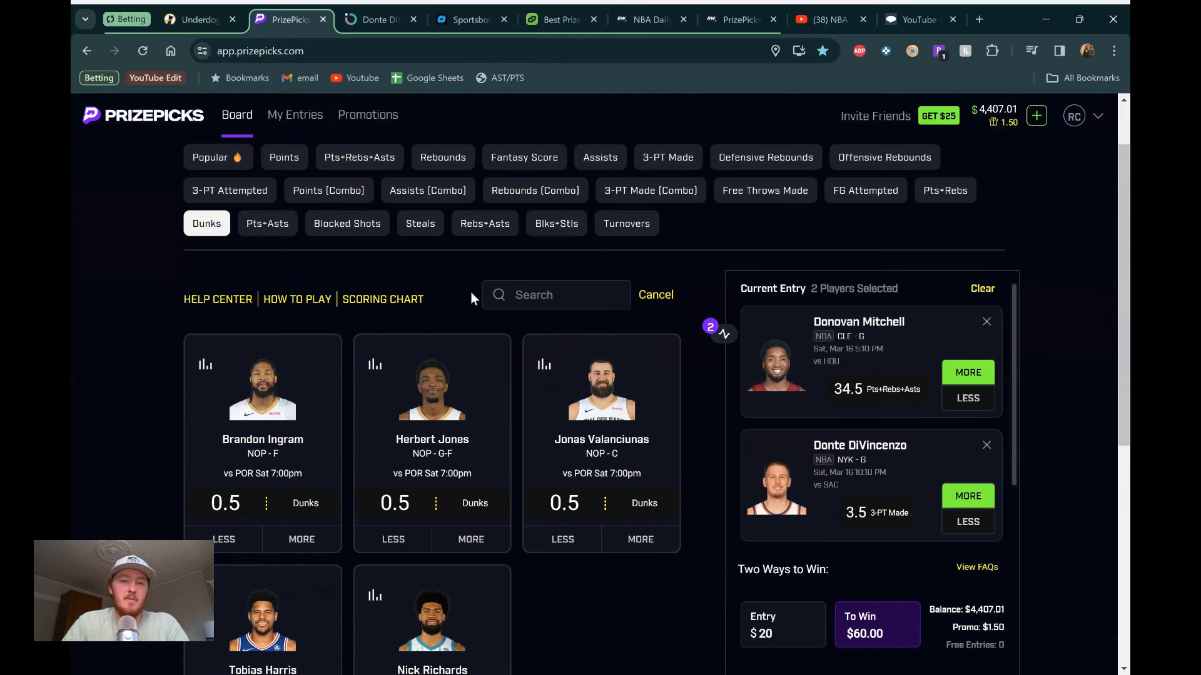
pyautogui.moveTo(429, 282)
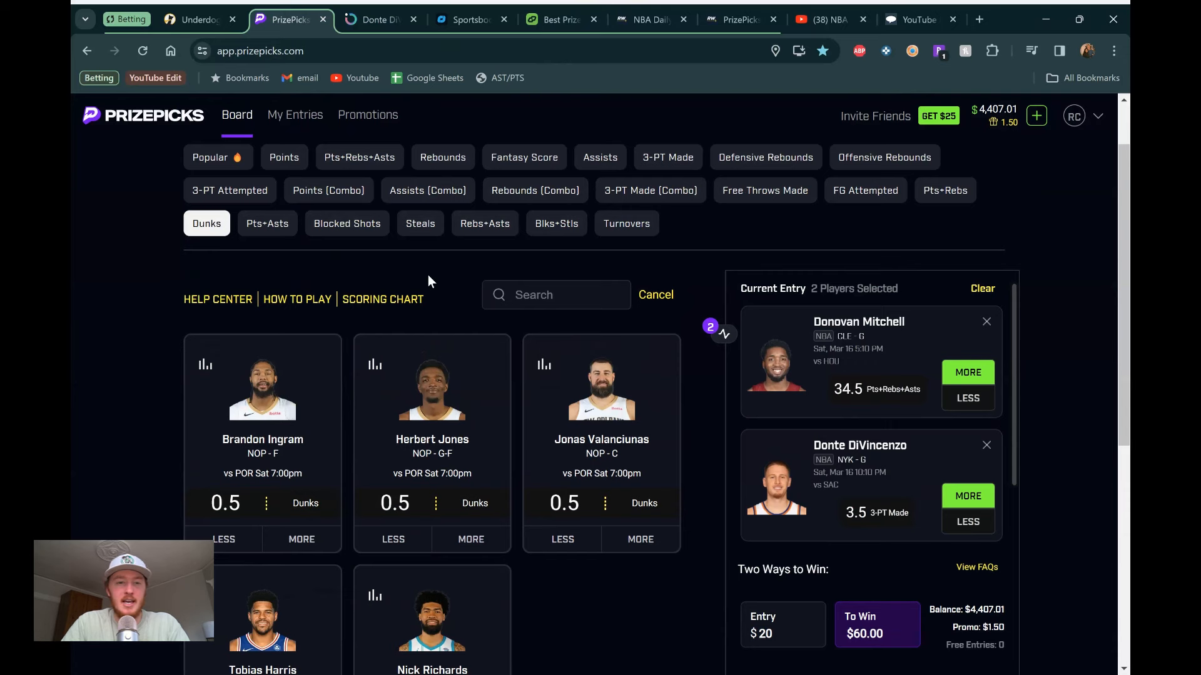
pyautogui.moveTo(461, 299)
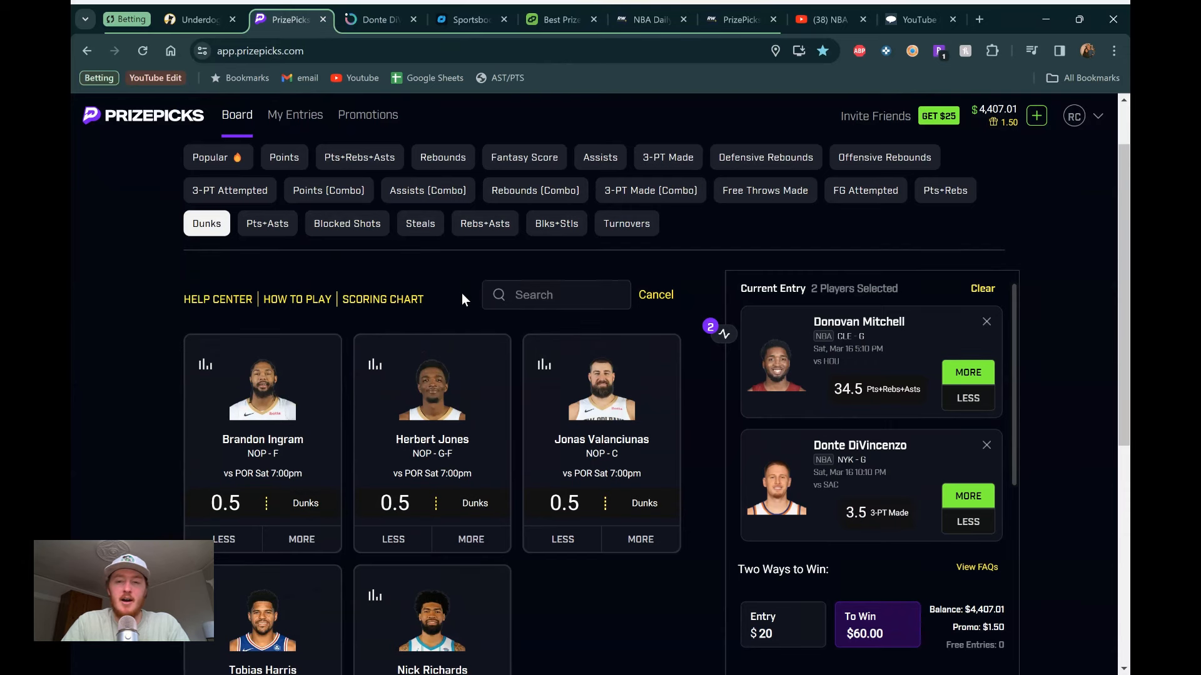
pyautogui.scroll(-3)
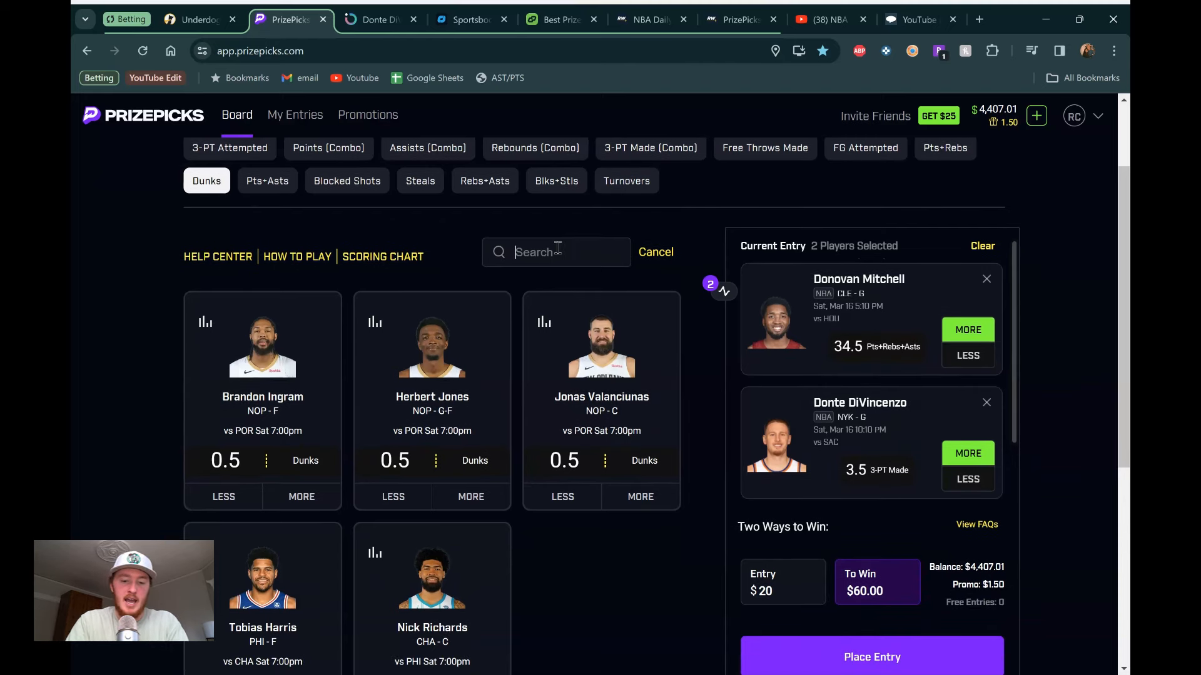
pyautogui.write('jaren')
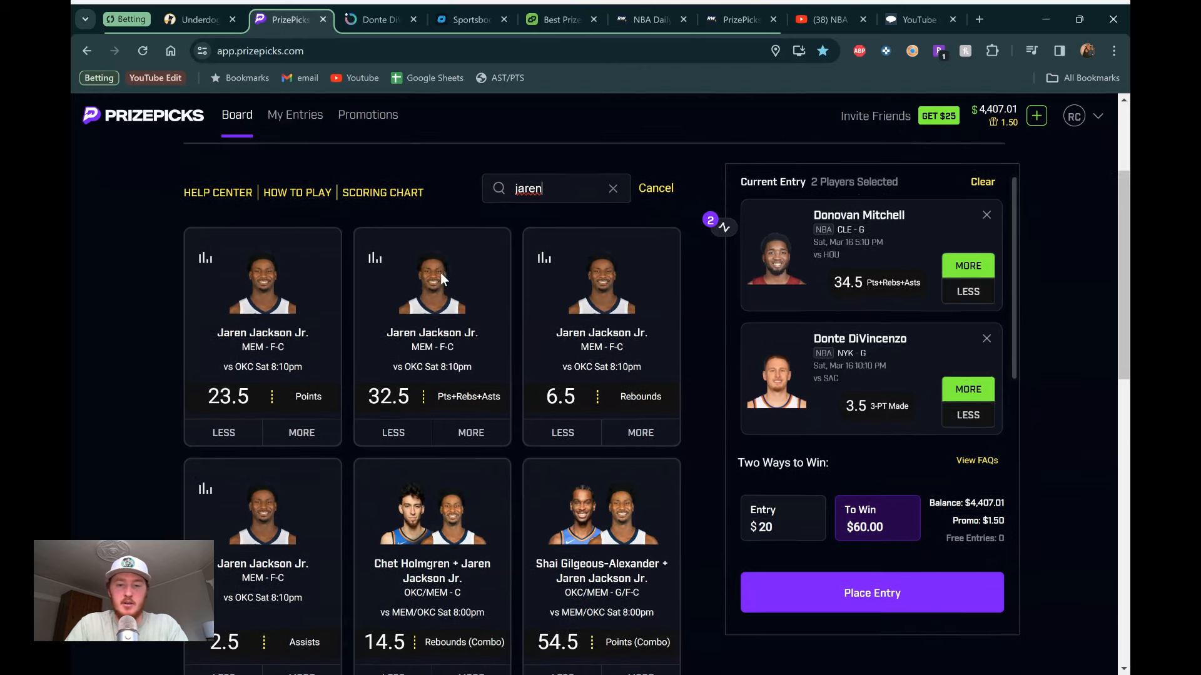
pyautogui.click(562, 433)
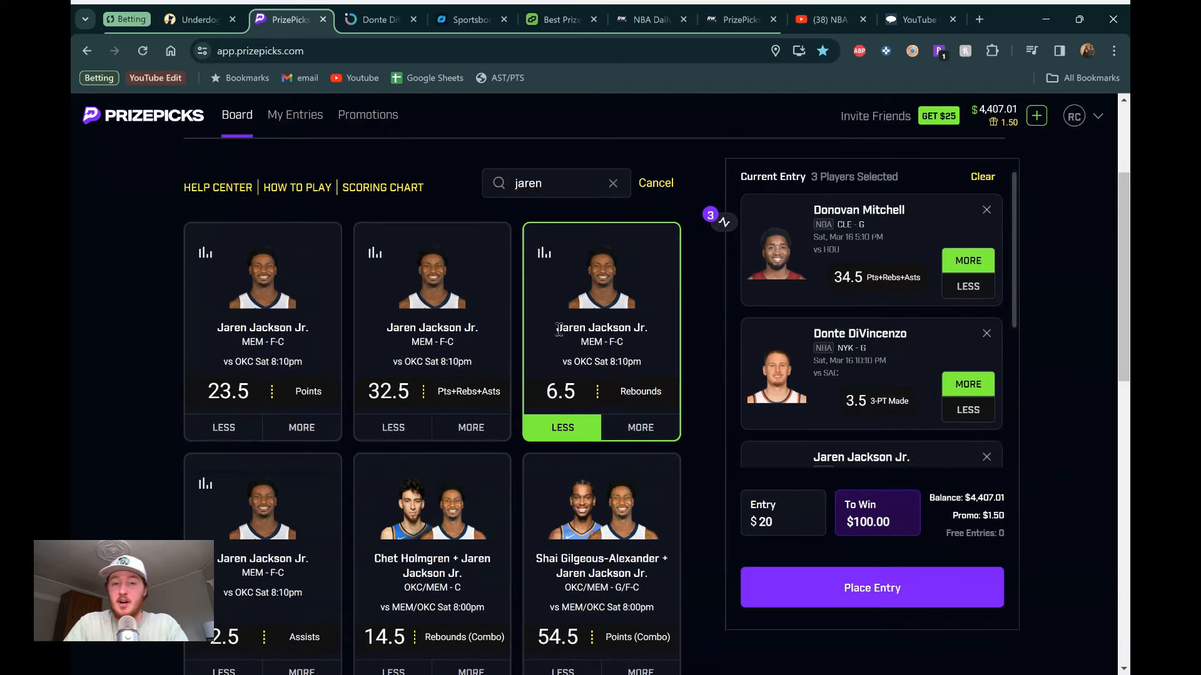
pyautogui.moveTo(569, 252)
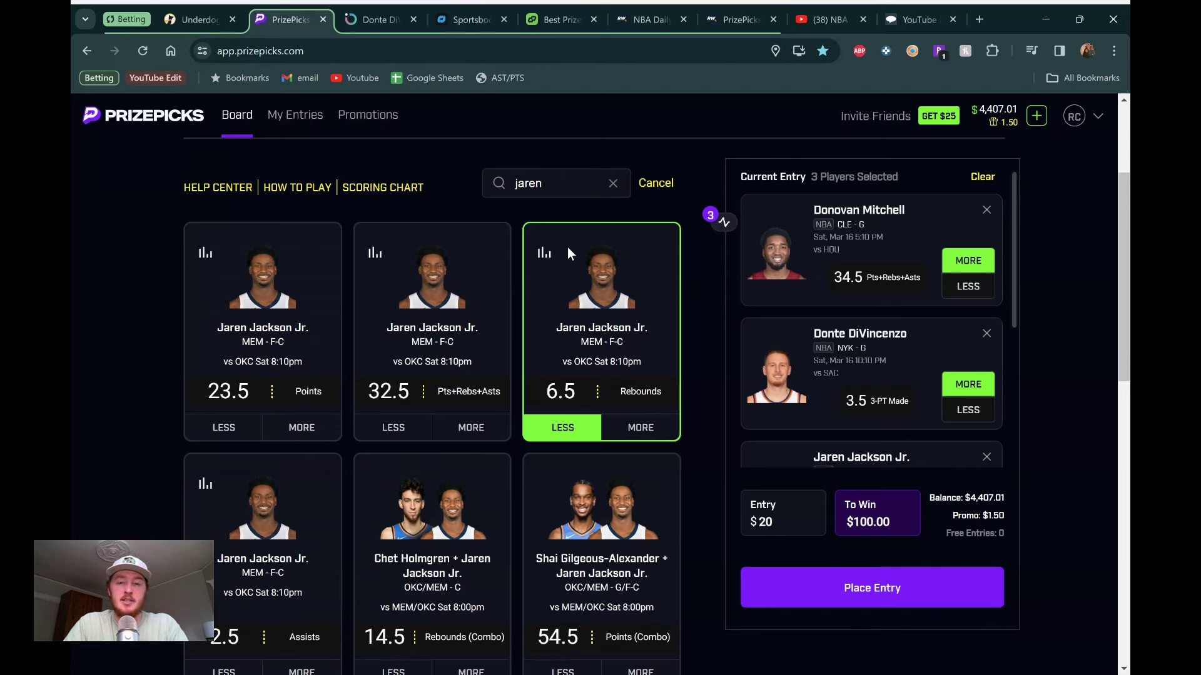
pyautogui.moveTo(626, 215)
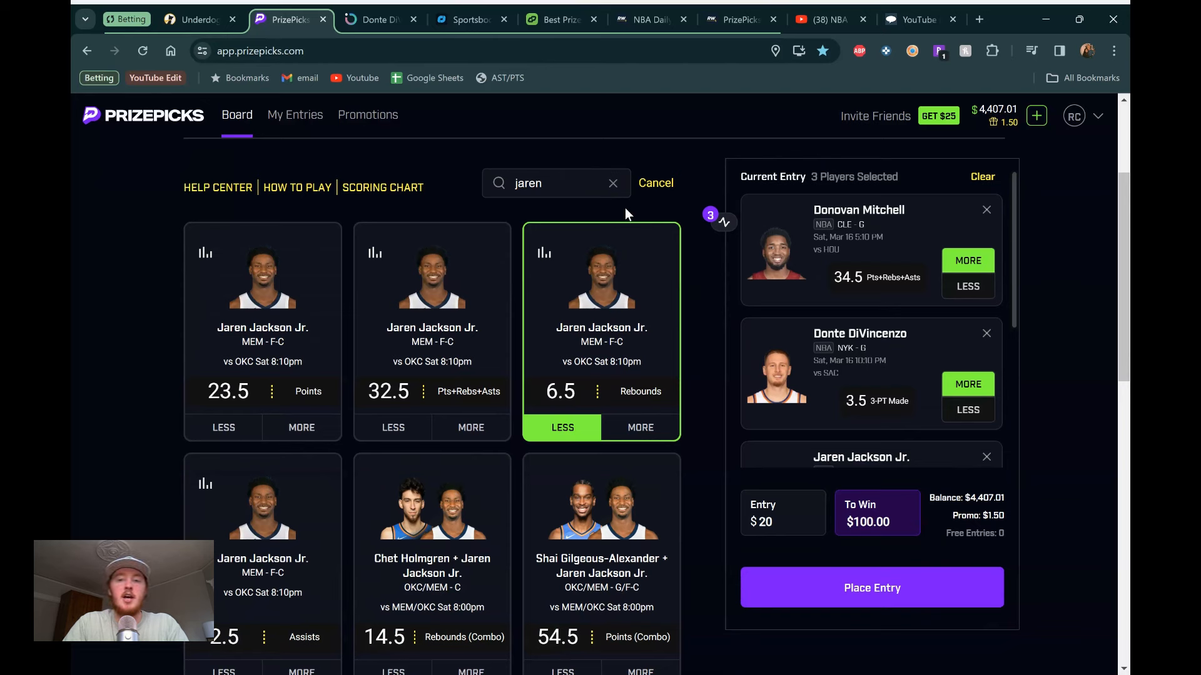
pyautogui.moveTo(700, 331)
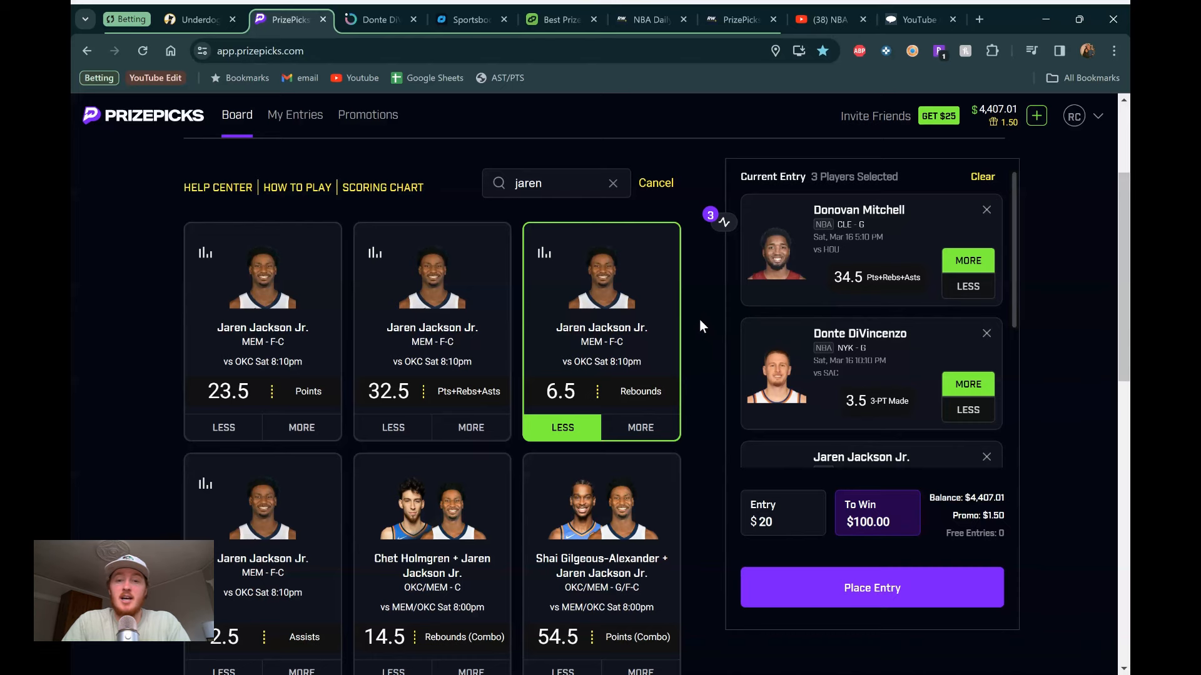
pyautogui.moveTo(427, 78)
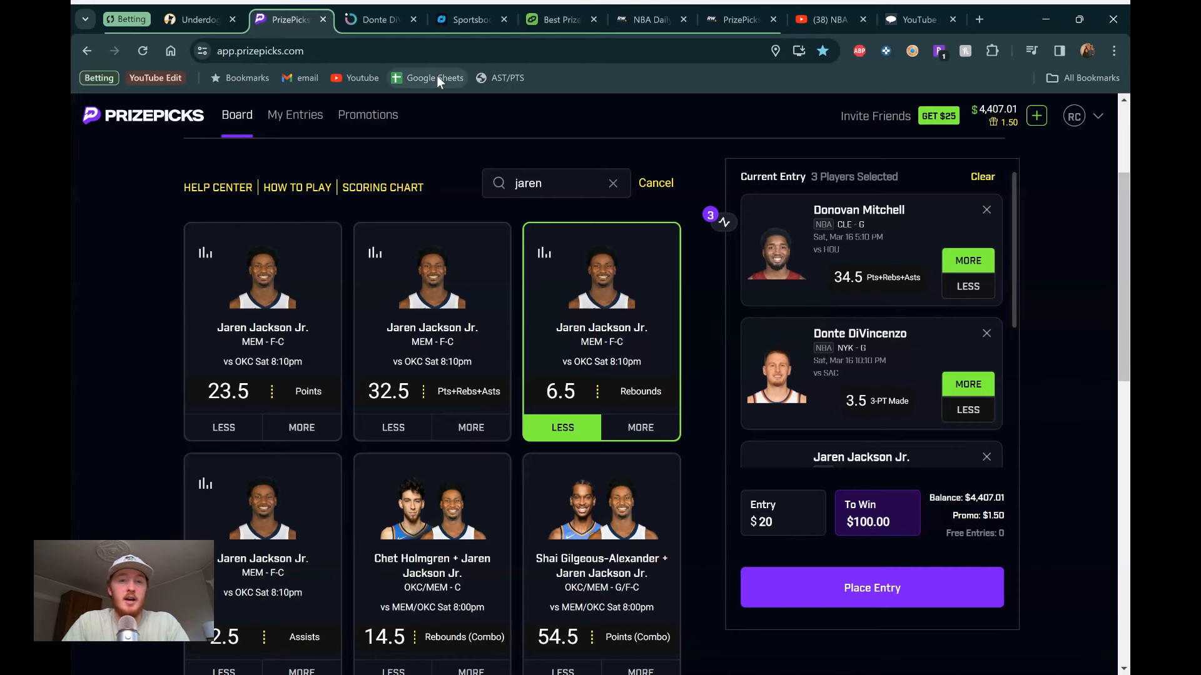
pyautogui.click(376, 19)
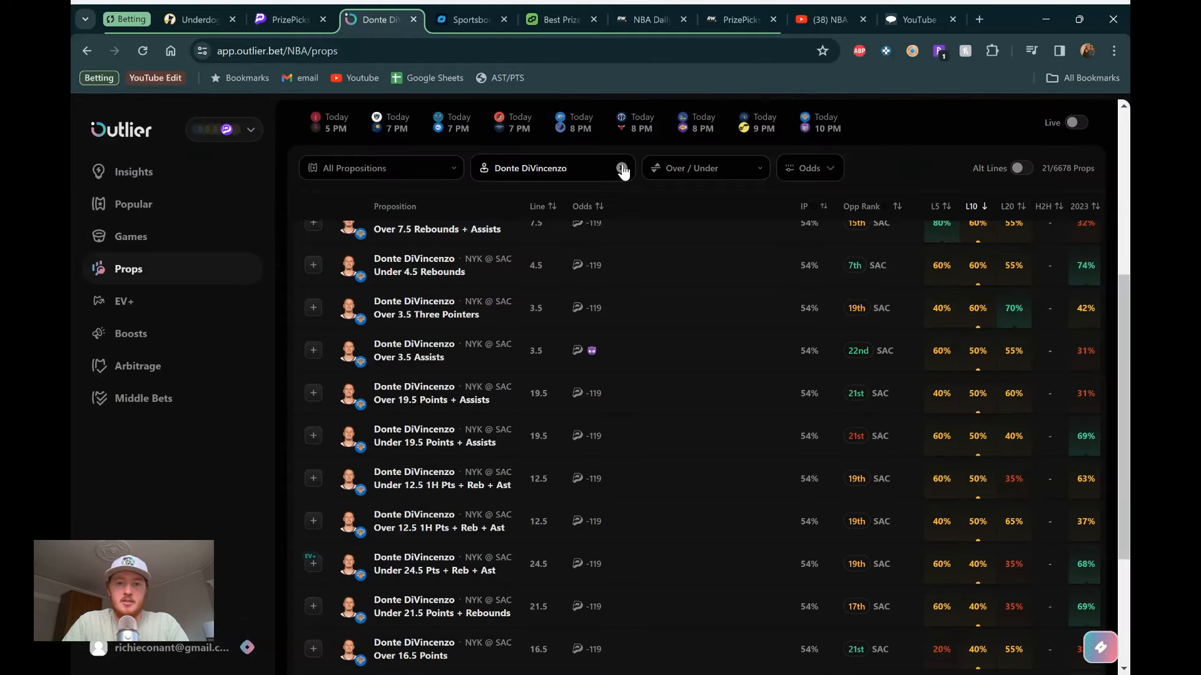
# Step: Filter Outlier to Jaren Jackson Jr. and open his Under 6.5 Rebounds page at -119
pyautogui.click(623, 168)
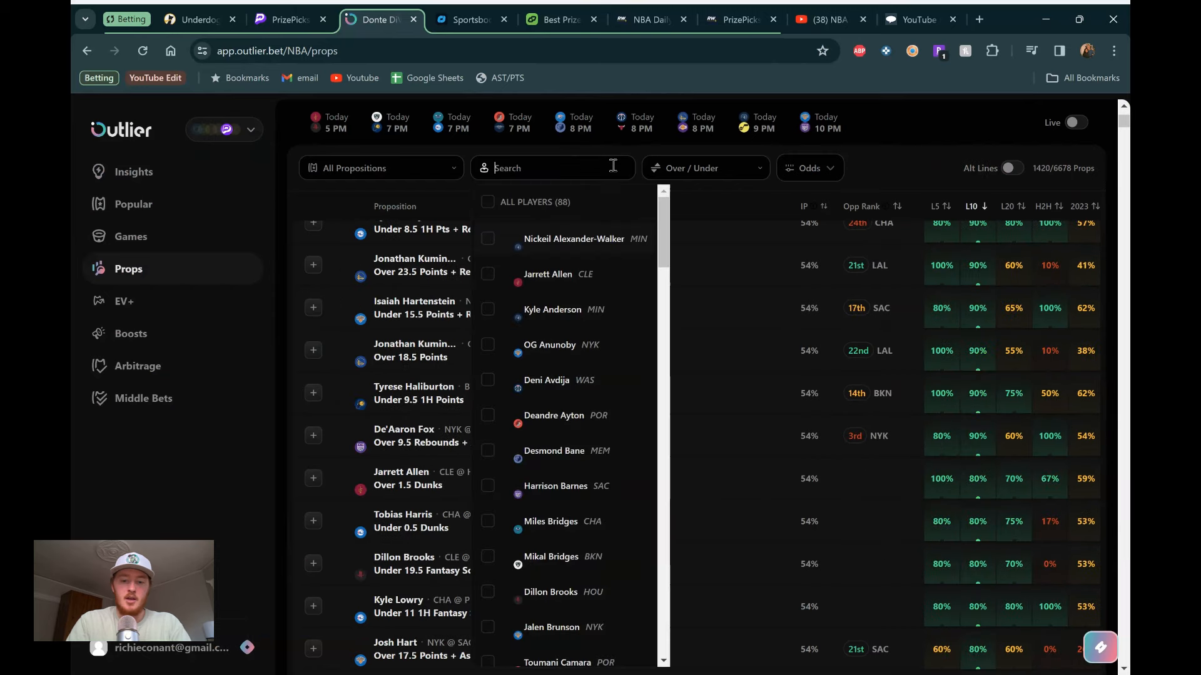
pyautogui.write('jaren')
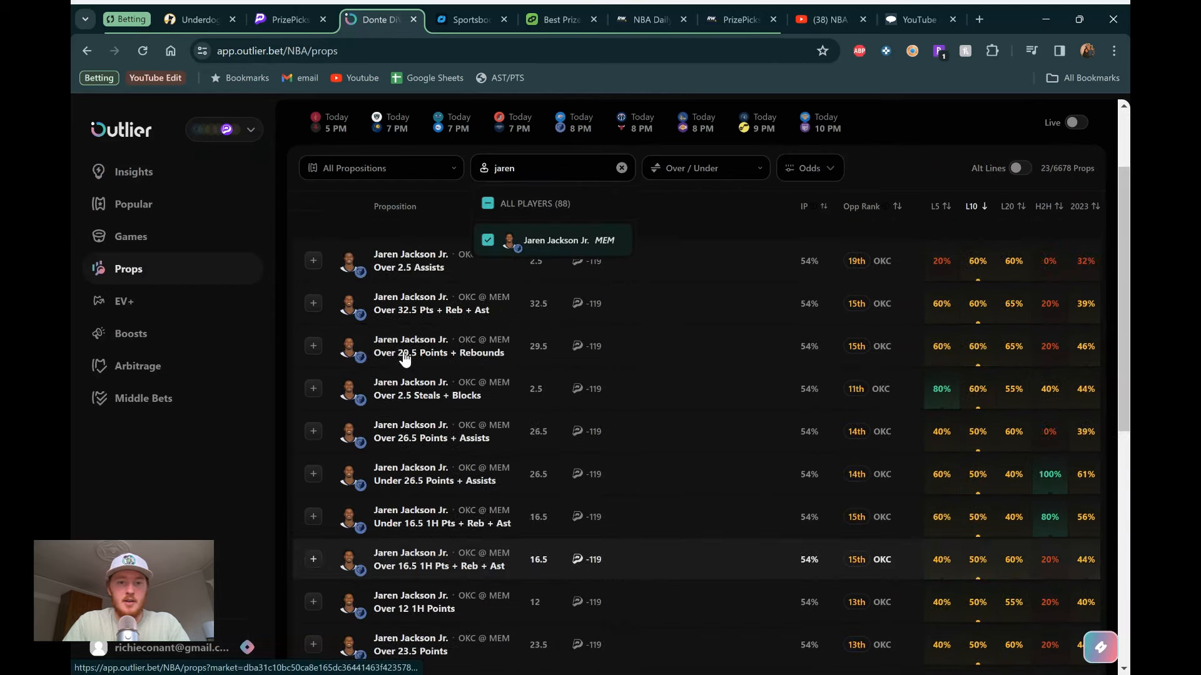
pyautogui.scroll(3)
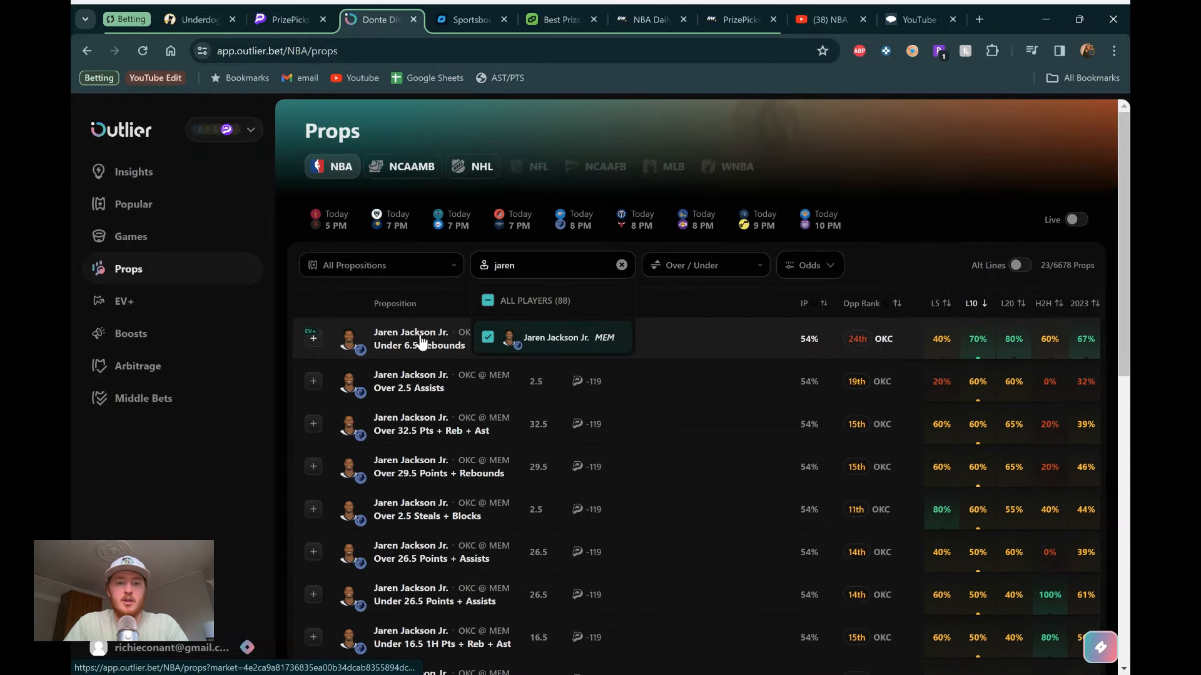
pyautogui.click(556, 338)
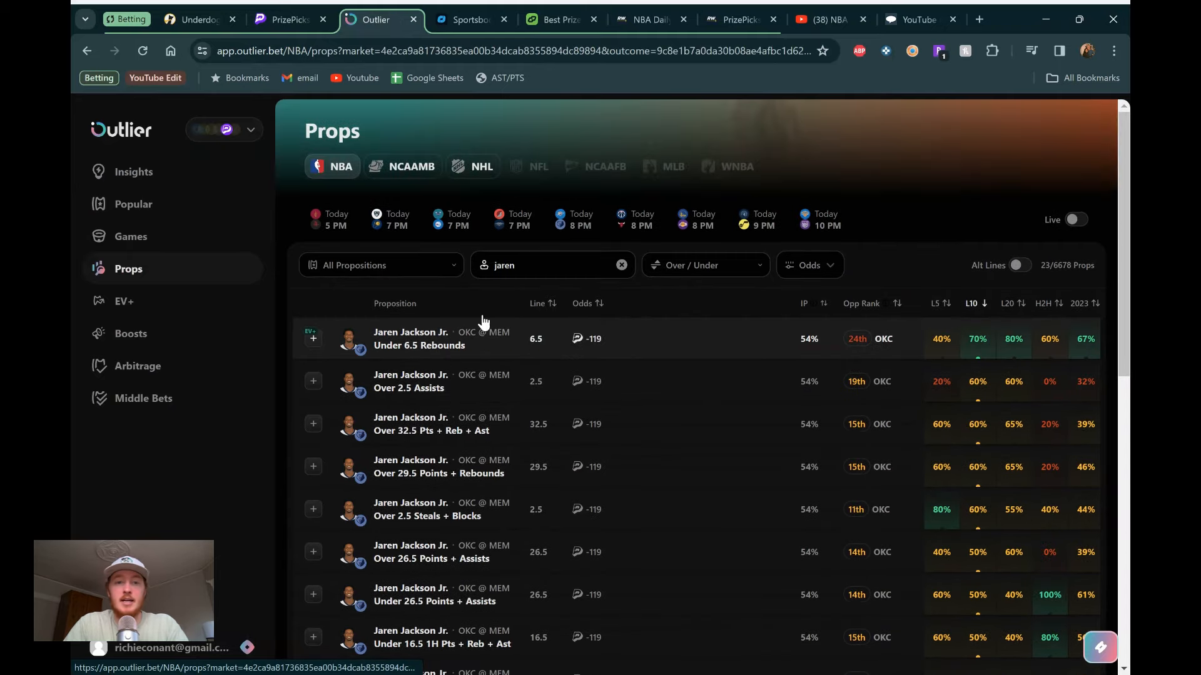
pyautogui.click(418, 338)
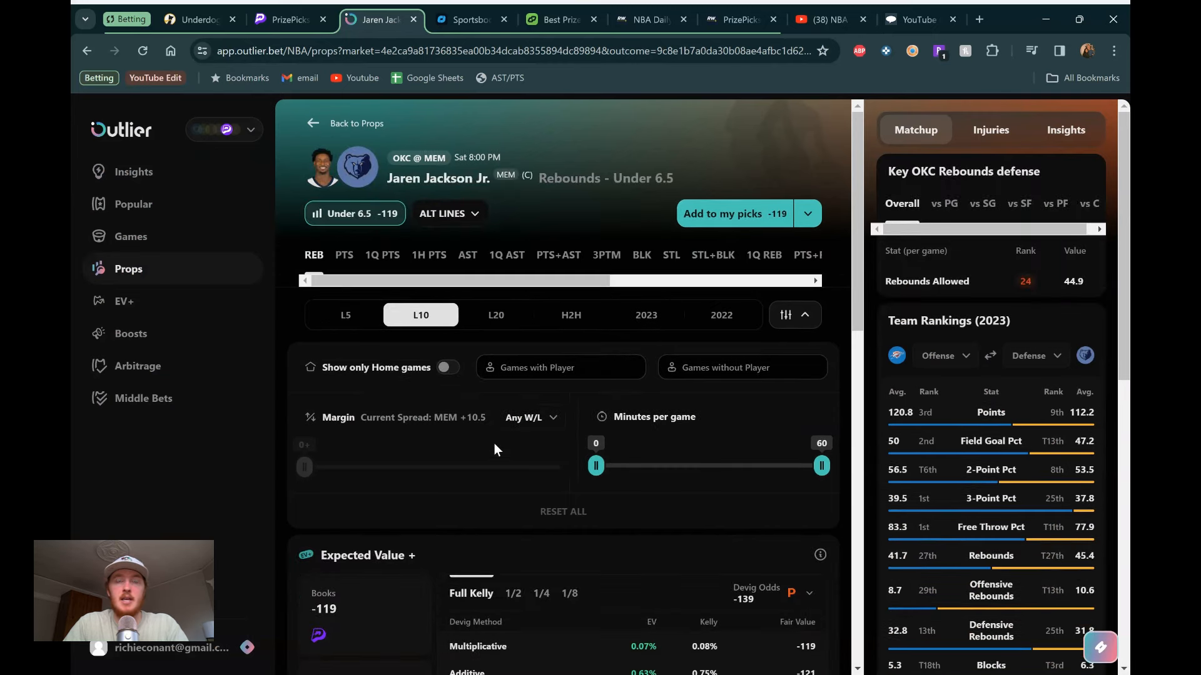
# Step: Review Jackson's L10, H2H and L20 rebound charts: under 6.5 in 16 of 20
pyautogui.scroll(-3)
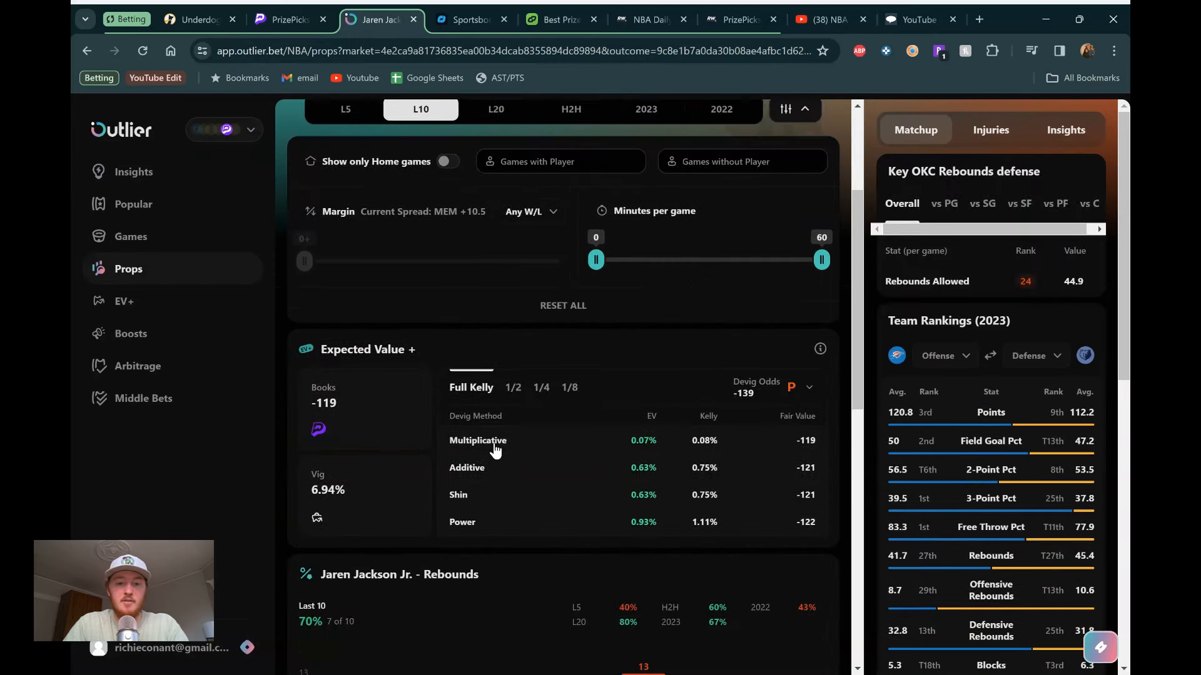
pyautogui.scroll(-3)
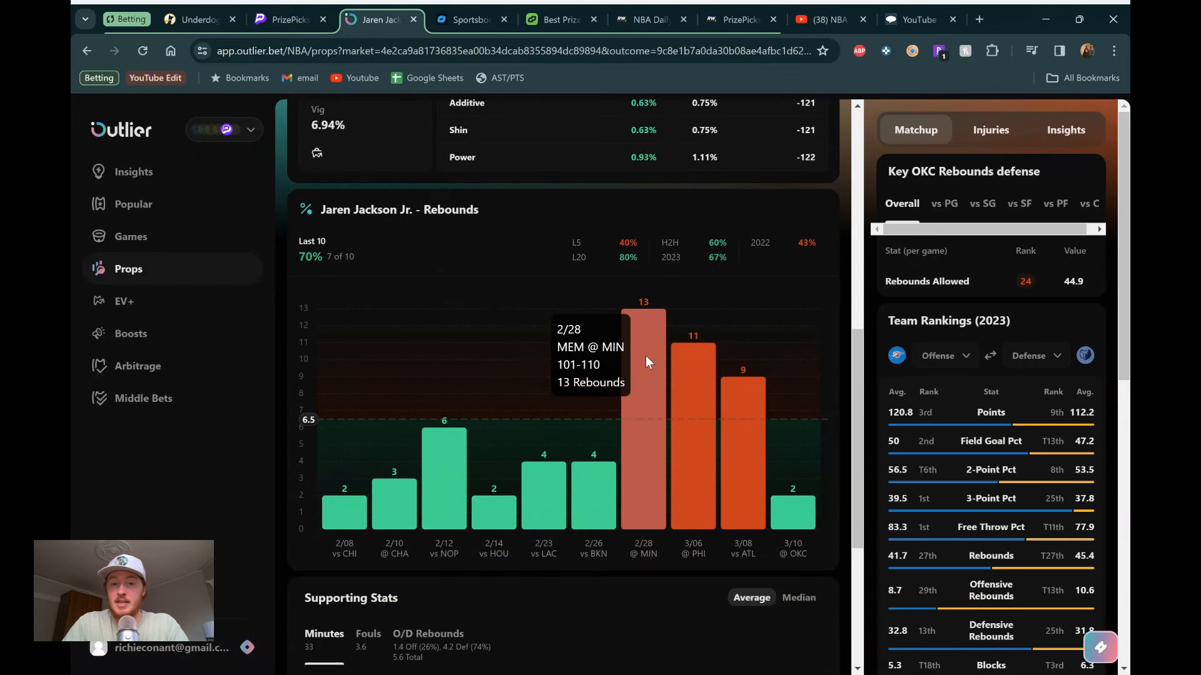
pyautogui.moveTo(695, 358)
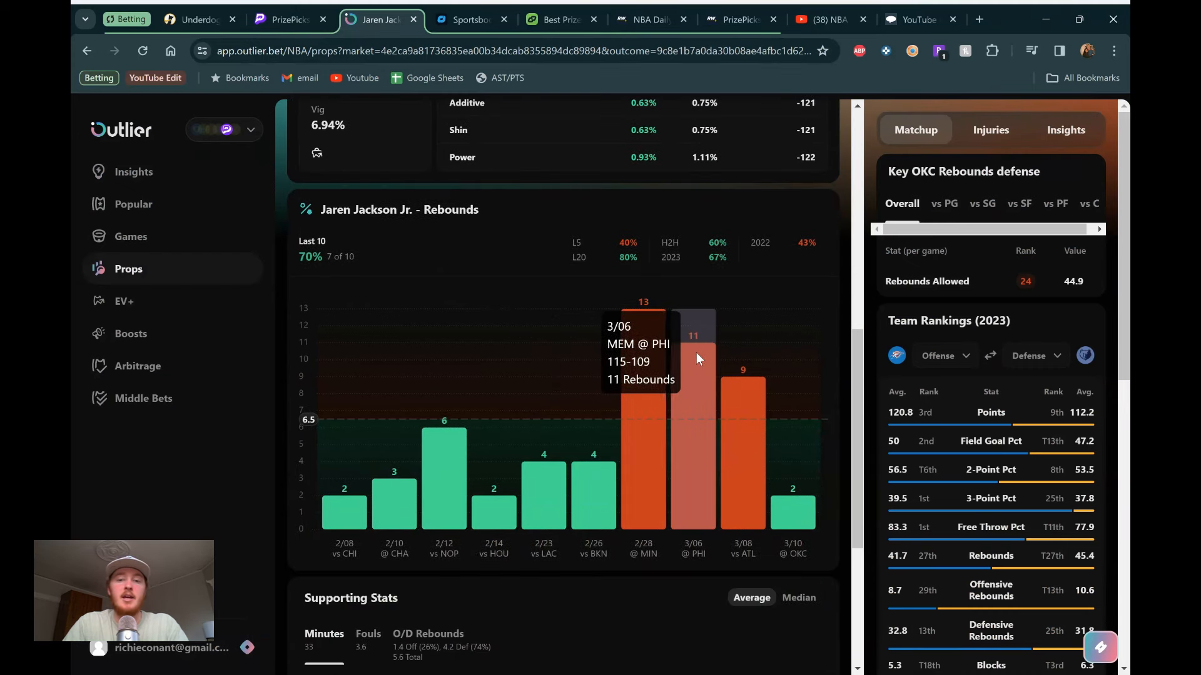
pyautogui.moveTo(712, 356)
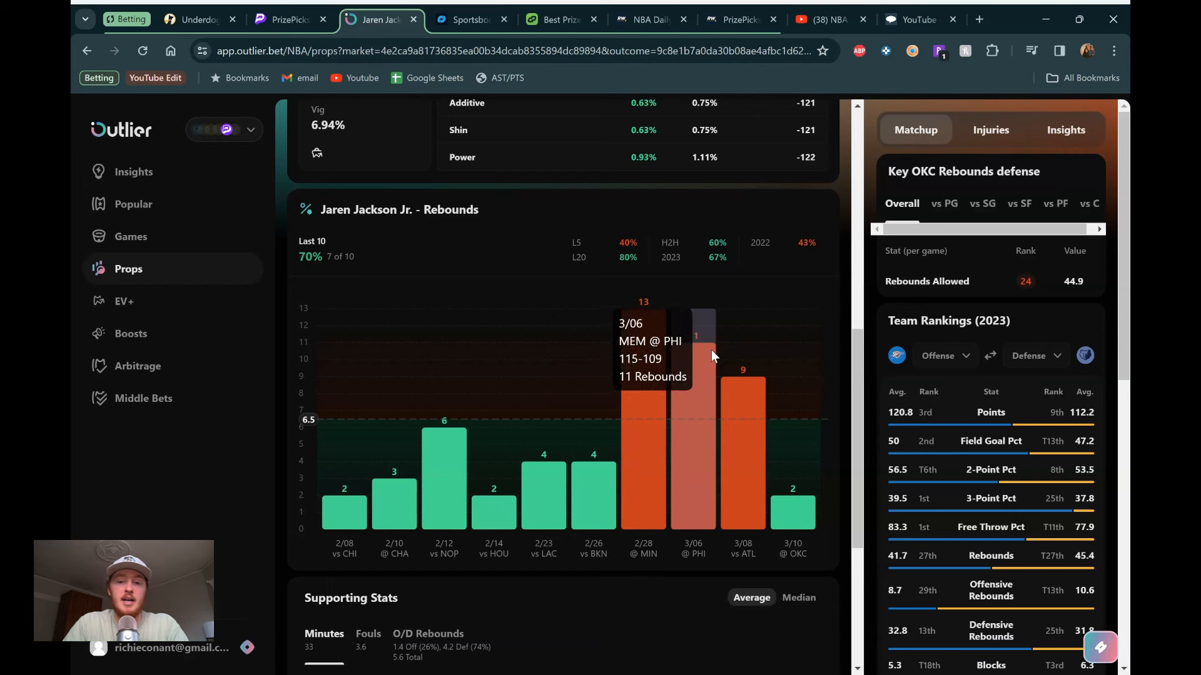
pyautogui.moveTo(689, 351)
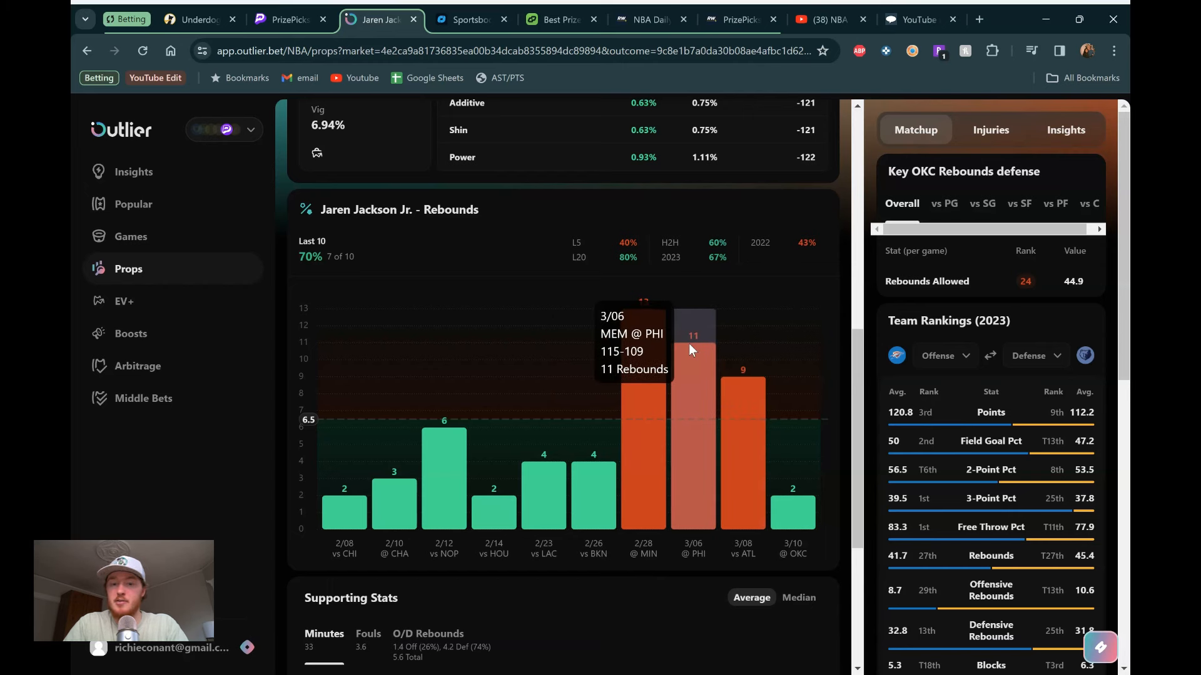
pyautogui.moveTo(728, 353)
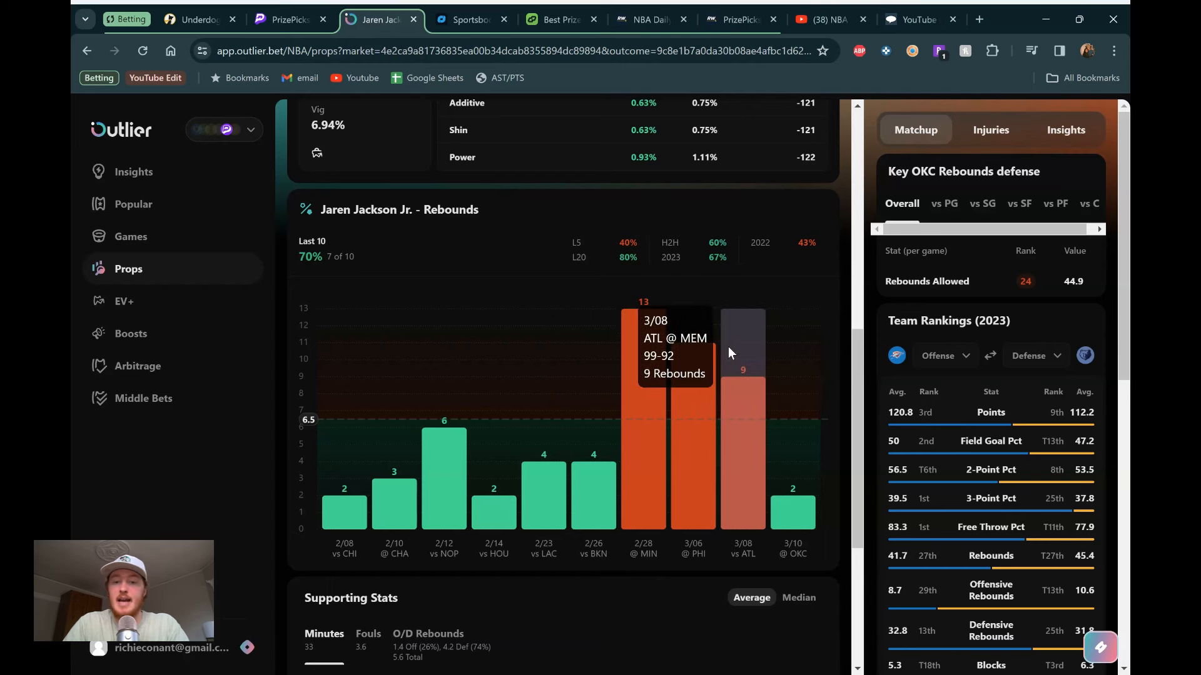
pyautogui.moveTo(789, 363)
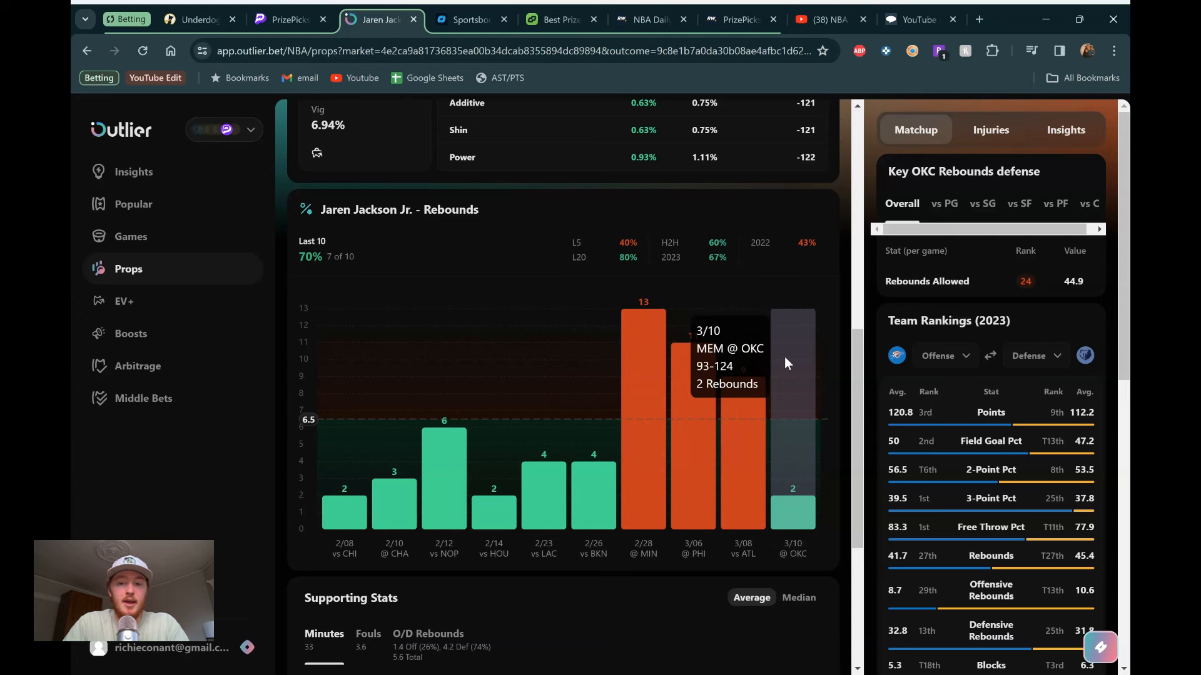
pyautogui.moveTo(791, 384)
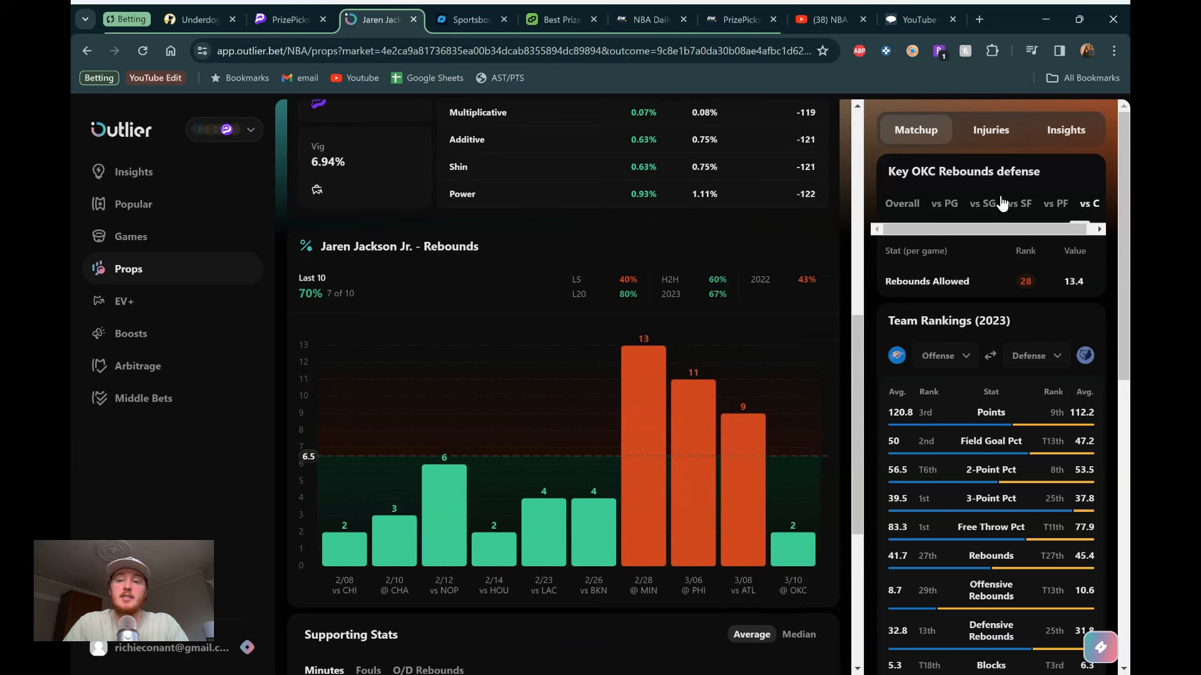
pyautogui.moveTo(1056, 263)
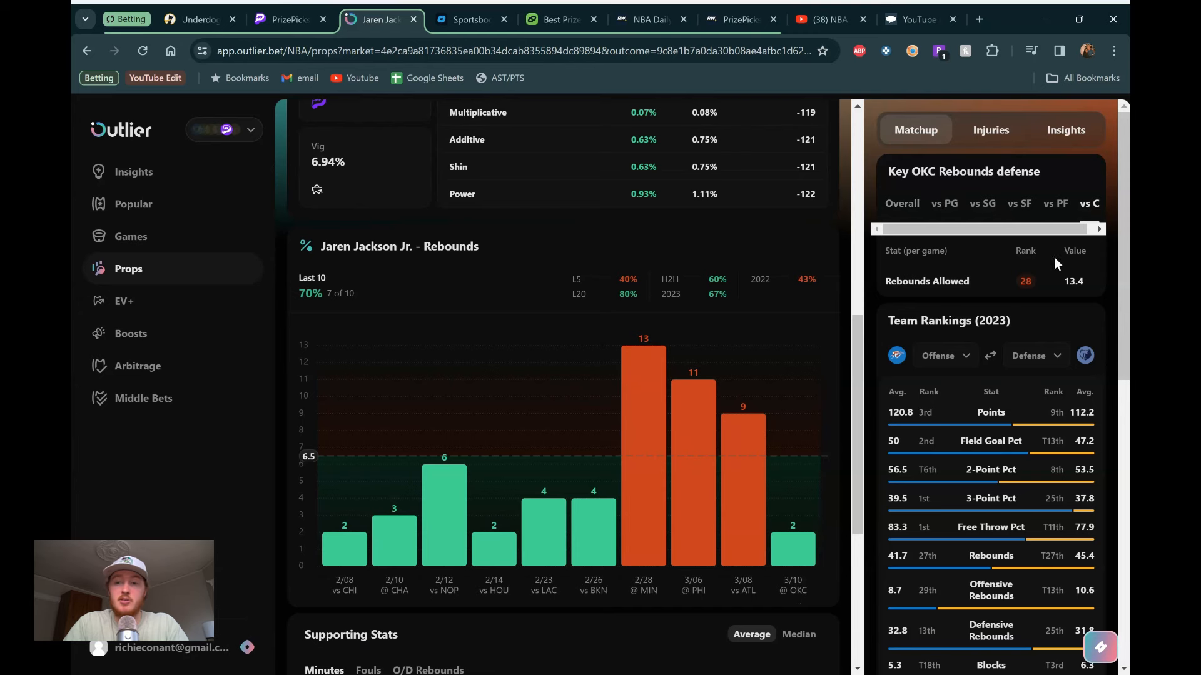
pyautogui.moveTo(577, 299)
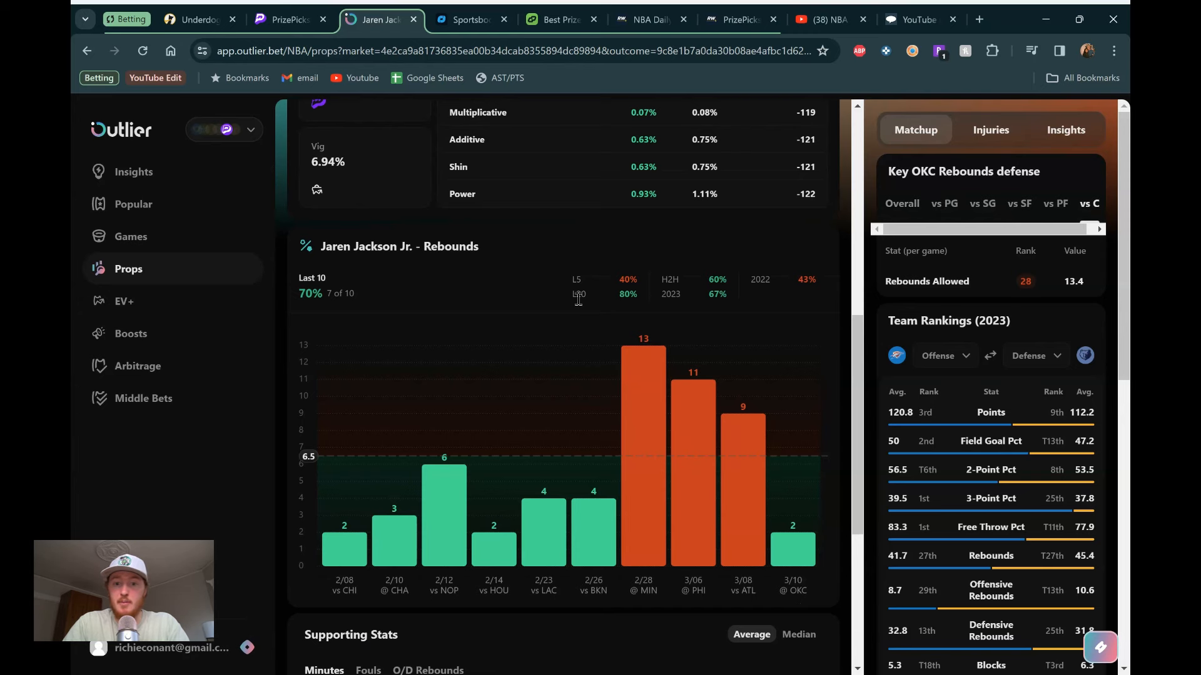
pyautogui.moveTo(792, 421)
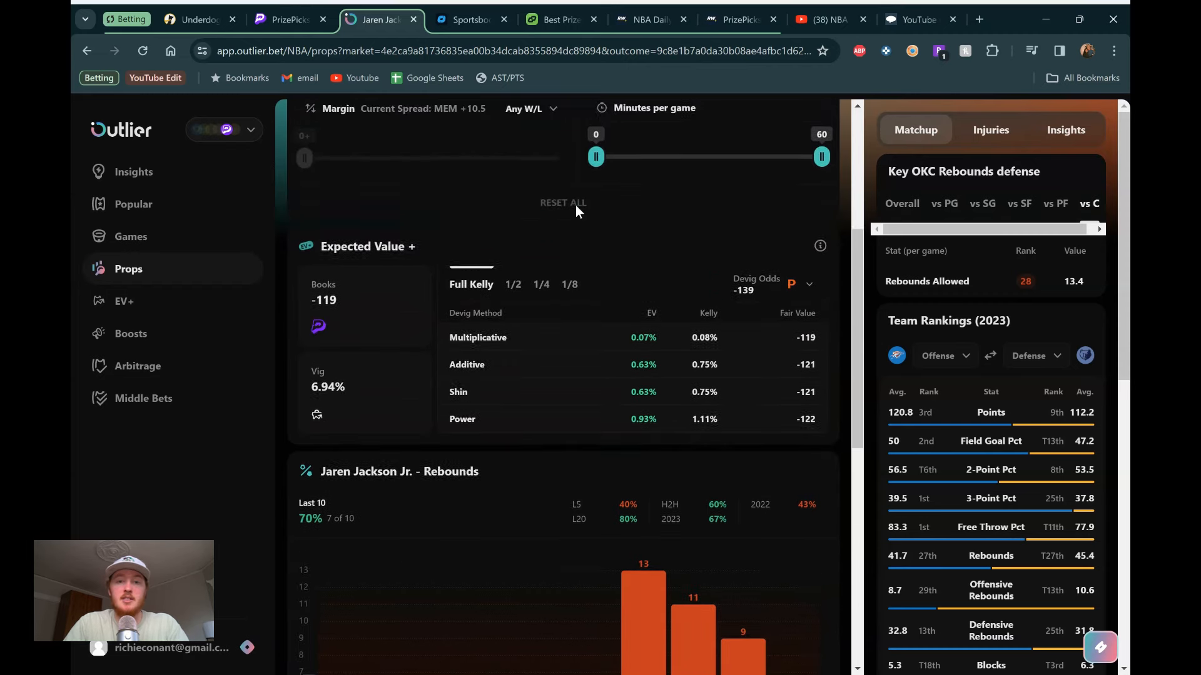
pyautogui.scroll(-3)
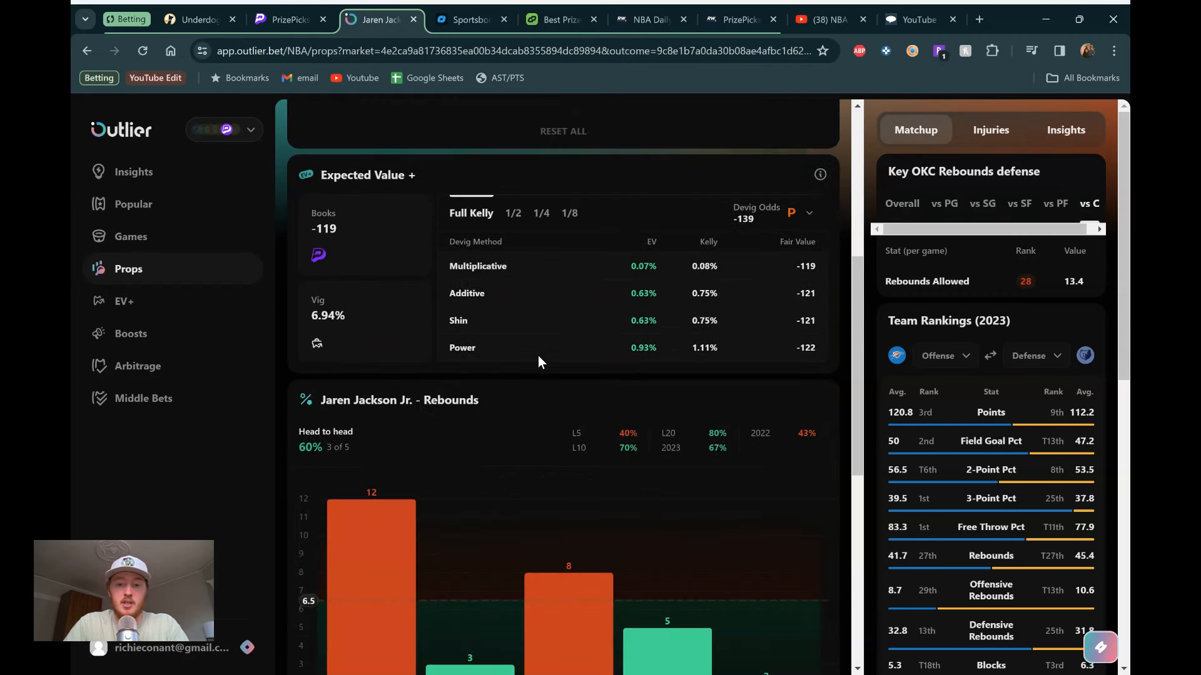
pyautogui.scroll(-3)
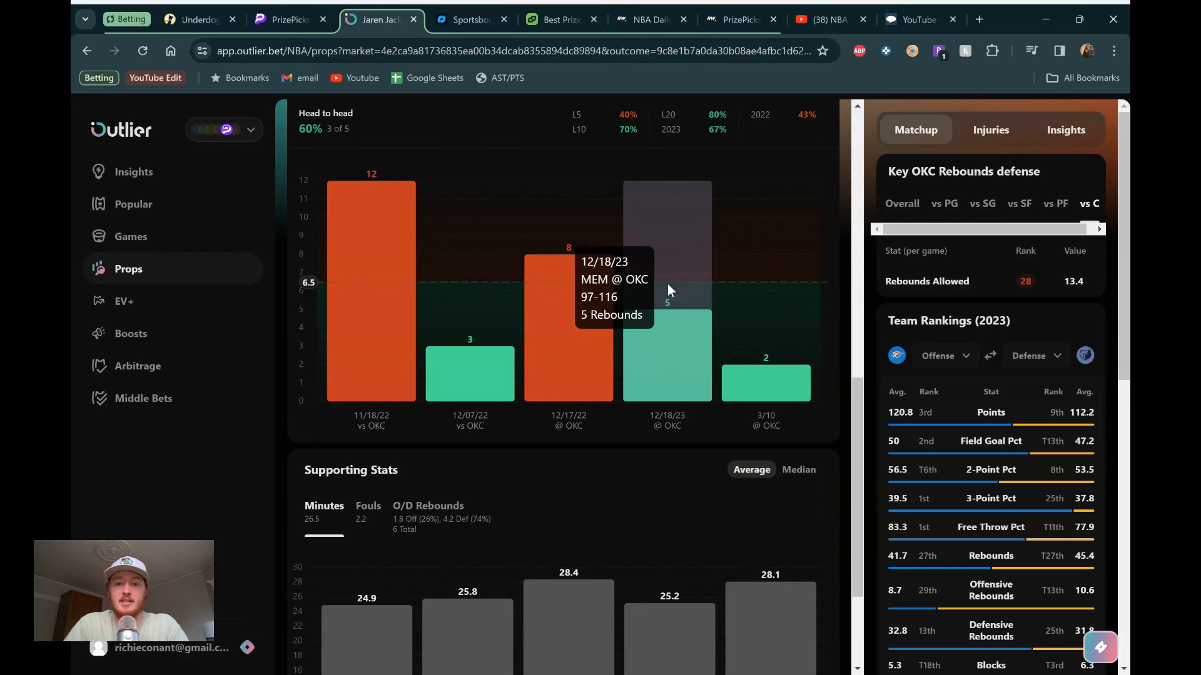
pyautogui.scroll(3)
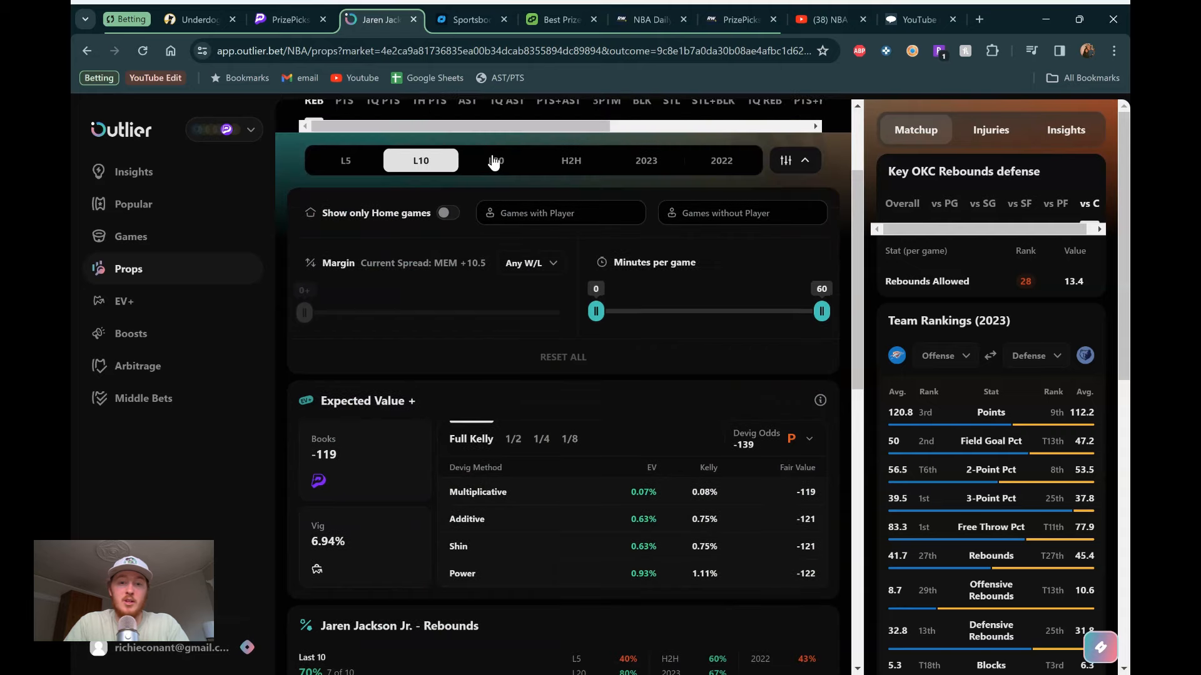
pyautogui.scroll(-3)
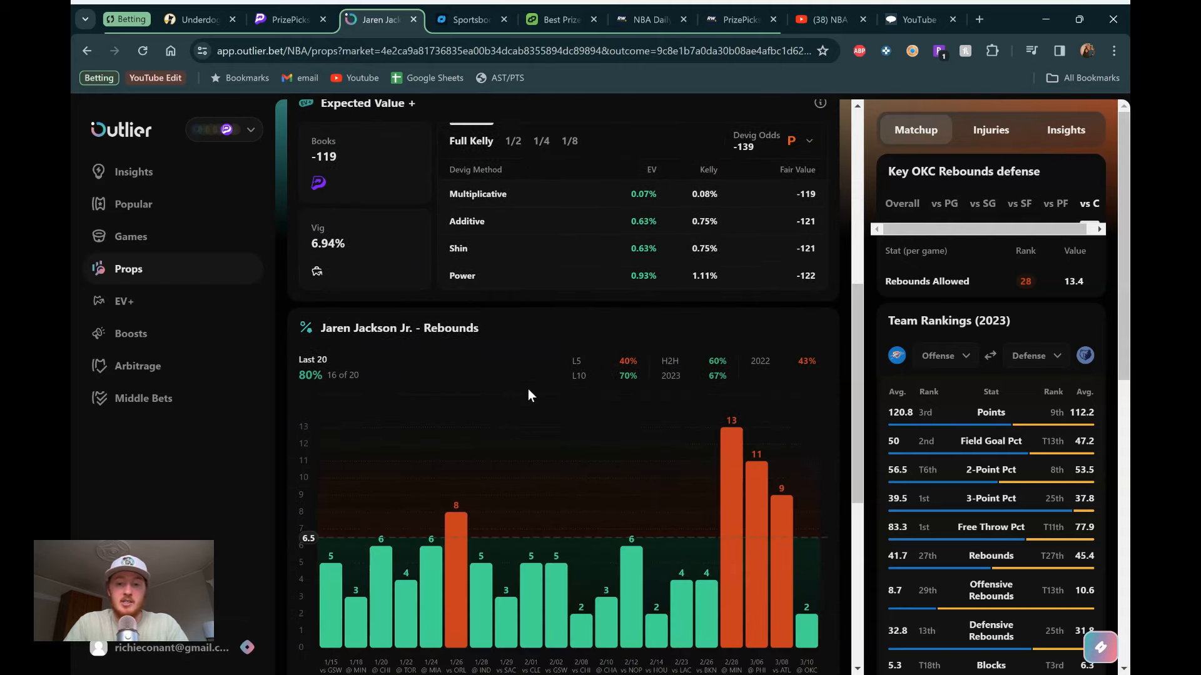
pyautogui.scroll(-3)
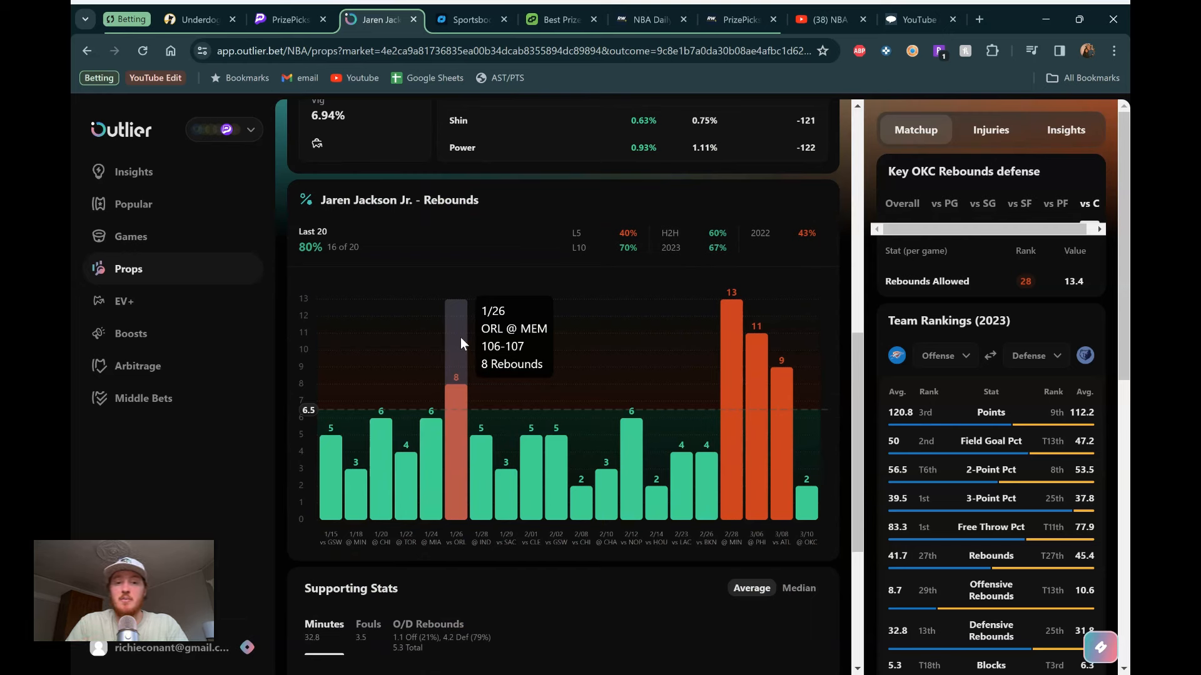
pyautogui.moveTo(781, 318)
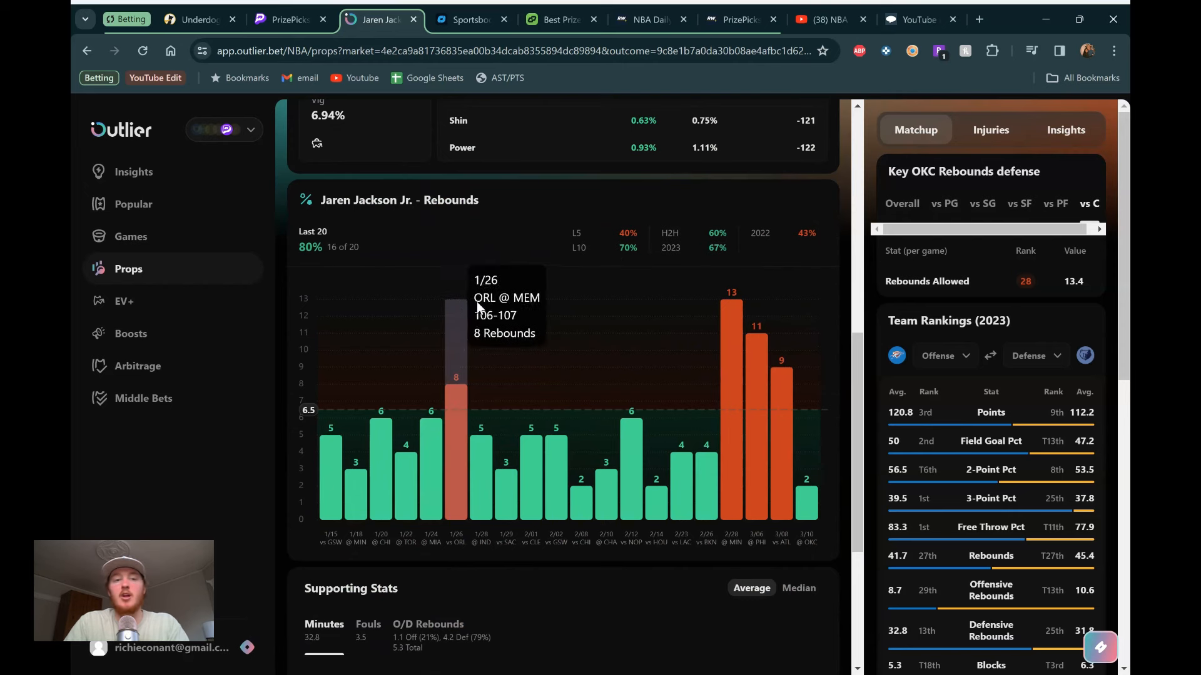
pyautogui.moveTo(708, 280)
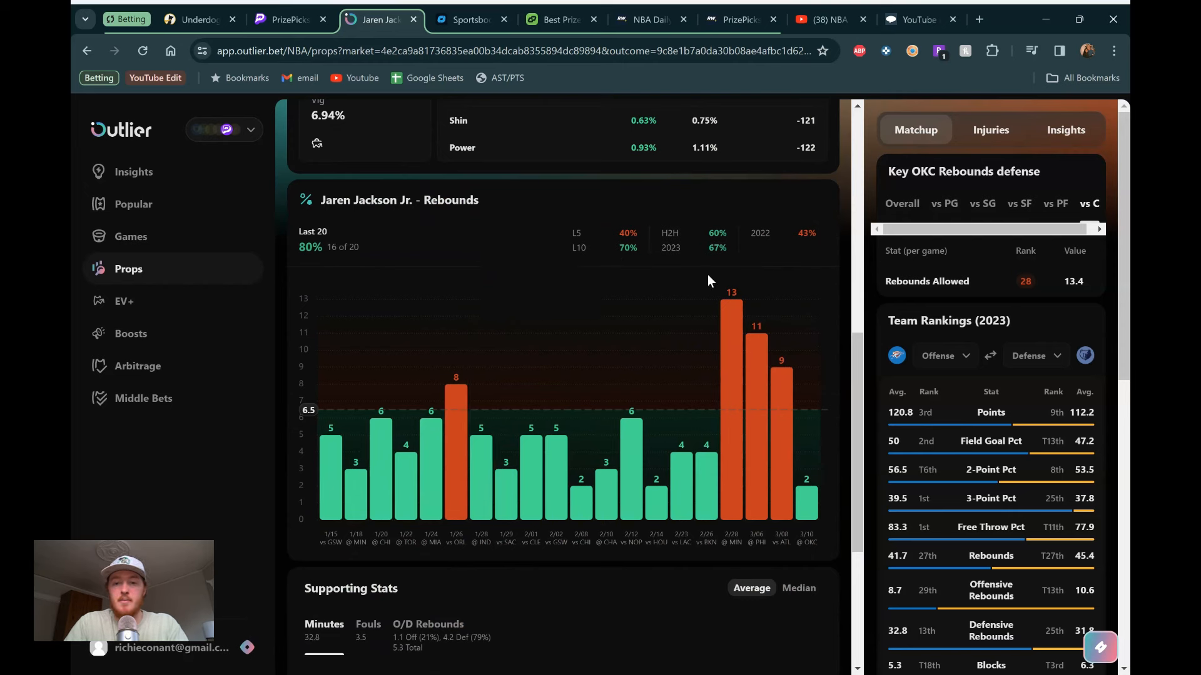
pyautogui.moveTo(804, 331)
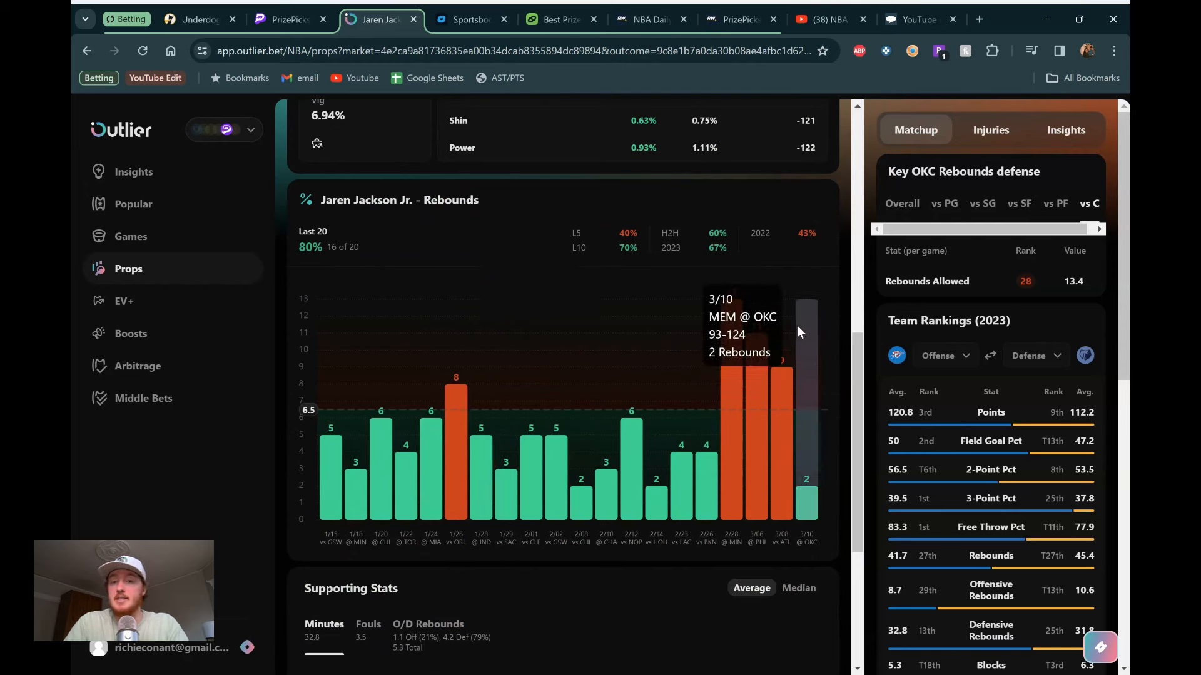
pyautogui.scroll(3)
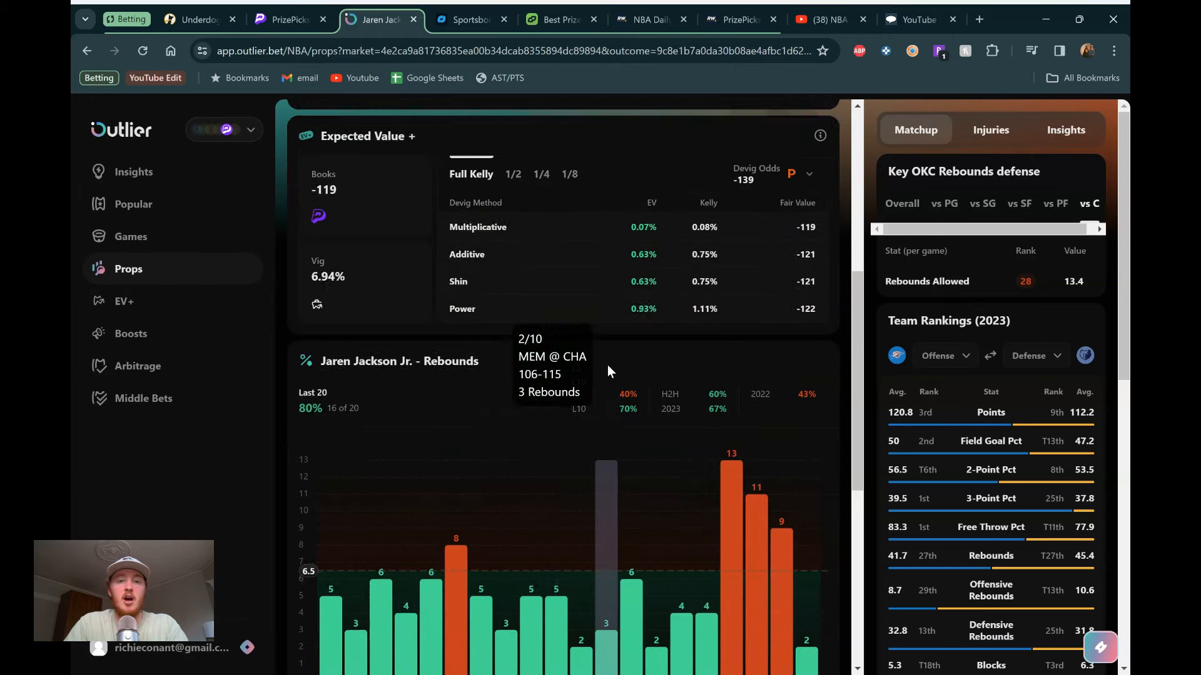
pyautogui.click(557, 19)
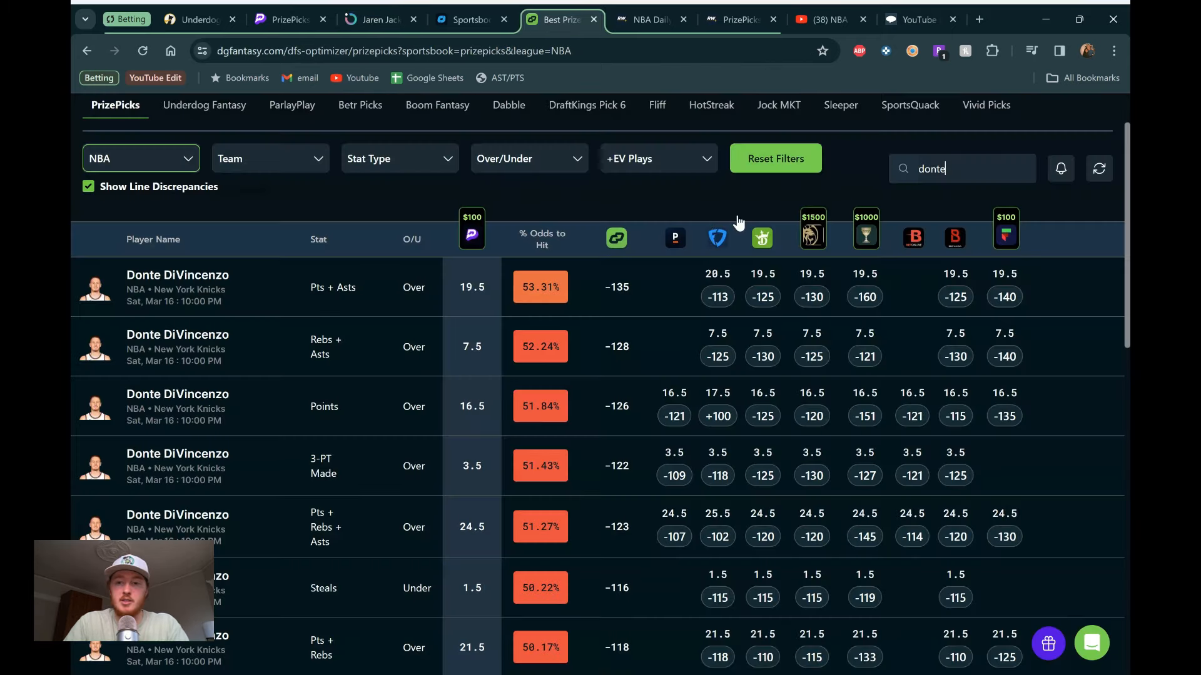
# Step: Search DG Fantasy for 'jaren', rating Rebounds Under 6.5 at 53.54%, then open RotoWire
pyautogui.write('jaren')
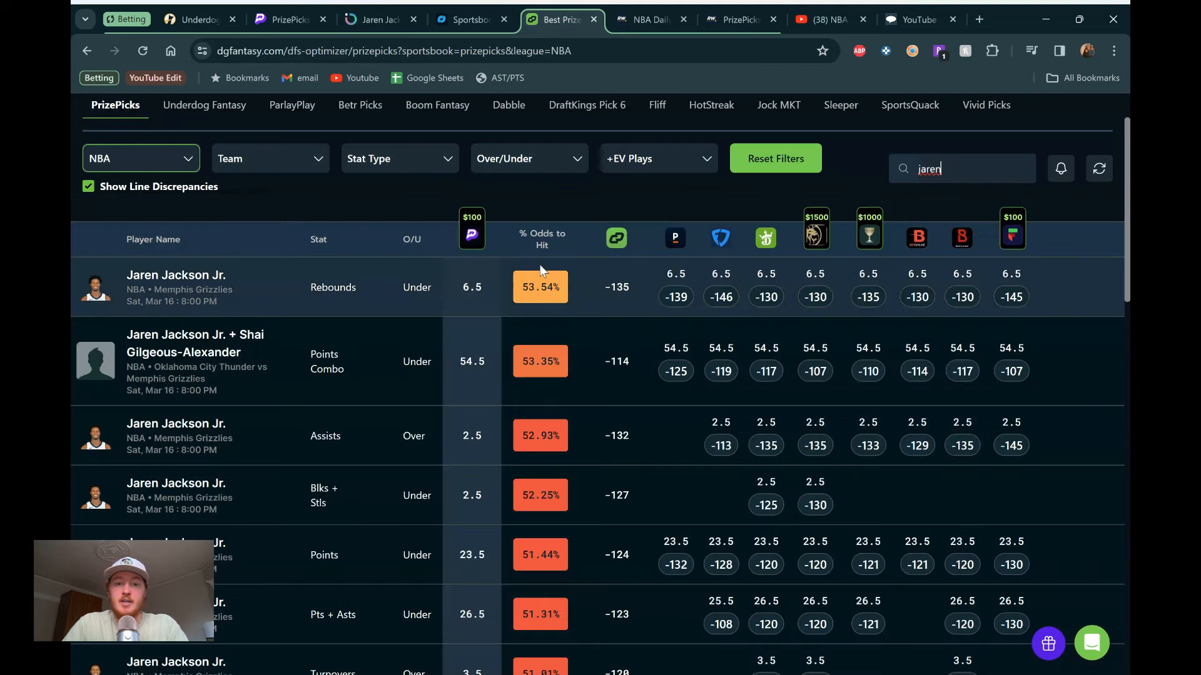
pyautogui.moveTo(383, 263)
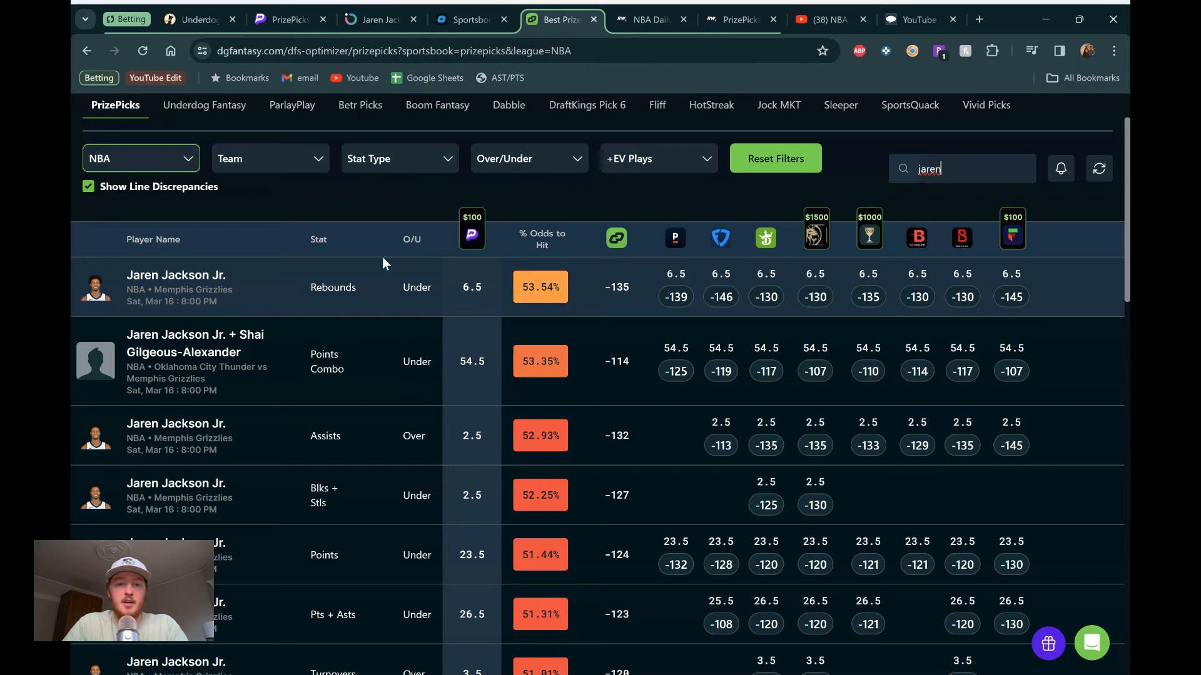
pyautogui.moveTo(544, 260)
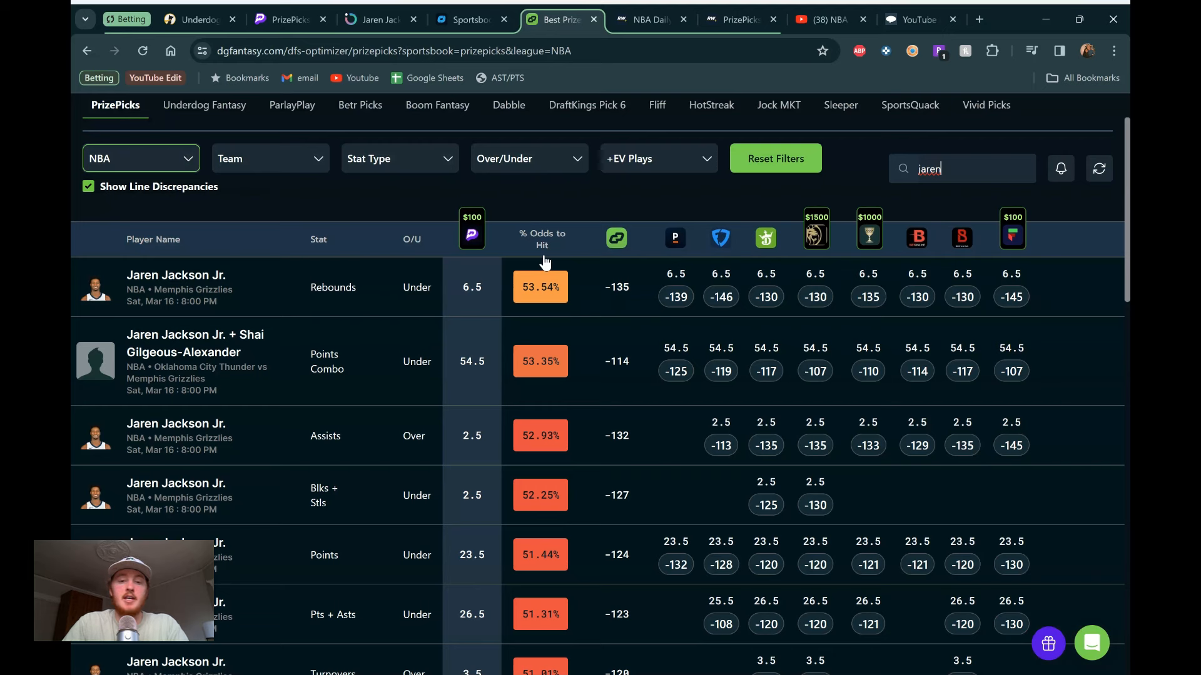
pyautogui.moveTo(676, 245)
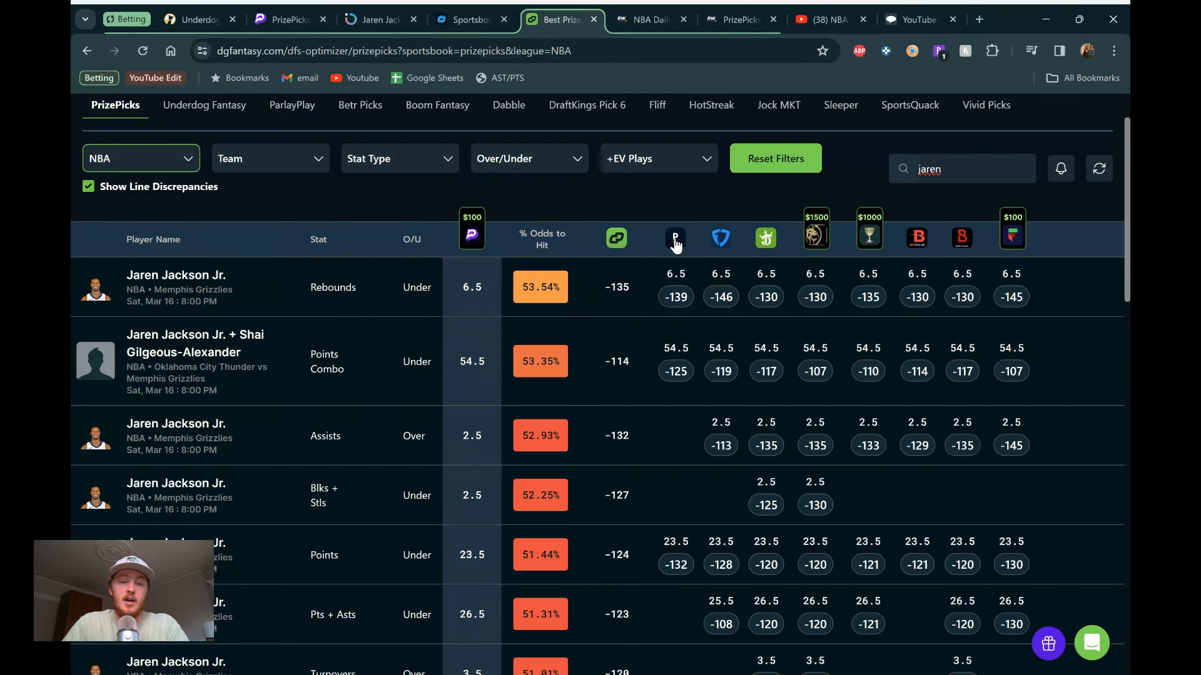
pyautogui.moveTo(766, 260)
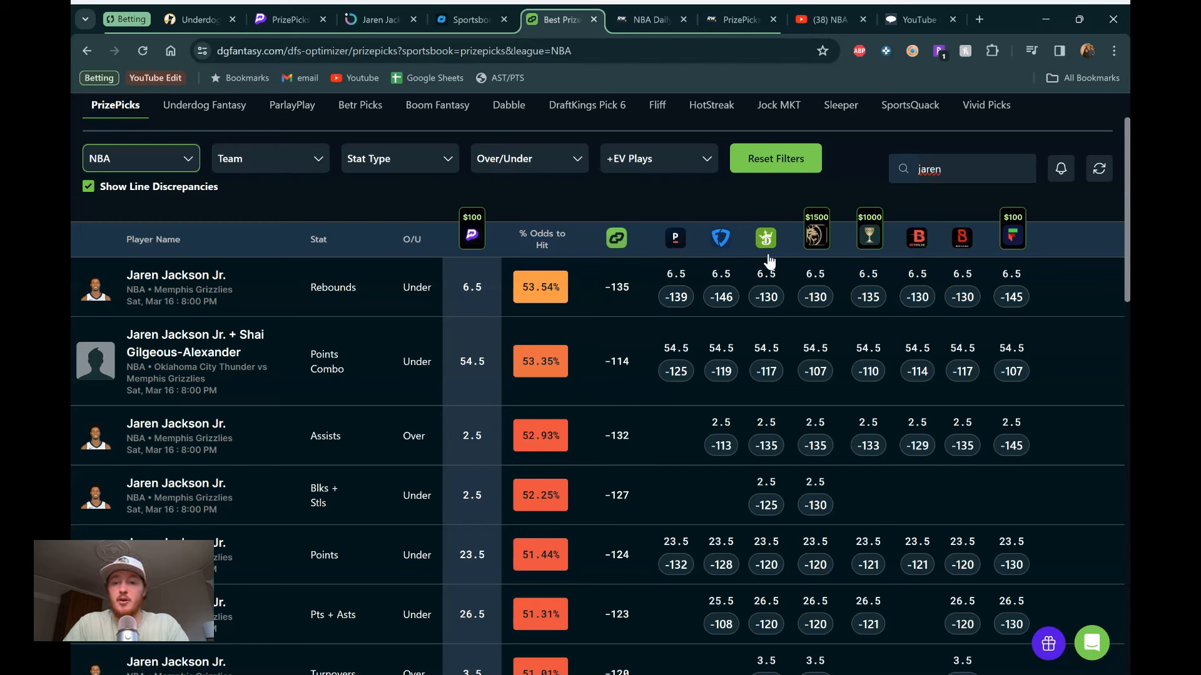
pyautogui.moveTo(710, 224)
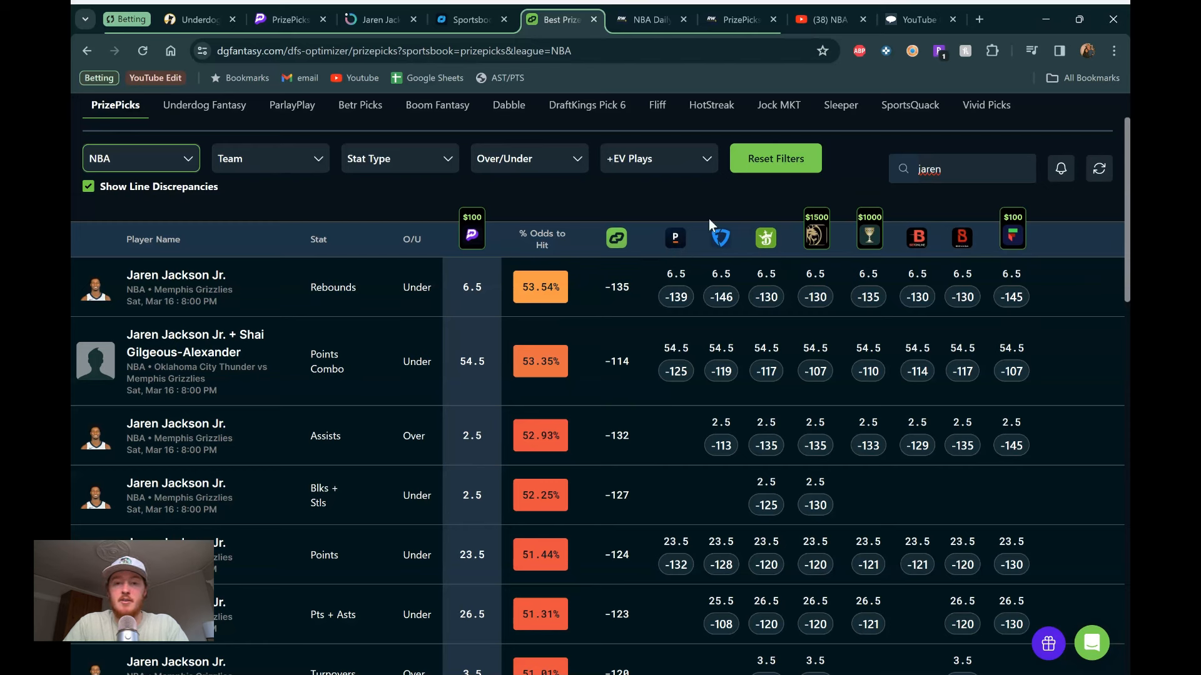
pyautogui.moveTo(719, 237)
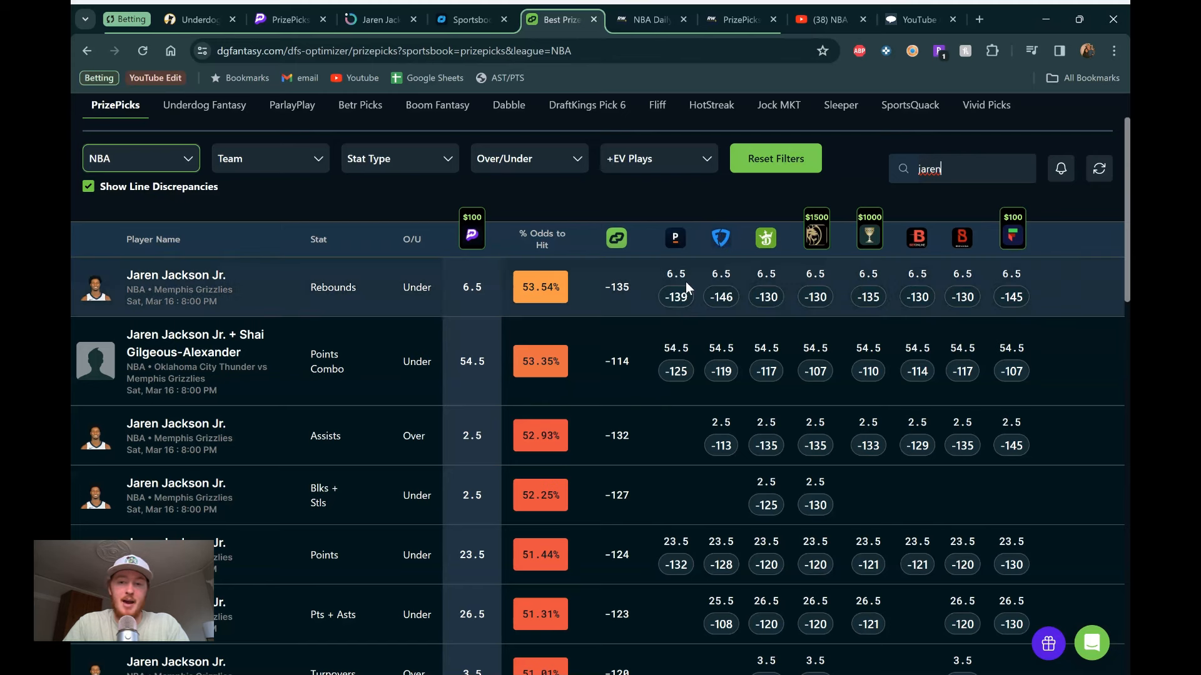
pyautogui.moveTo(686, 216)
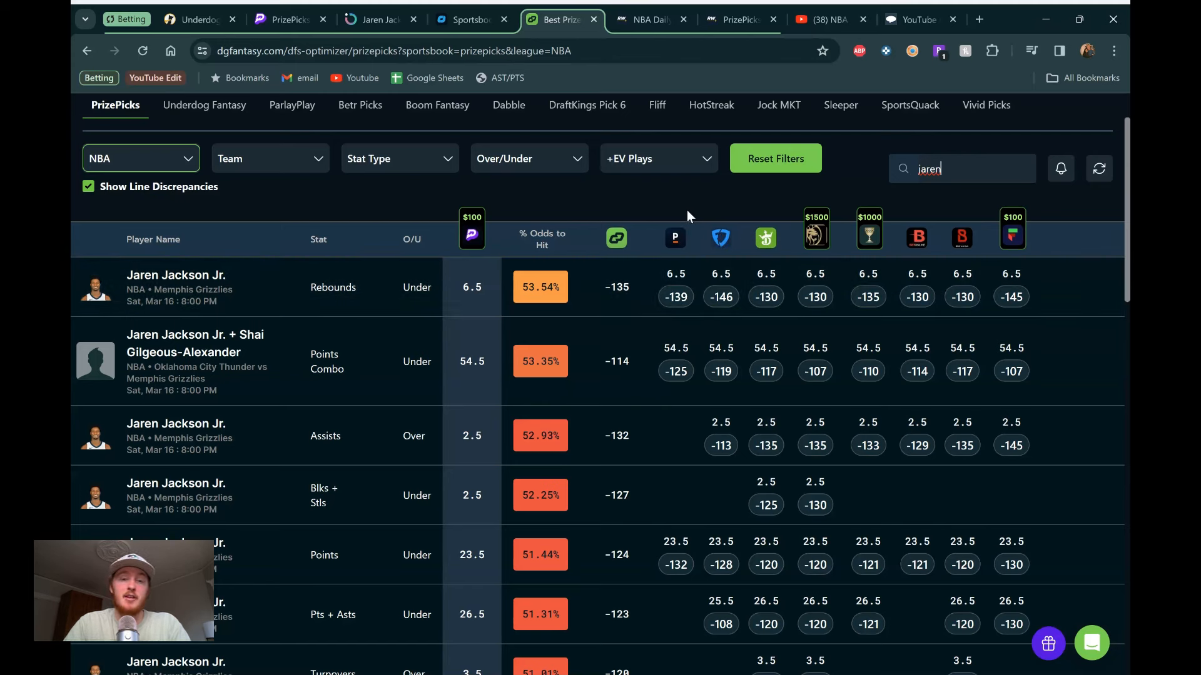
pyautogui.moveTo(613, 217)
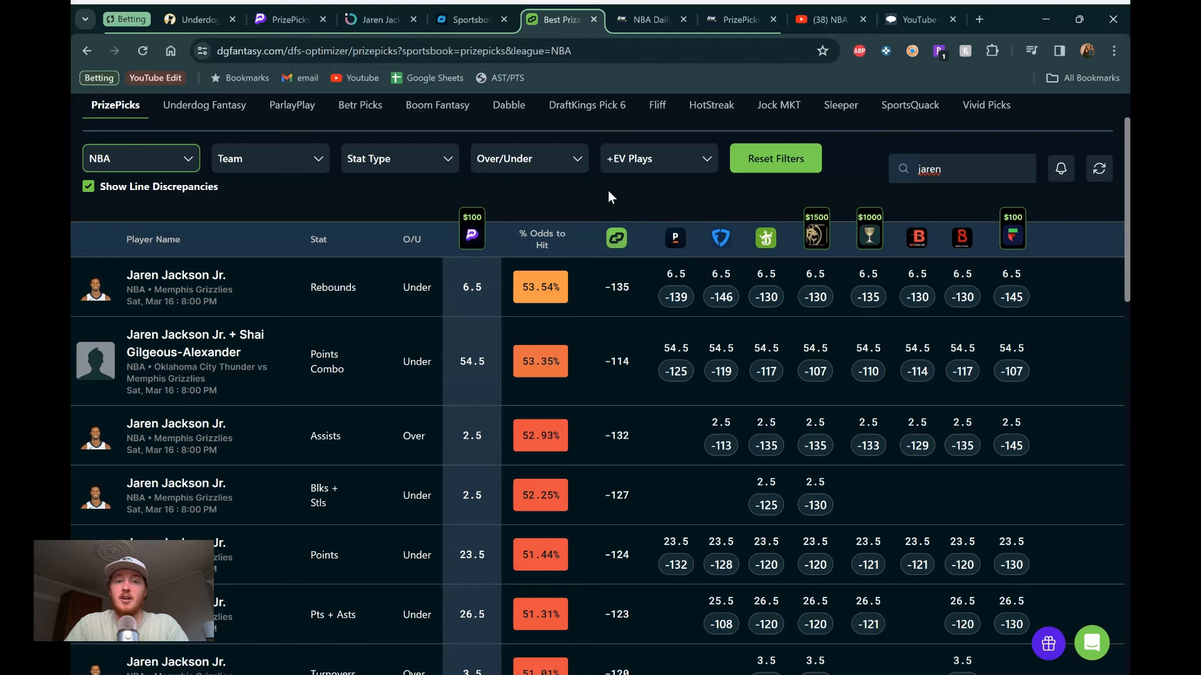
pyautogui.click(739, 19)
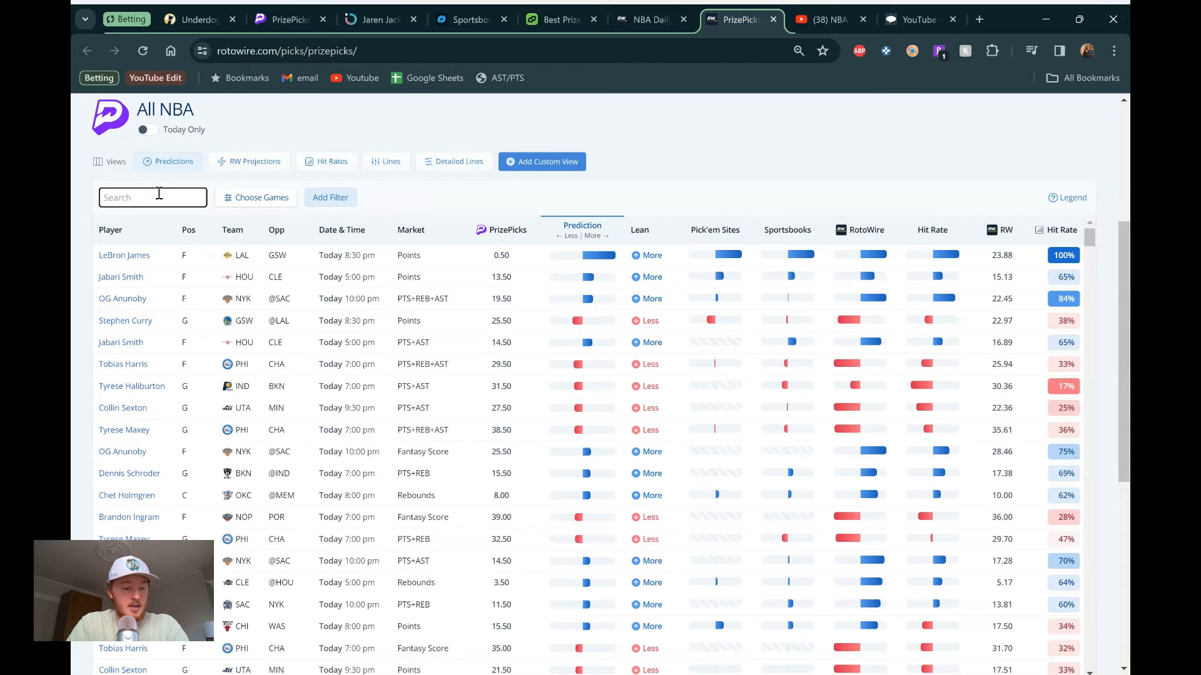
# Step: Filter RotoWire to 'jaren': 7.51 projected rebounds on the 6.5 line, 32% hit rate
pyautogui.write('jaren')
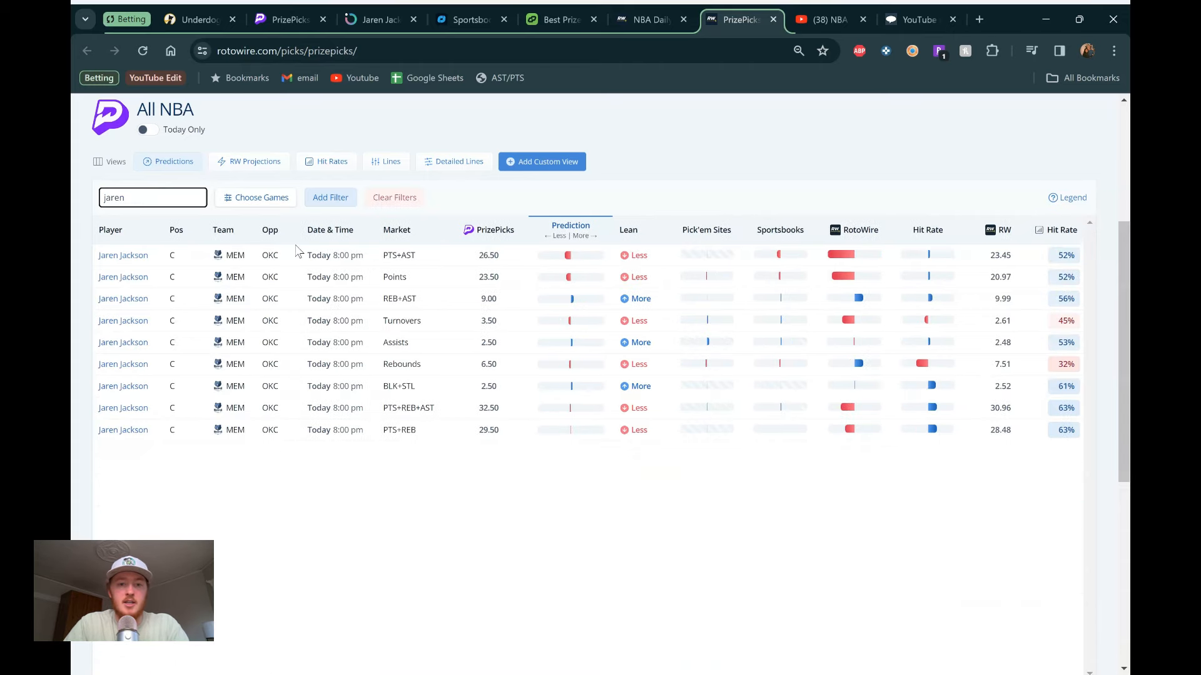
pyautogui.moveTo(584, 361)
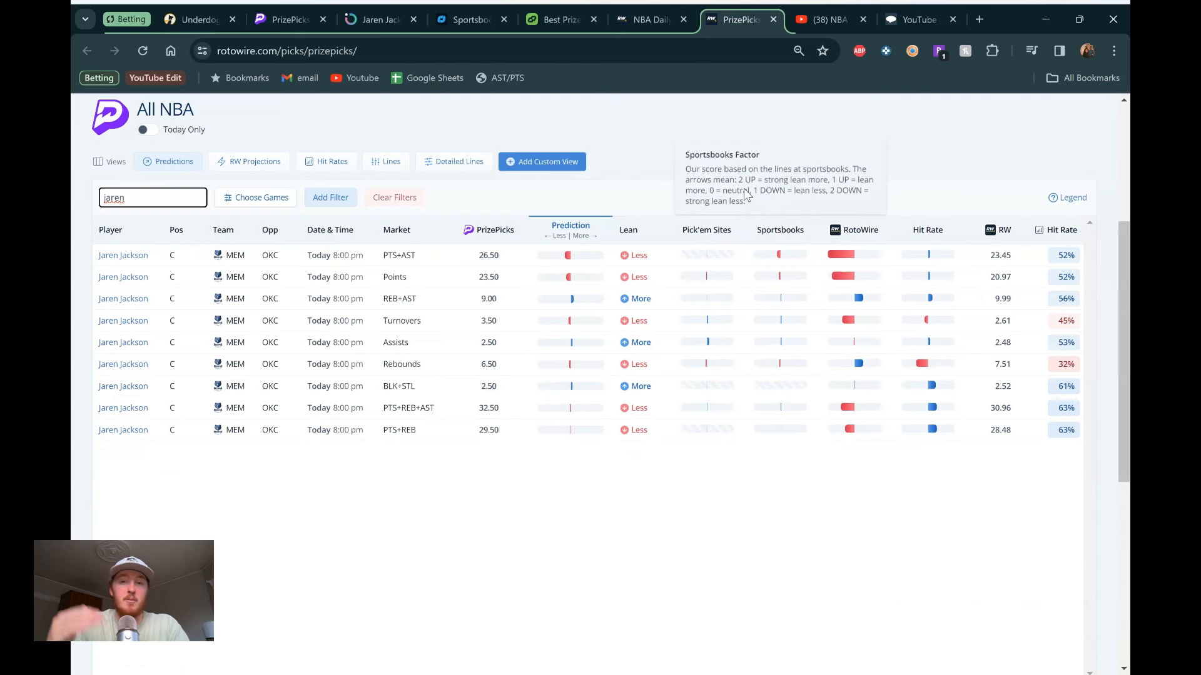
pyautogui.moveTo(639, 200)
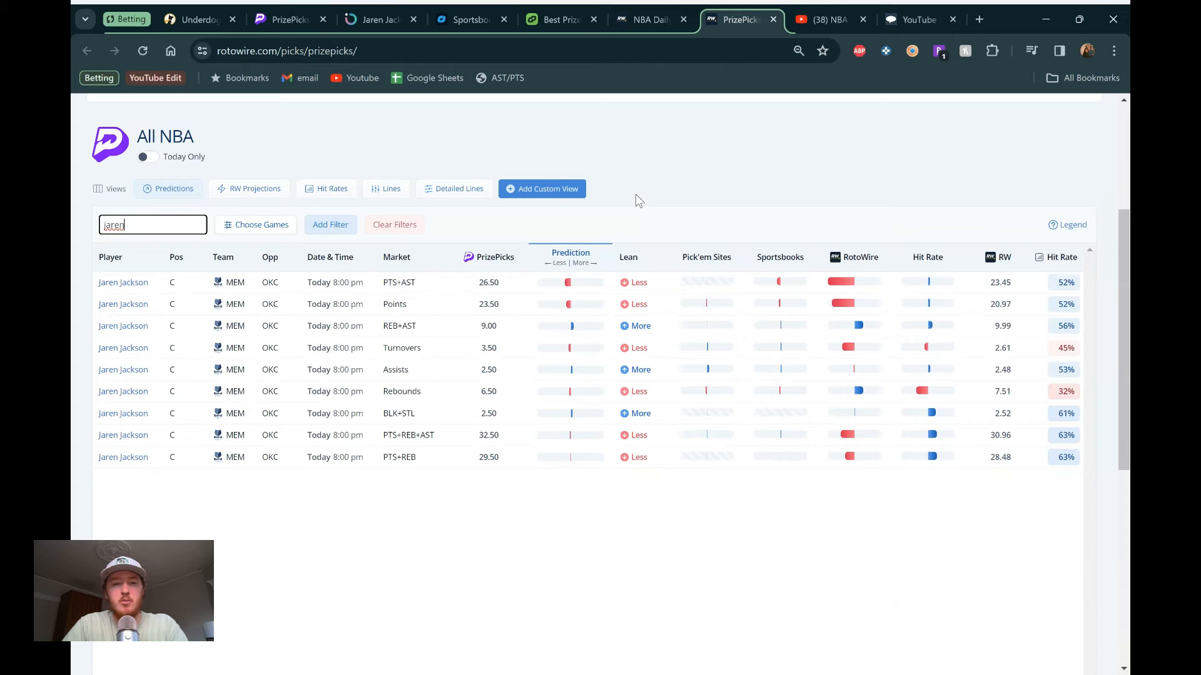
pyautogui.click(271, 103)
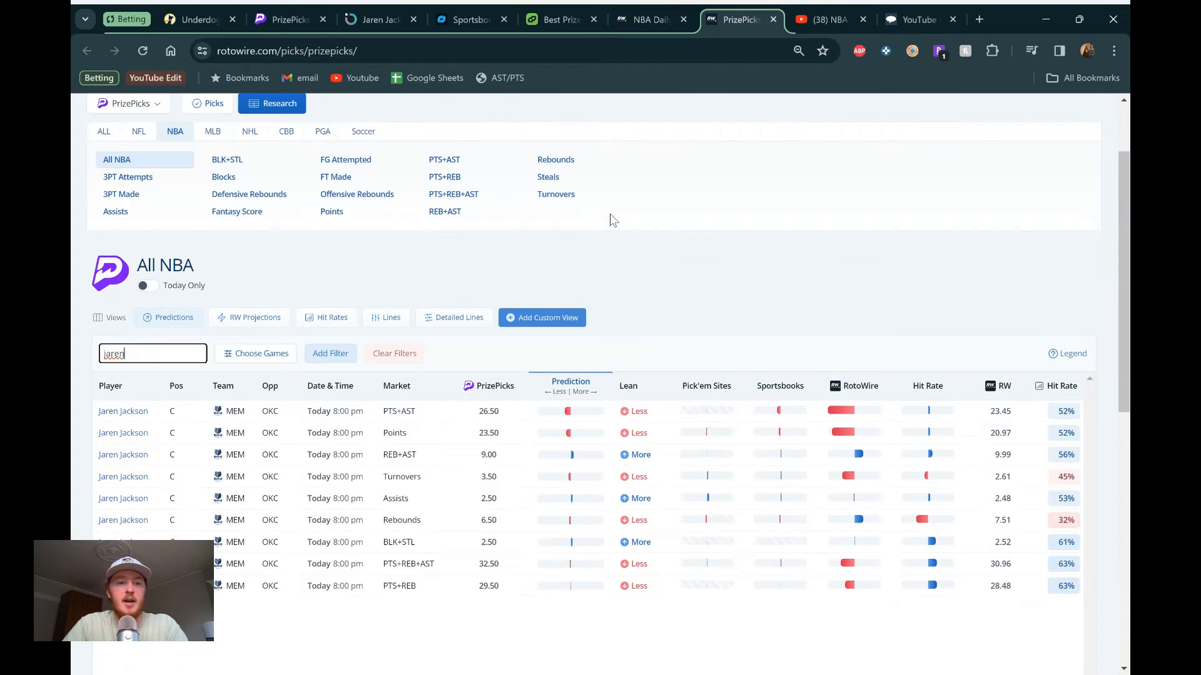
pyautogui.click(375, 19)
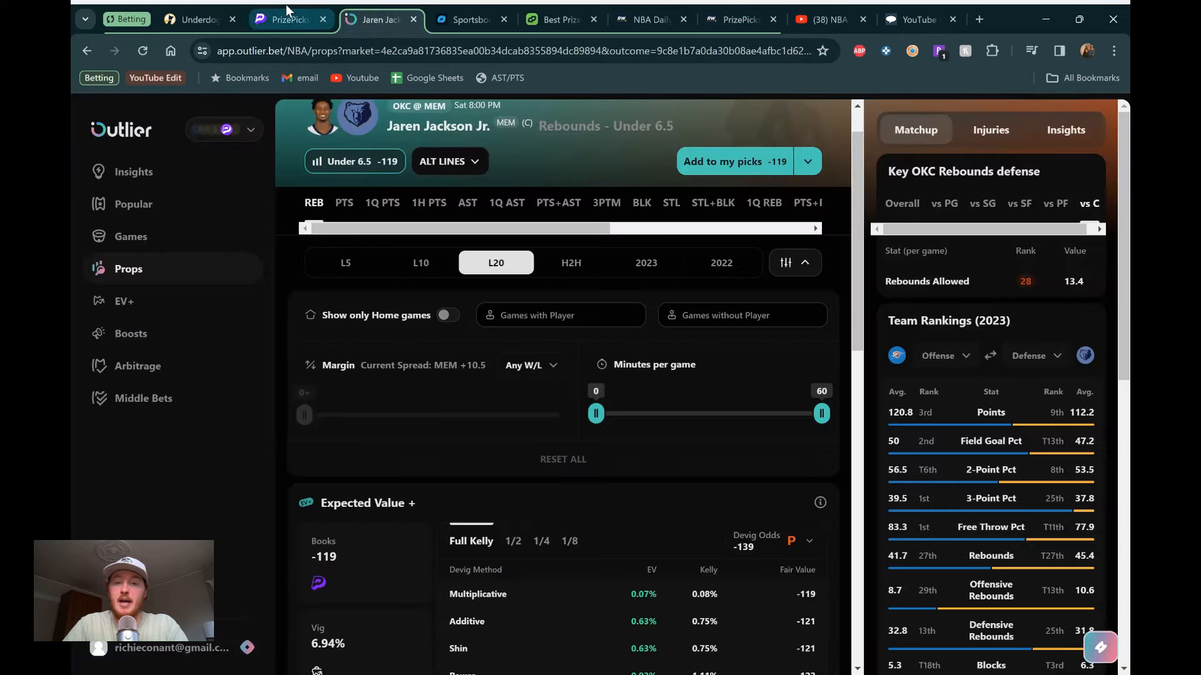
# Step: Review the slip with Mitchell, DiVincenzo and Jackson under 6.5, paying $100 on $20
pyautogui.click(289, 19)
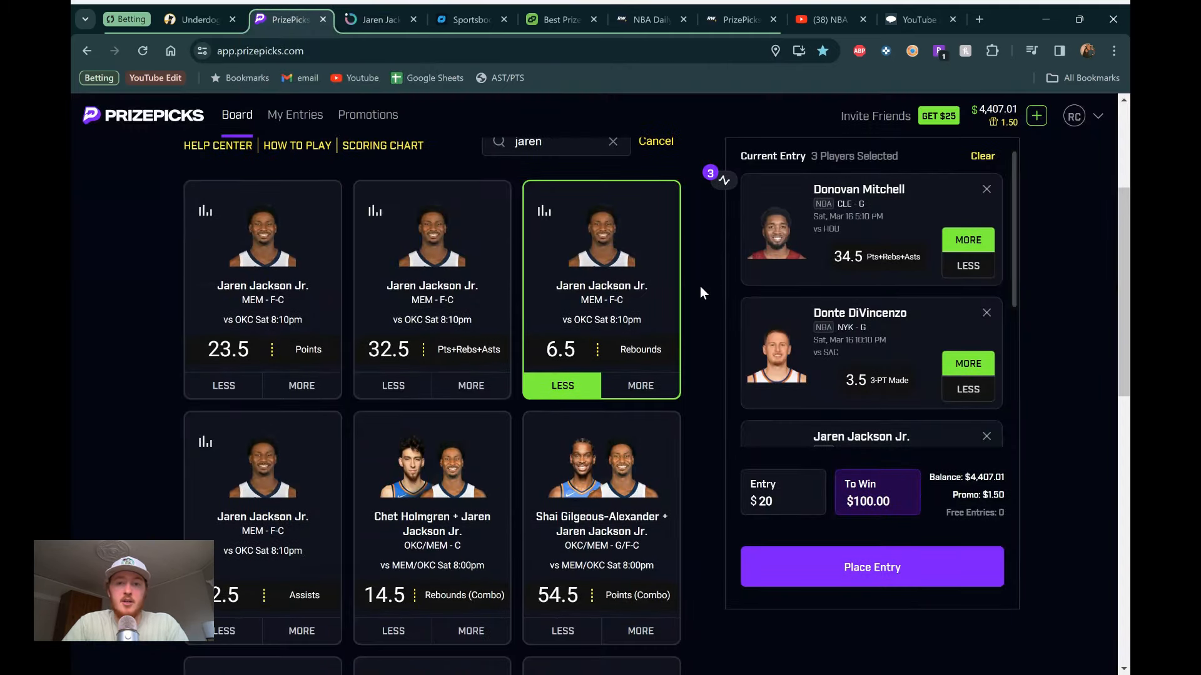
pyautogui.scroll(3)
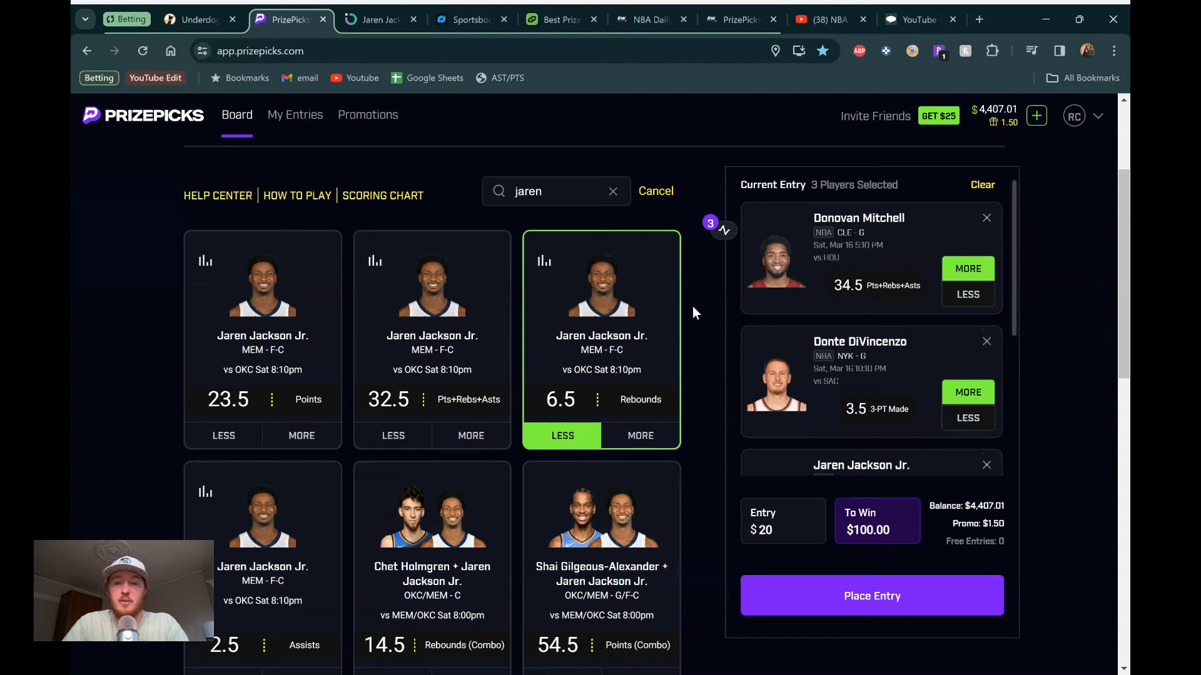
pyautogui.moveTo(698, 255)
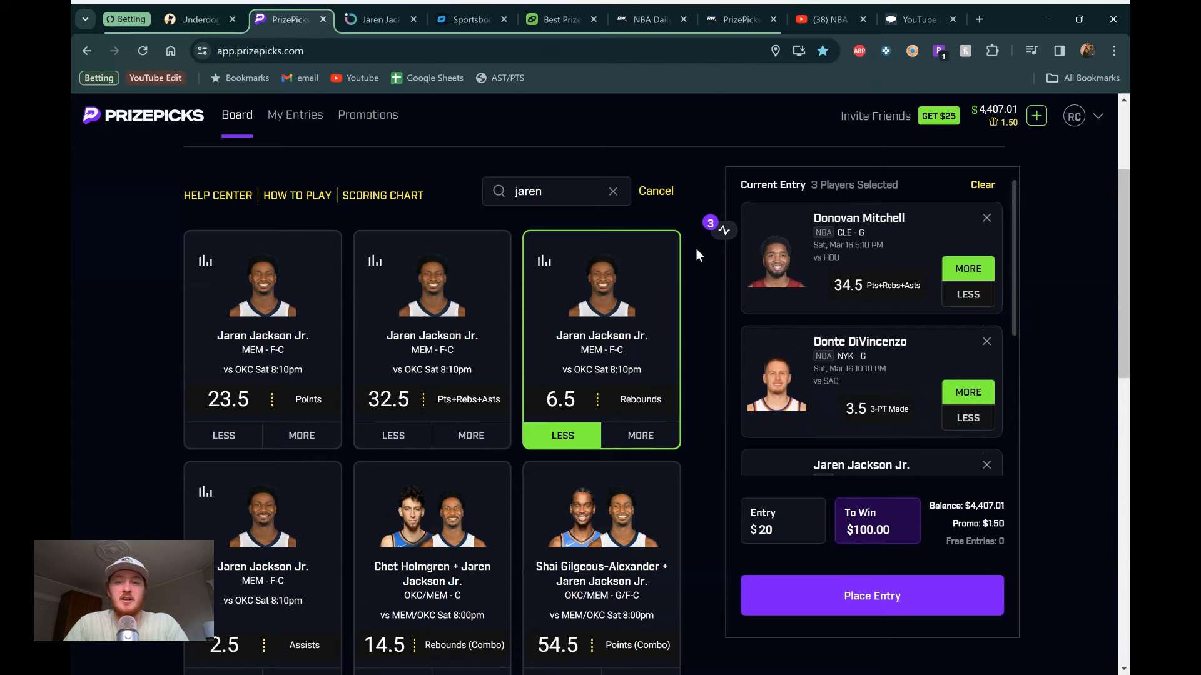
pyautogui.scroll(-3)
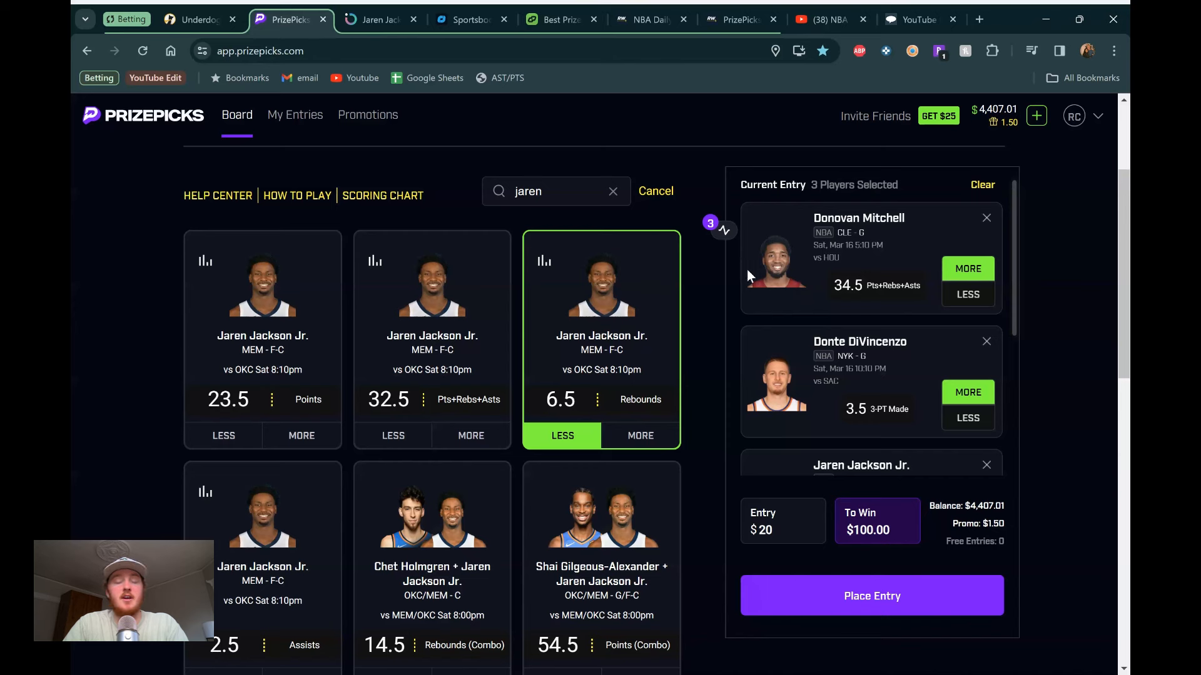
pyautogui.moveTo(733, 274)
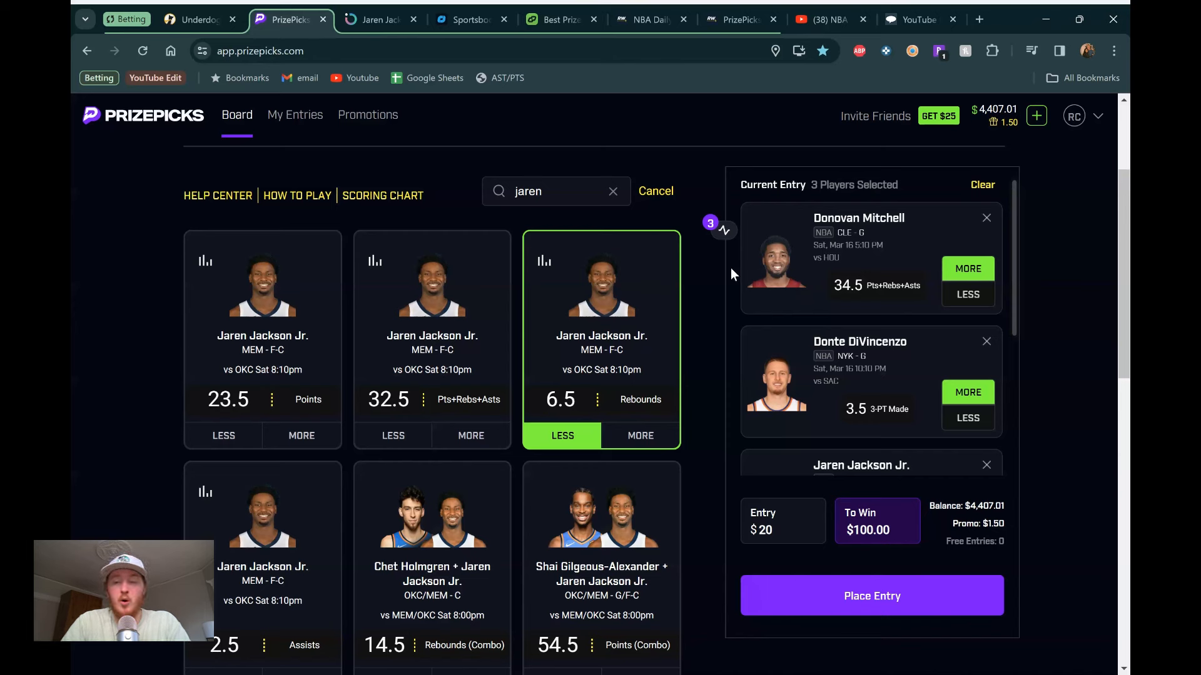
pyautogui.scroll(3)
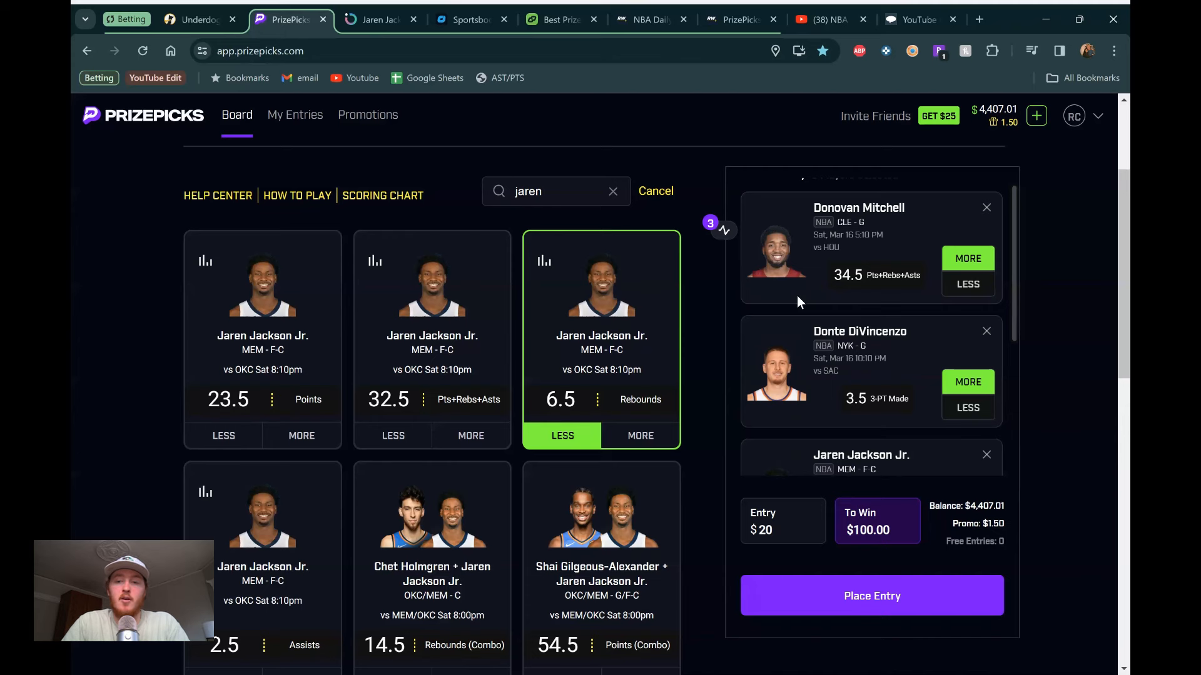
pyautogui.scroll(-3)
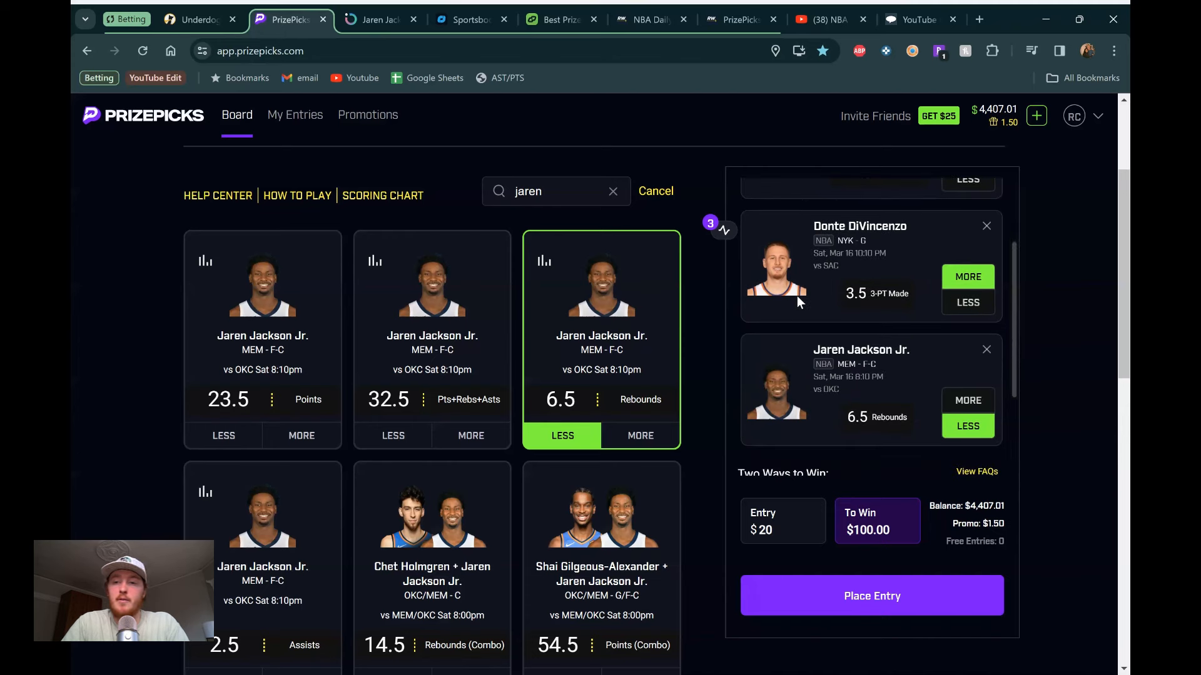
pyautogui.scroll(-3)
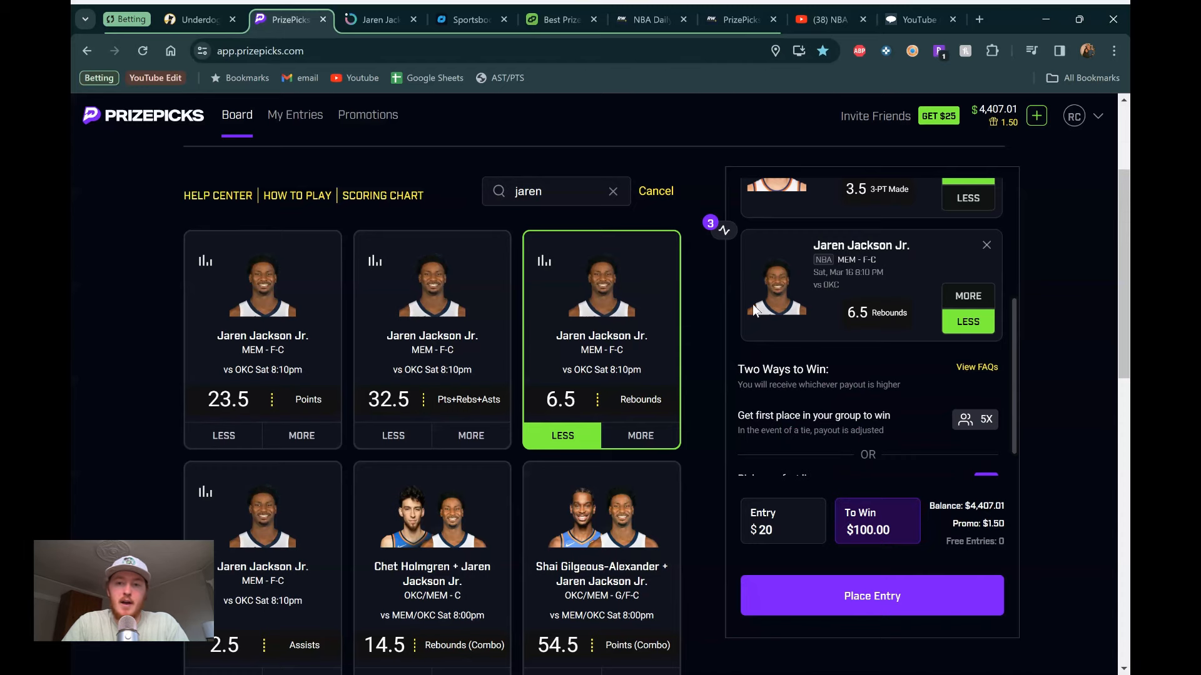
pyautogui.click(823, 19)
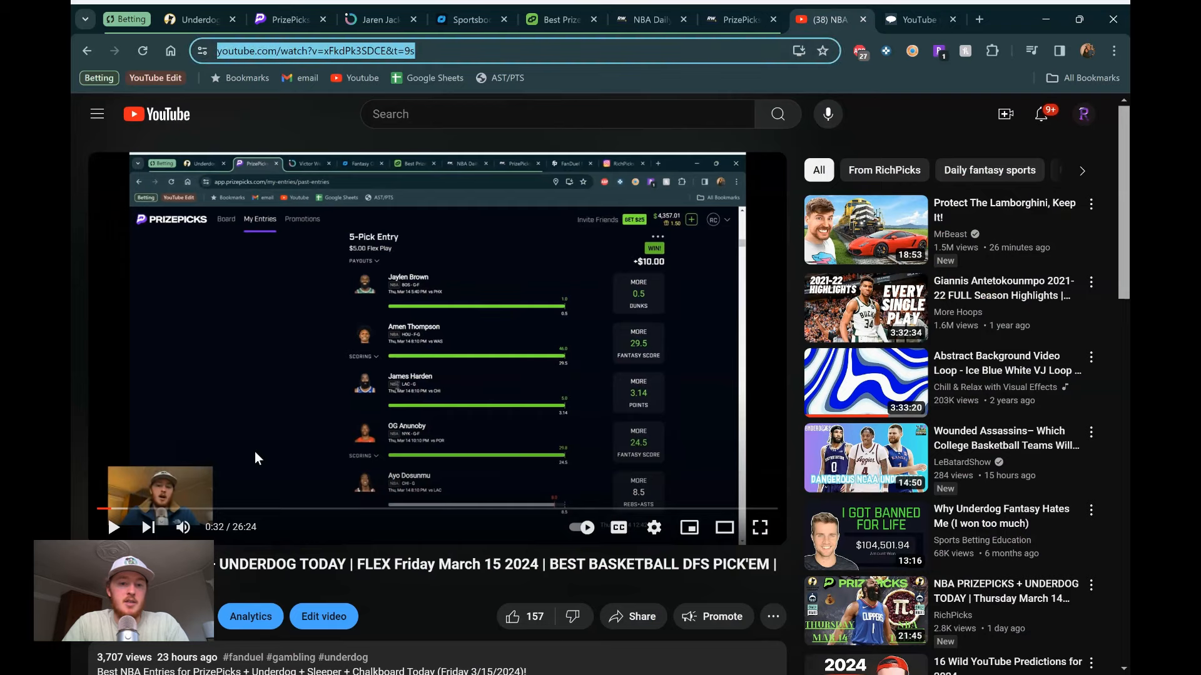
# Step: Take the March 15 PrizePicks + Underdog video's link over to the Comment Picker page
pyautogui.scroll(-3)
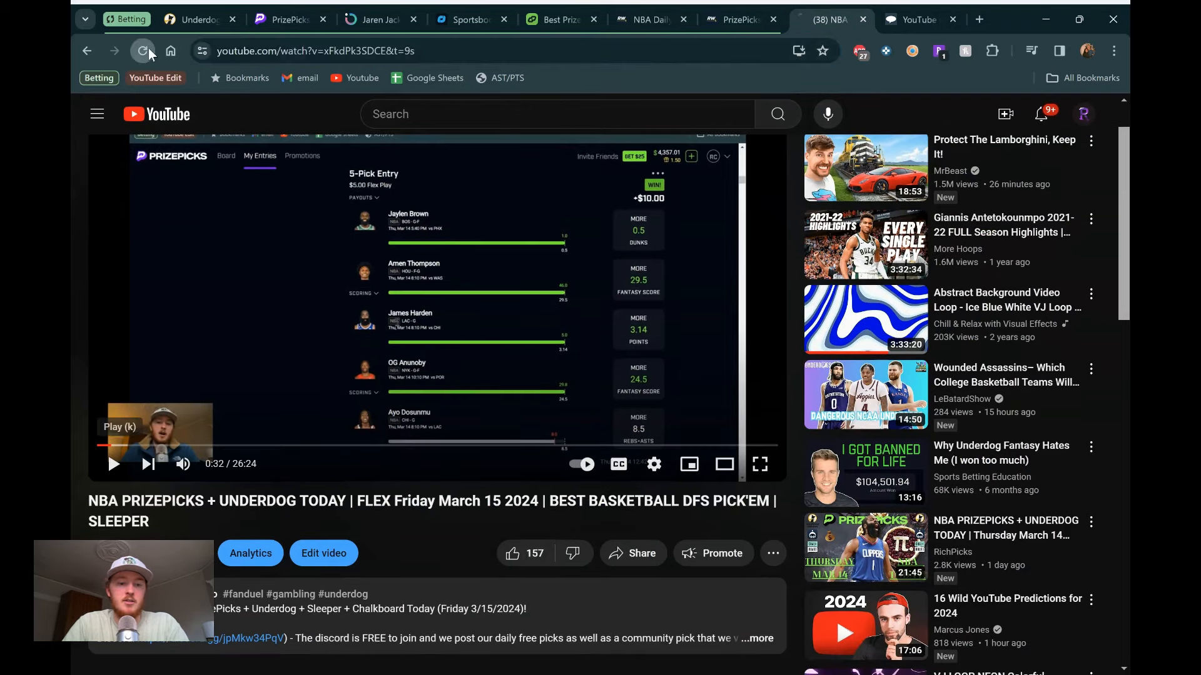
pyautogui.click(143, 51)
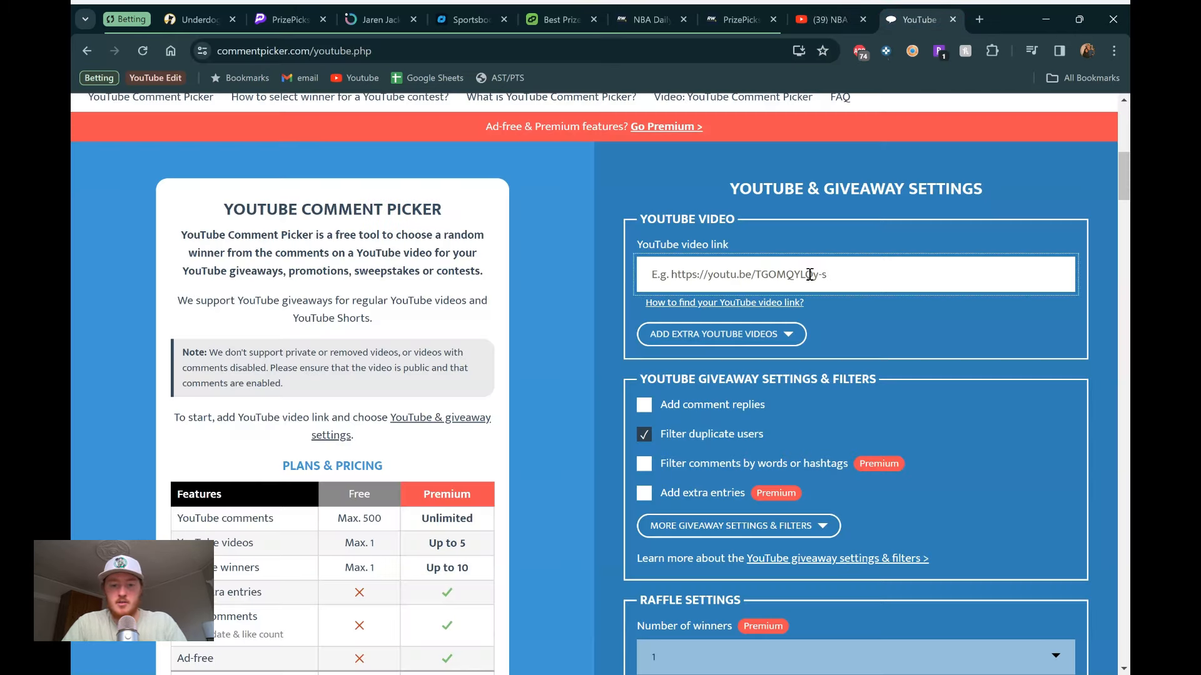
# Step: Paste the xFkdPk3SDCE video link, answer the sum with 10, and load 43 unique comments
pyautogui.write('https://www.youtube.com/watch?v=xFkdPk3SDCE&t=9s')
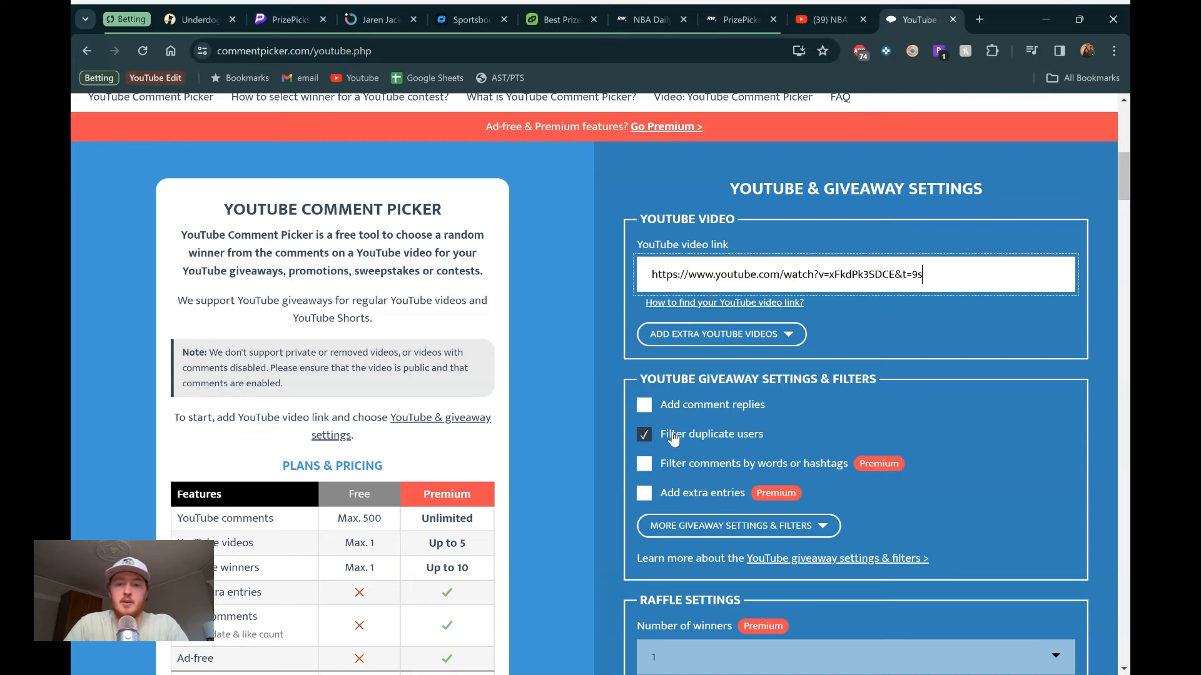
pyautogui.scroll(-3)
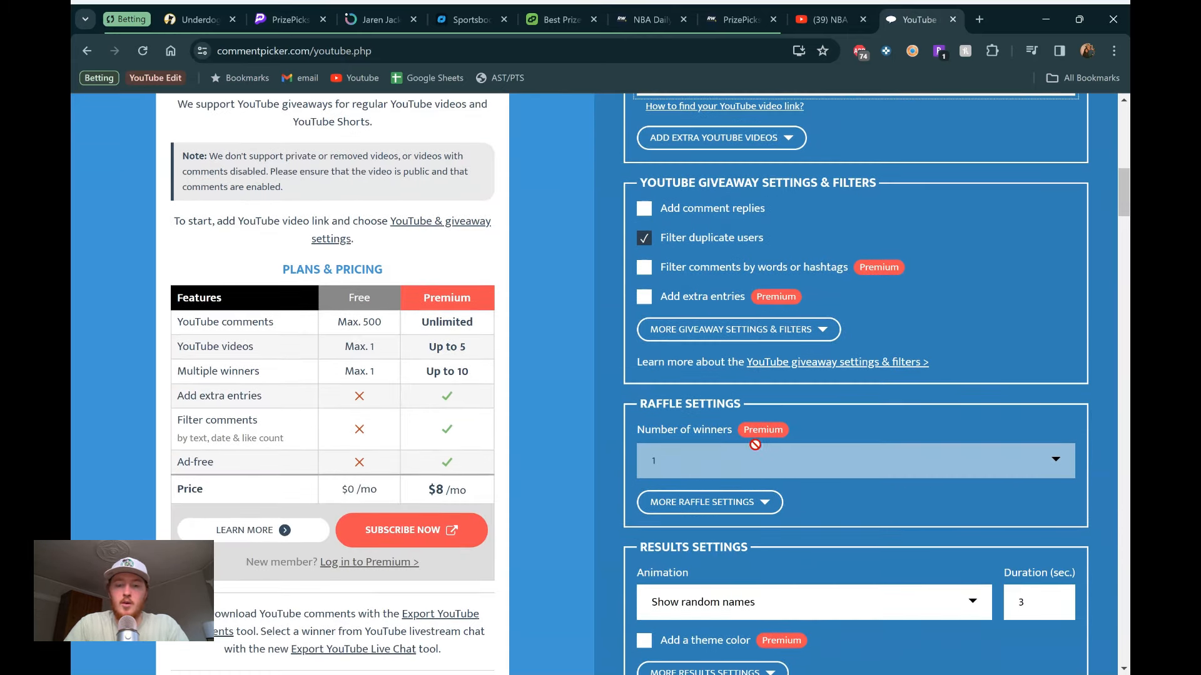
pyautogui.scroll(-3)
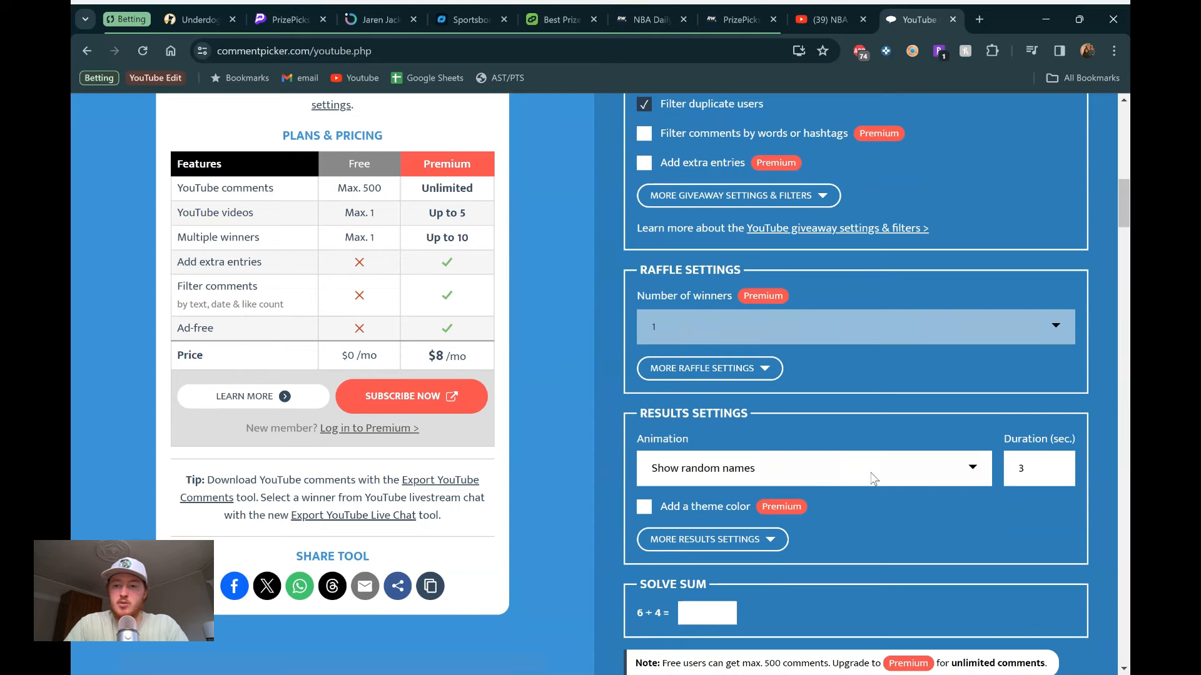
pyautogui.moveTo(879, 472)
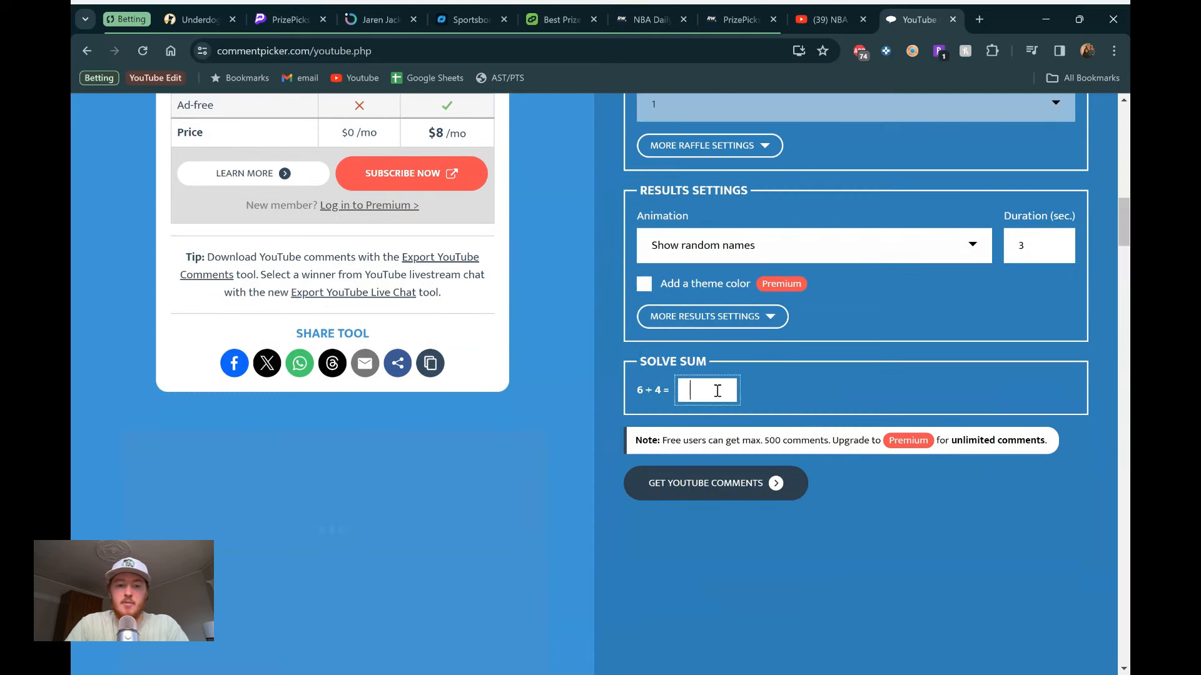
pyautogui.write('10')
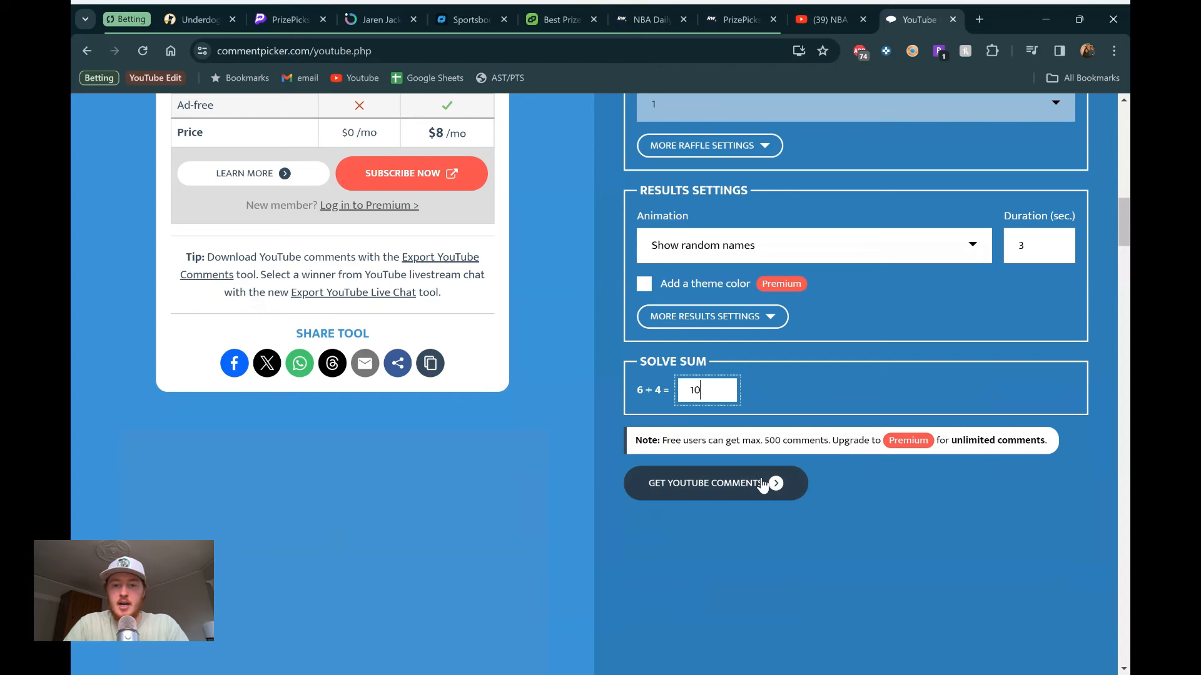
pyautogui.click(705, 482)
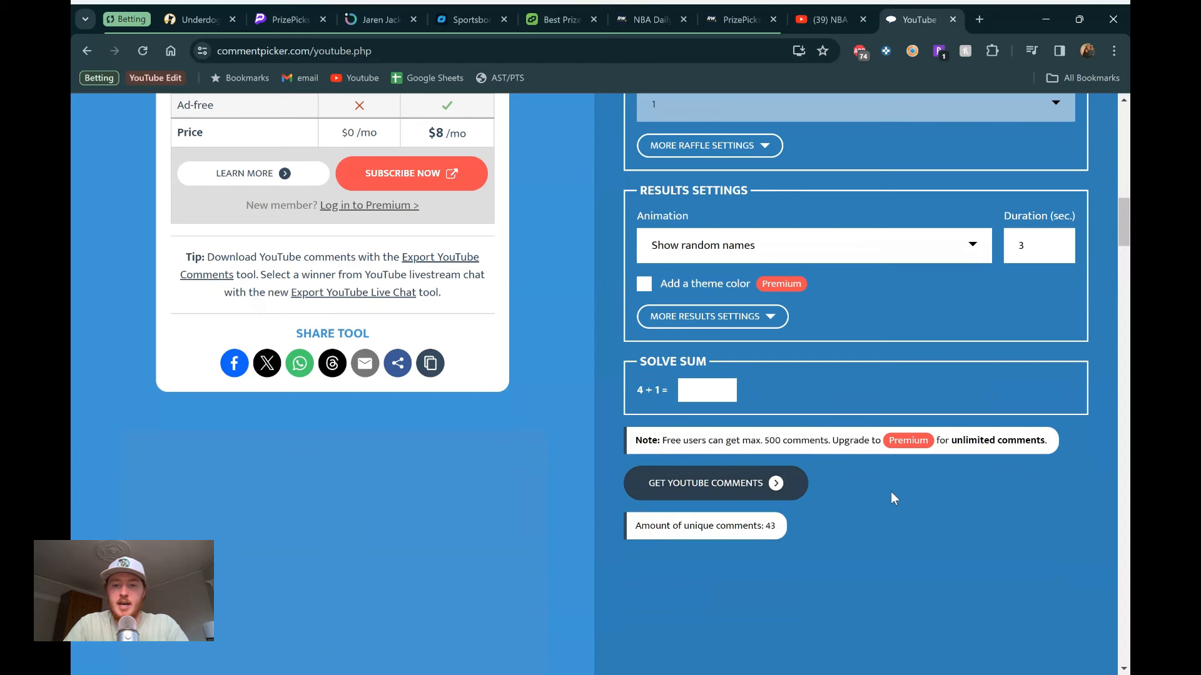
pyautogui.scroll(3)
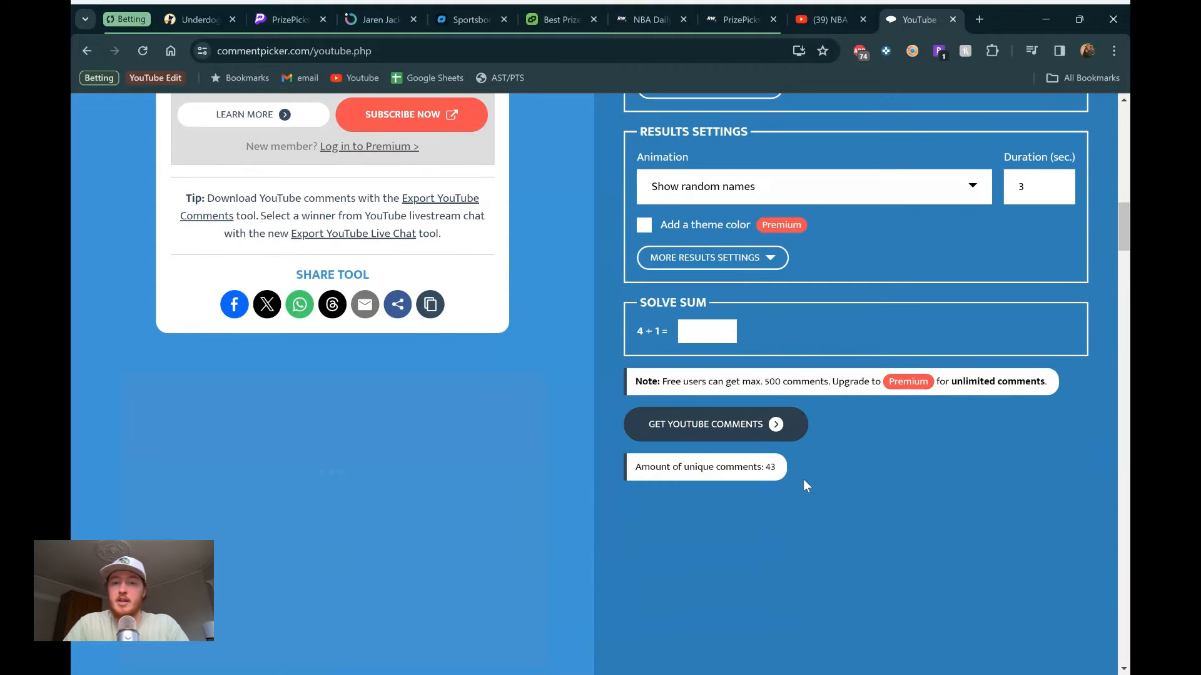
pyautogui.scroll(3)
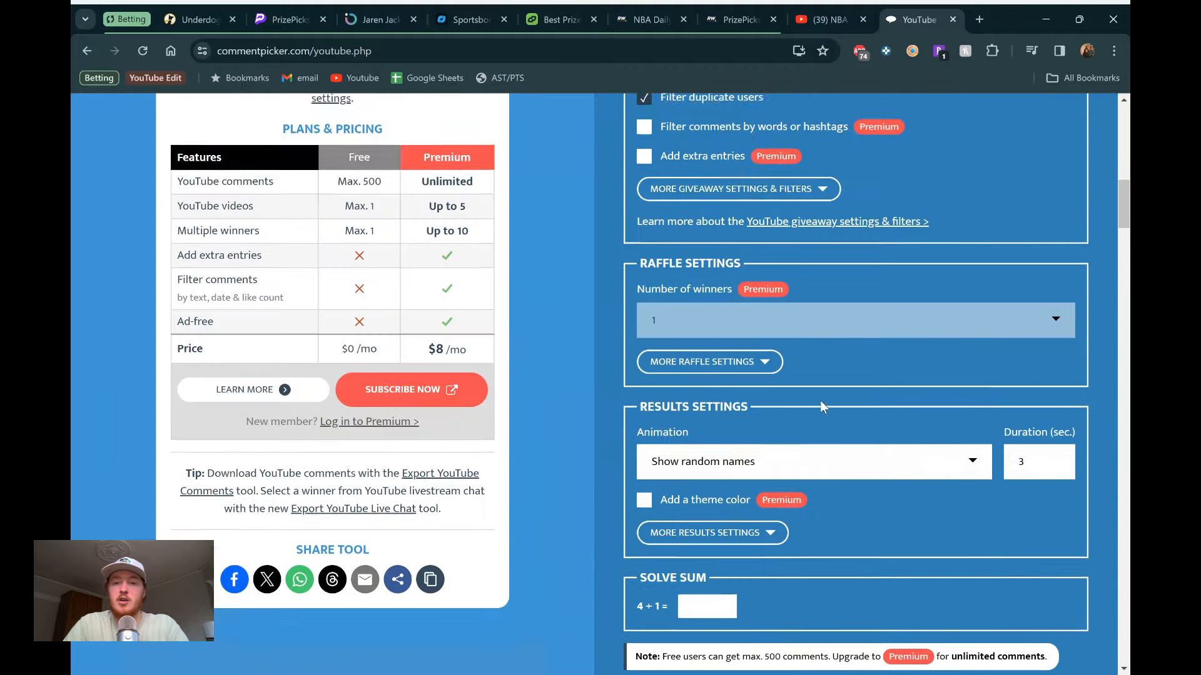
pyautogui.scroll(3)
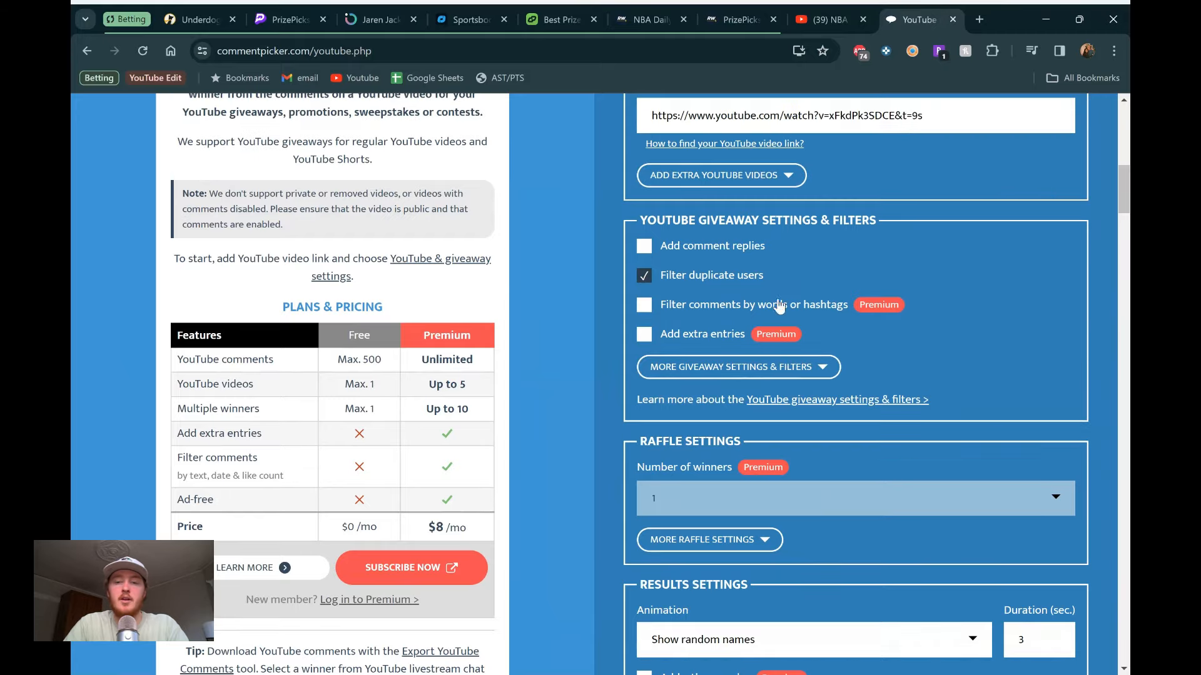
pyautogui.scroll(-3)
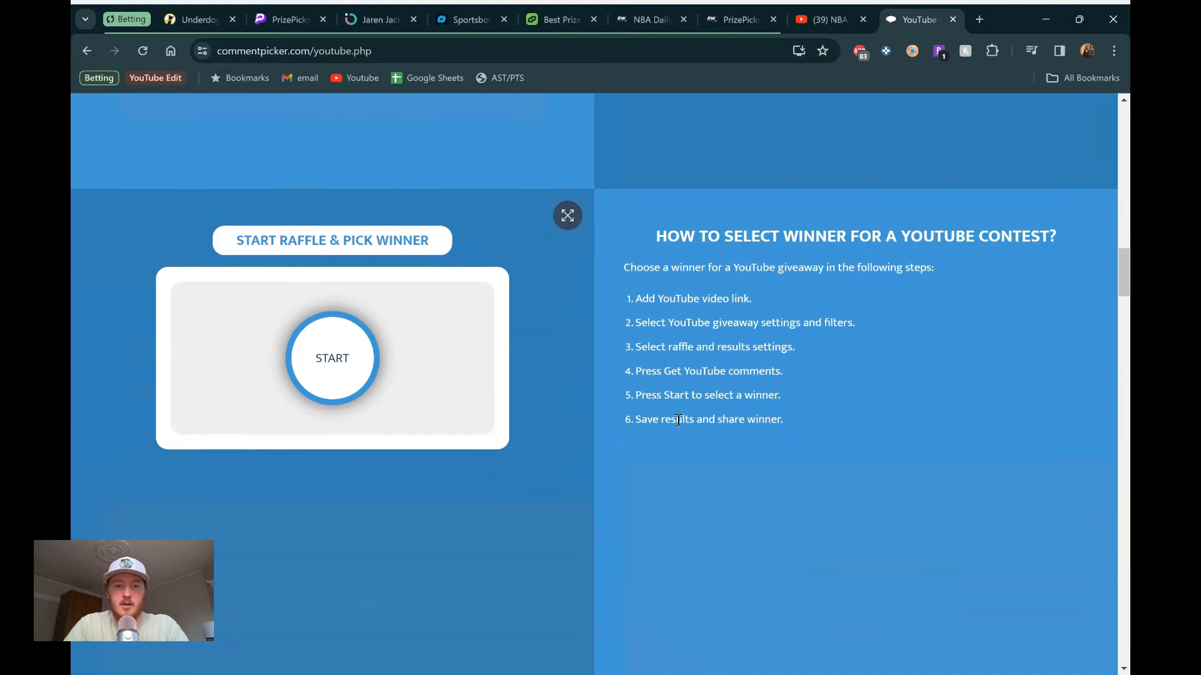
pyautogui.click(332, 358)
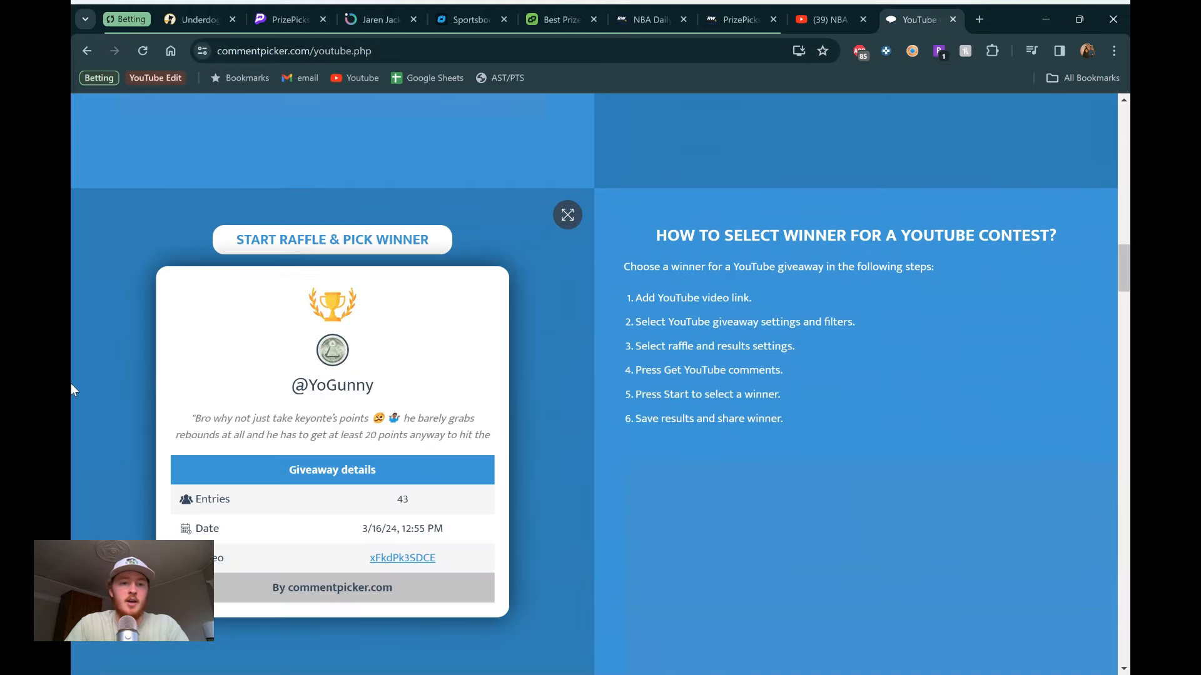
pyautogui.click(331, 239)
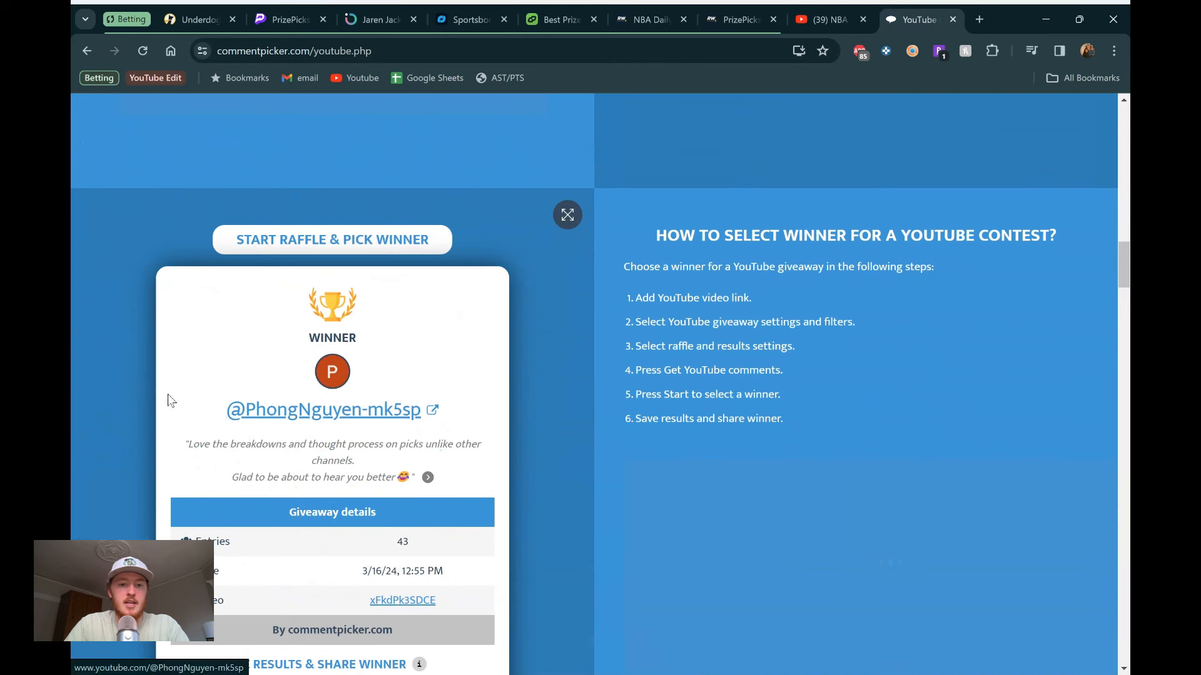
pyautogui.moveTo(155, 386)
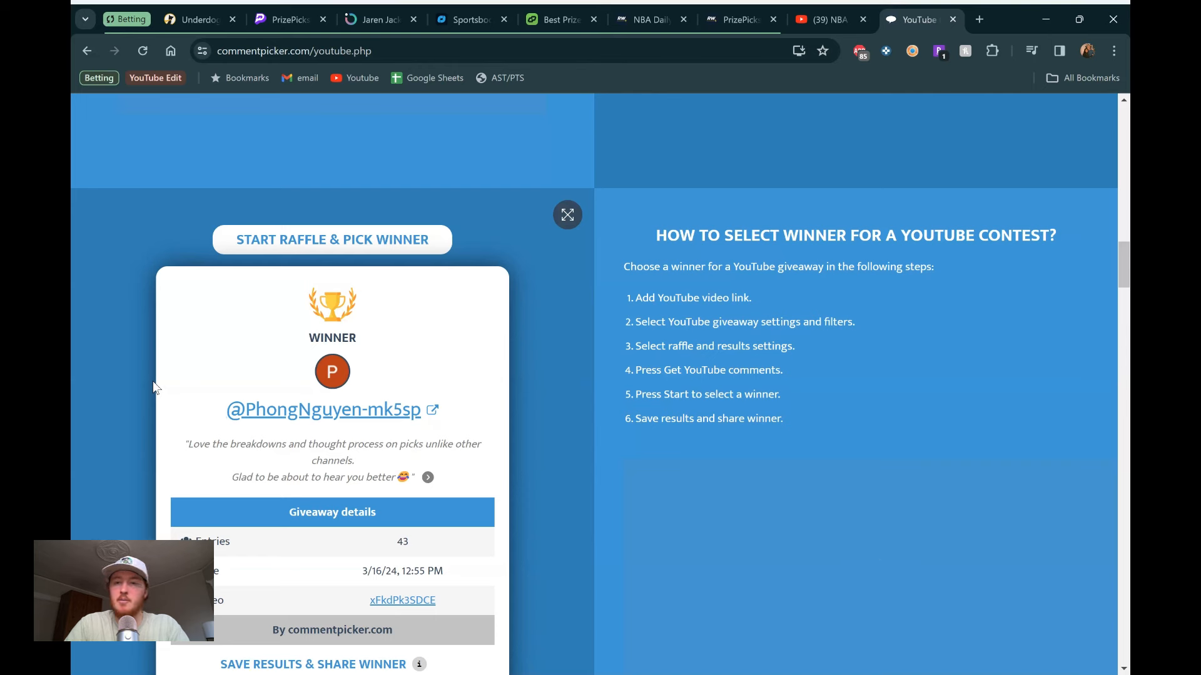
pyautogui.moveTo(173, 365)
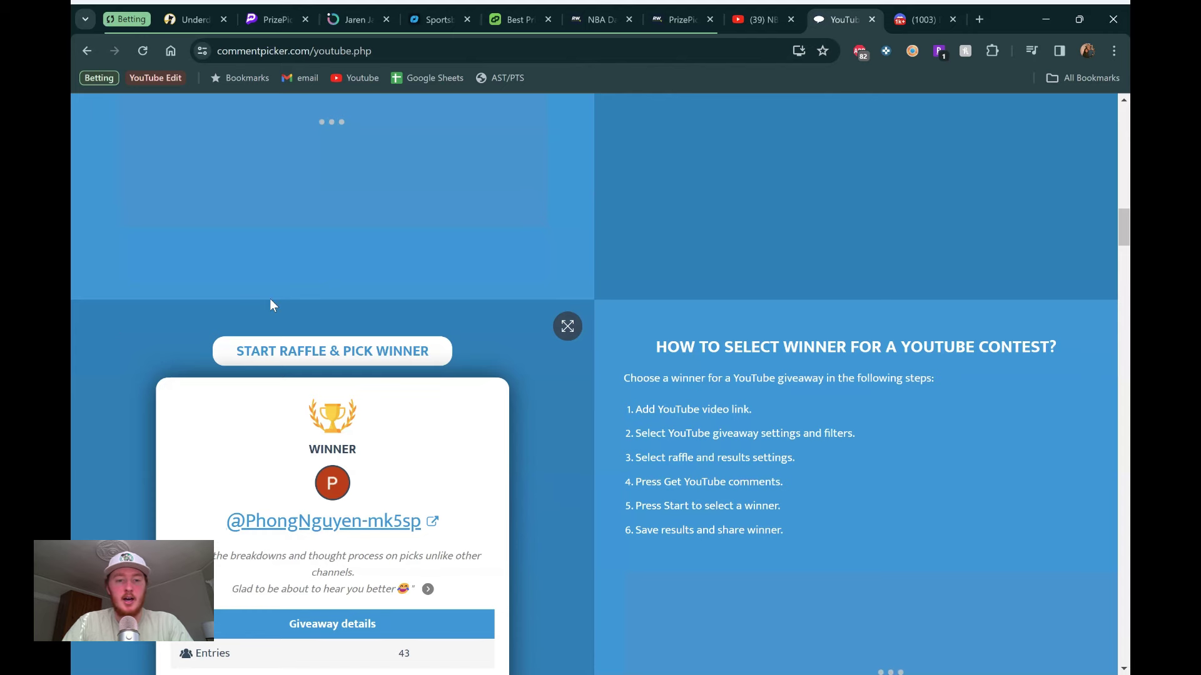
# Step: Browse RichPicks #rich-chat in Discord, including the $60 LeBron James and Jarrett Allen entry
pyautogui.click(923, 19)
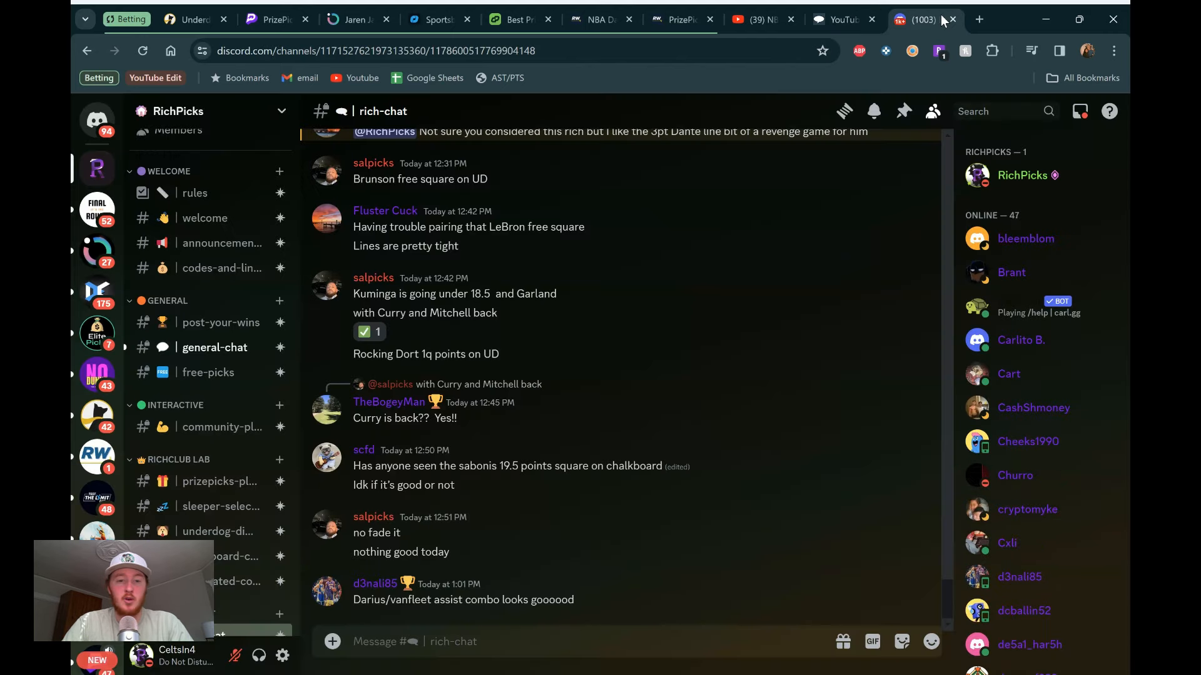
pyautogui.moveTo(439, 411)
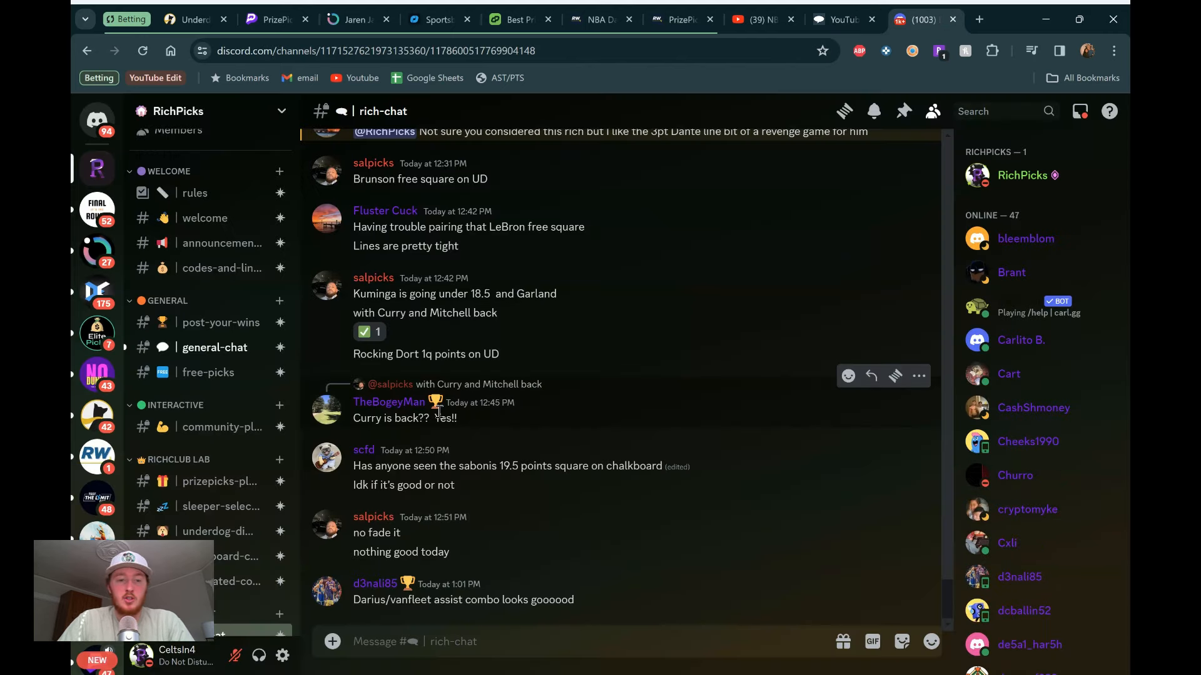
pyautogui.moveTo(536, 381)
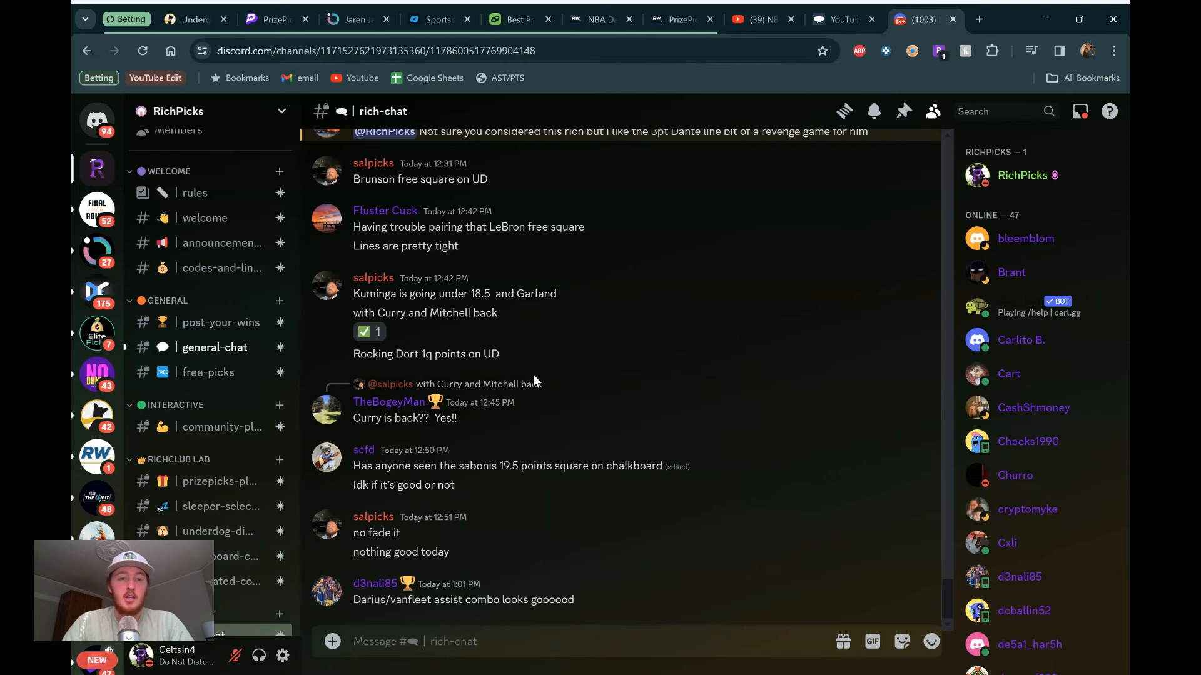
pyautogui.scroll(3)
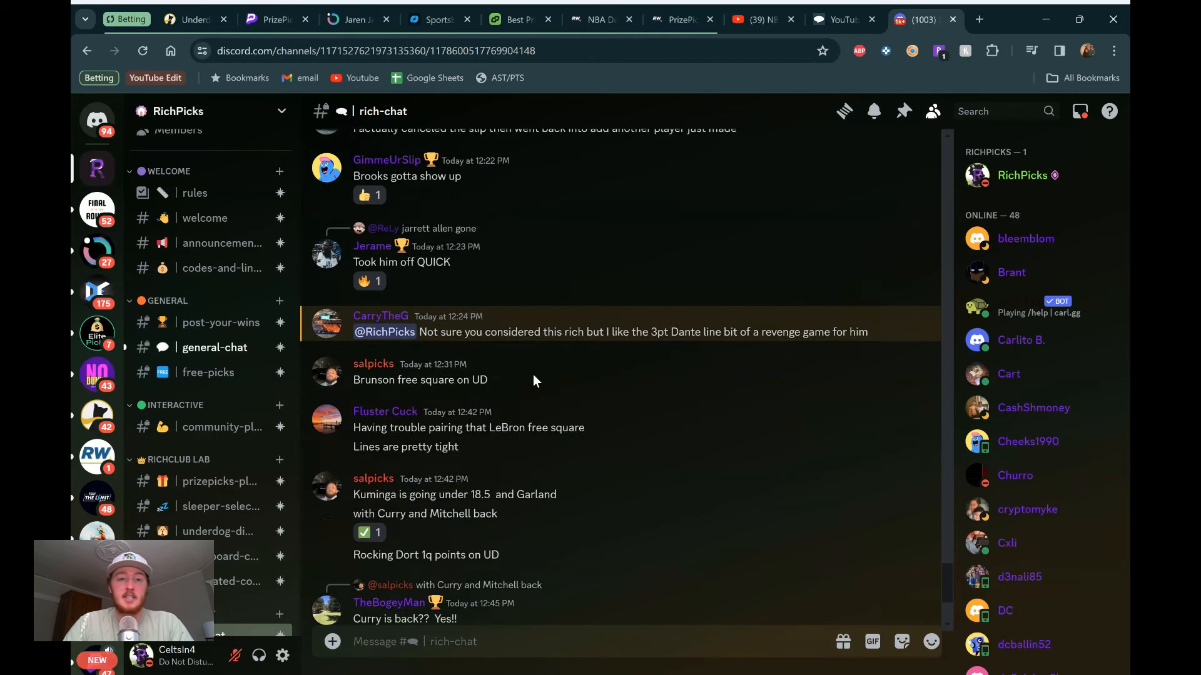
pyautogui.scroll(3)
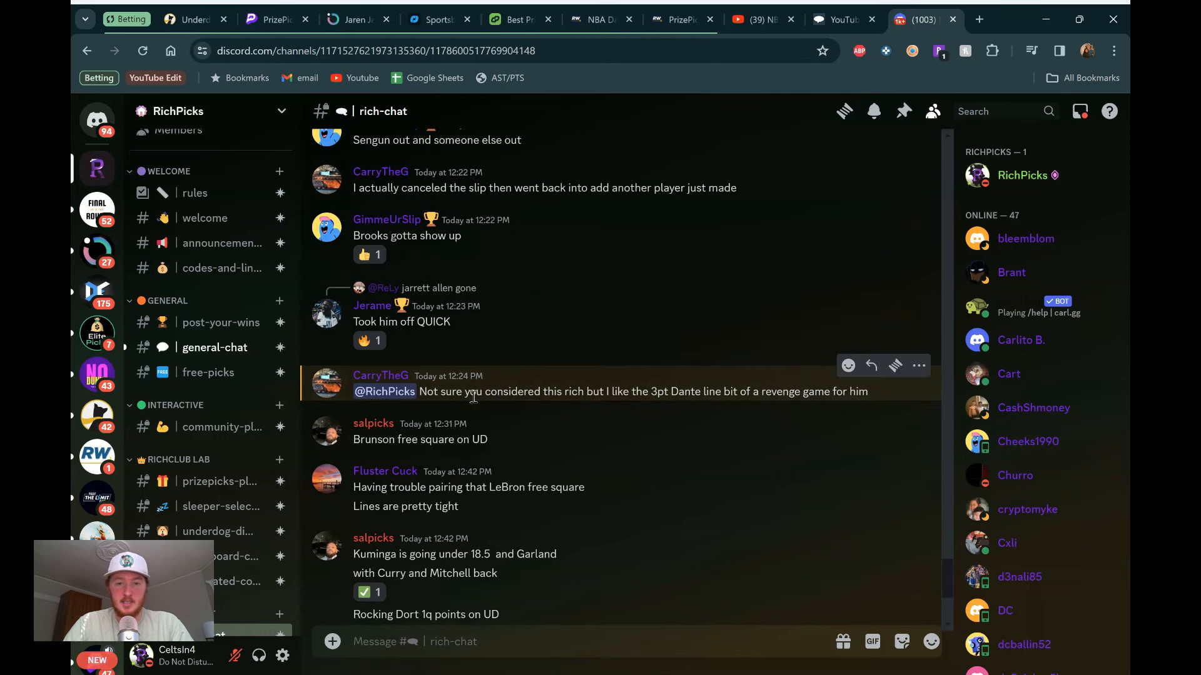
pyautogui.moveTo(689, 385)
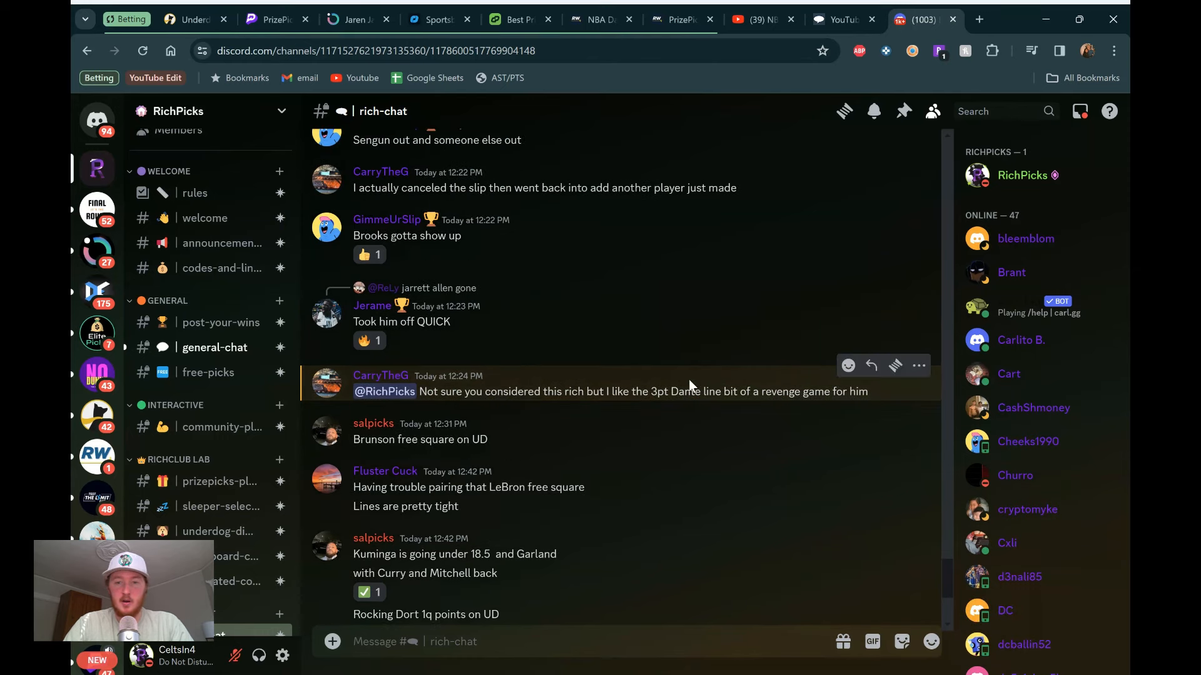
pyautogui.moveTo(697, 352)
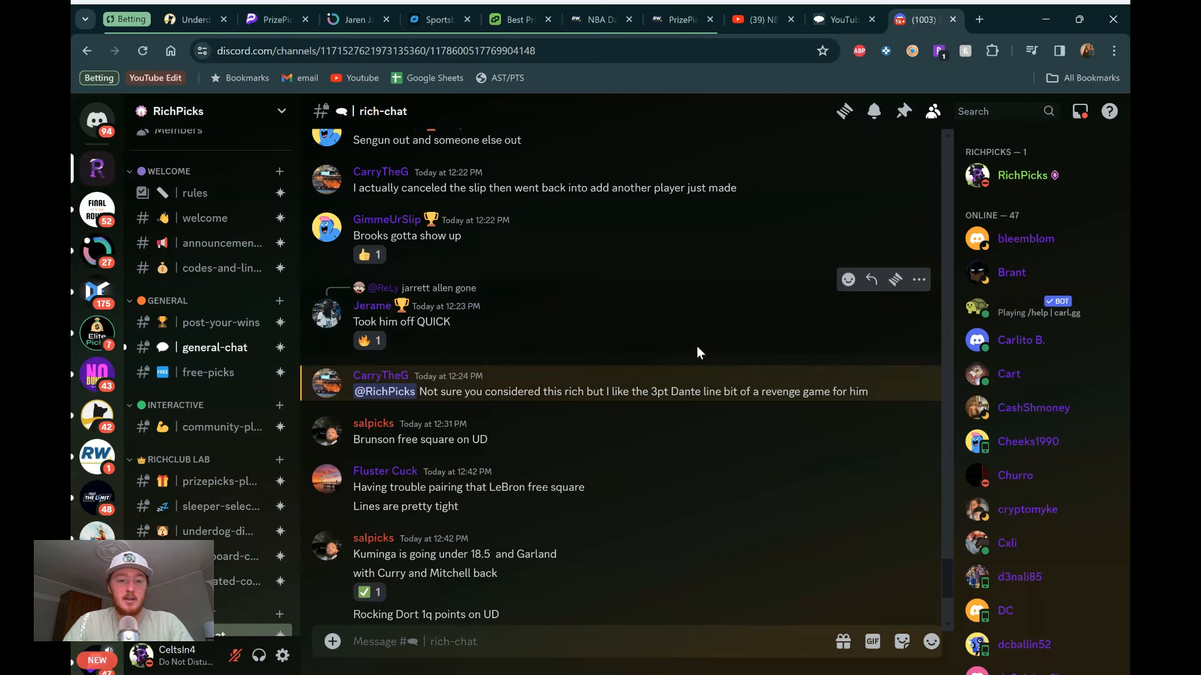
pyautogui.moveTo(620, 382)
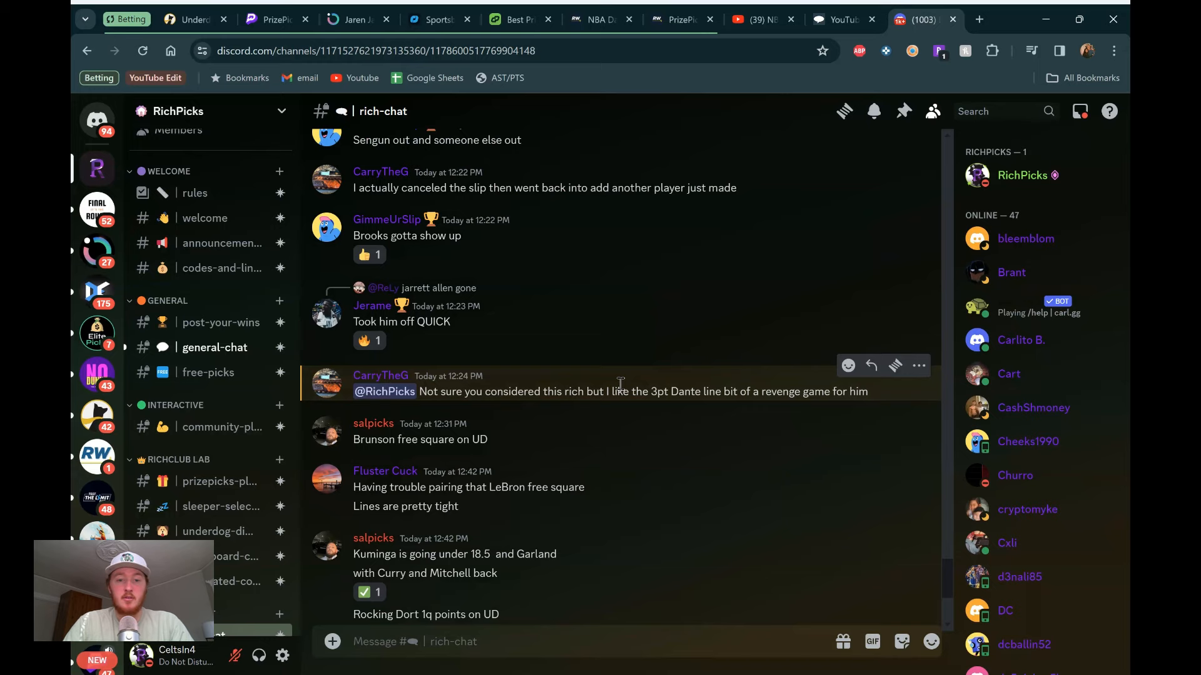
pyautogui.scroll(-3)
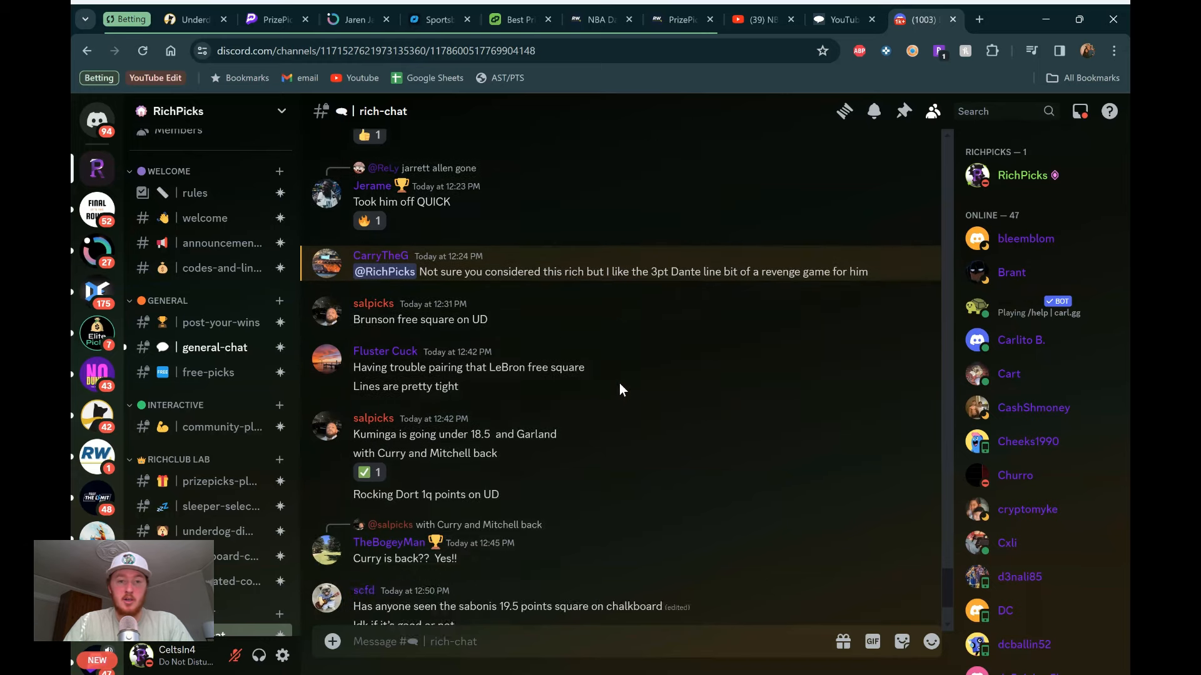
pyautogui.scroll(3)
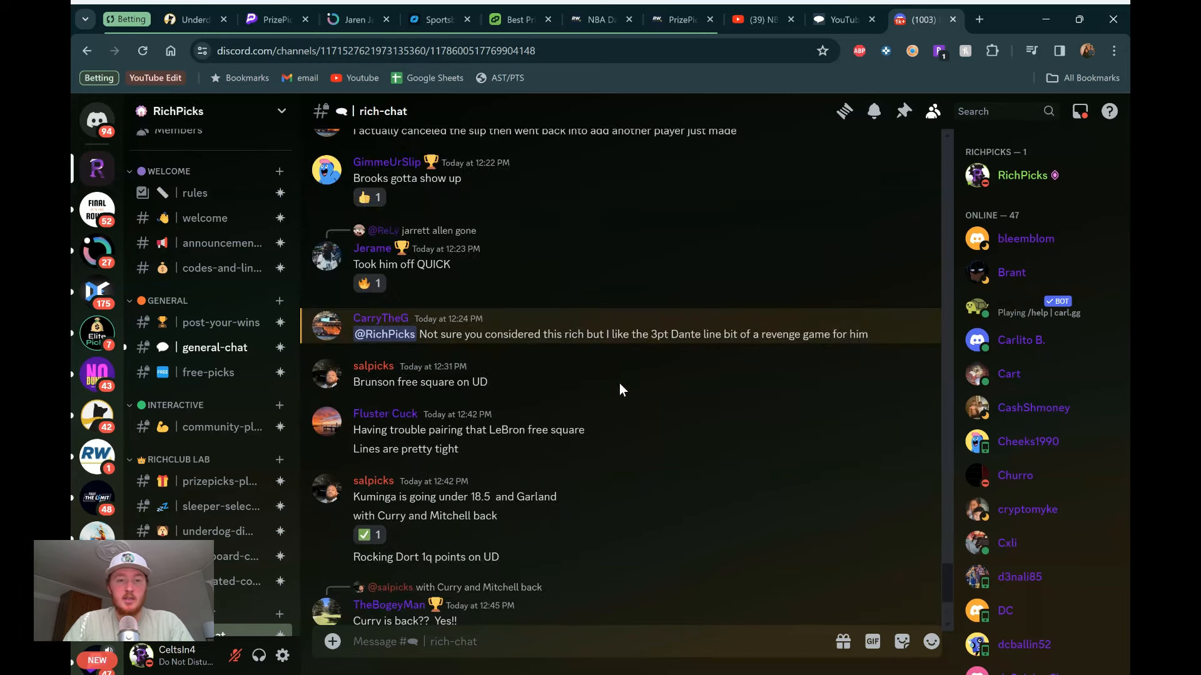
pyautogui.scroll(3)
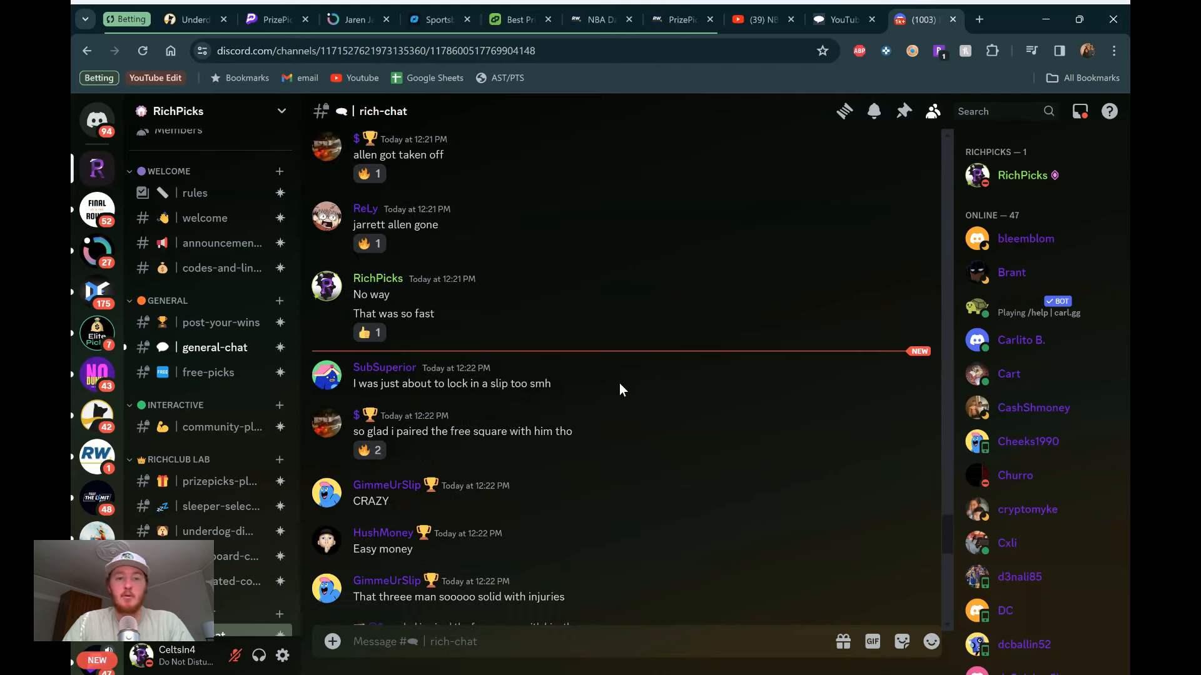
pyautogui.scroll(3)
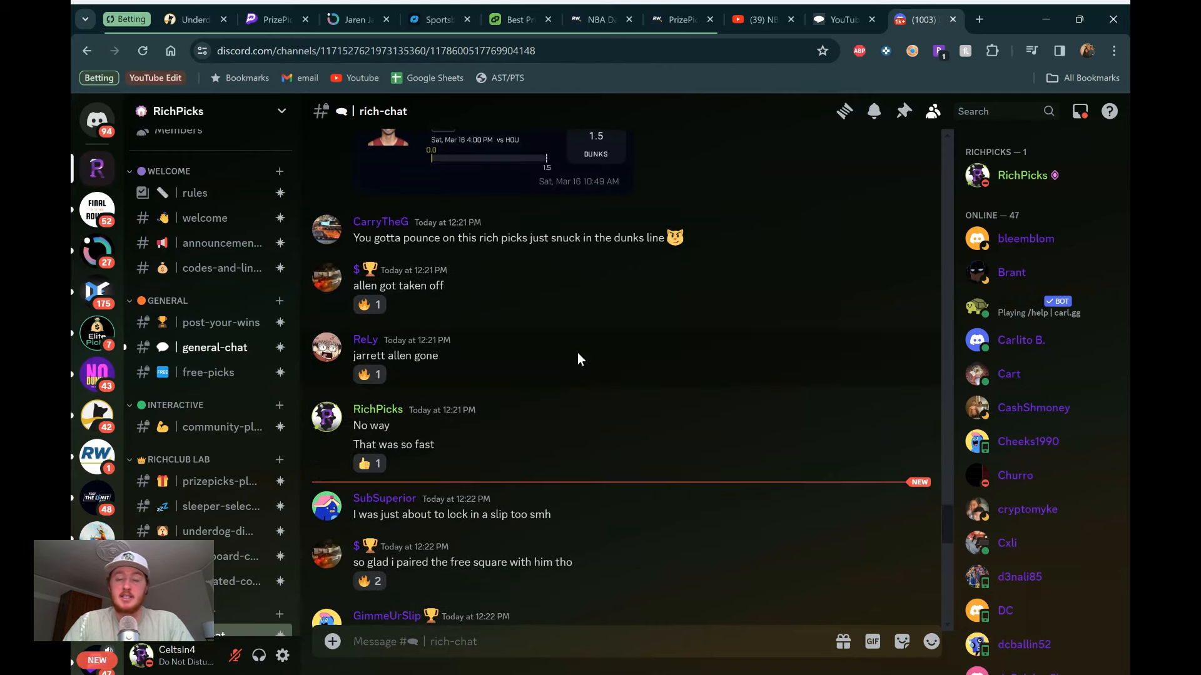
pyautogui.scroll(3)
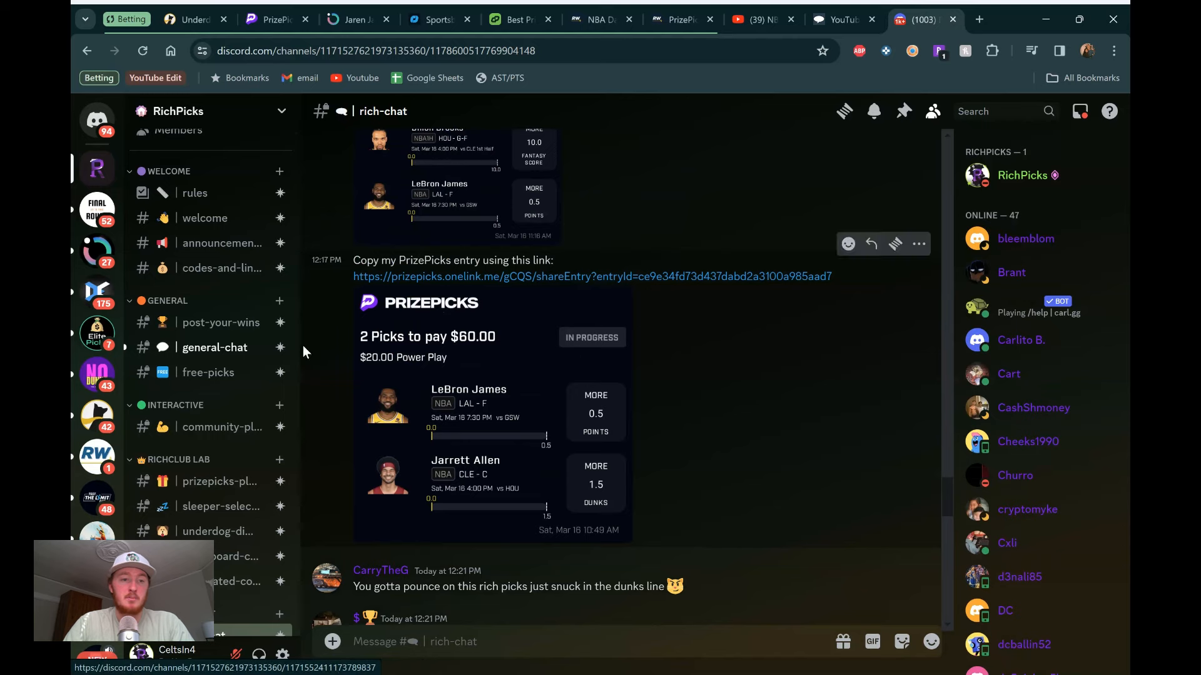
# Step: Scroll through #post-your-wins slips, such as a $30 four-pick winning entry
pyautogui.click(221, 323)
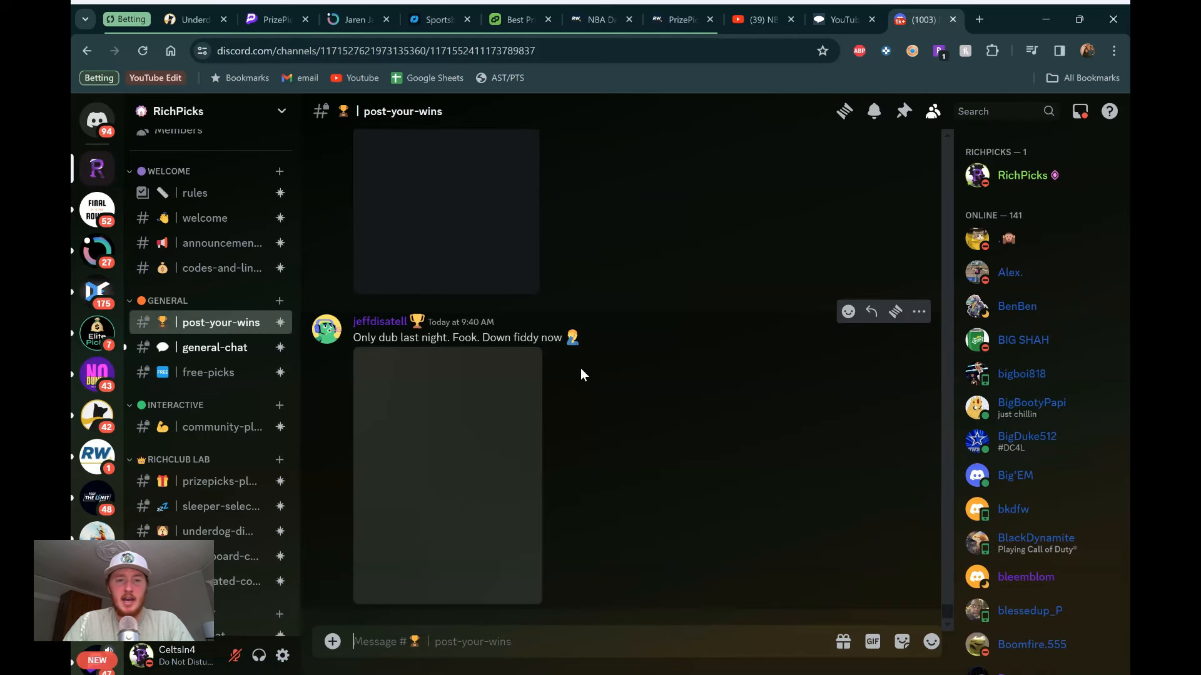
pyautogui.scroll(-3)
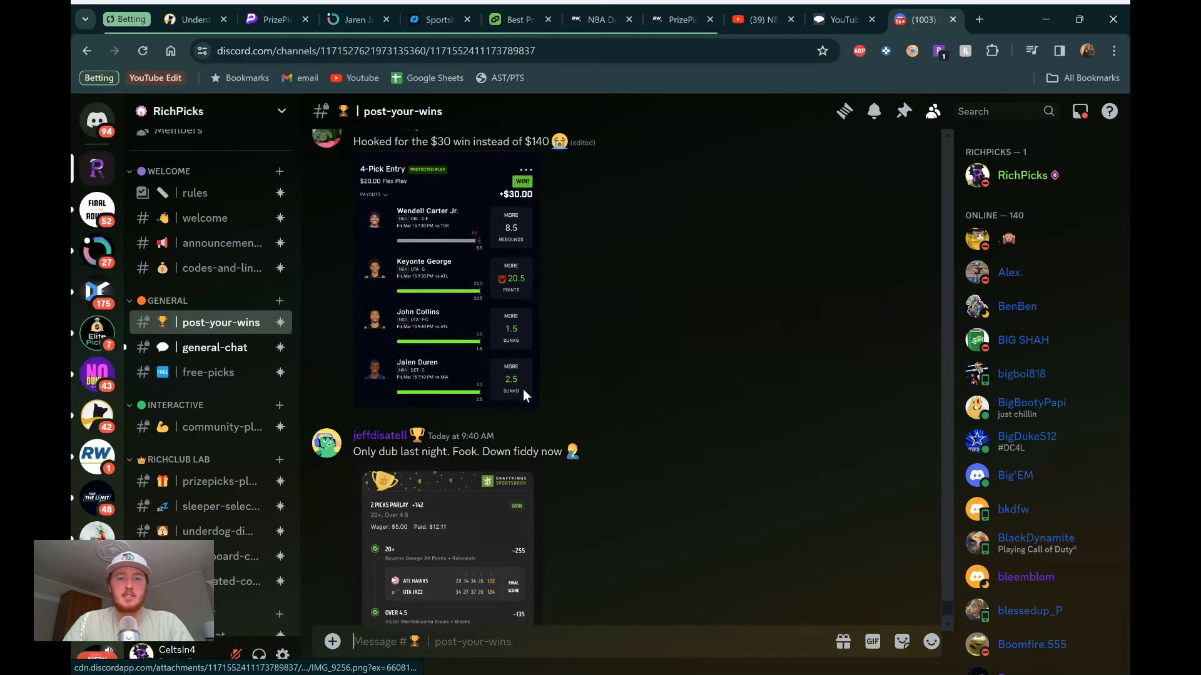
pyautogui.scroll(-3)
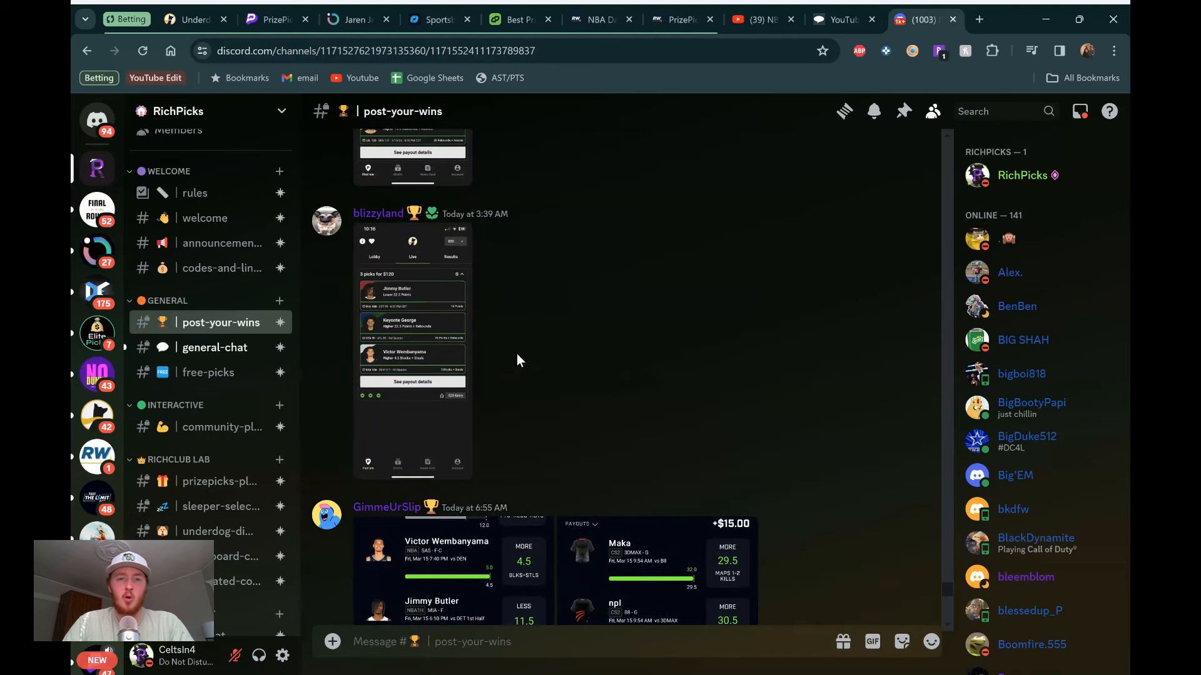
pyautogui.scroll(-3)
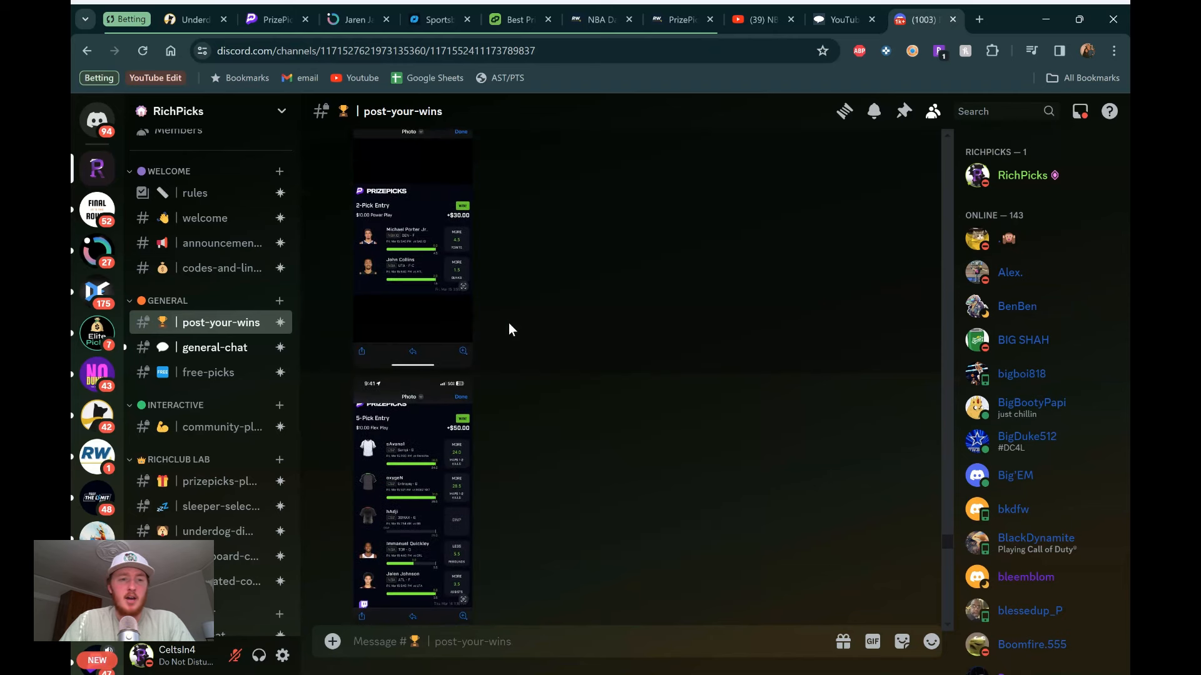
pyautogui.scroll(-3)
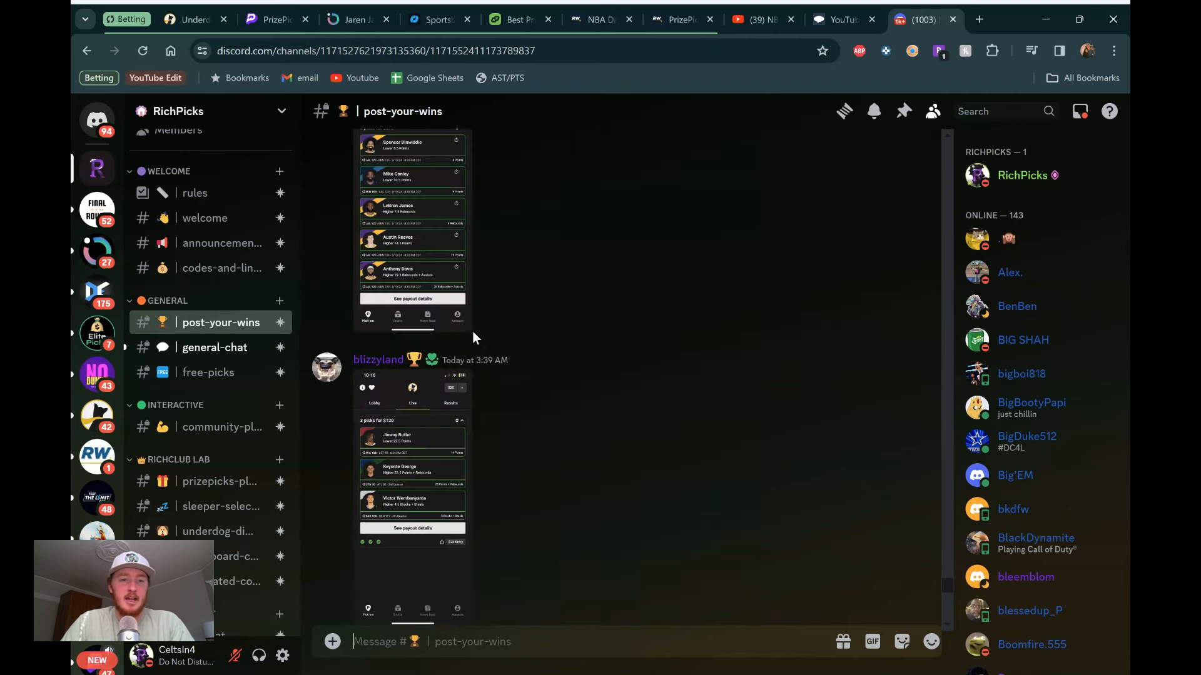
pyautogui.scroll(-3)
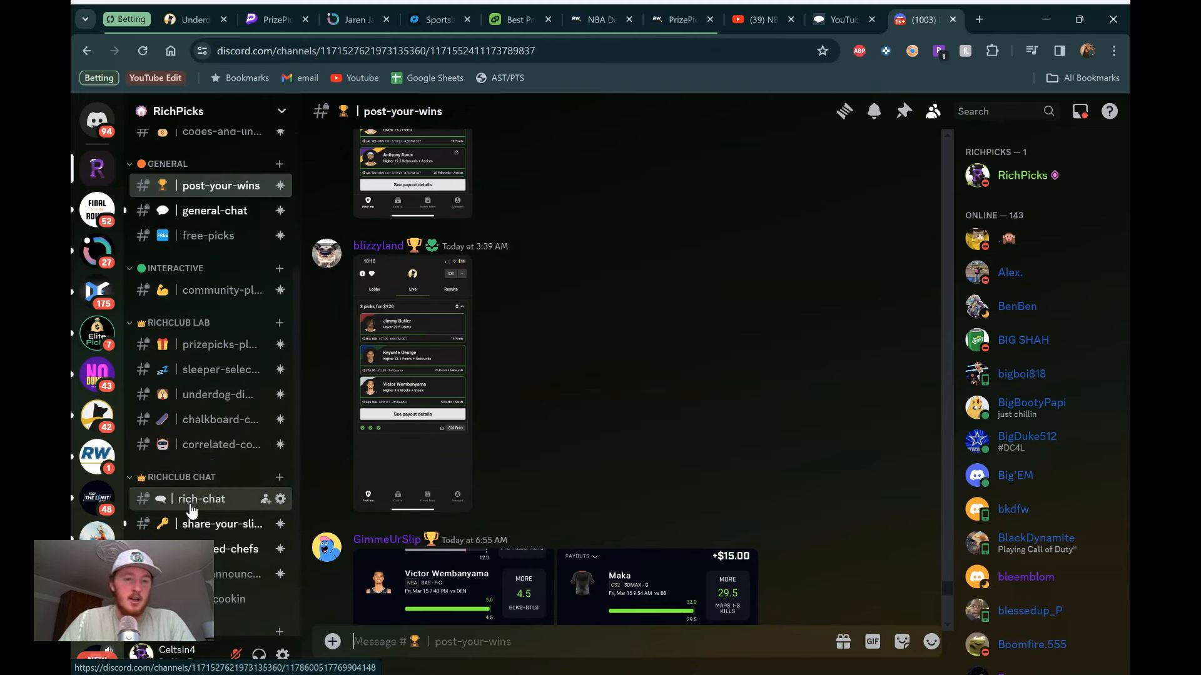
pyautogui.scroll(3)
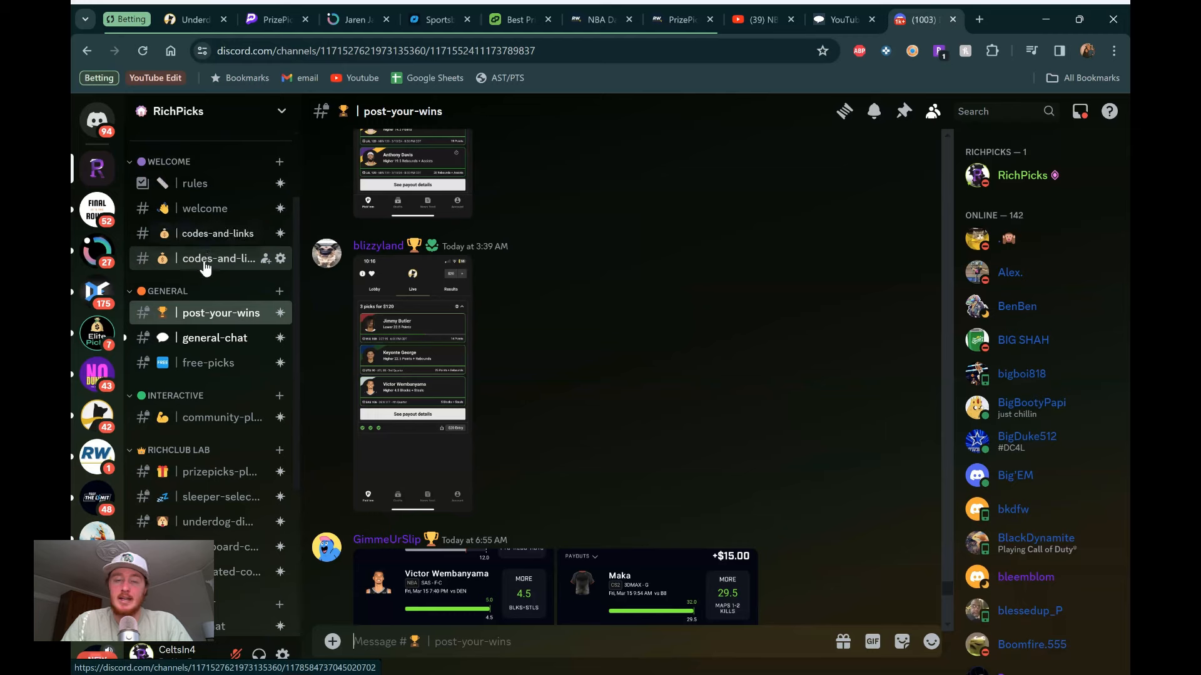
# Step: Show the #codes-and-links bonus post from the top, including PrizePicks' 100% match up to $100
pyautogui.click(219, 258)
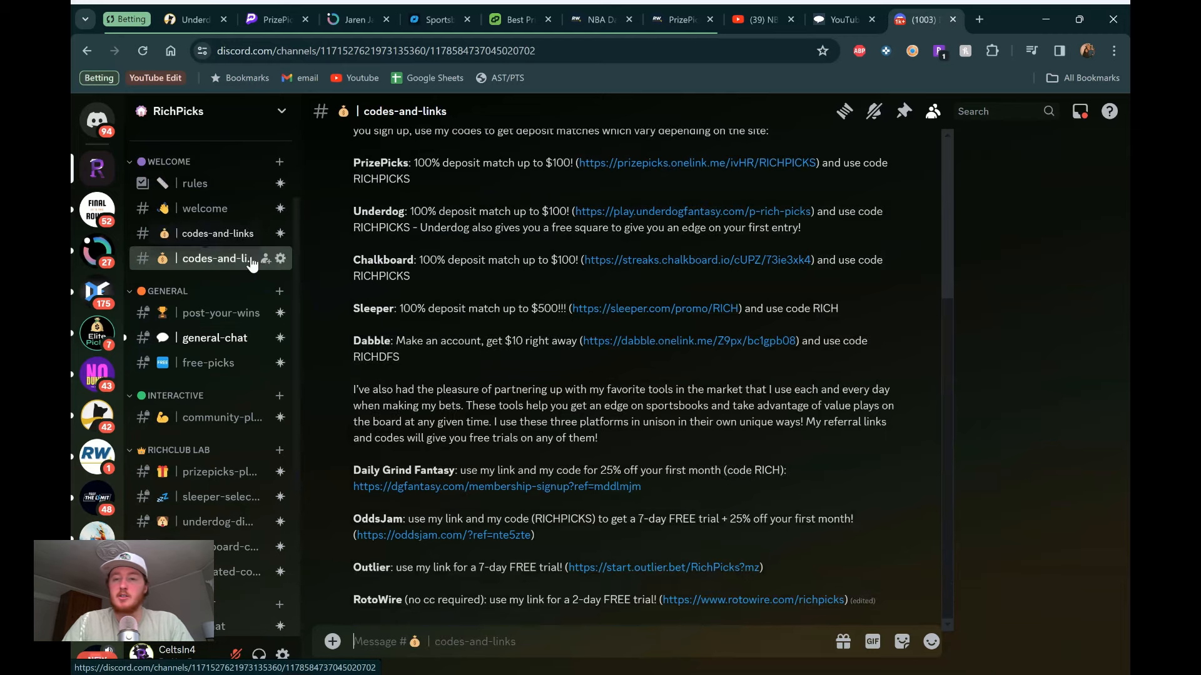
pyautogui.click(931, 111)
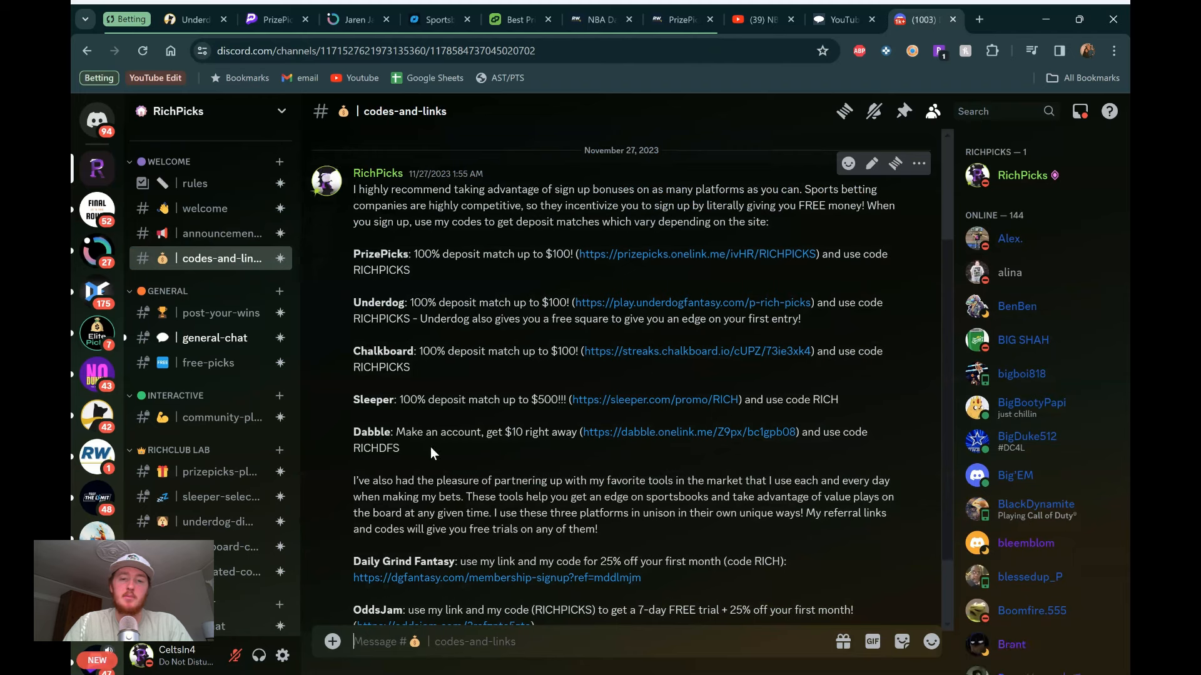
pyautogui.moveTo(470, 386)
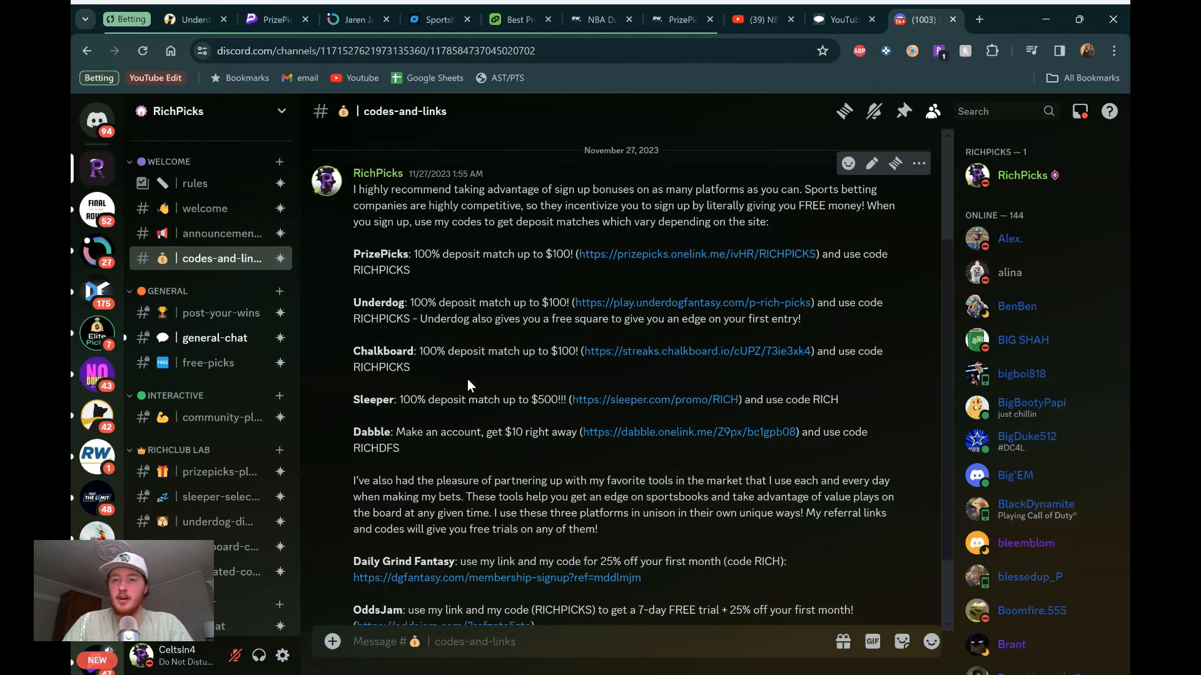
pyautogui.moveTo(451, 368)
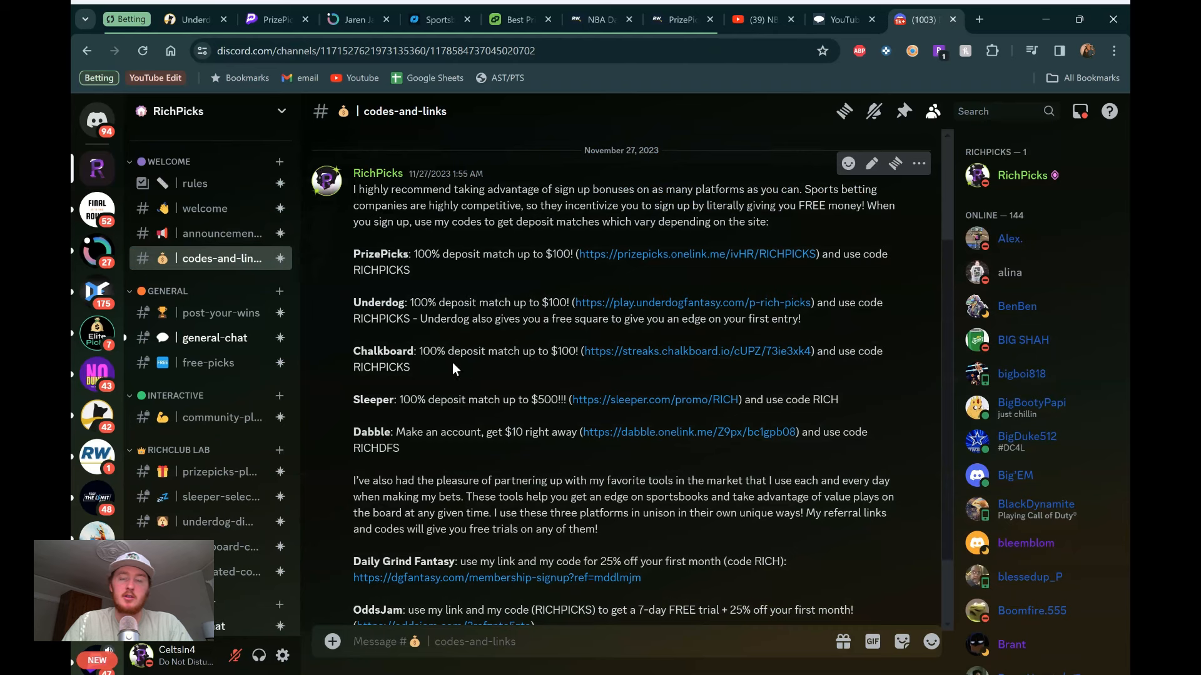
pyautogui.moveTo(457, 246)
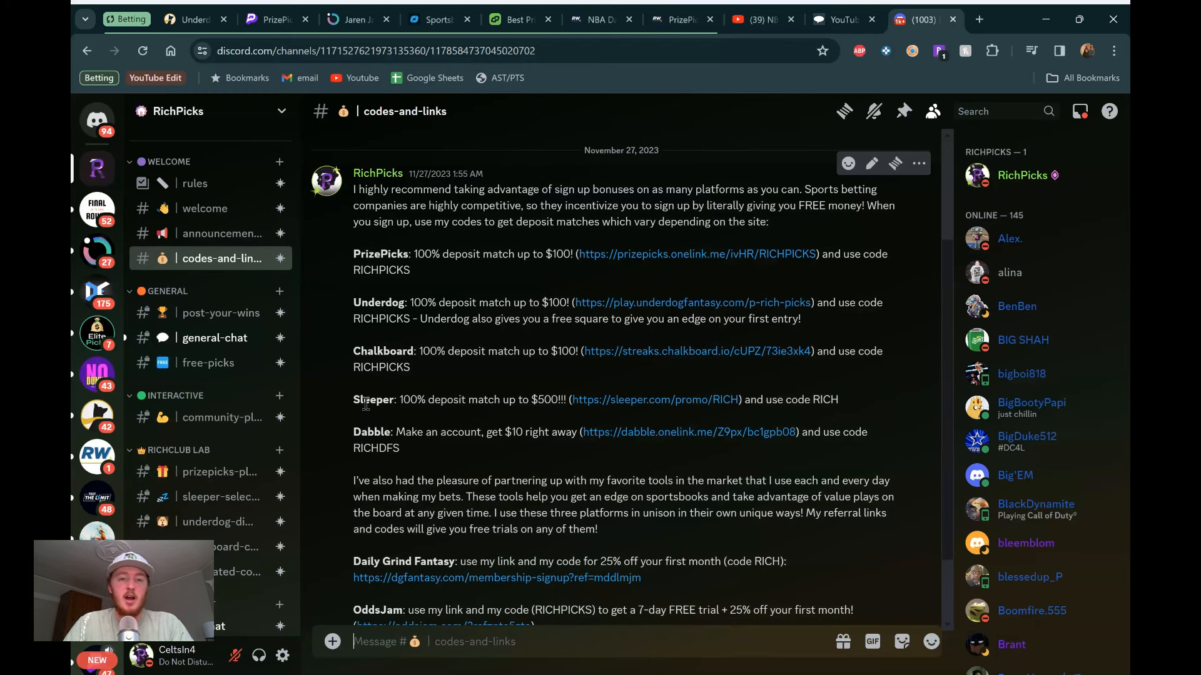
pyautogui.moveTo(331, 279)
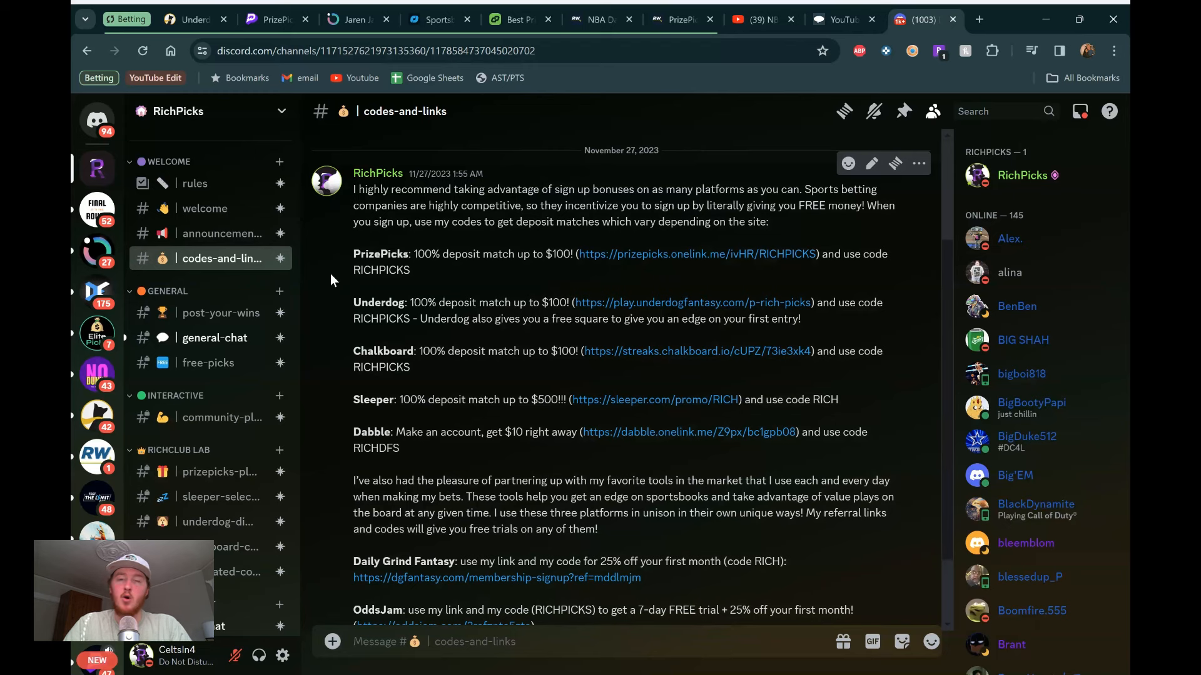
pyautogui.moveTo(329, 299)
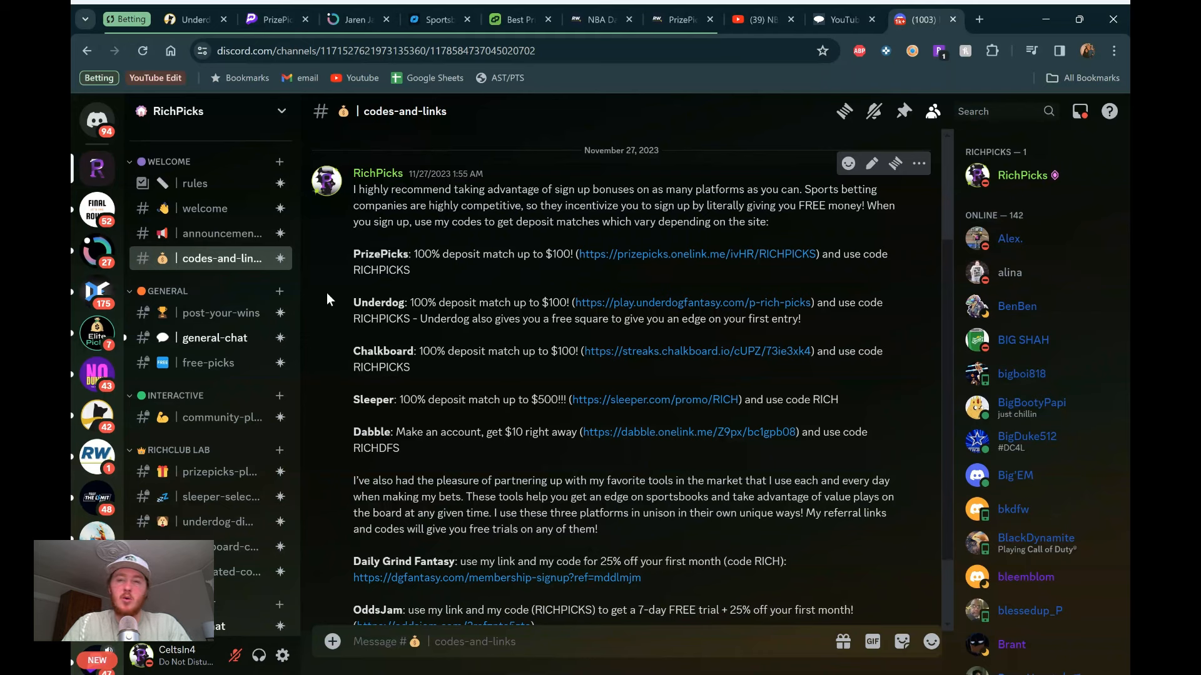
pyautogui.moveTo(350, 168)
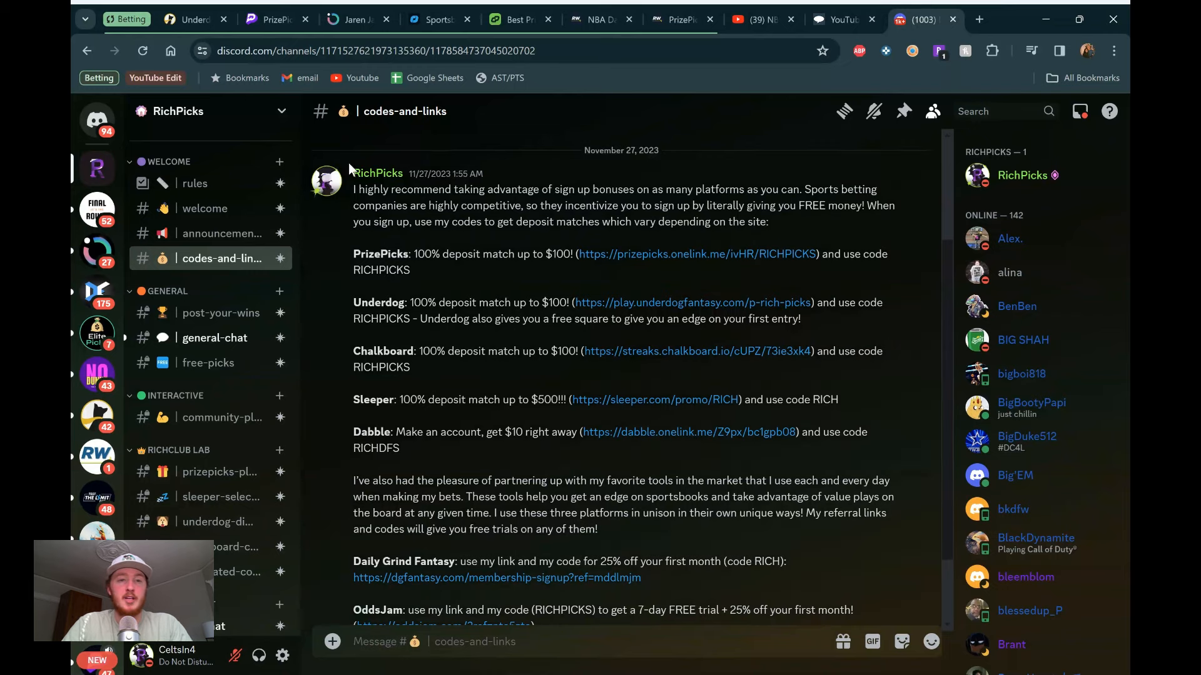
# Step: Review the $20 Mitchell, DiVincenzo and Jackson entry paying $100 on PrizePicks
pyautogui.click(274, 19)
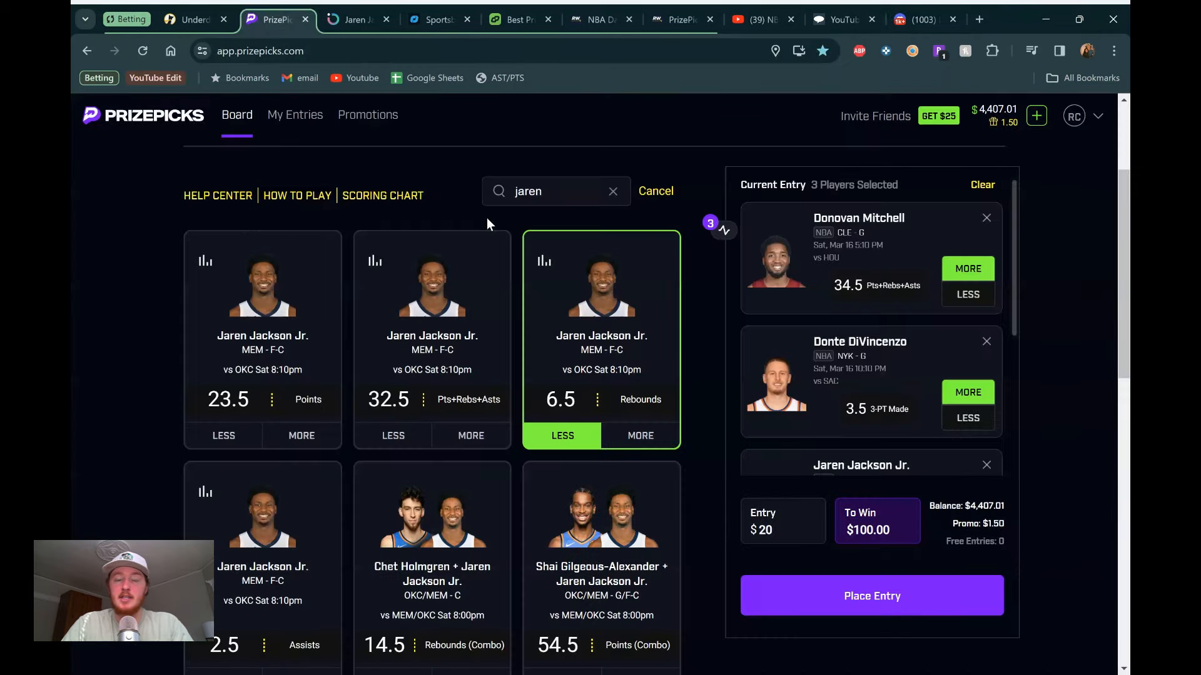
pyautogui.moveTo(134, 207)
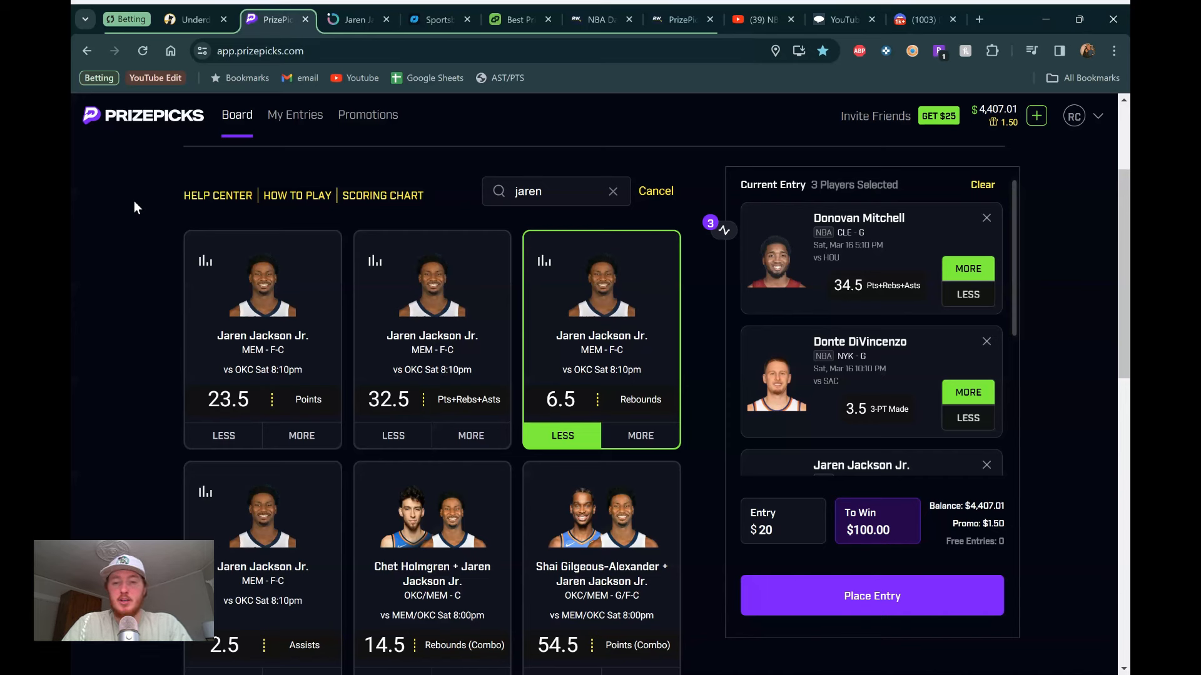
pyautogui.moveTo(800, 310)
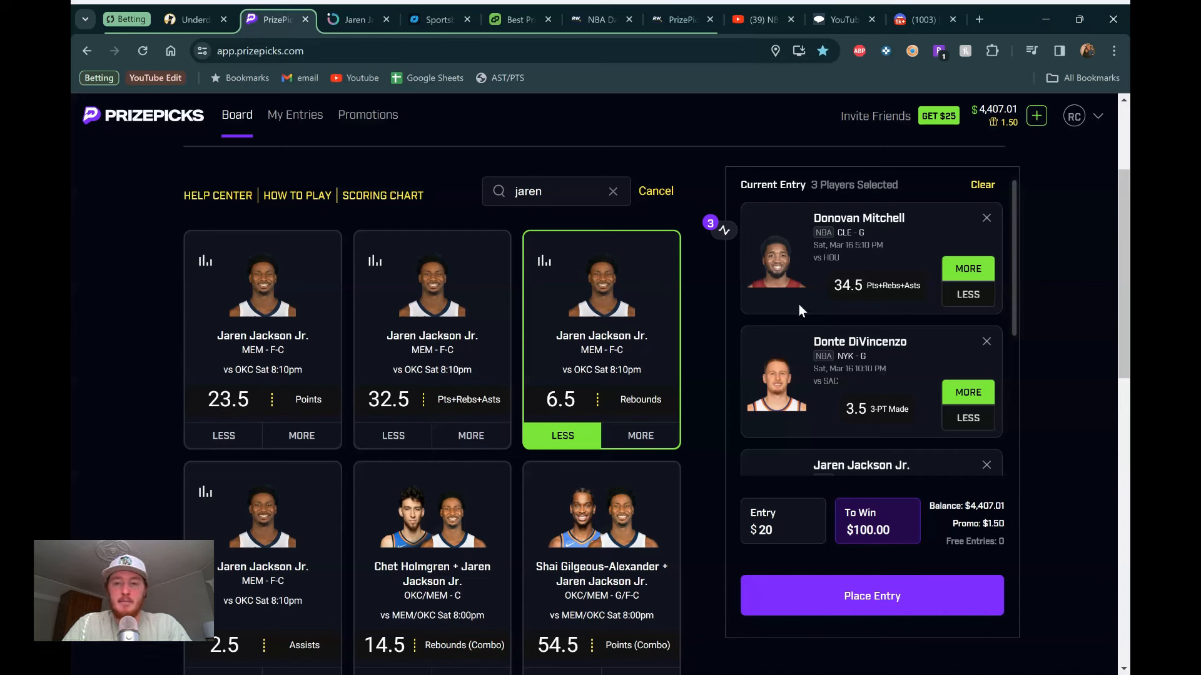
pyautogui.scroll(-3)
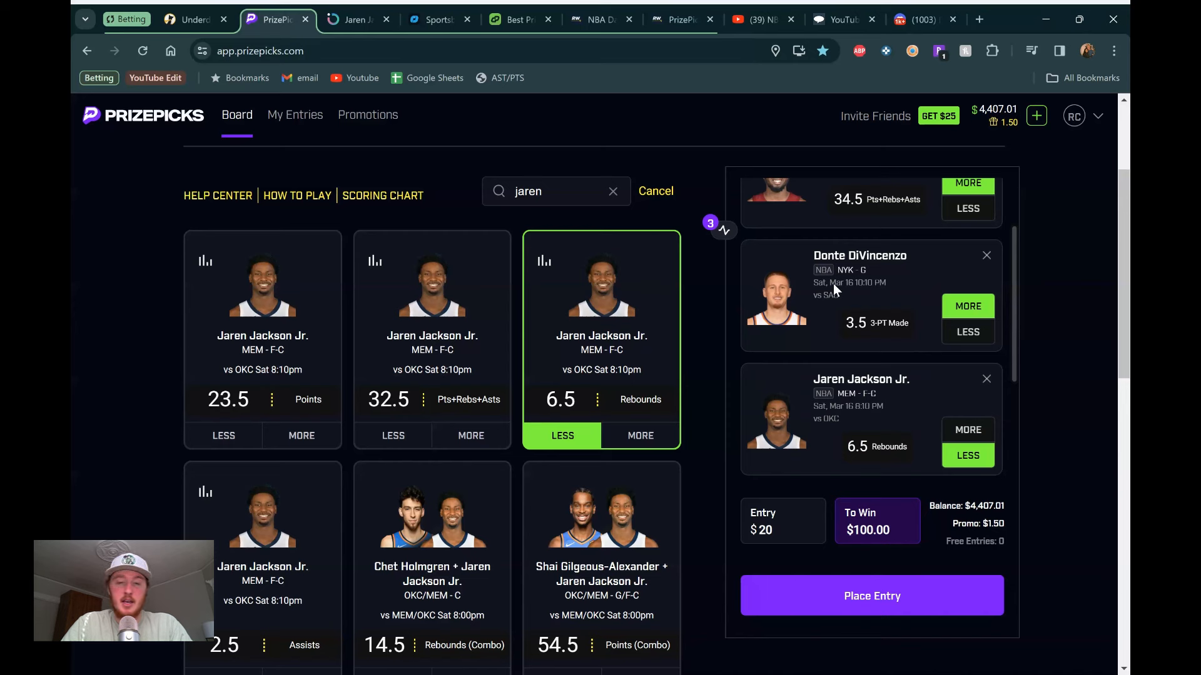
pyautogui.moveTo(840, 405)
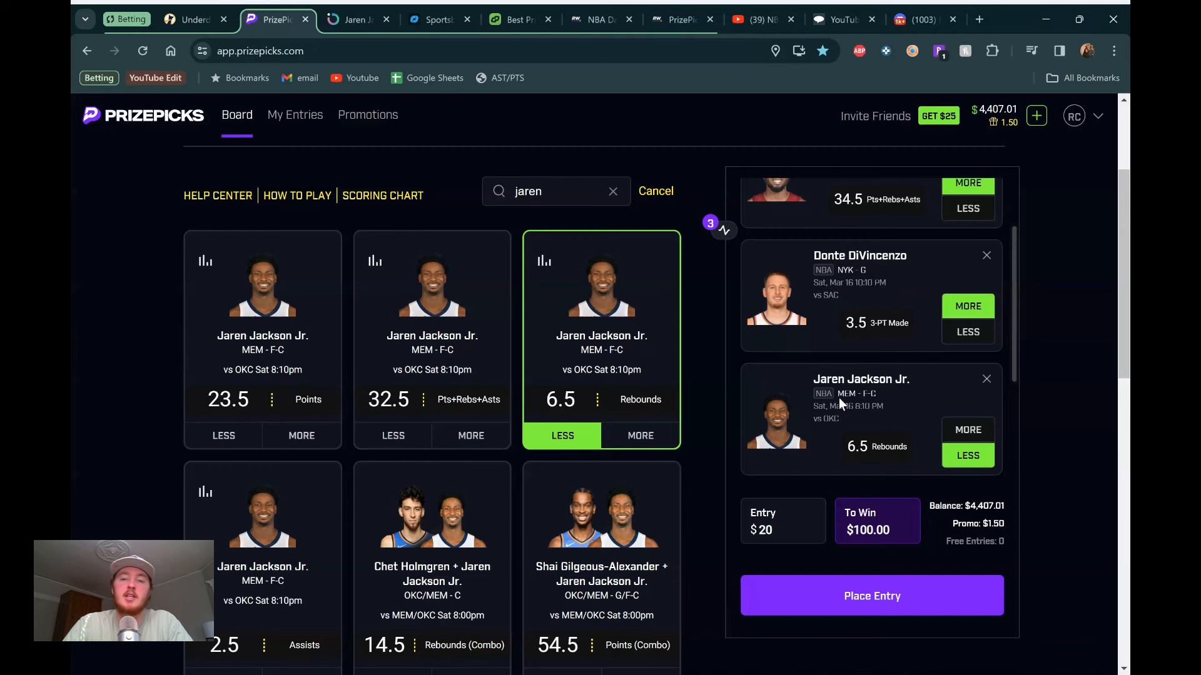
pyautogui.scroll(3)
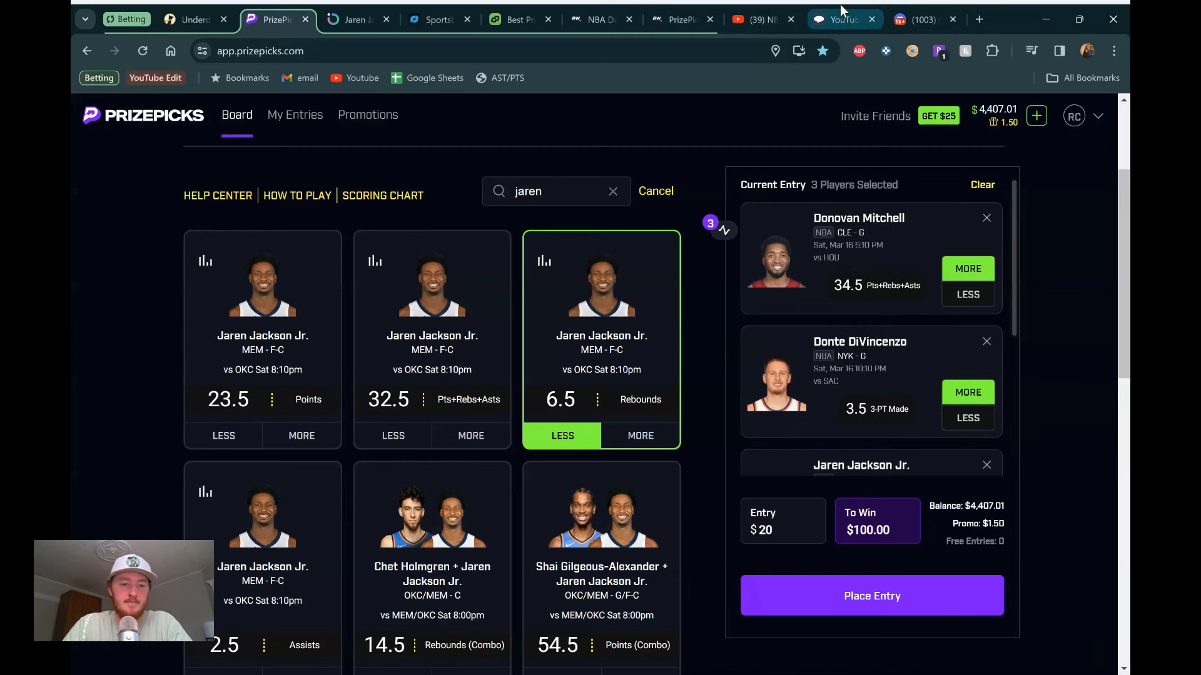
pyautogui.click(840, 20)
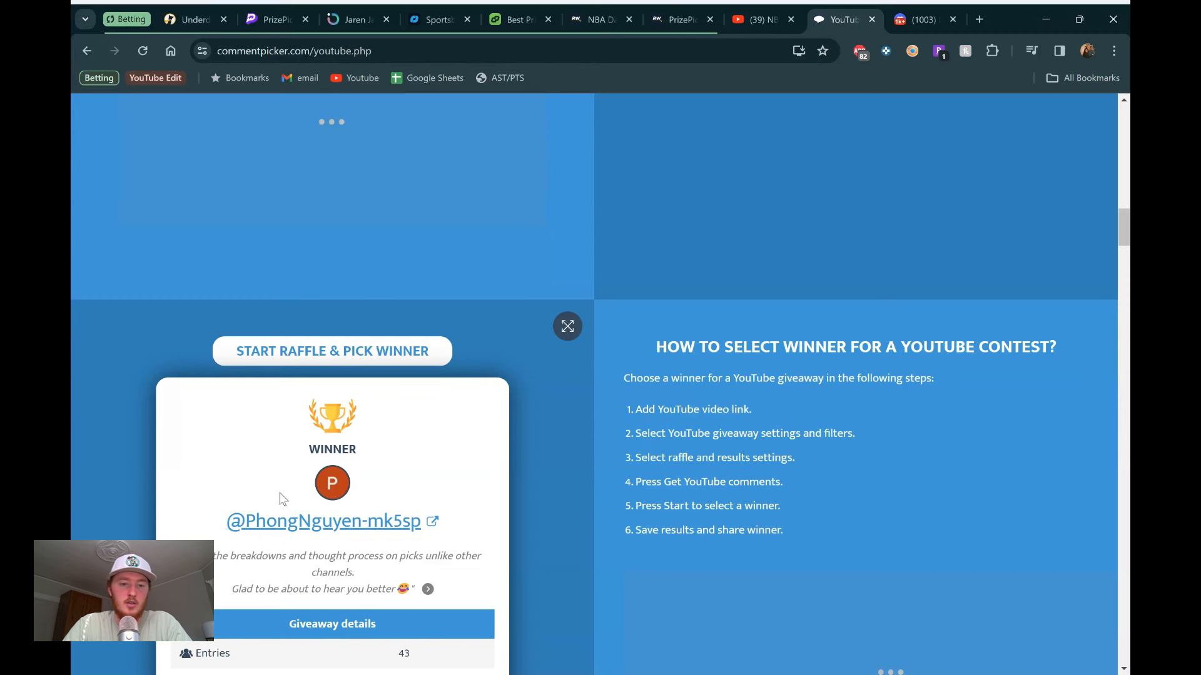
pyautogui.moveTo(293, 496)
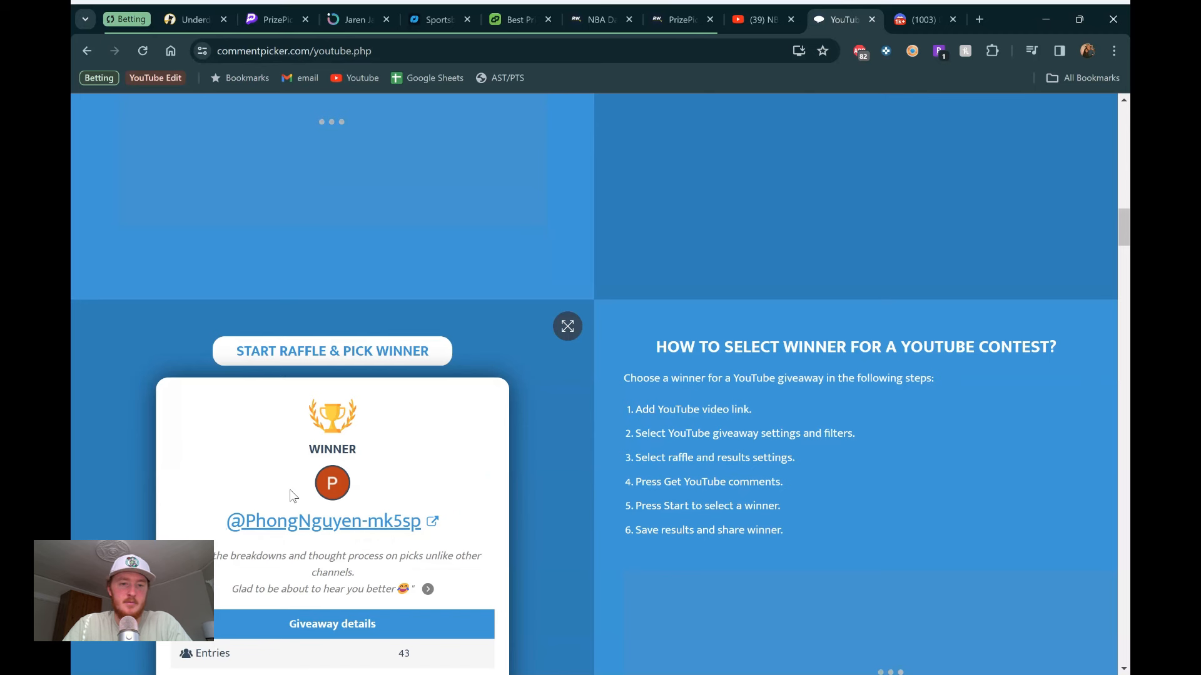
pyautogui.moveTo(678, 523)
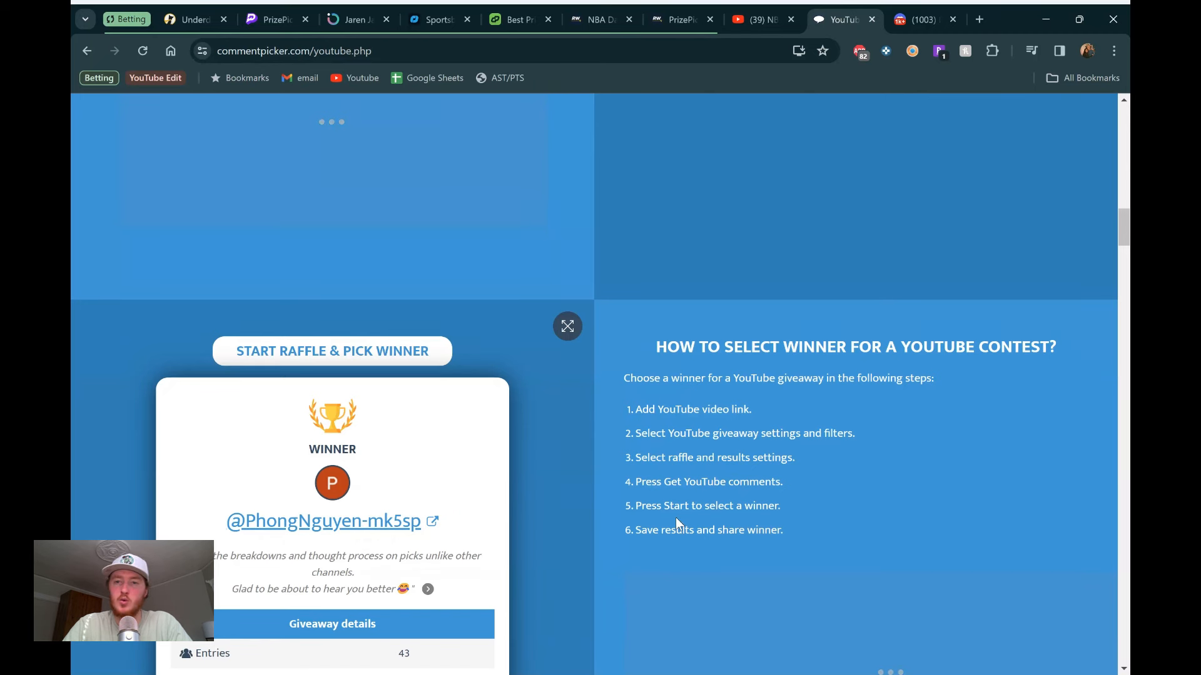